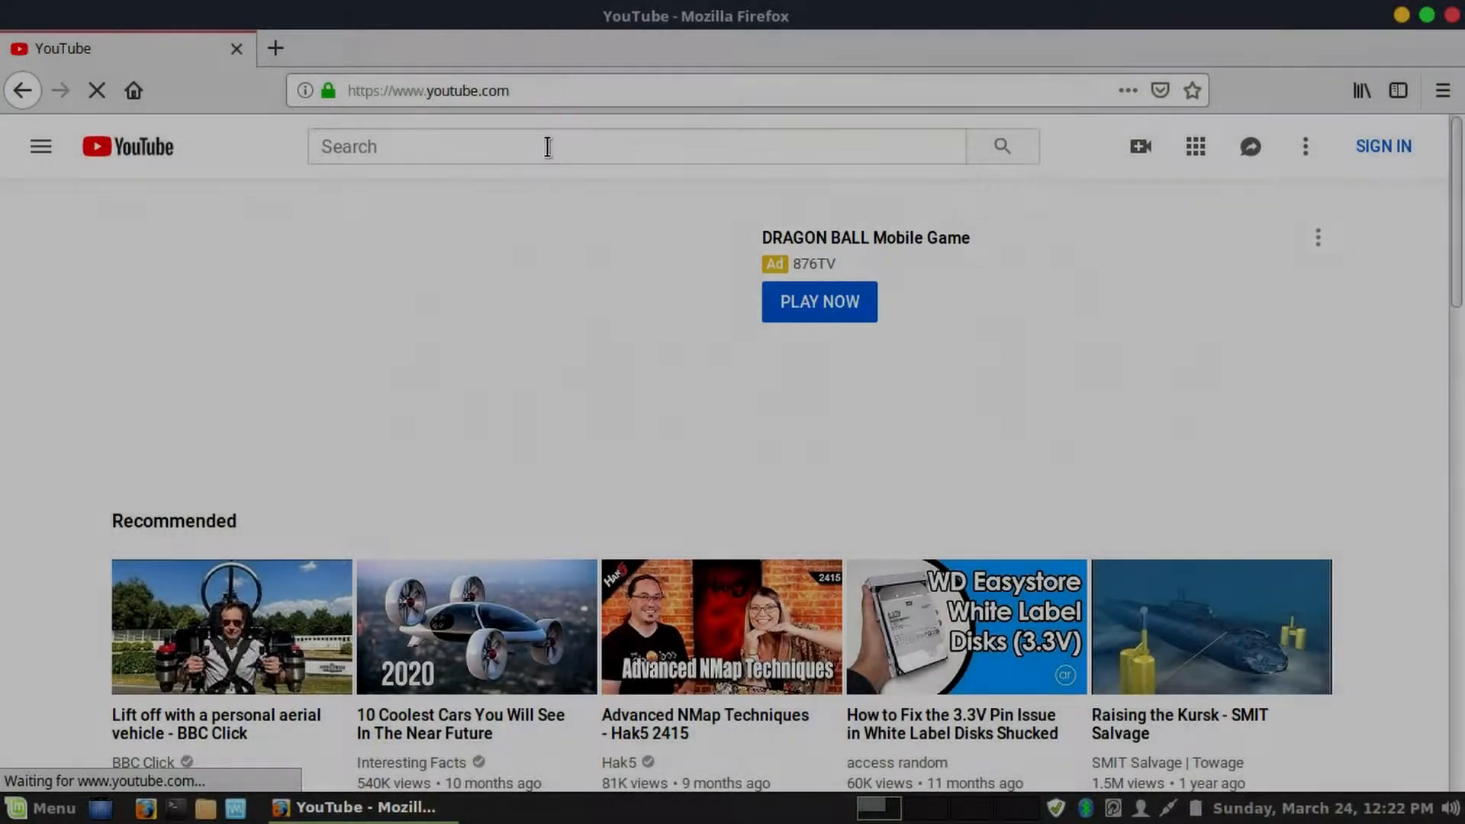
- Search YouTube for 'mac pro' and scroll well down through the video results
{"action": "type", "text": "mac pro"}
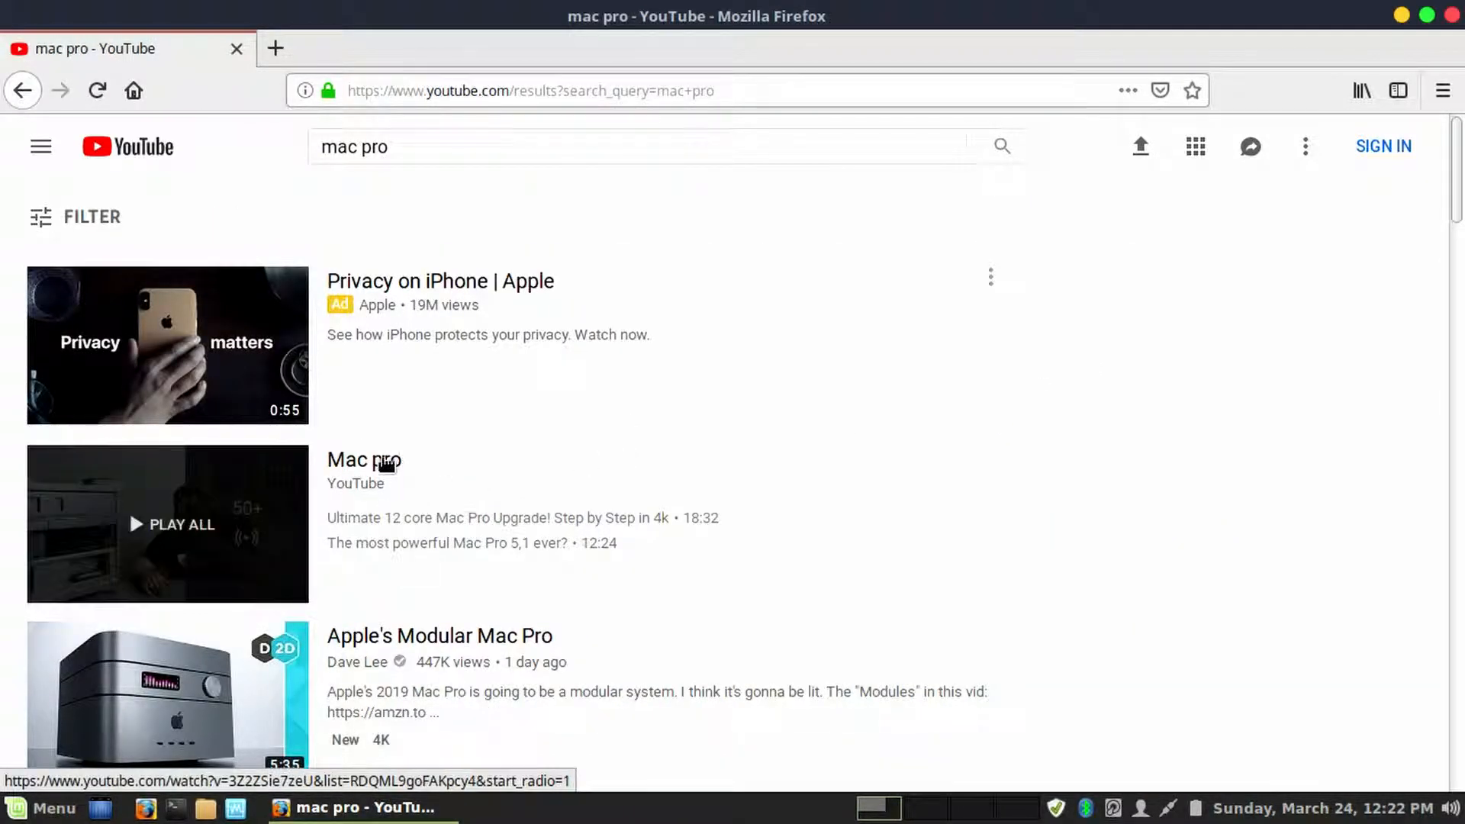
{"action": "scroll", "scroll_direction": "down", "scroll_amount": 3}
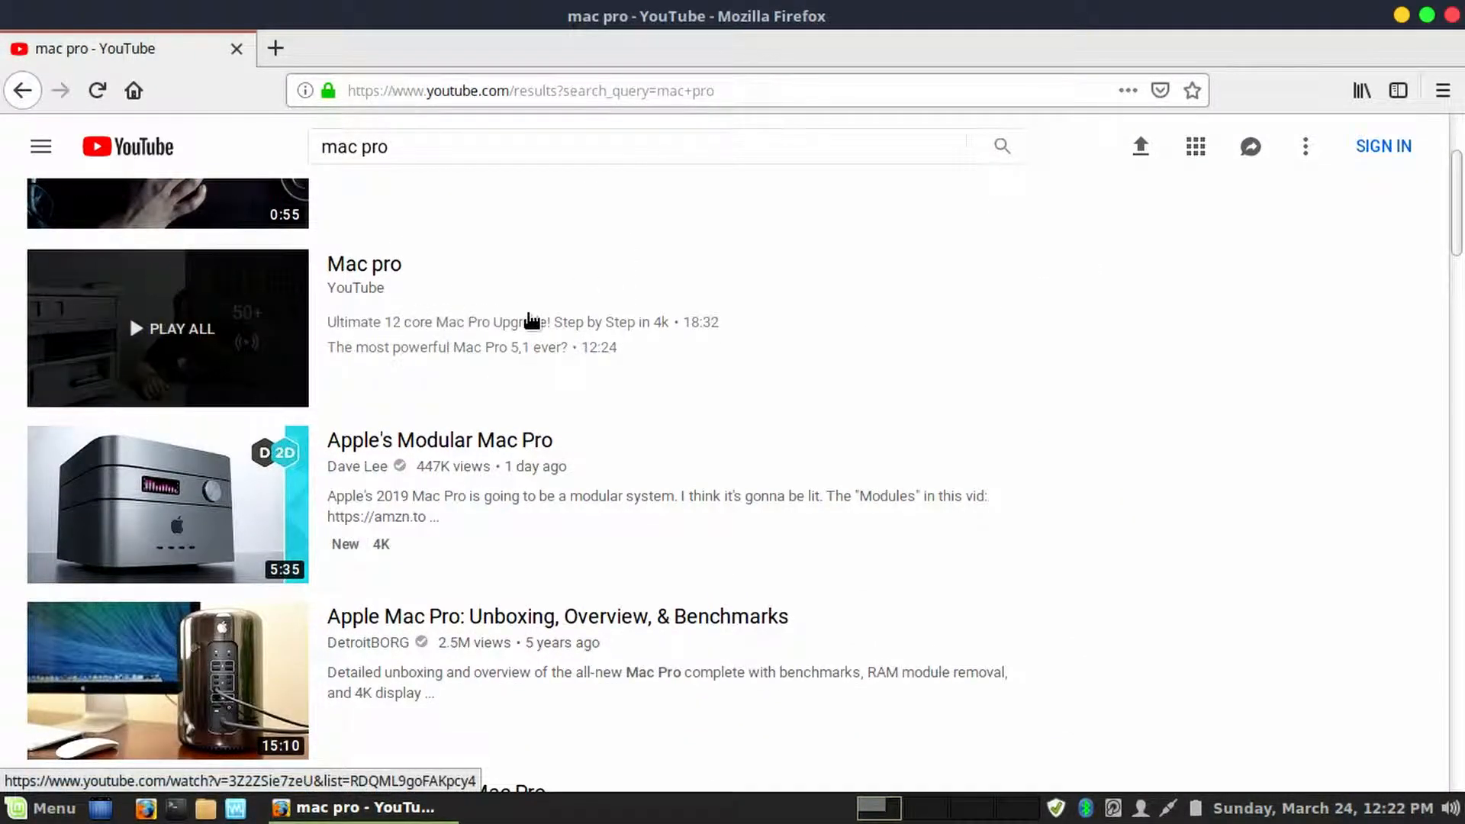
{"action": "scroll", "scroll_direction": "down", "scroll_amount": 3}
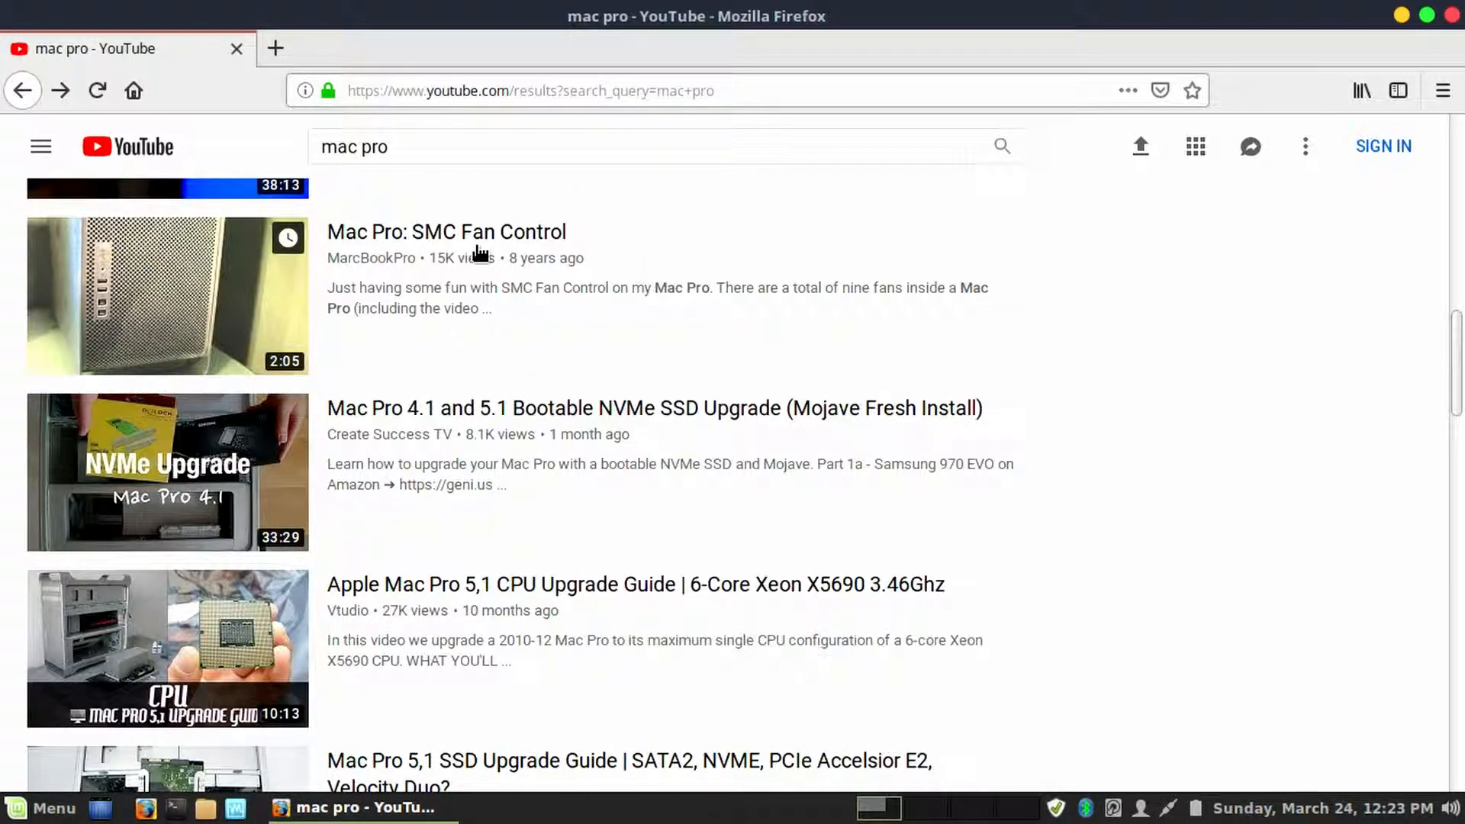
{"action": "mouse_move", "coordinate": [458, 391]}
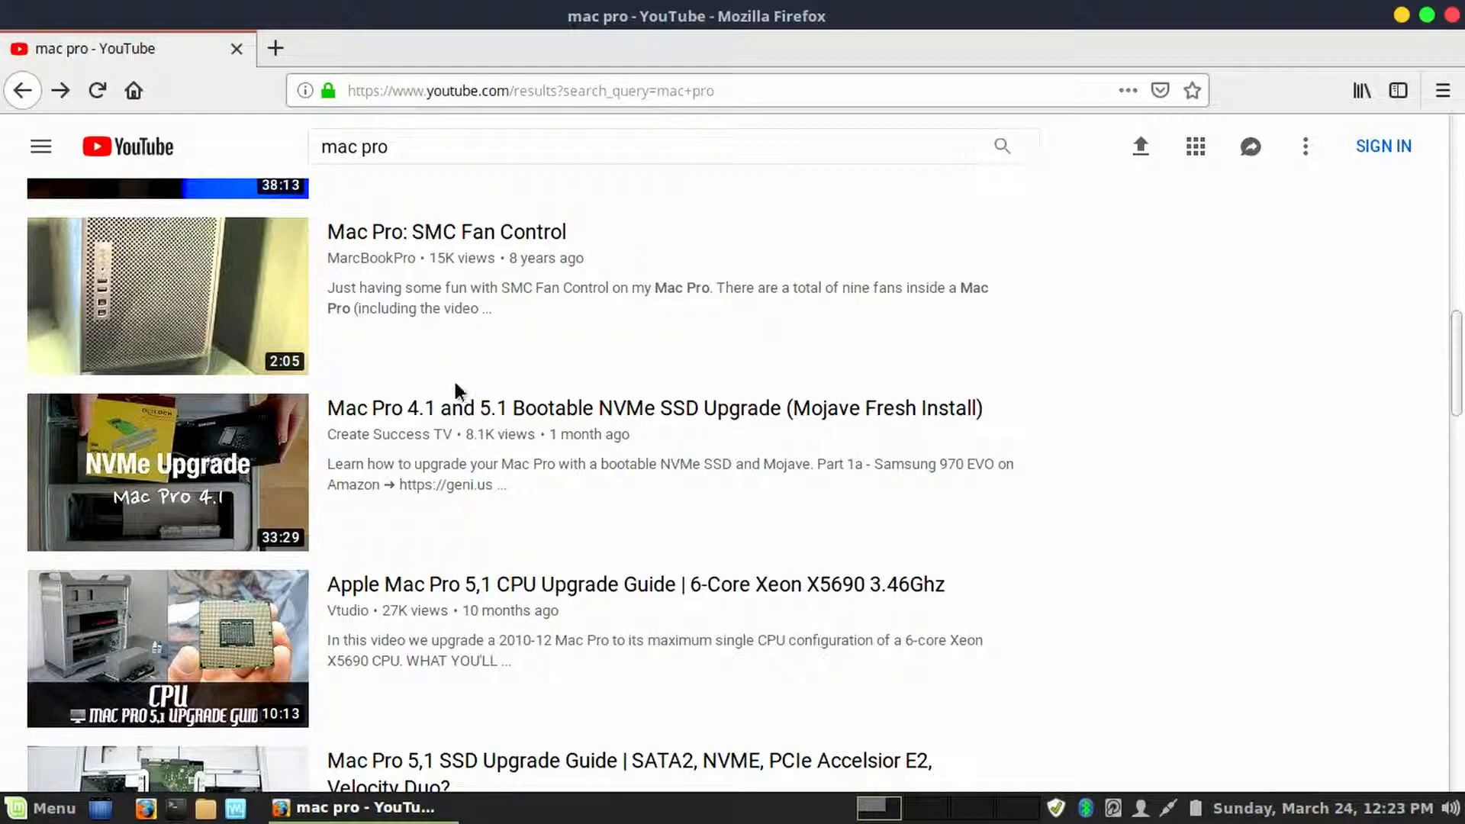
{"action": "scroll", "scroll_direction": "down", "scroll_amount": 3}
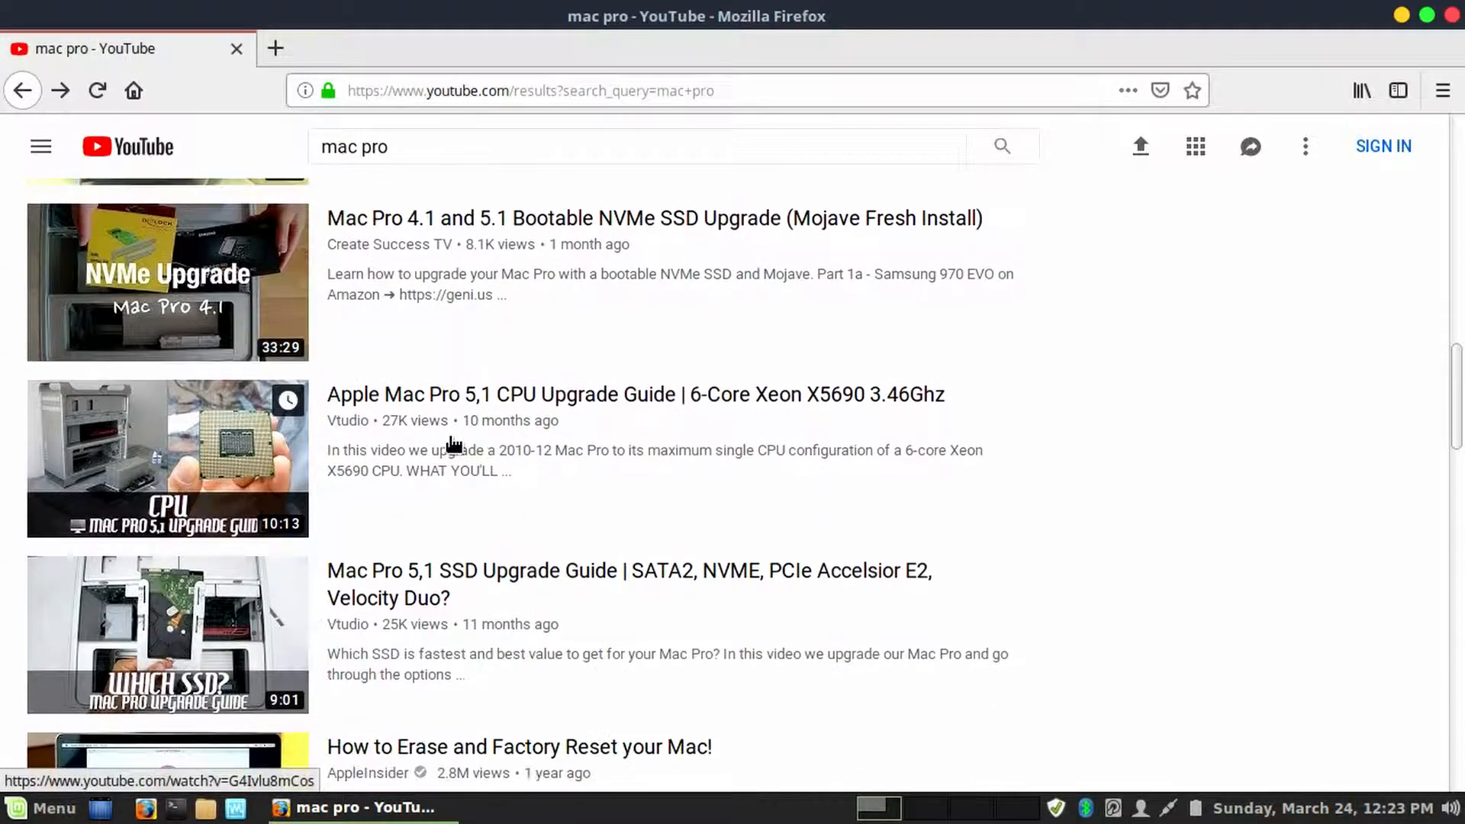
{"action": "scroll", "scroll_direction": "down", "scroll_amount": 3}
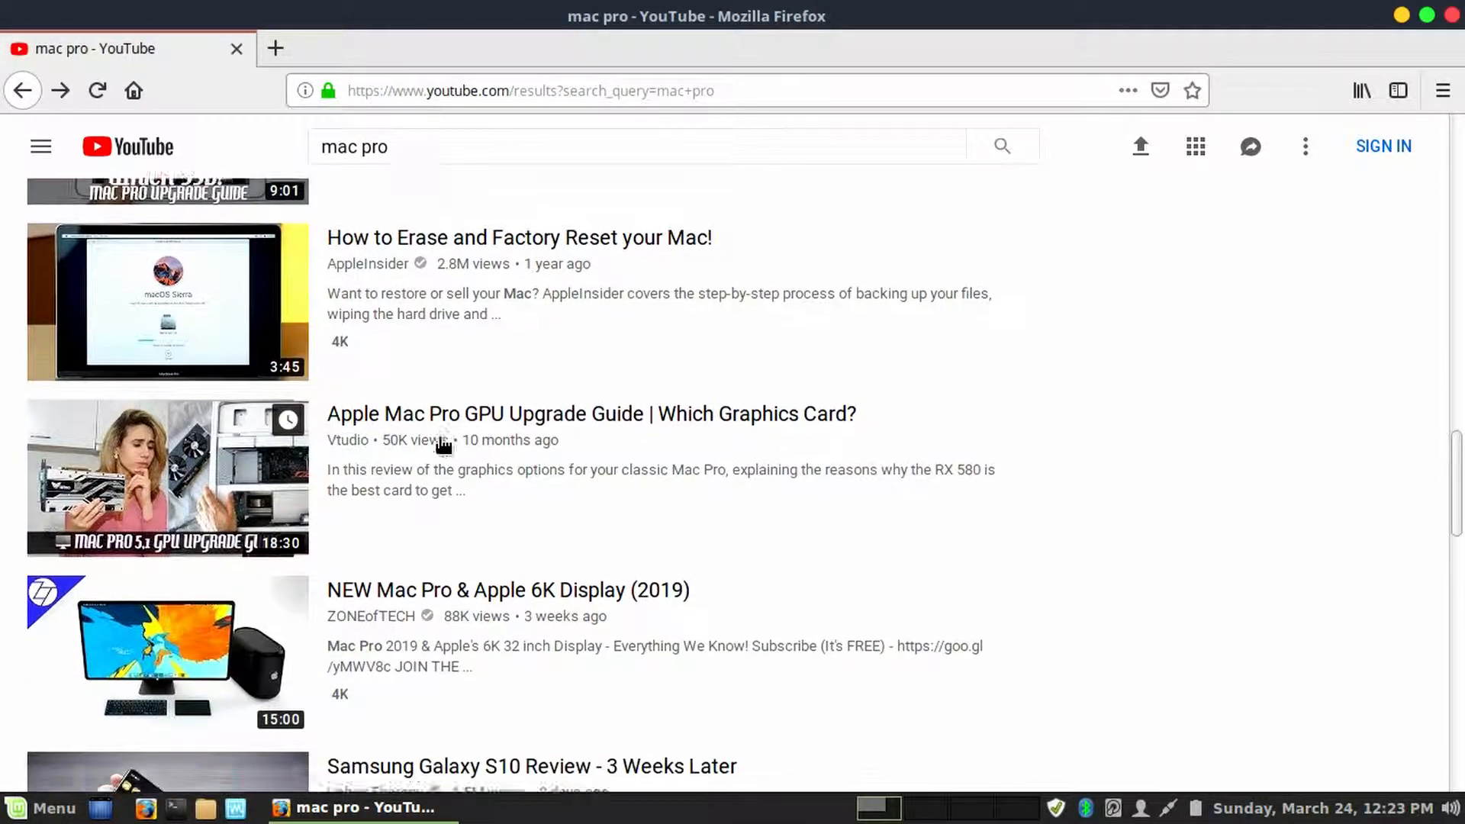
{"action": "scroll", "scroll_direction": "down", "scroll_amount": 3}
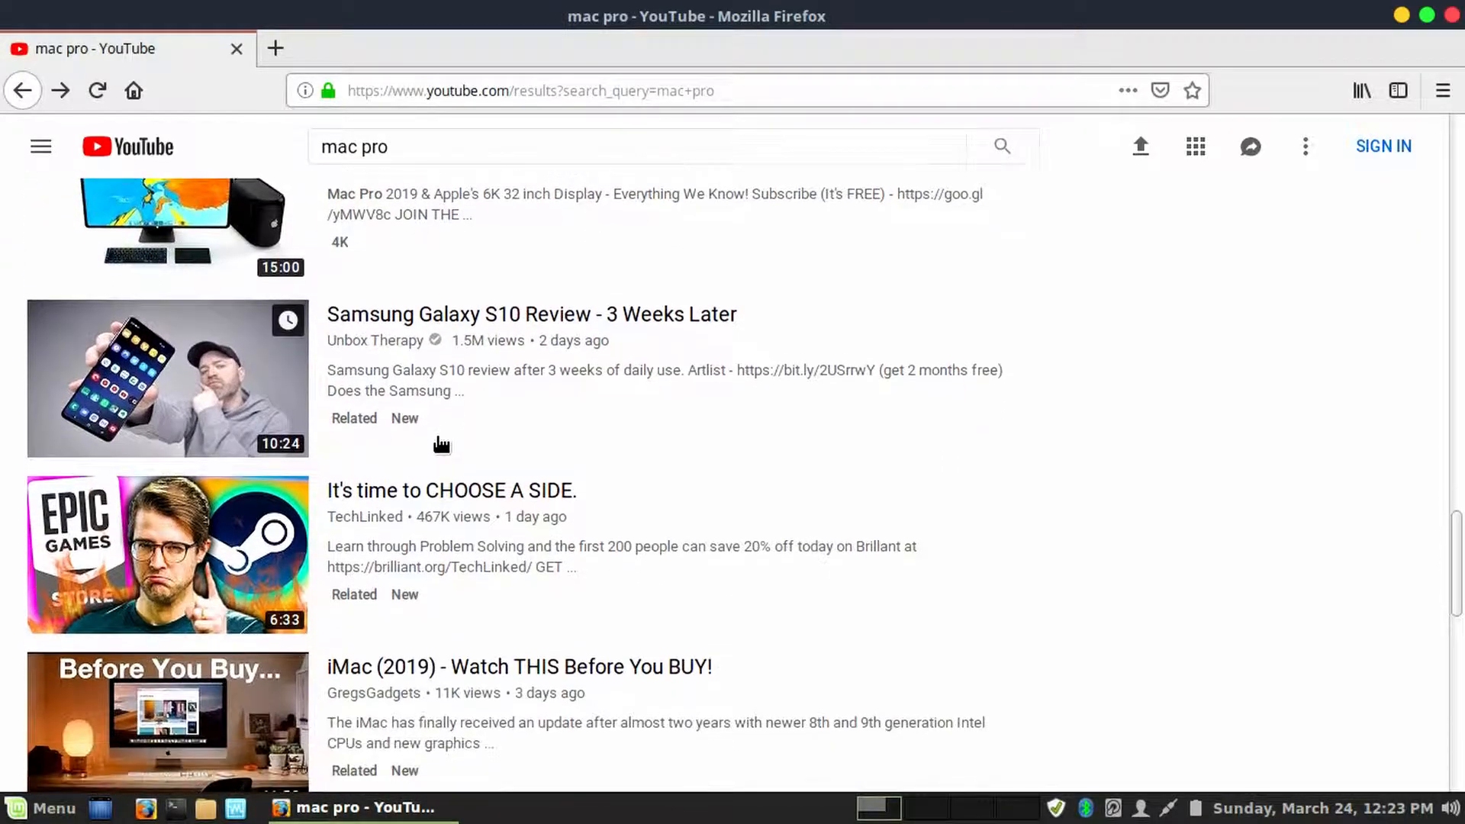
{"action": "scroll", "scroll_direction": "down", "scroll_amount": 3}
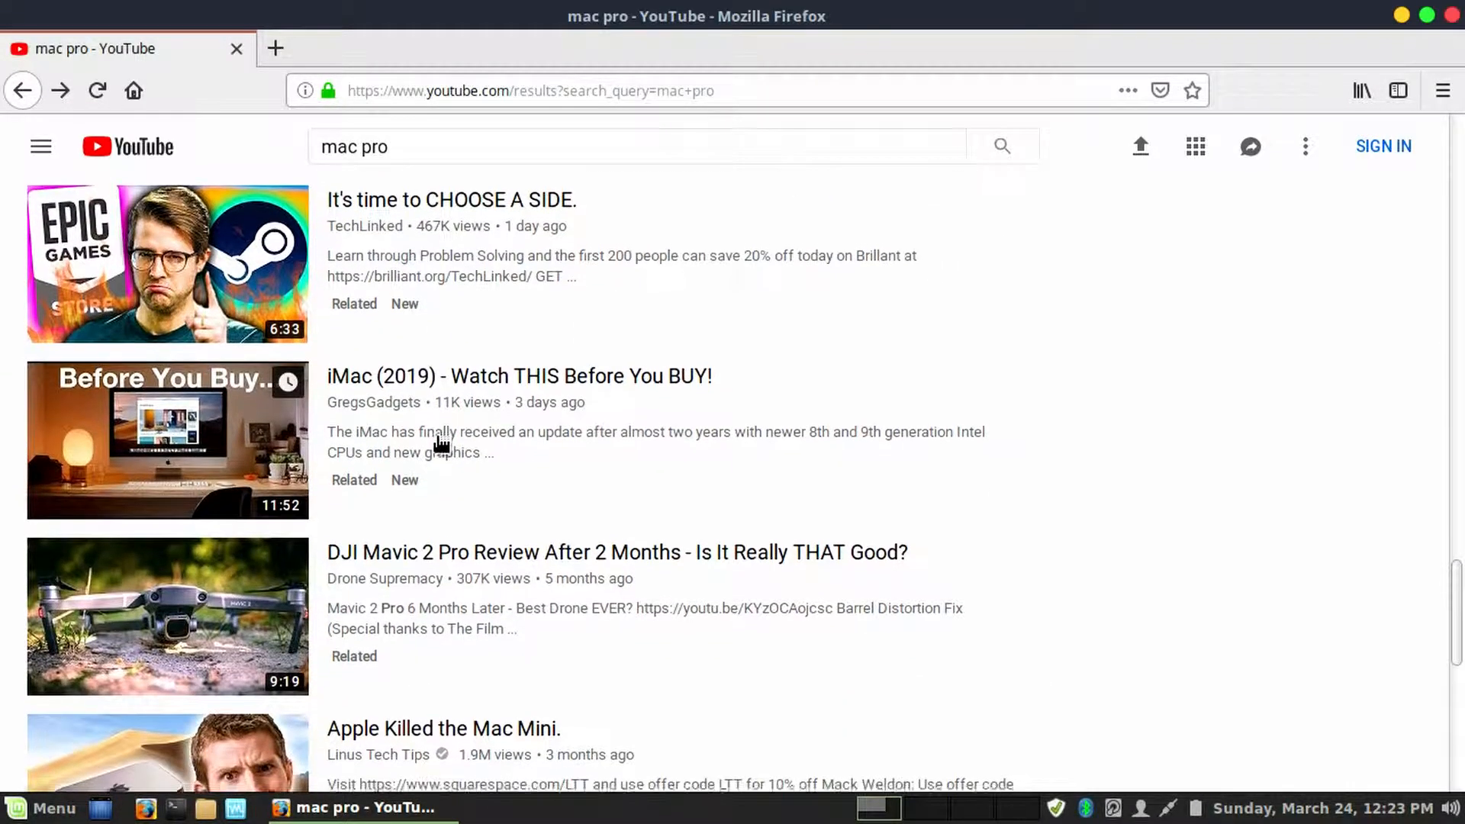
{"action": "scroll", "scroll_direction": "down", "scroll_amount": 3}
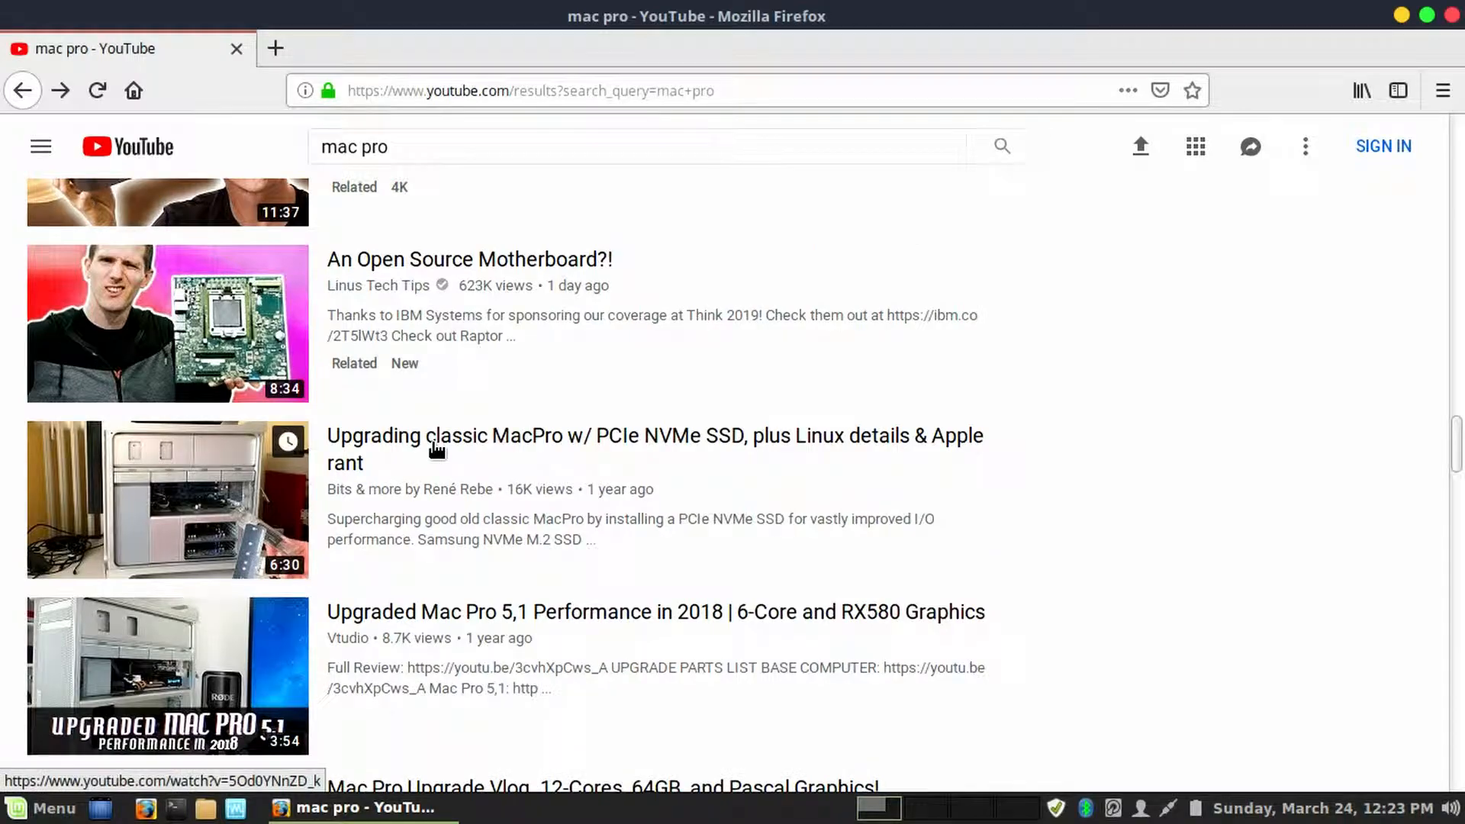
{"action": "scroll", "scroll_direction": "down", "scroll_amount": 3}
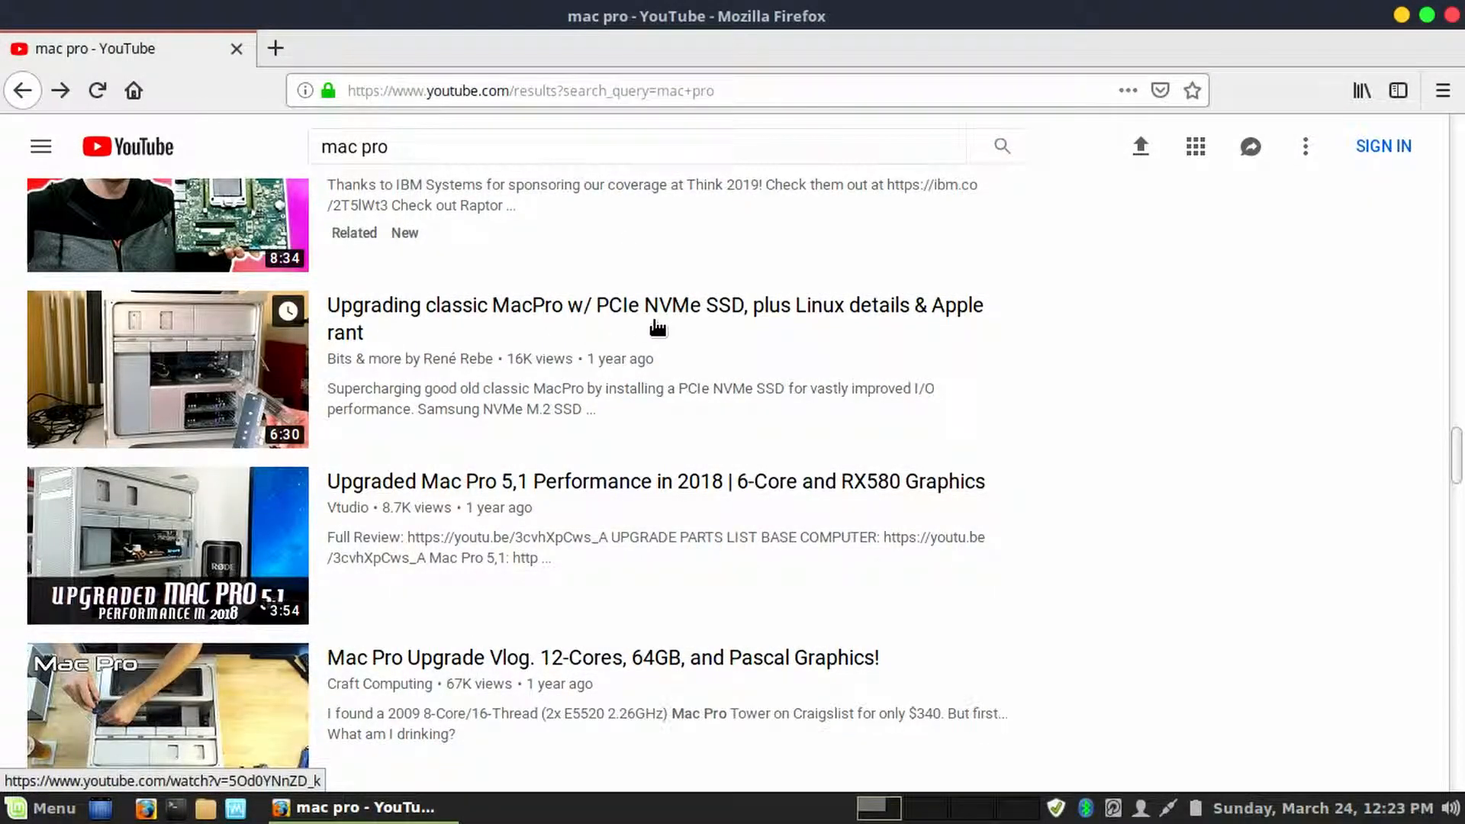
{"action": "mouse_move", "coordinate": [574, 386]}
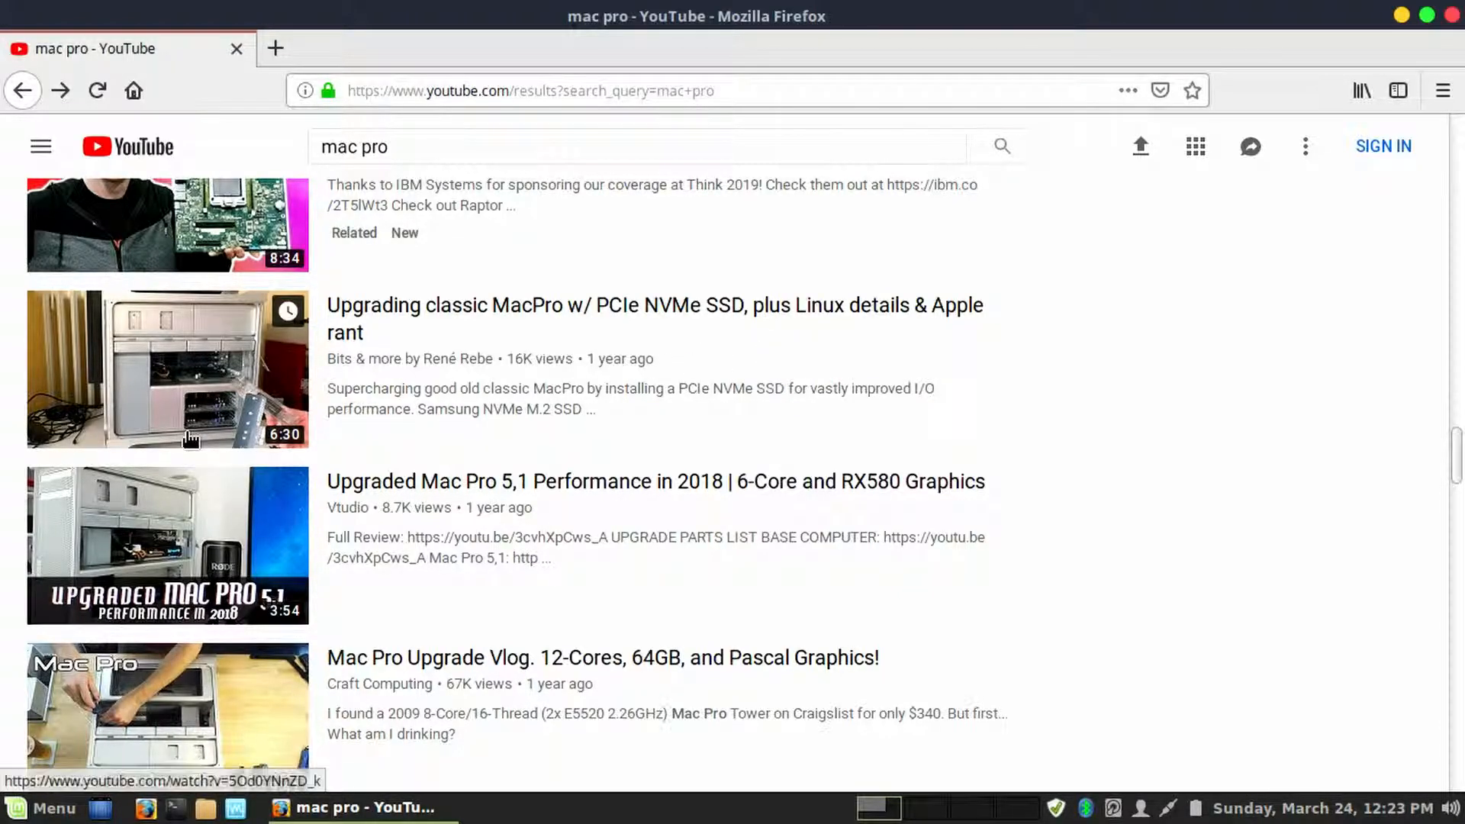
{"action": "scroll", "scroll_direction": "down", "scroll_amount": 3}
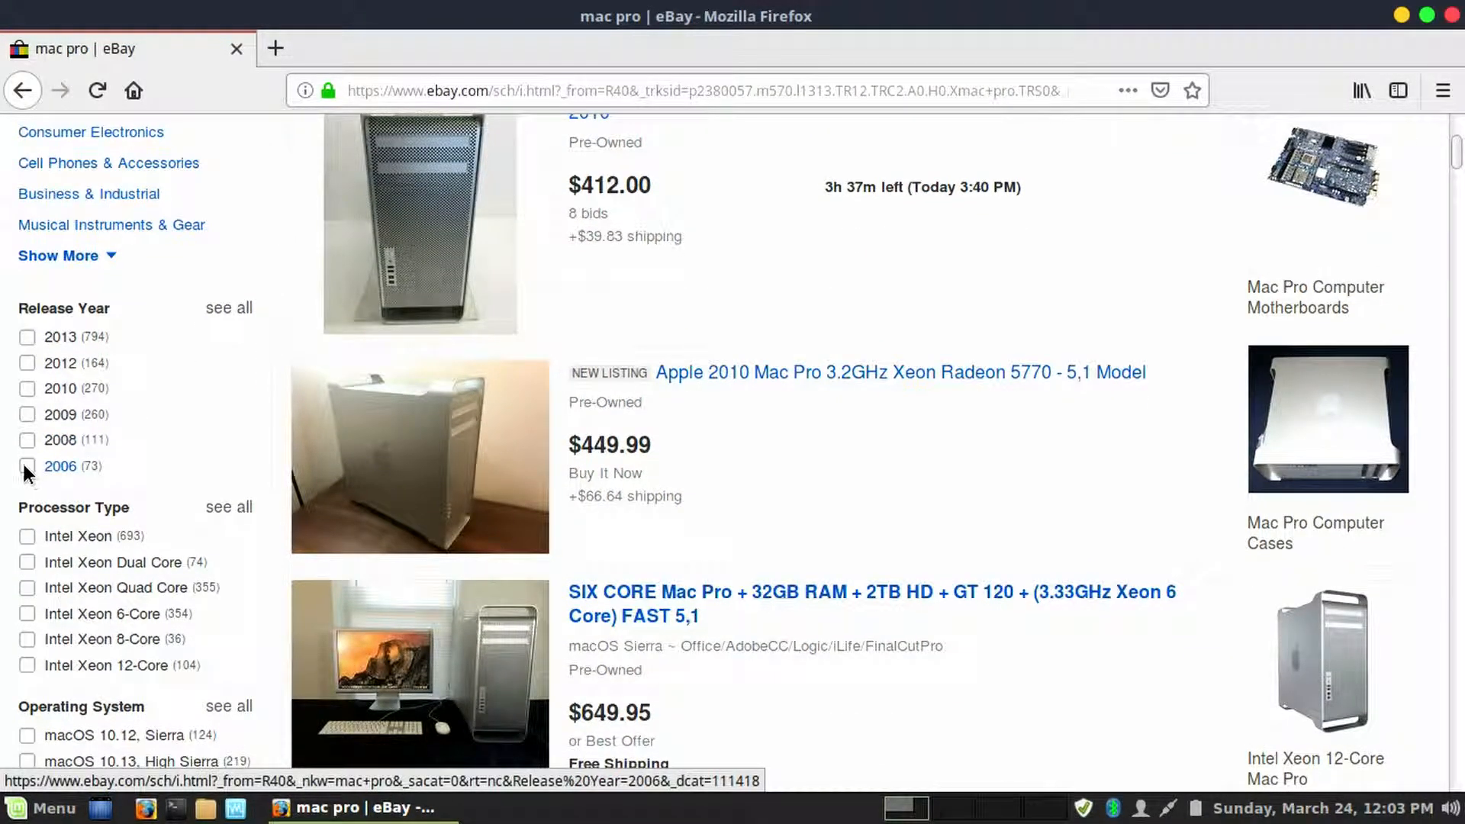
- Filter the eBay mac pro results to release year 2006 and browse the 73 listings
{"action": "left_click", "coordinate": [27, 466]}
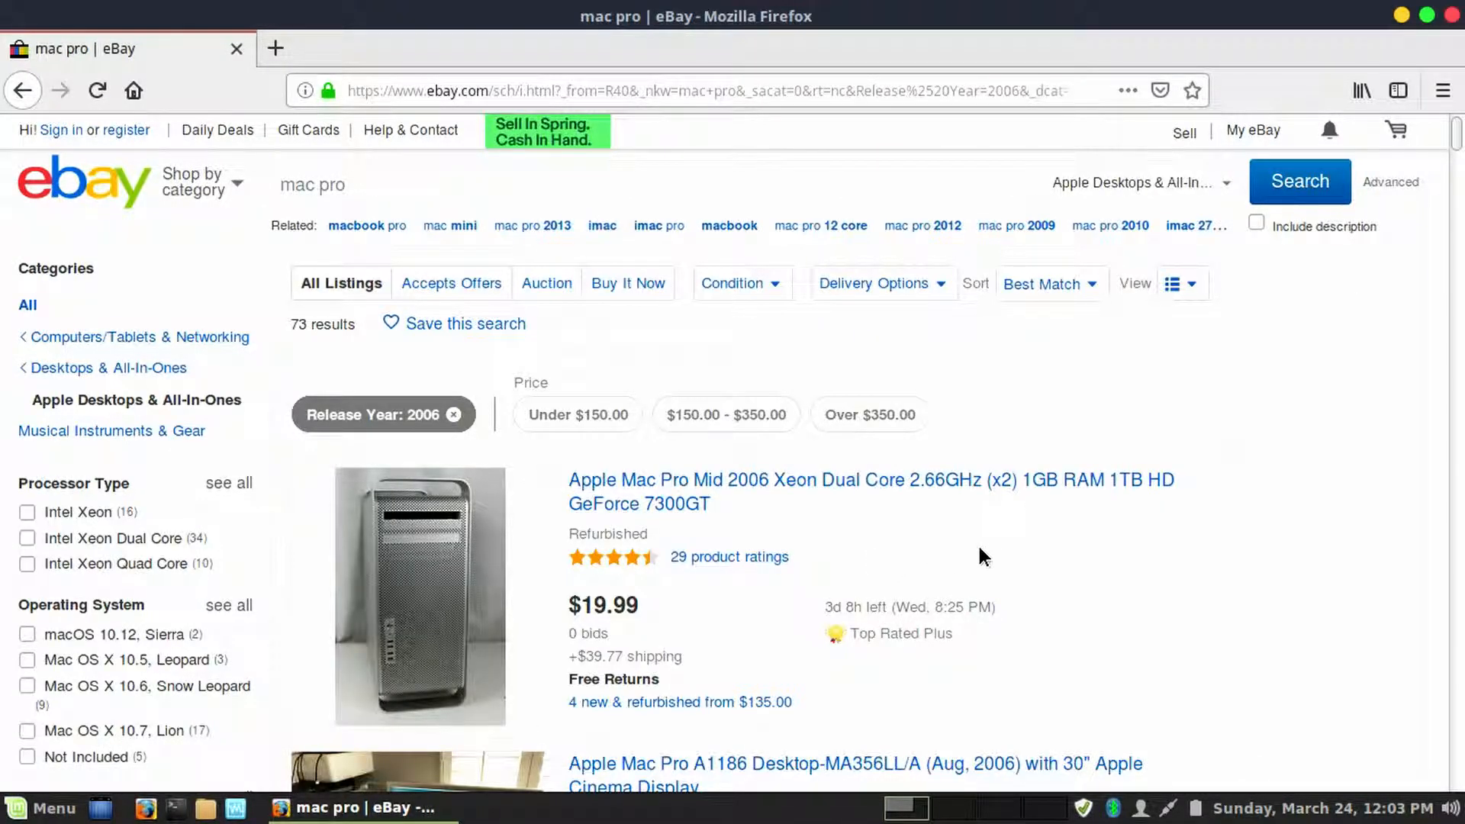
{"action": "scroll", "scroll_direction": "down", "scroll_amount": 3}
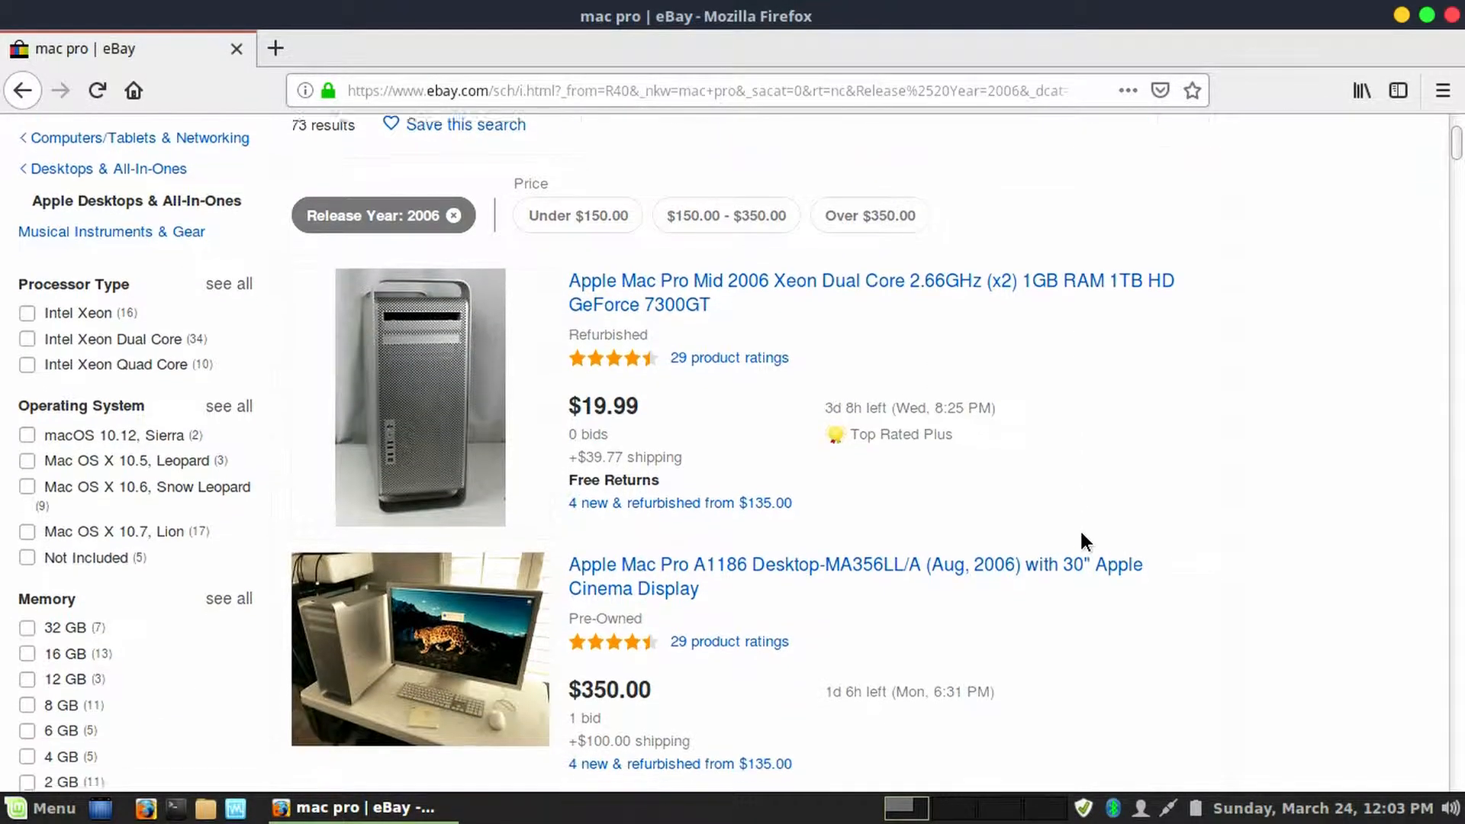
{"action": "scroll", "scroll_direction": "down", "scroll_amount": 3}
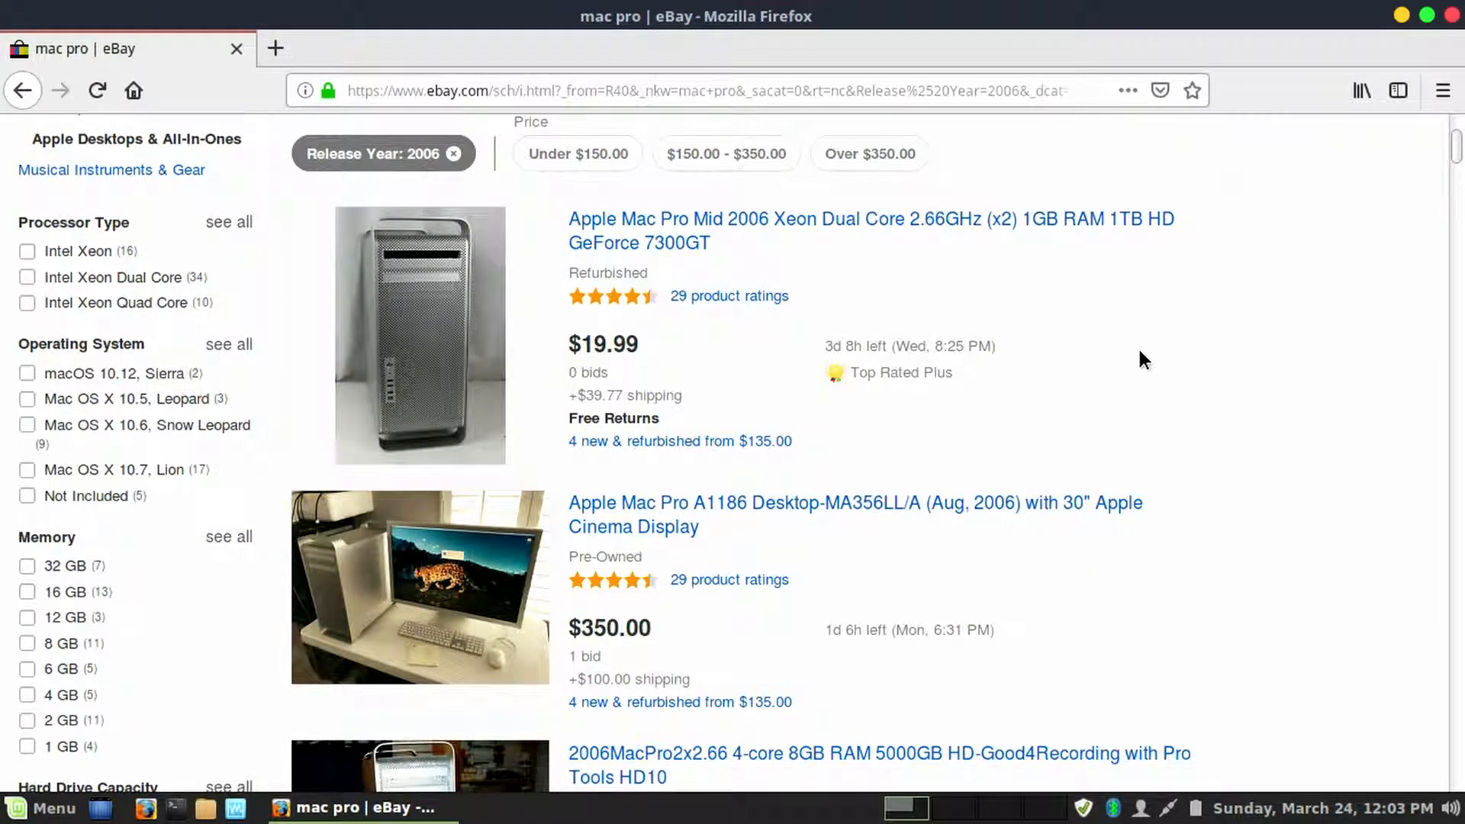
{"action": "mouse_move", "coordinate": [748, 376]}
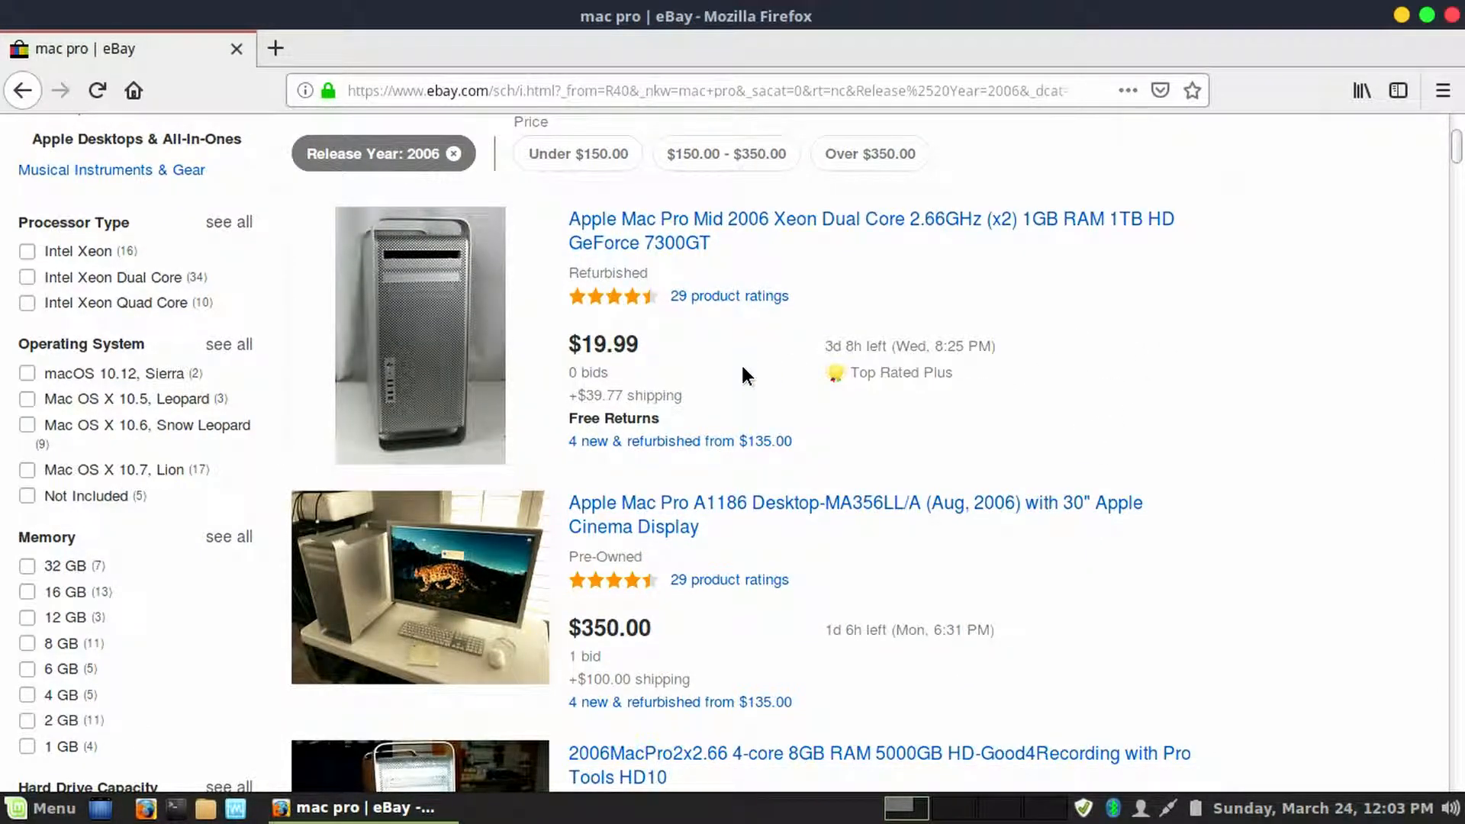
{"action": "scroll", "scroll_direction": "down", "scroll_amount": 3}
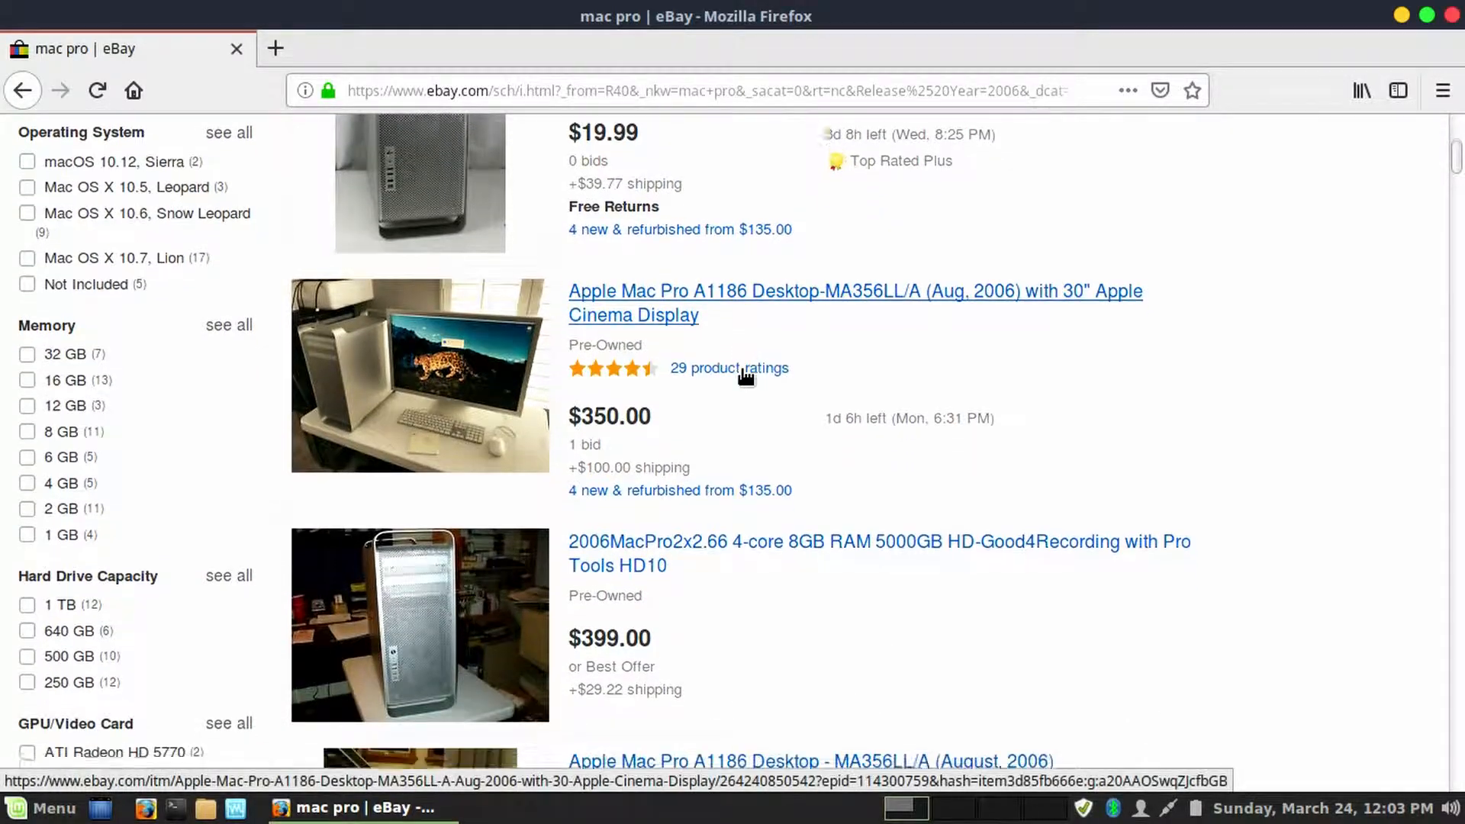
{"action": "scroll", "scroll_direction": "down", "scroll_amount": 3}
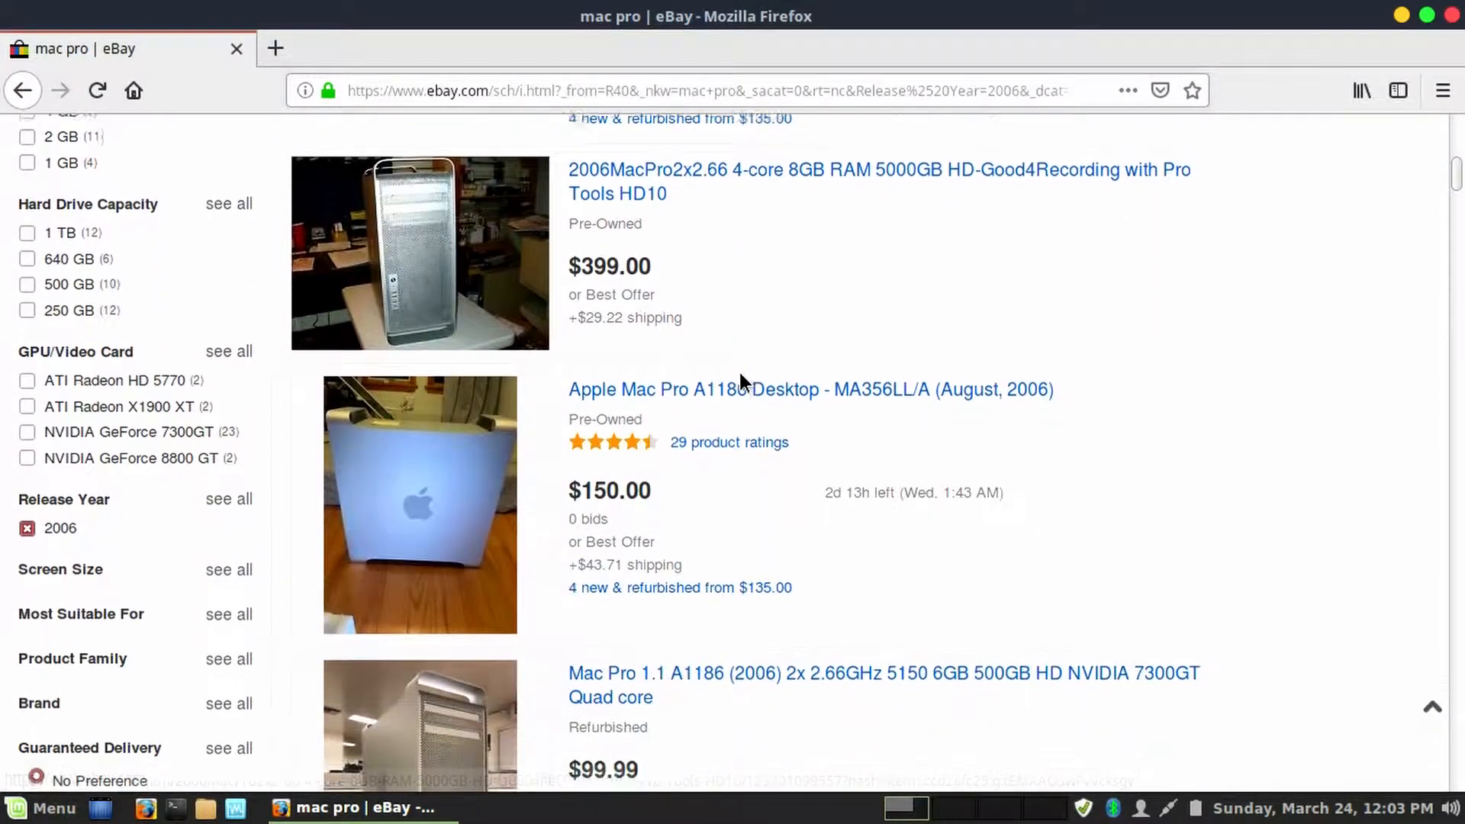
{"action": "scroll", "scroll_direction": "down", "scroll_amount": 3}
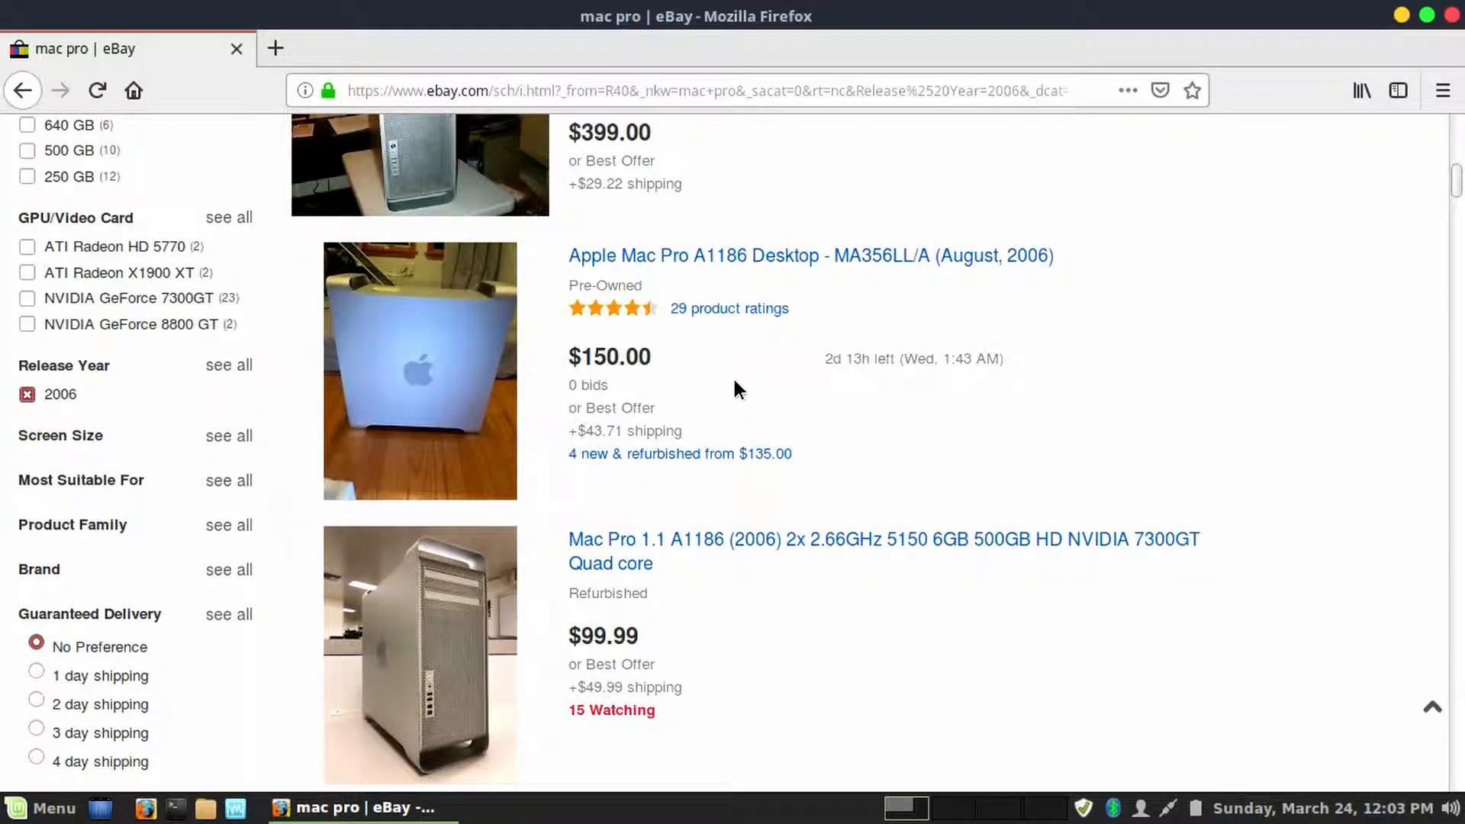
{"action": "mouse_move", "coordinate": [790, 255]}
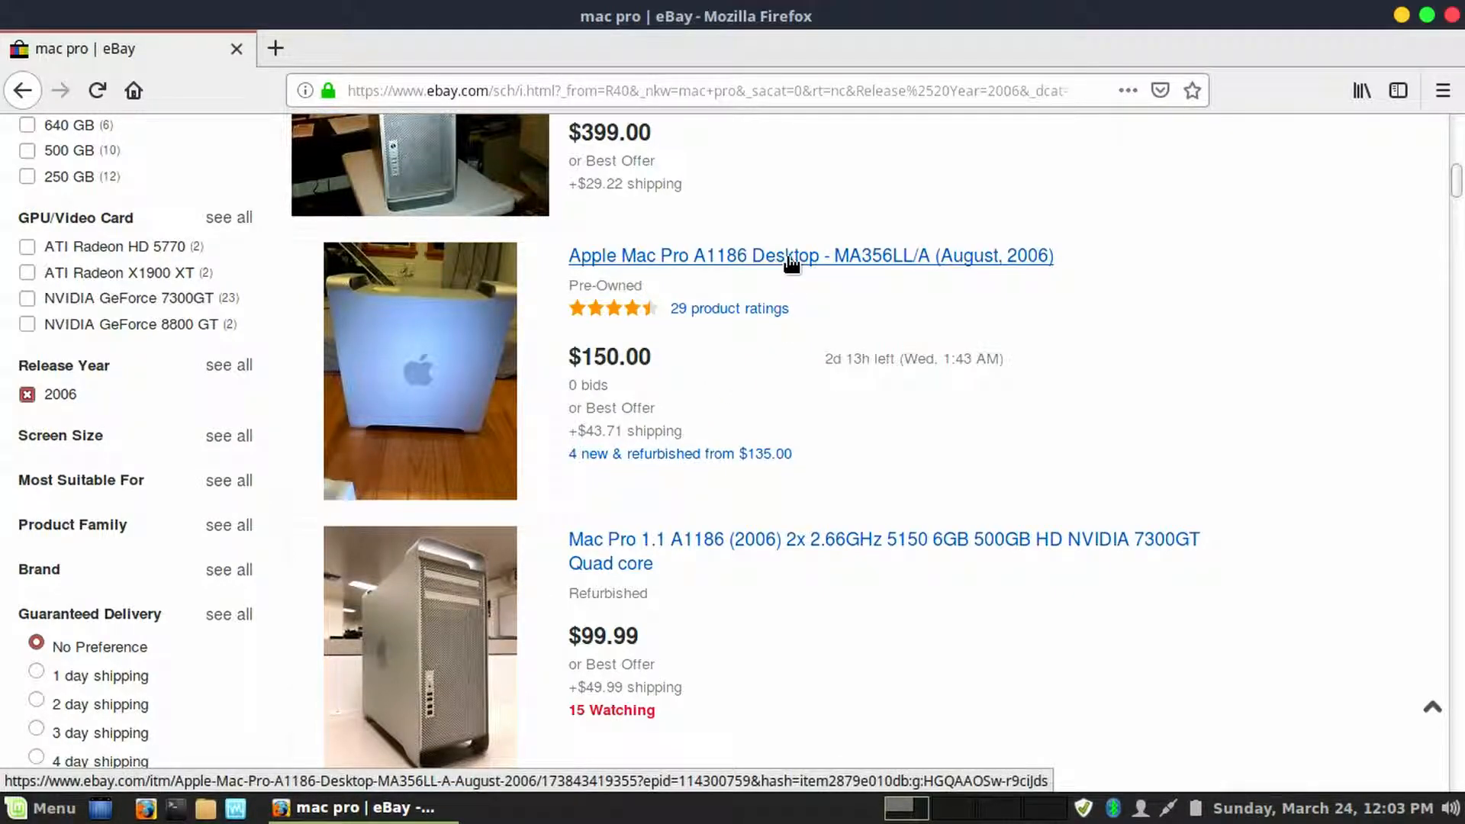
- Open the $150 Mac Pro A1186 listing, view another photo, and read its specifications
{"action": "left_click", "coordinate": [809, 255]}
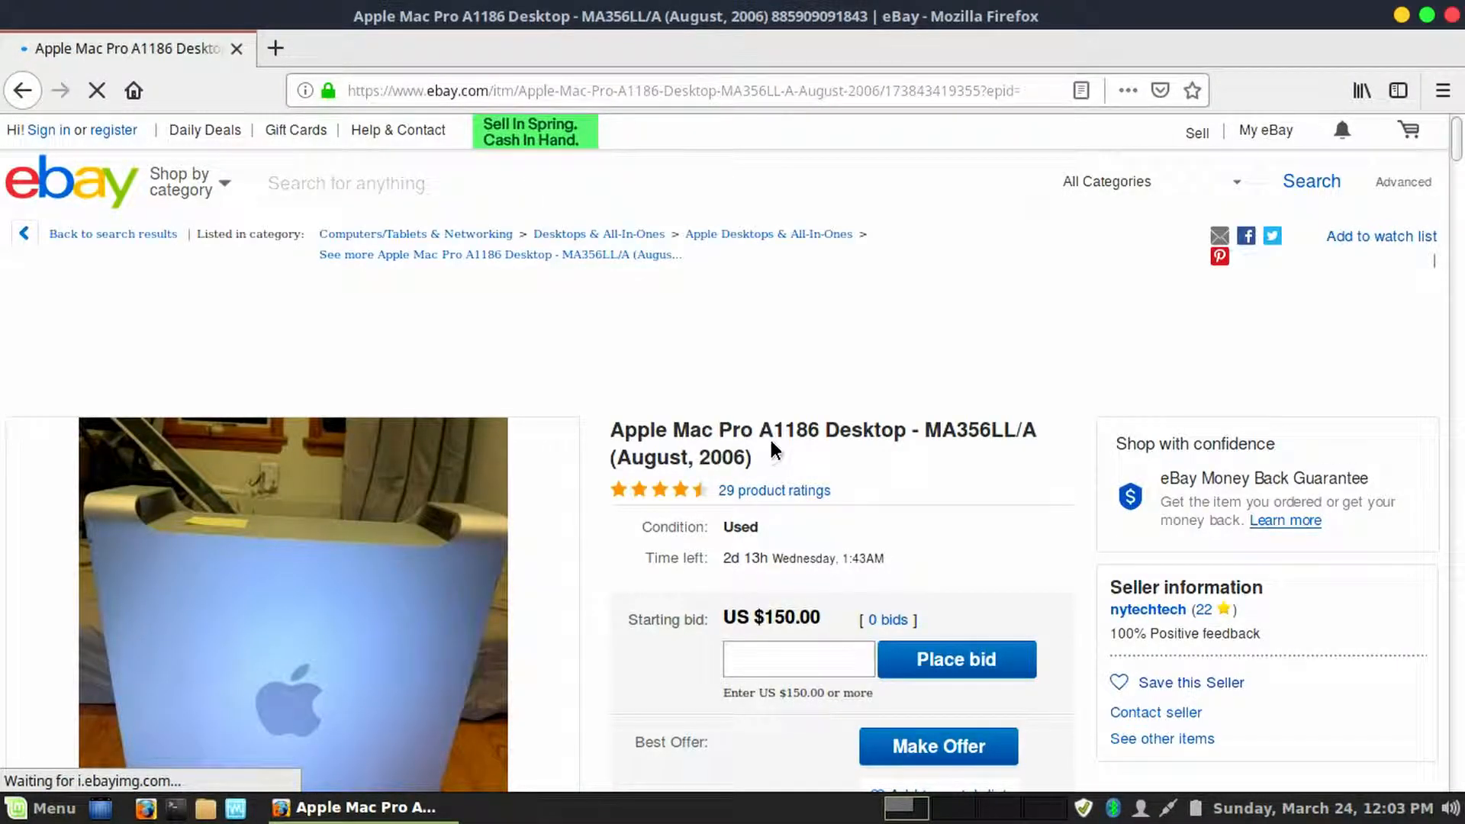
{"action": "scroll", "scroll_direction": "down", "scroll_amount": 3}
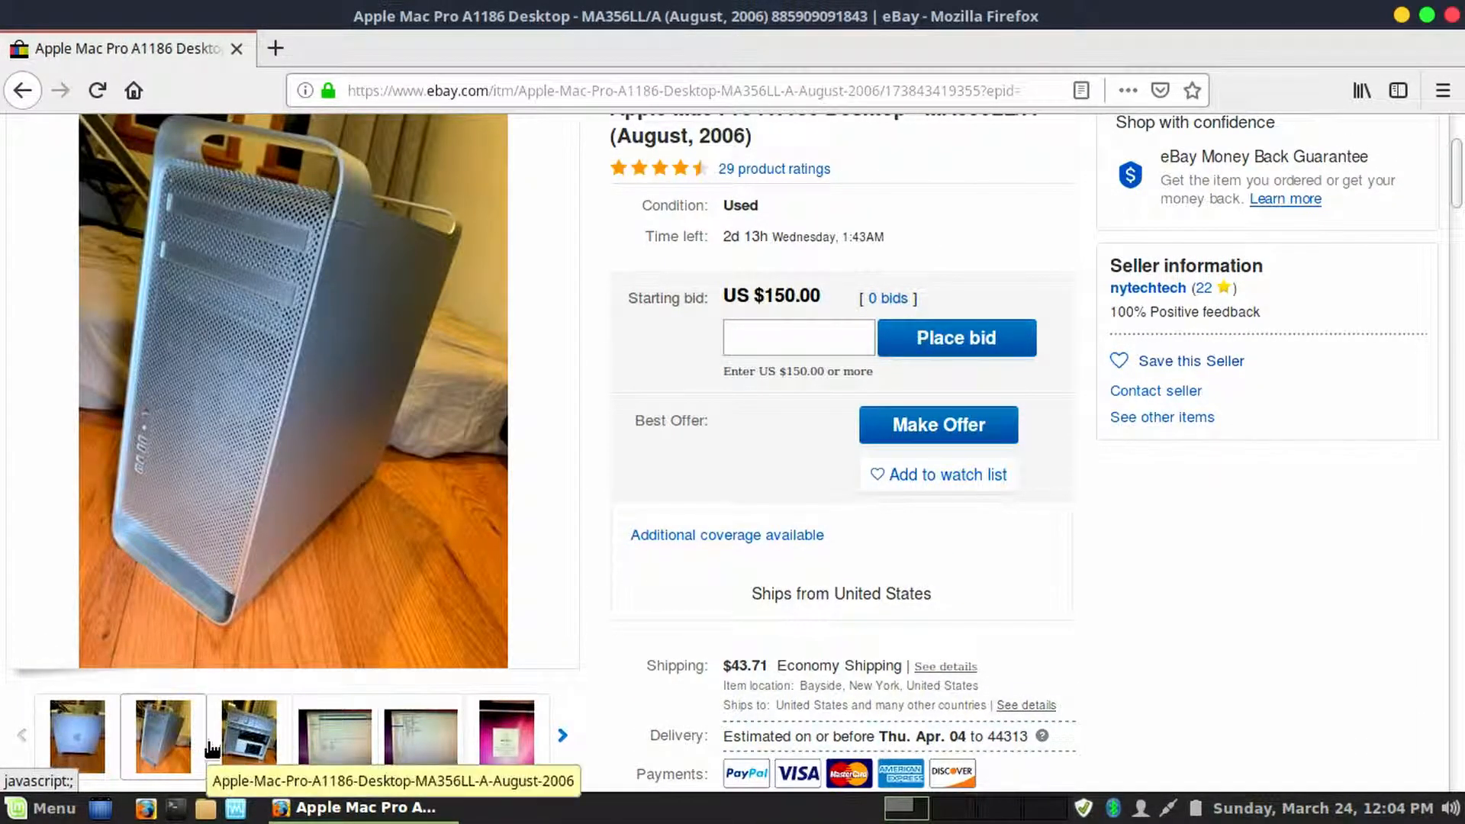
{"action": "left_click", "coordinate": [334, 736]}
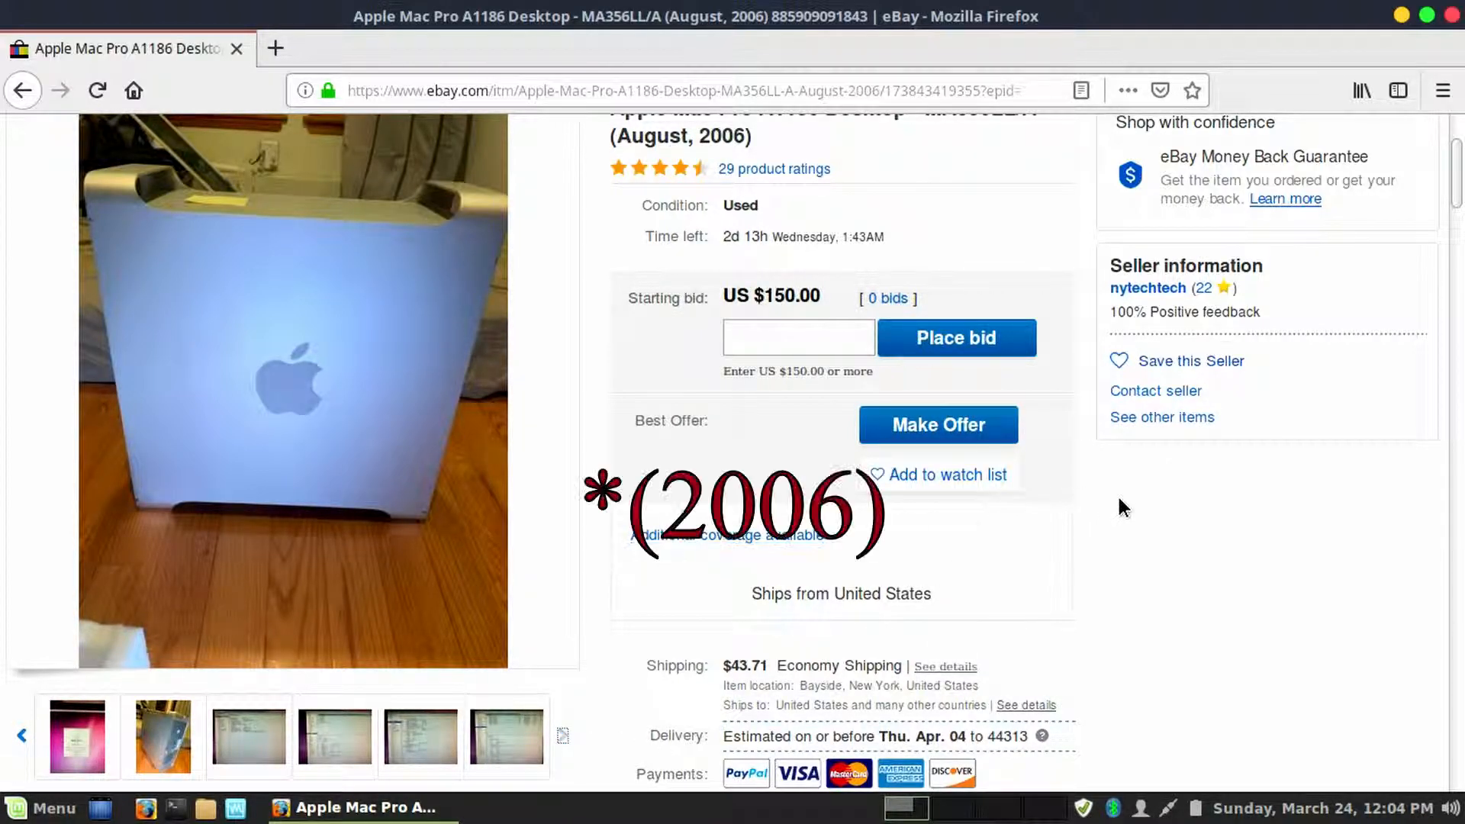
{"action": "scroll", "scroll_direction": "down", "scroll_amount": 3}
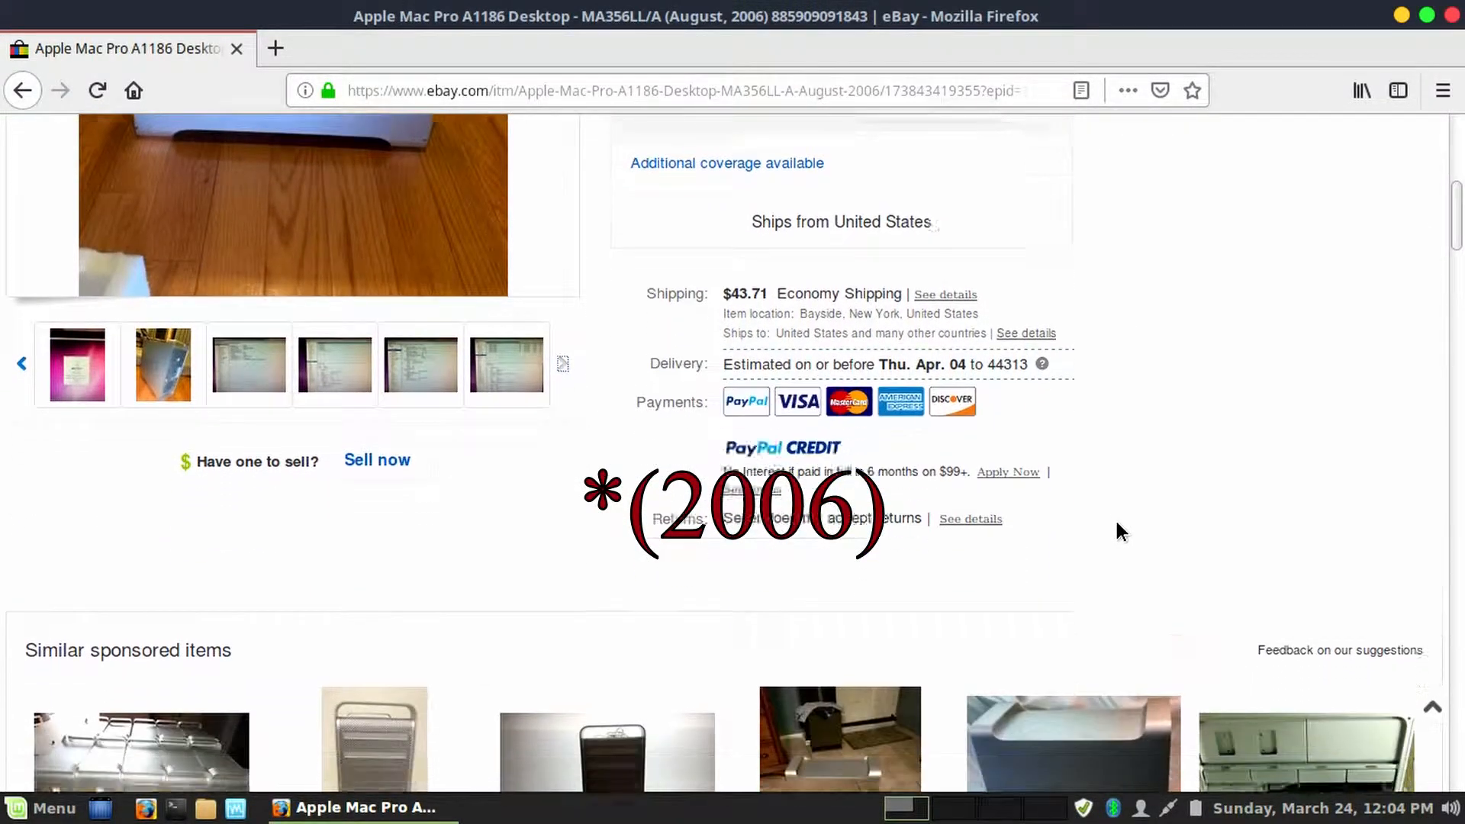
{"action": "scroll", "scroll_direction": "down", "scroll_amount": 3}
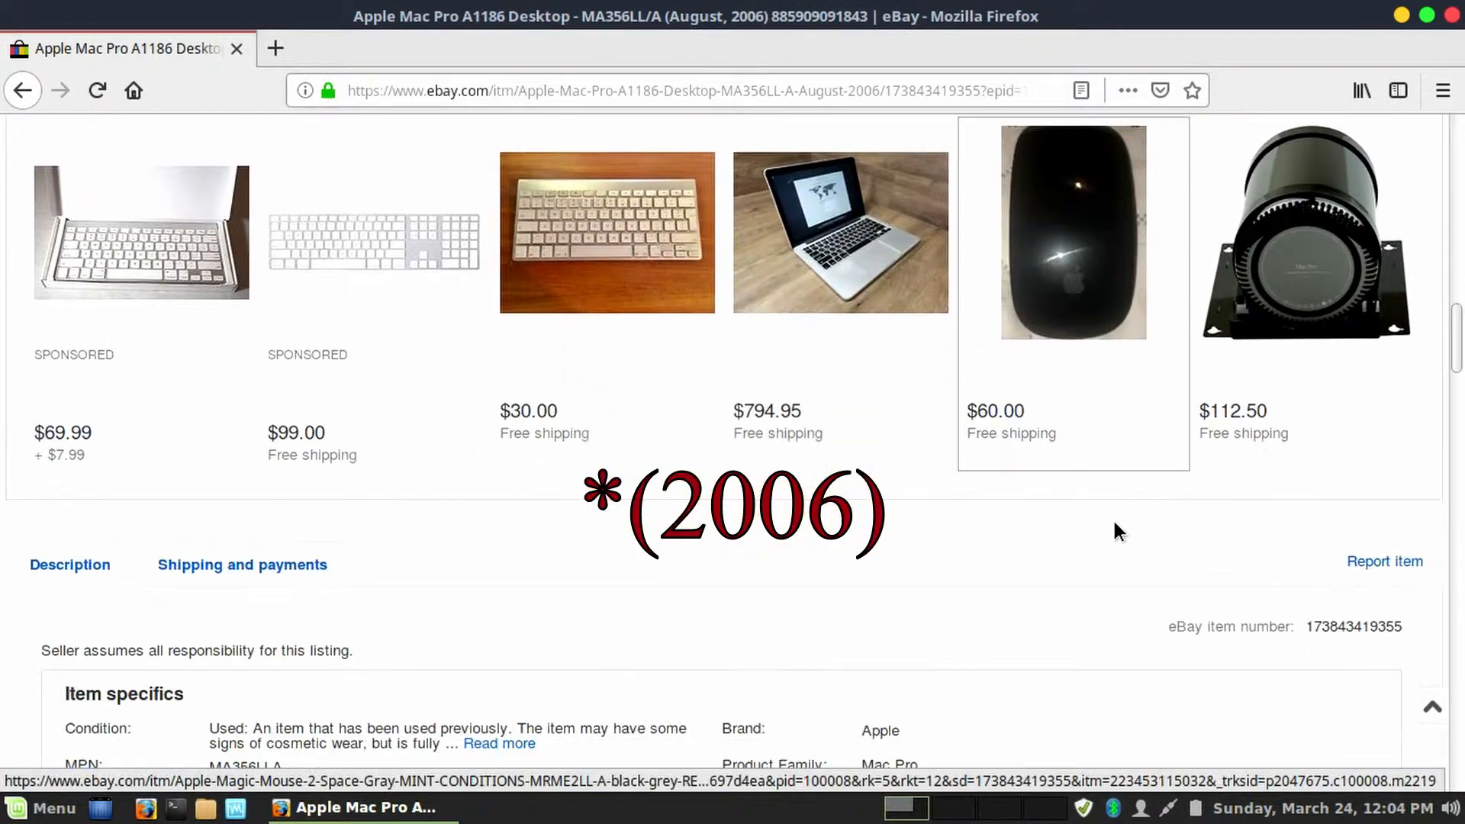
{"action": "scroll", "scroll_direction": "down", "scroll_amount": 3}
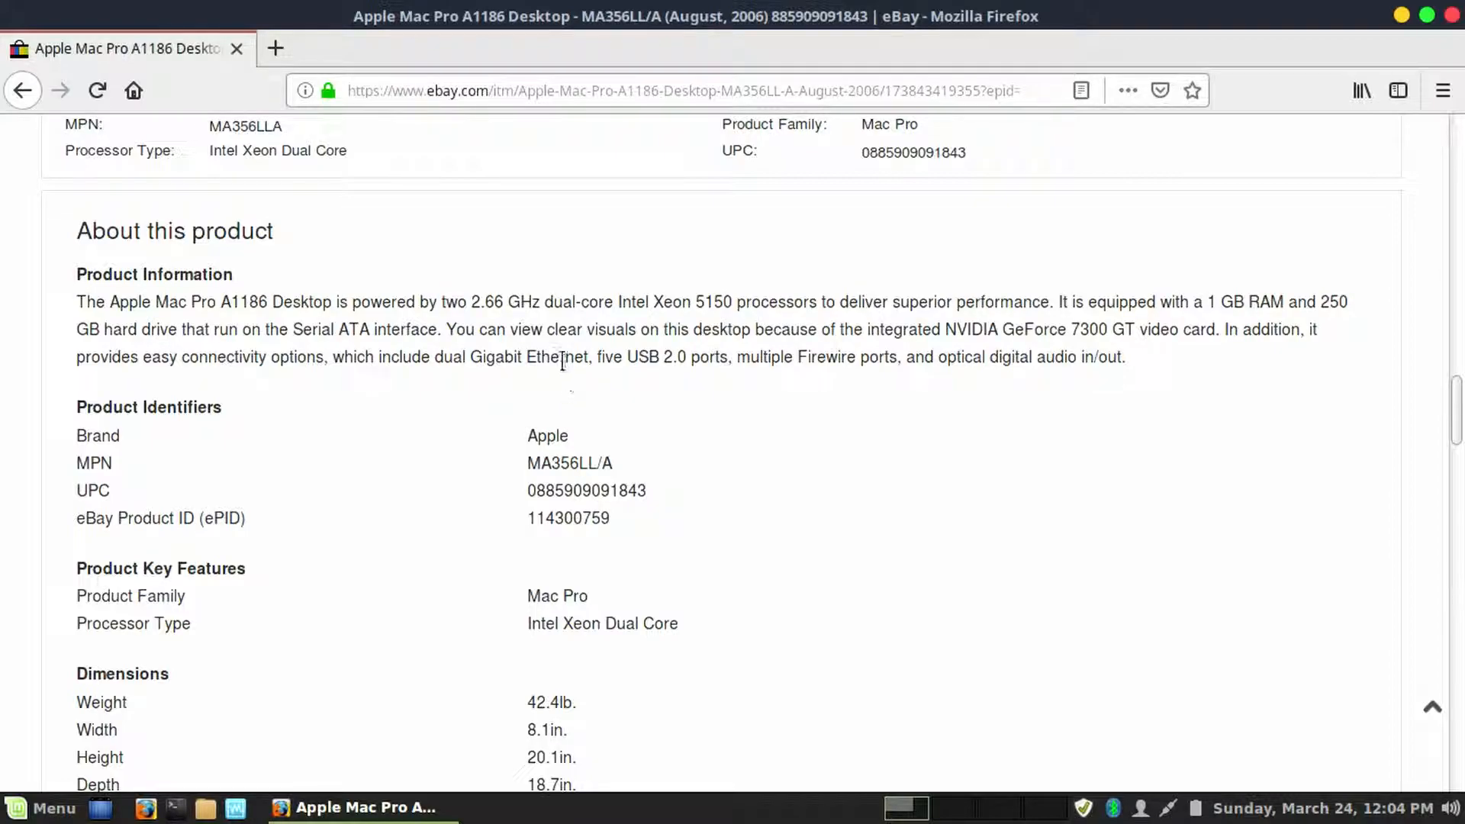
{"action": "scroll", "scroll_direction": "down", "scroll_amount": 3}
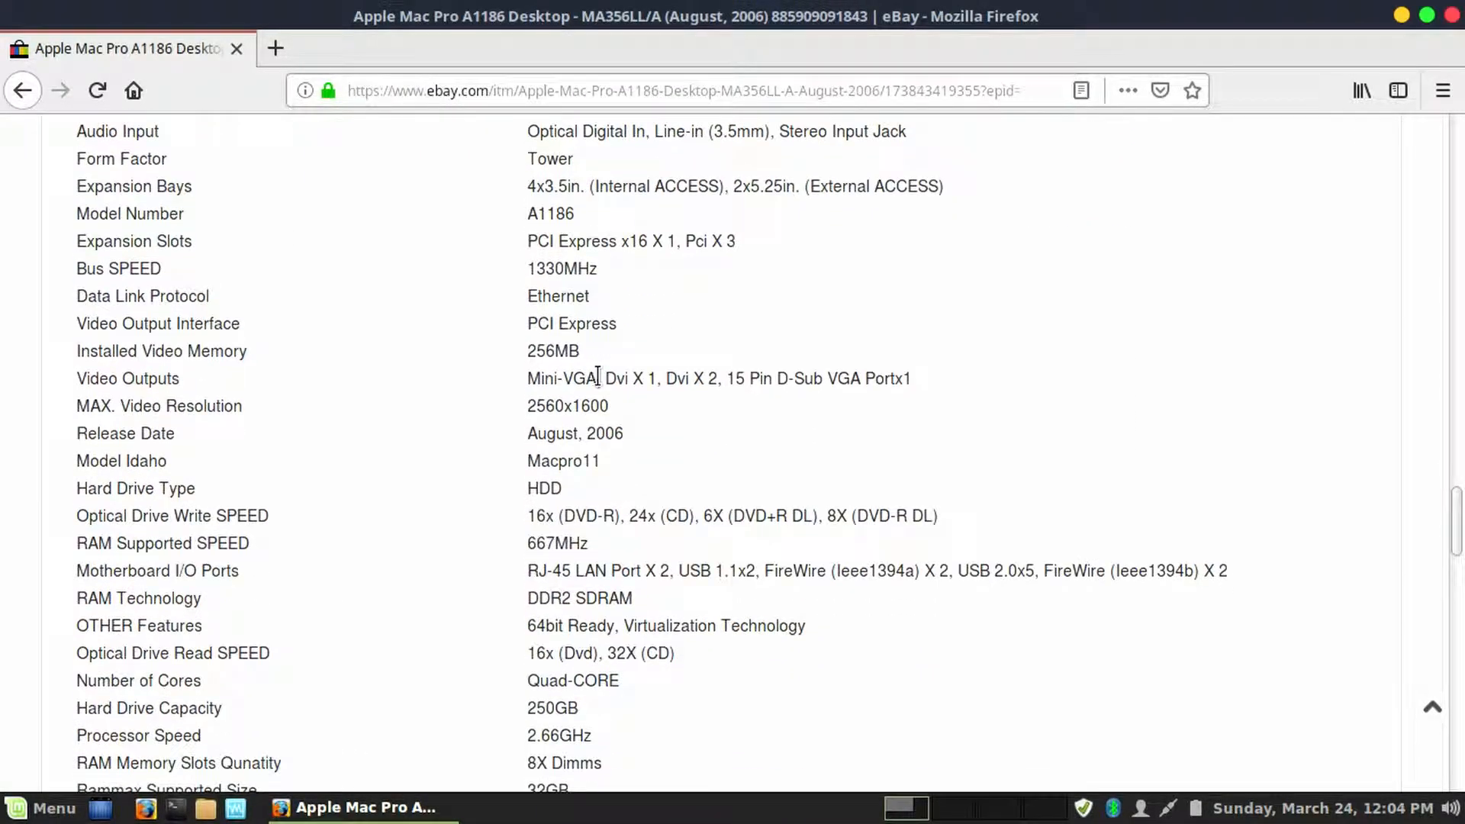
{"action": "scroll", "scroll_direction": "down", "scroll_amount": 3}
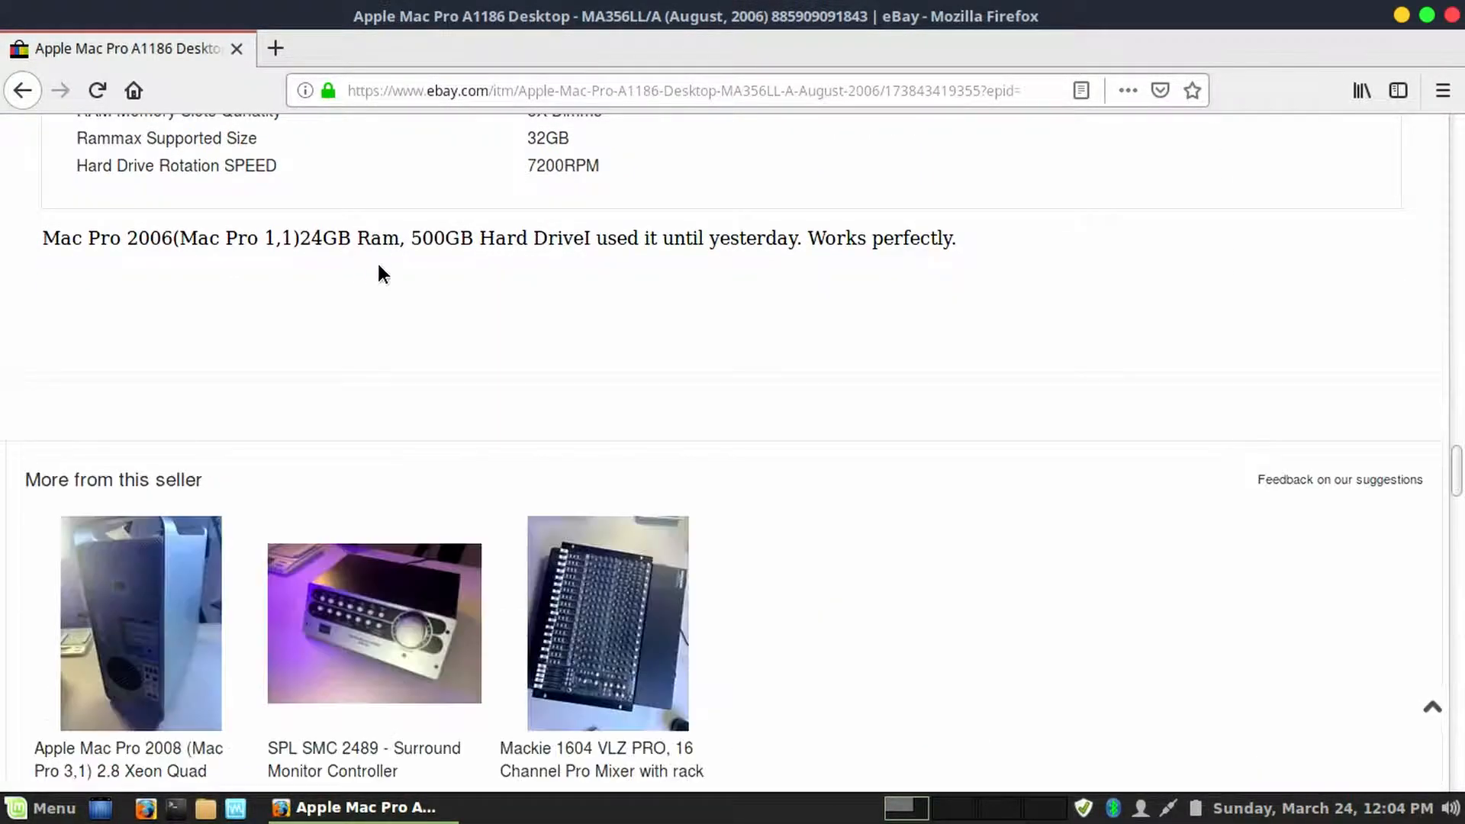
{"action": "mouse_move", "coordinate": [260, 271]}
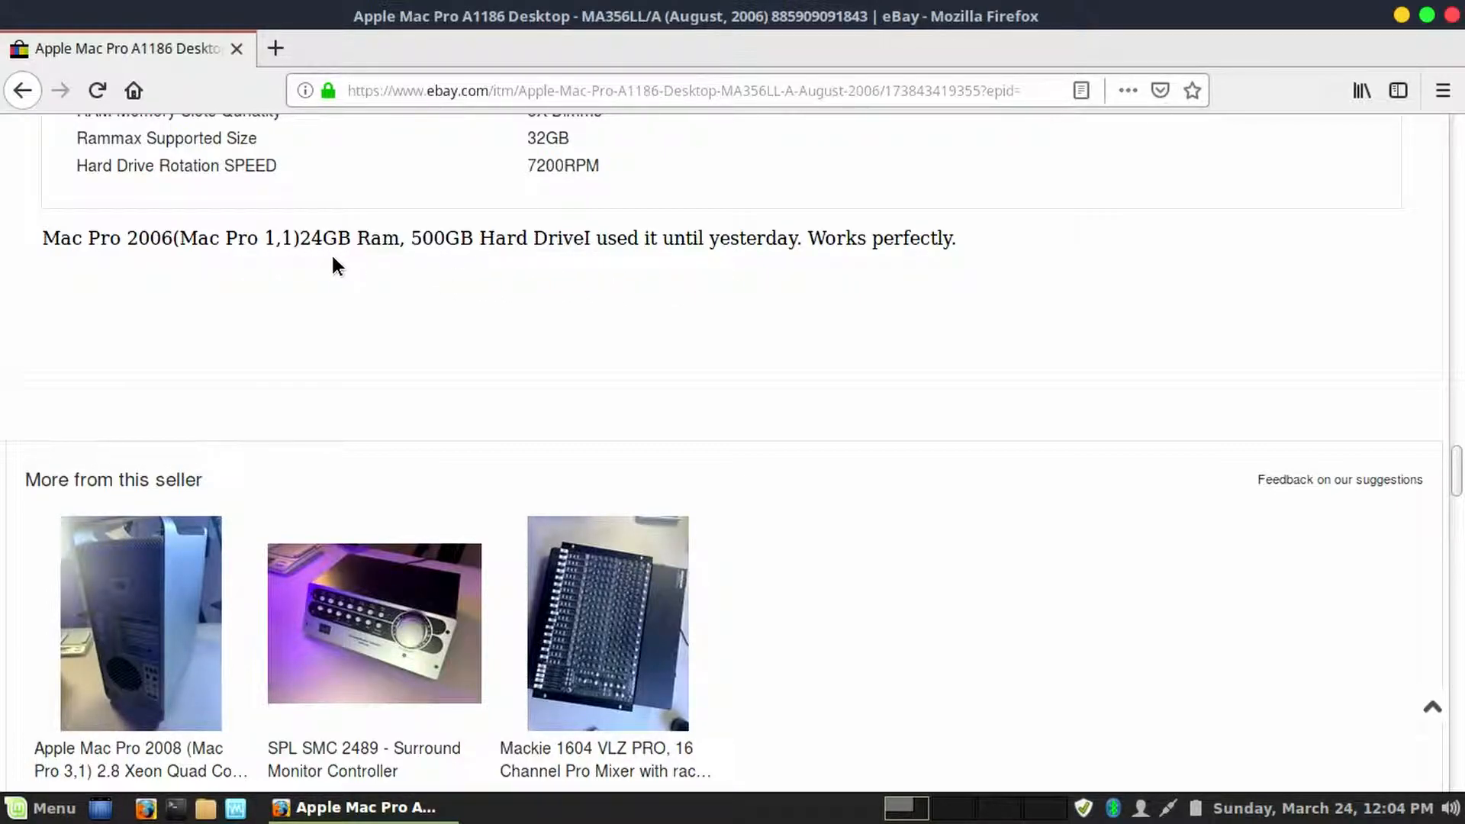
{"action": "mouse_move", "coordinate": [537, 272]}
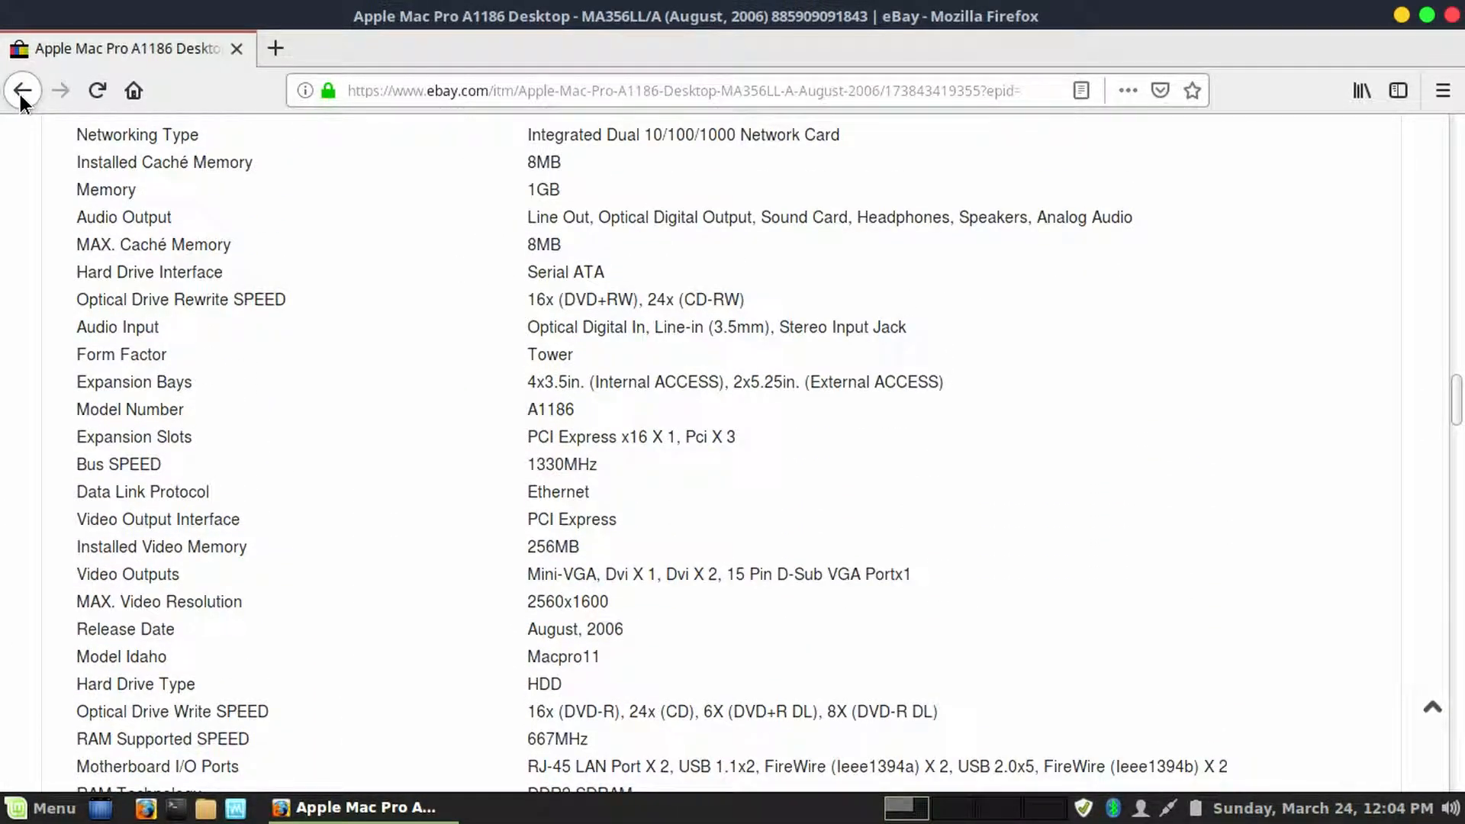
{"action": "left_click", "coordinate": [22, 90]}
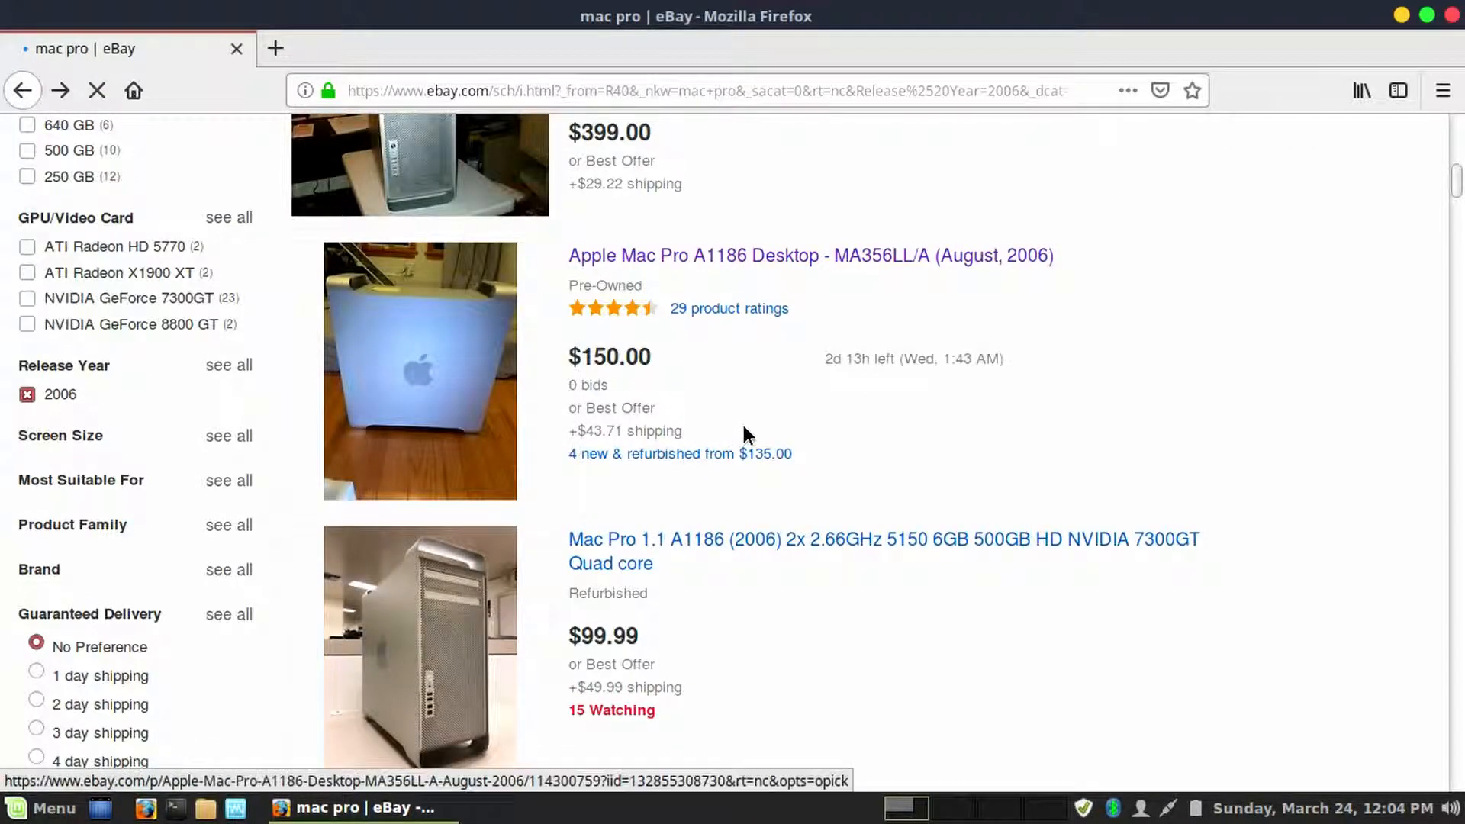
{"action": "scroll", "scroll_direction": "down", "scroll_amount": 3}
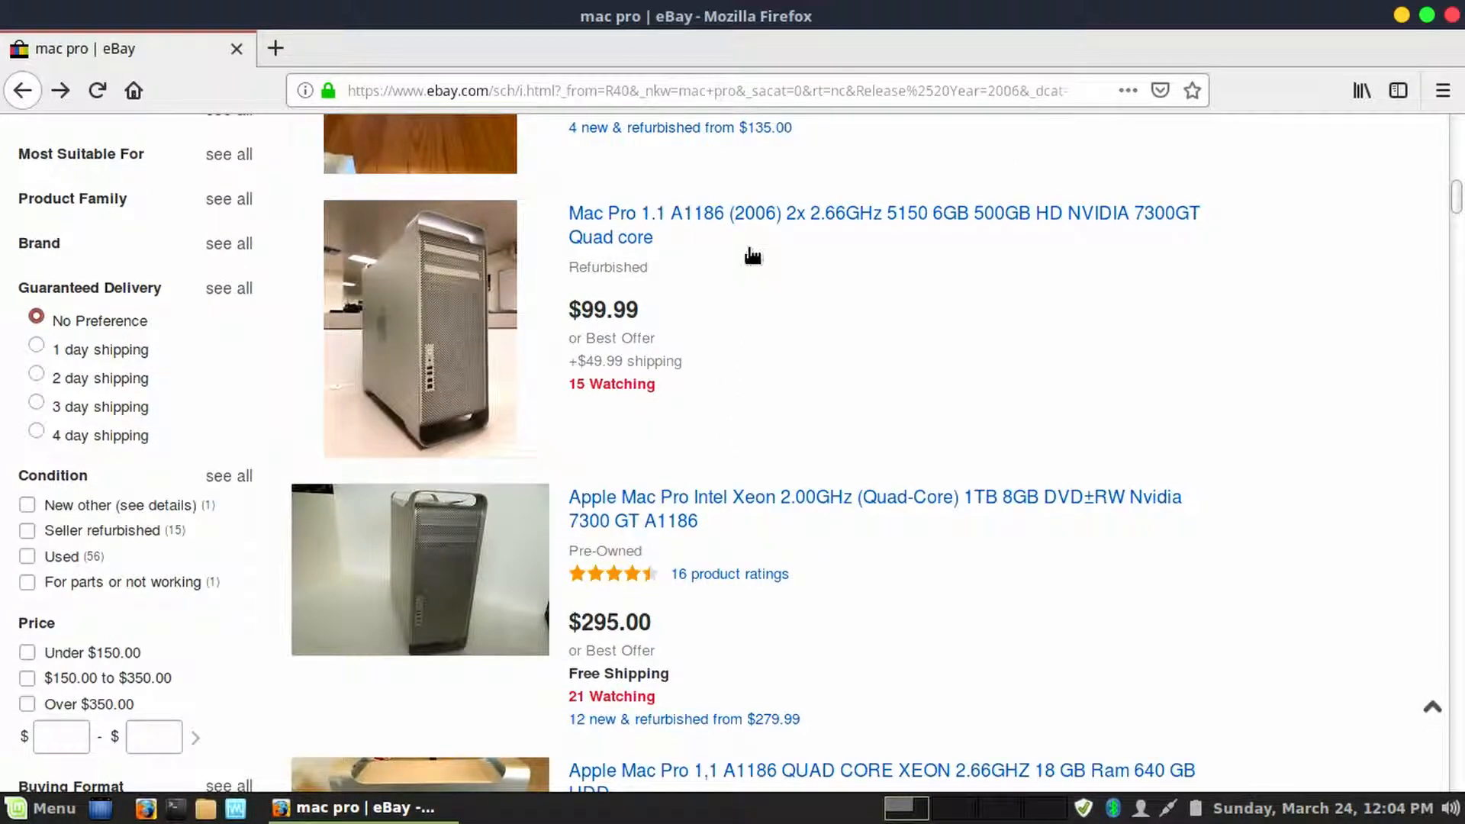
{"action": "left_click", "coordinate": [883, 225]}
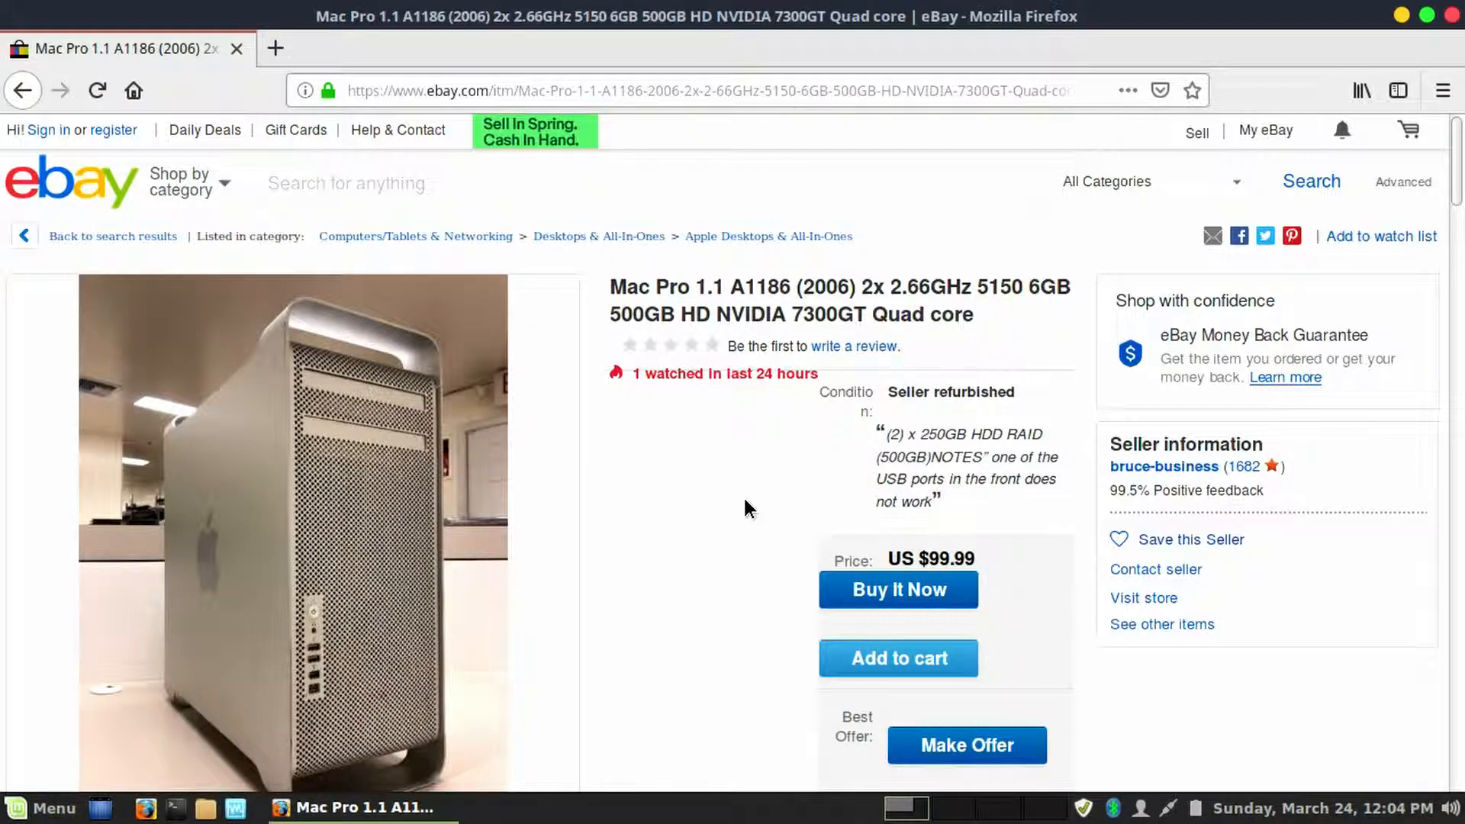
{"action": "scroll", "scroll_direction": "down", "scroll_amount": 3}
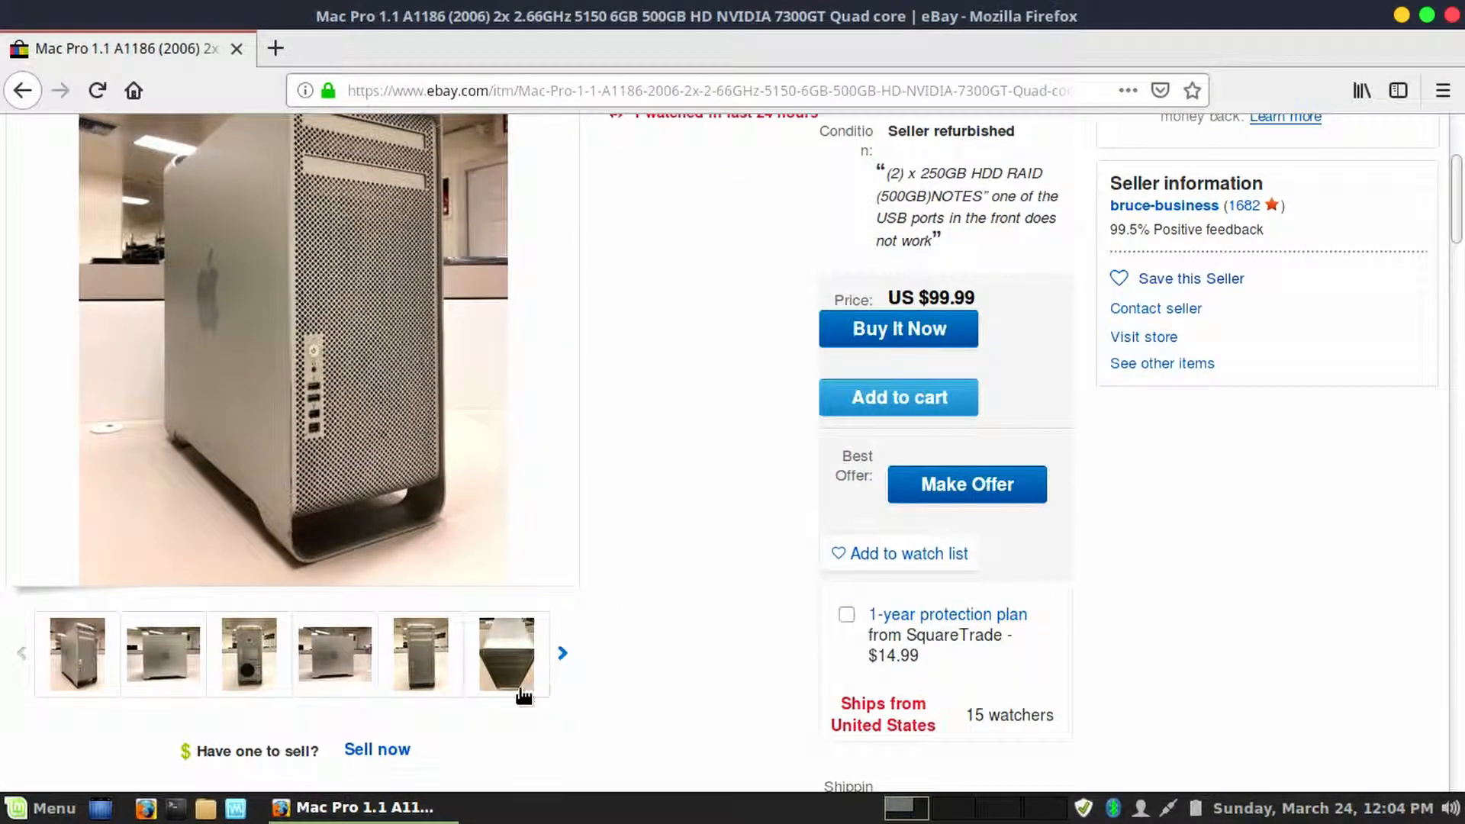
{"action": "left_click", "coordinate": [420, 653]}
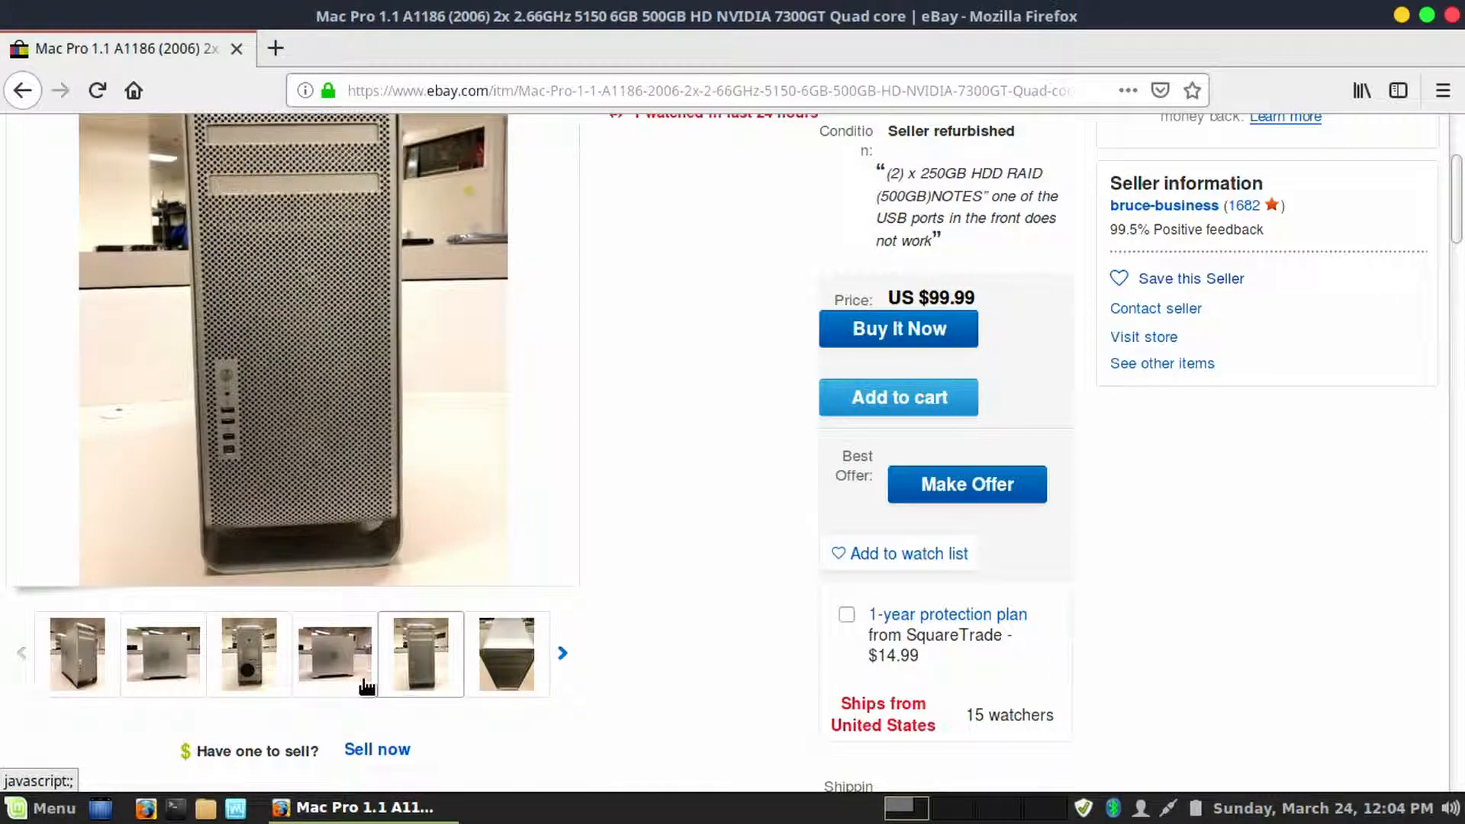
{"action": "left_click", "coordinate": [249, 653]}
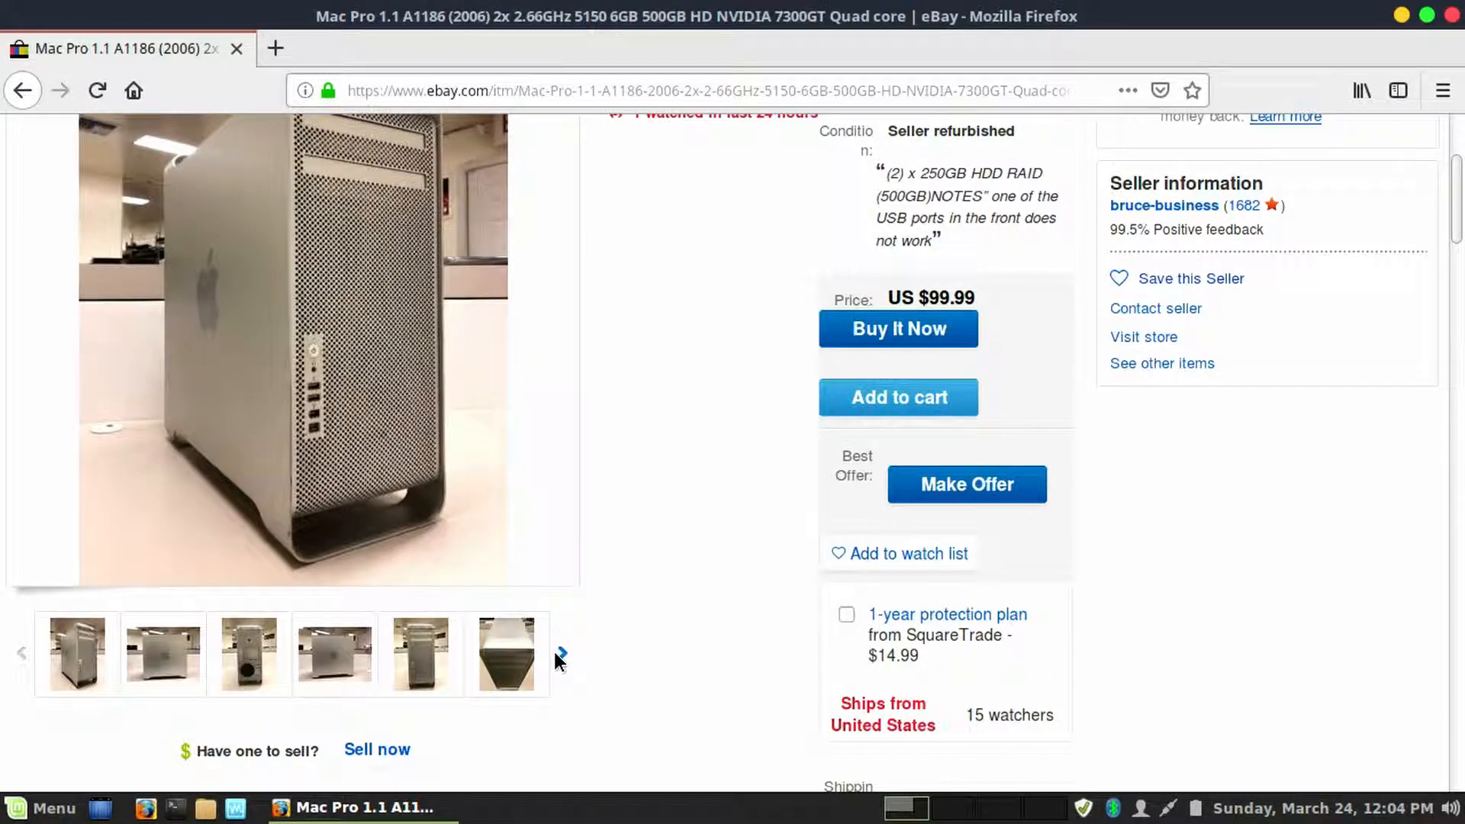
{"action": "left_click", "coordinate": [559, 654]}
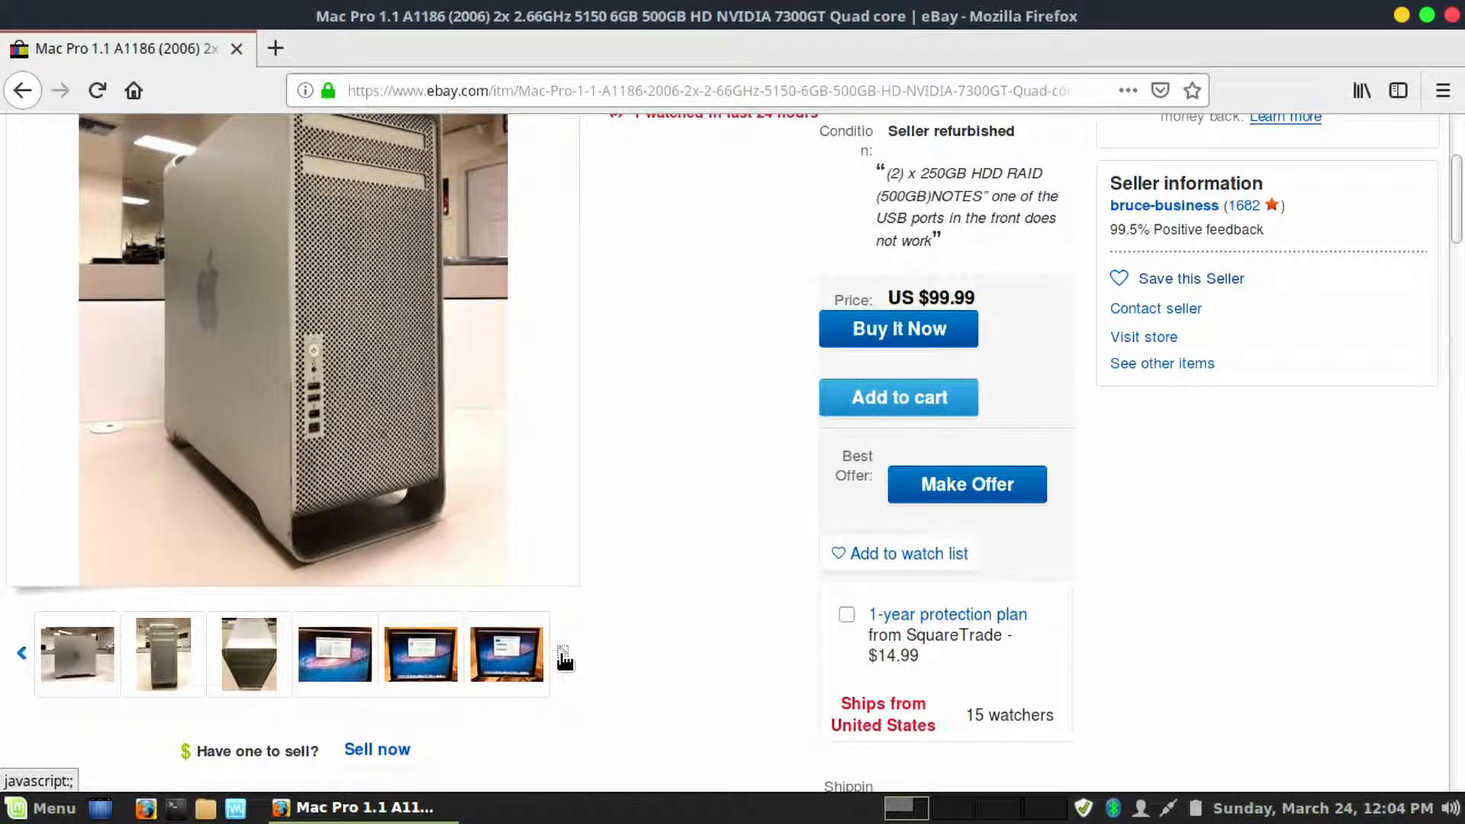
{"action": "left_click", "coordinate": [334, 653]}
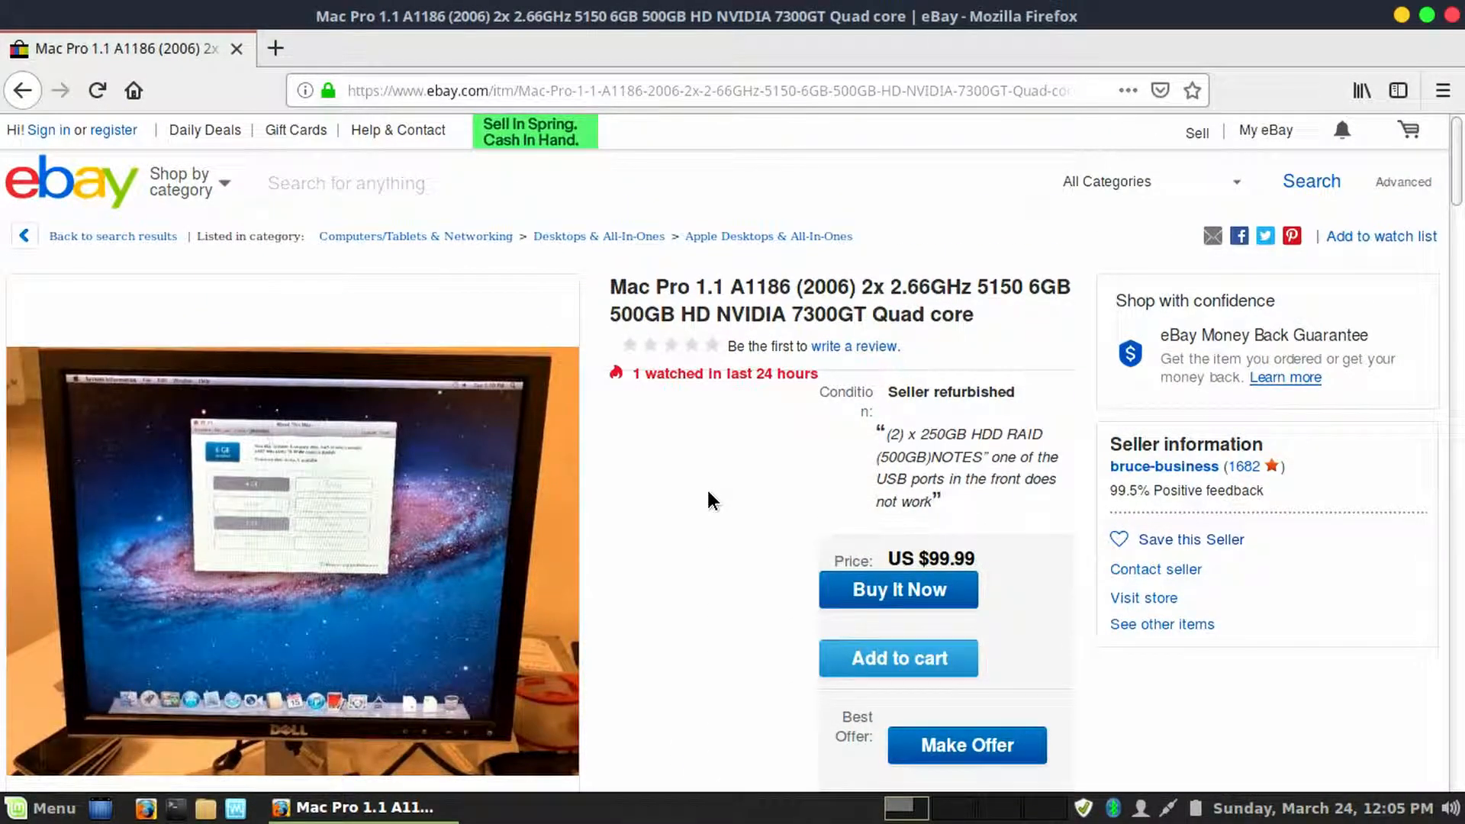
{"action": "mouse_move", "coordinate": [1052, 315]}
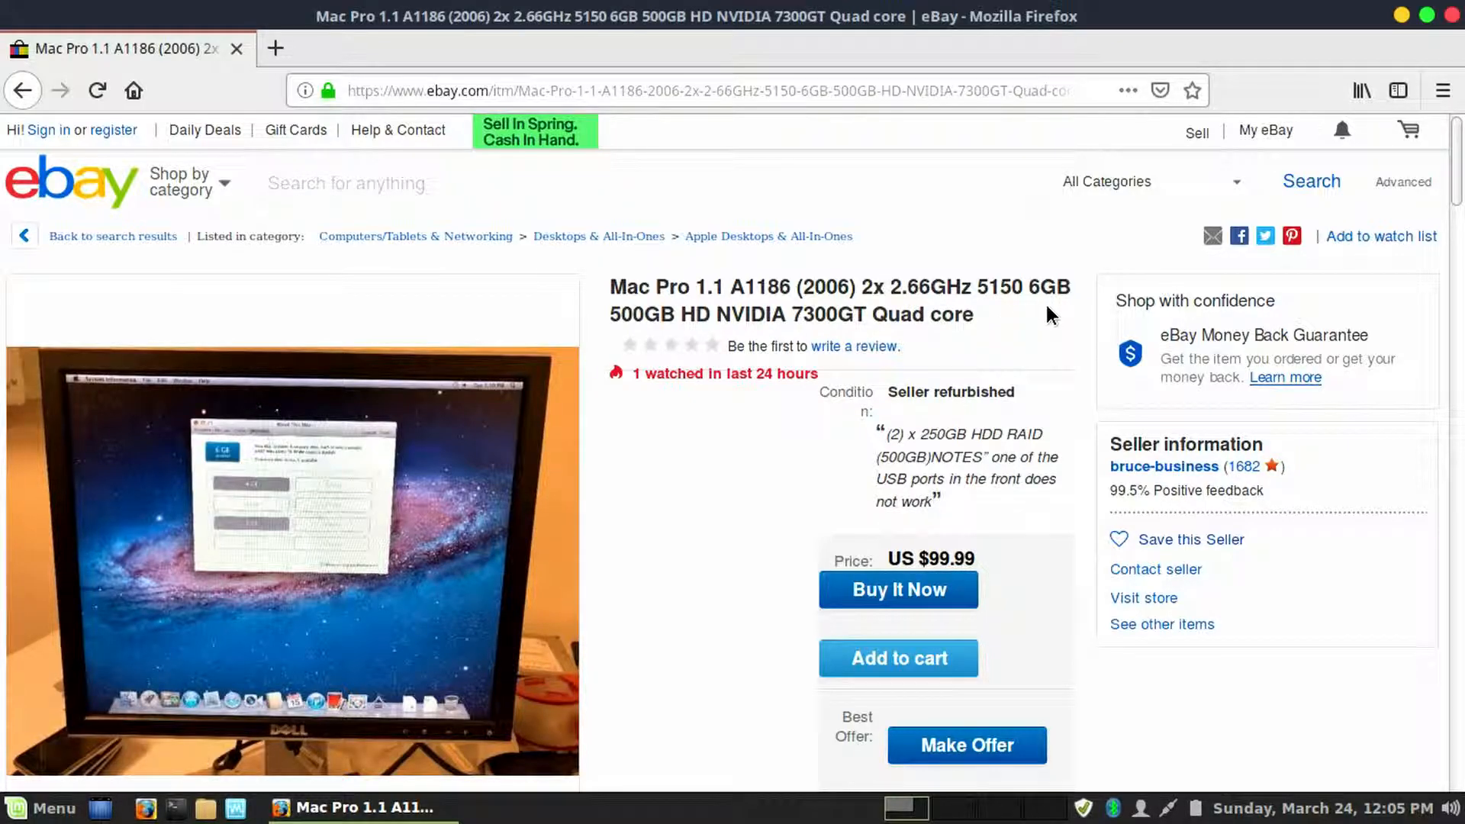
{"action": "scroll", "scroll_direction": "down", "scroll_amount": 3}
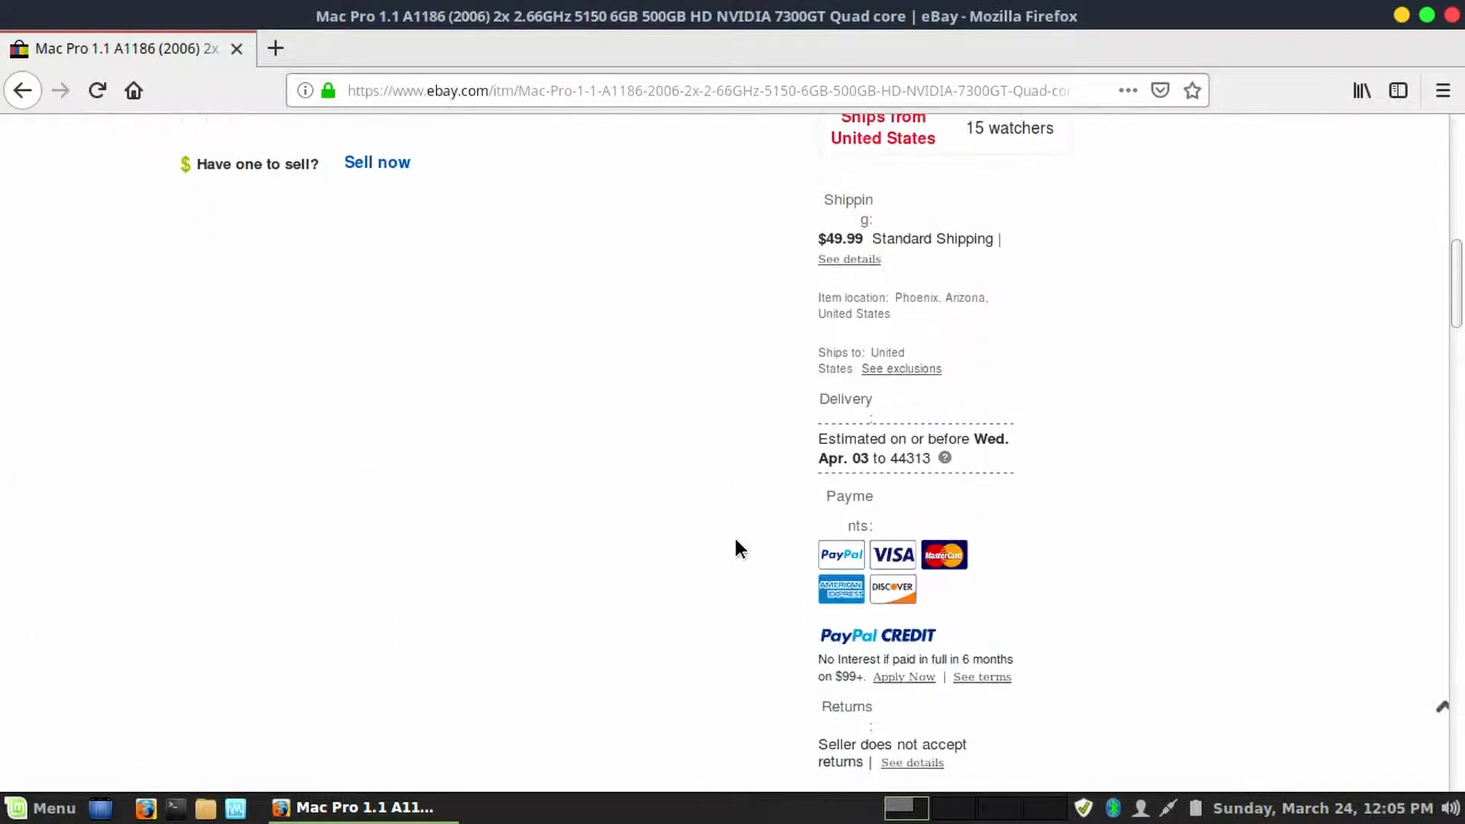
{"action": "scroll", "scroll_direction": "down", "scroll_amount": 3}
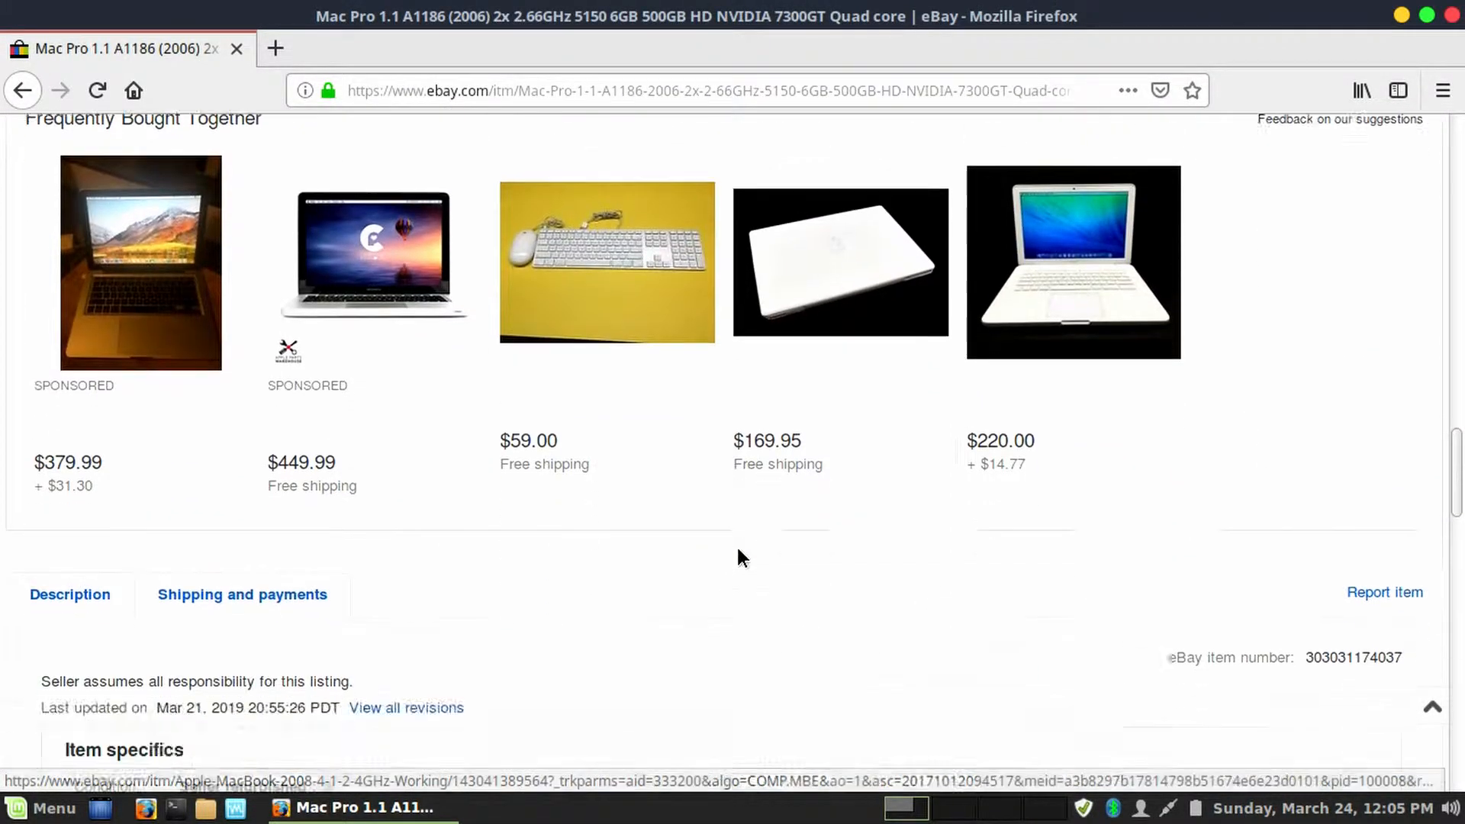
{"action": "scroll", "scroll_direction": "down", "scroll_amount": 3}
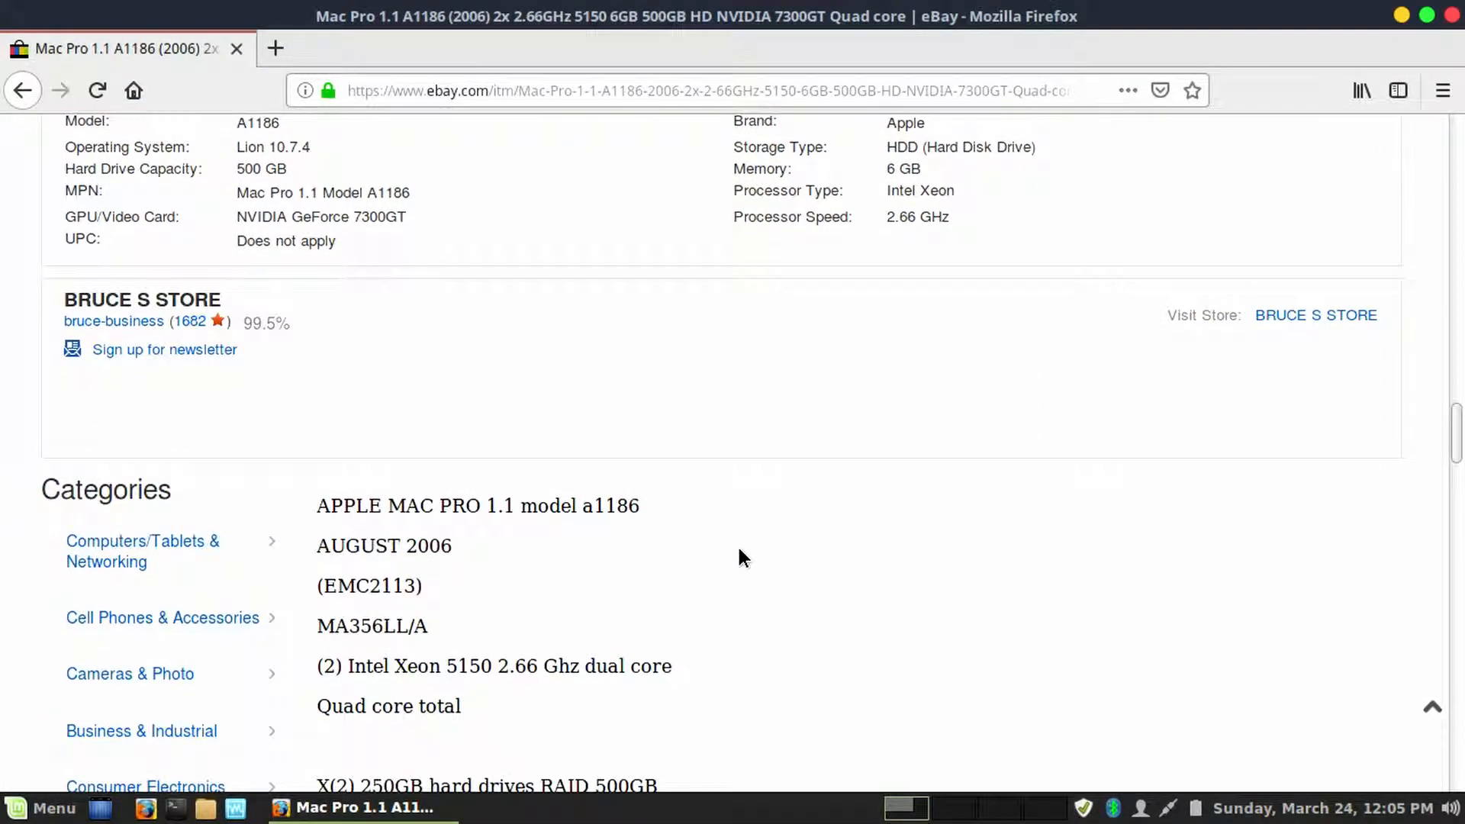
{"action": "scroll", "scroll_direction": "down", "scroll_amount": 3}
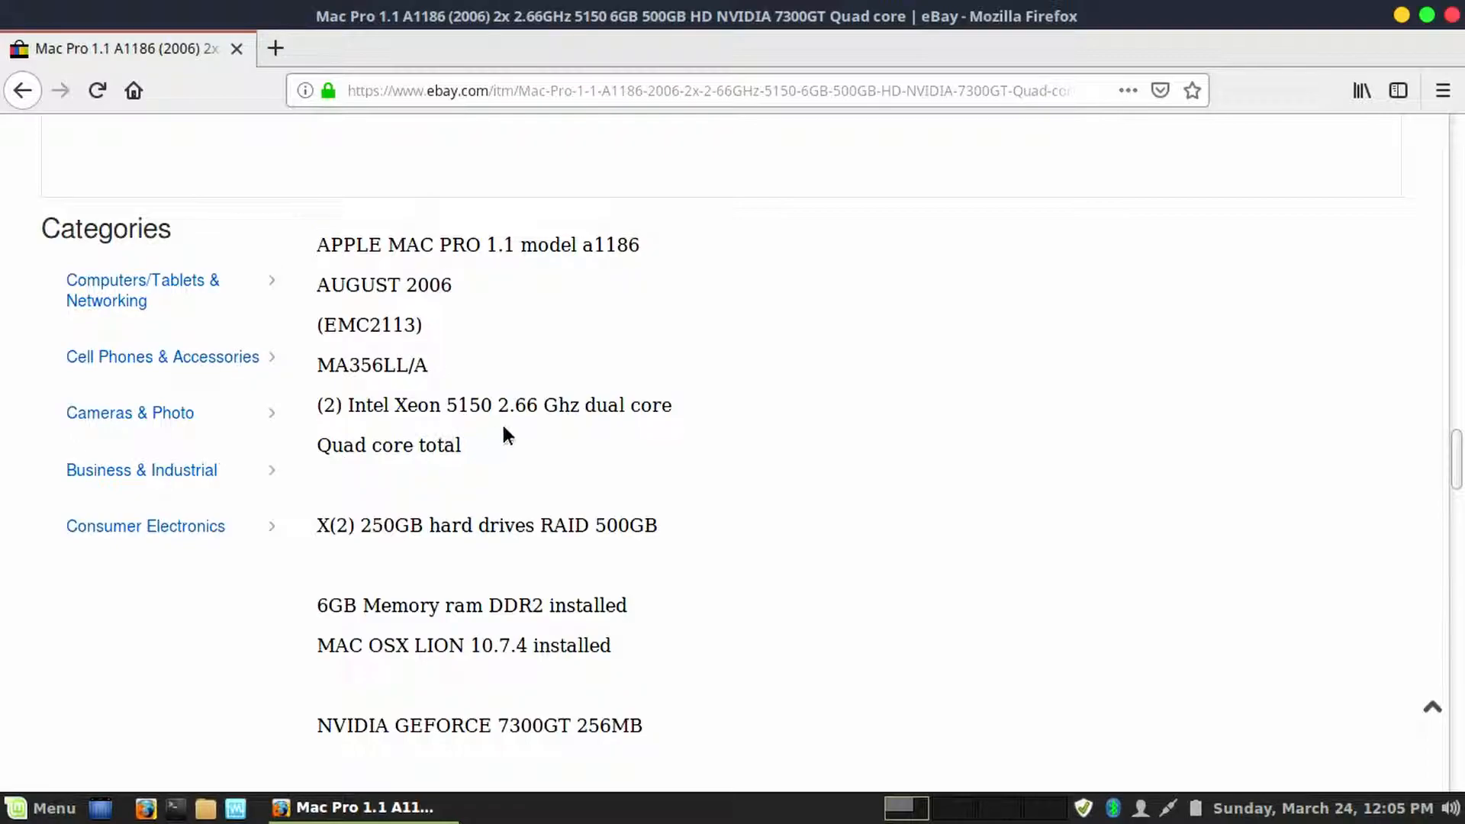
{"action": "scroll", "scroll_direction": "down", "scroll_amount": 3}
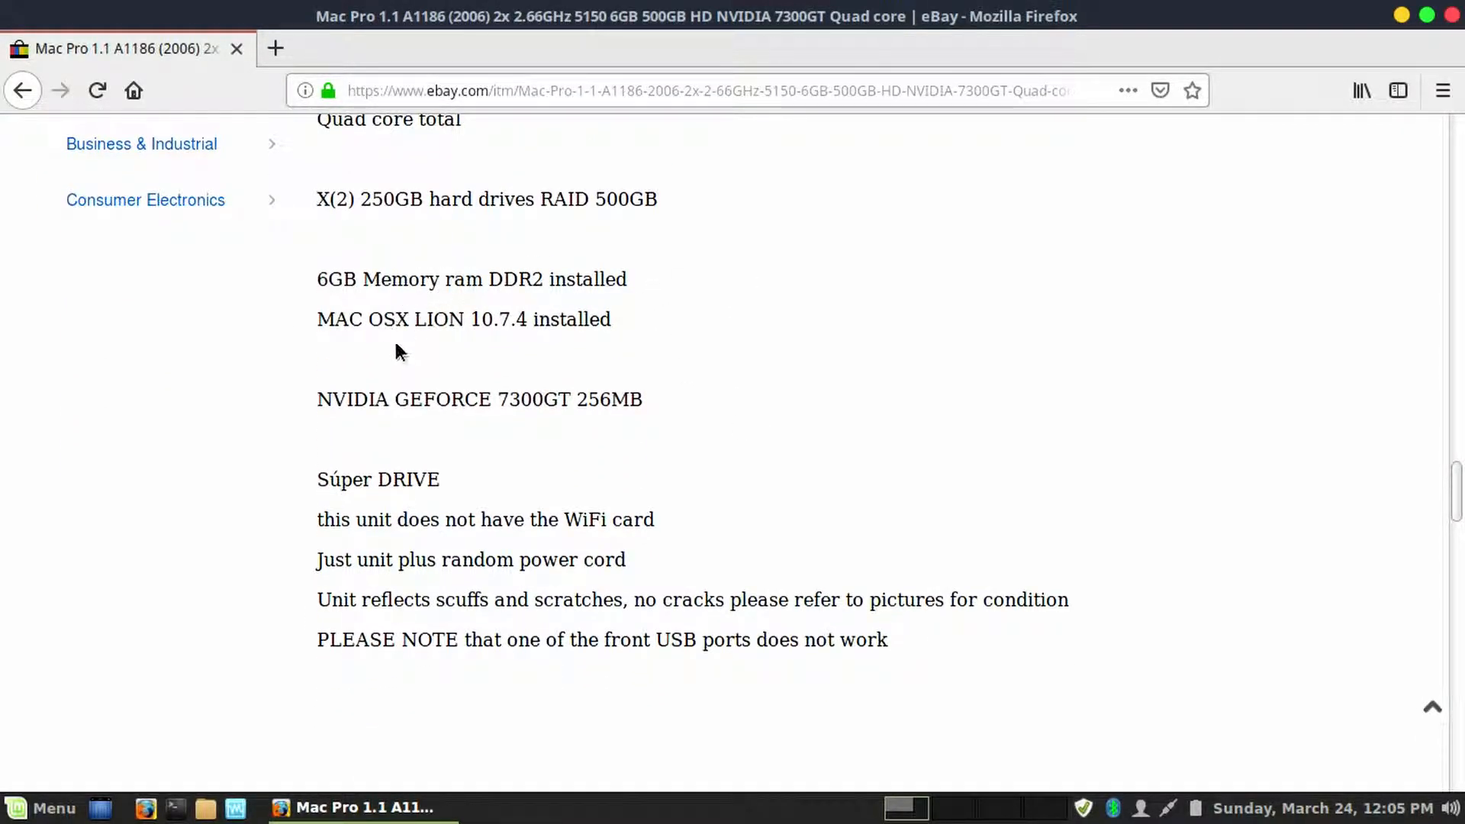
{"action": "mouse_move", "coordinate": [495, 430]}
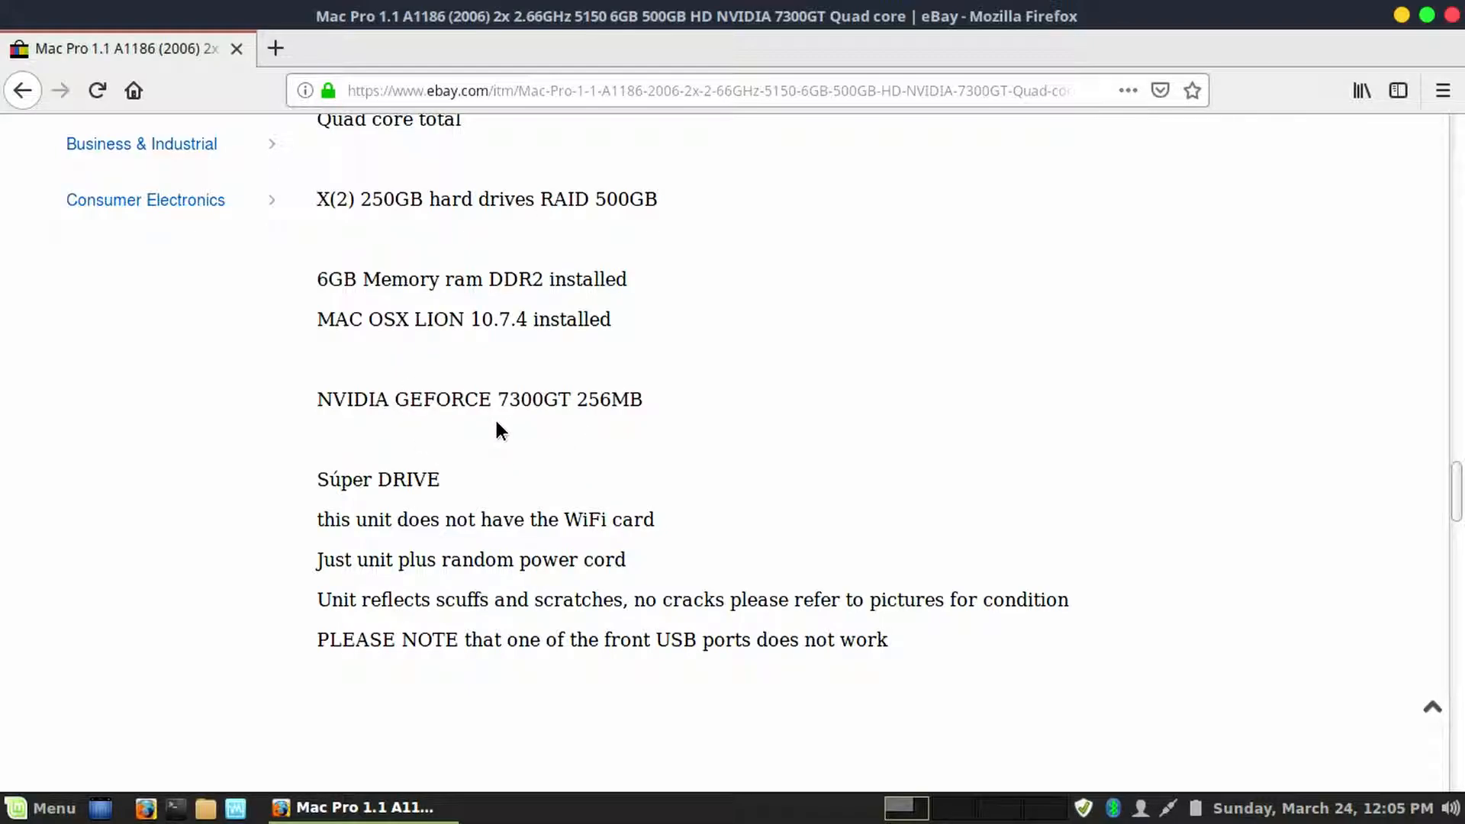
{"action": "mouse_move", "coordinate": [782, 389]}
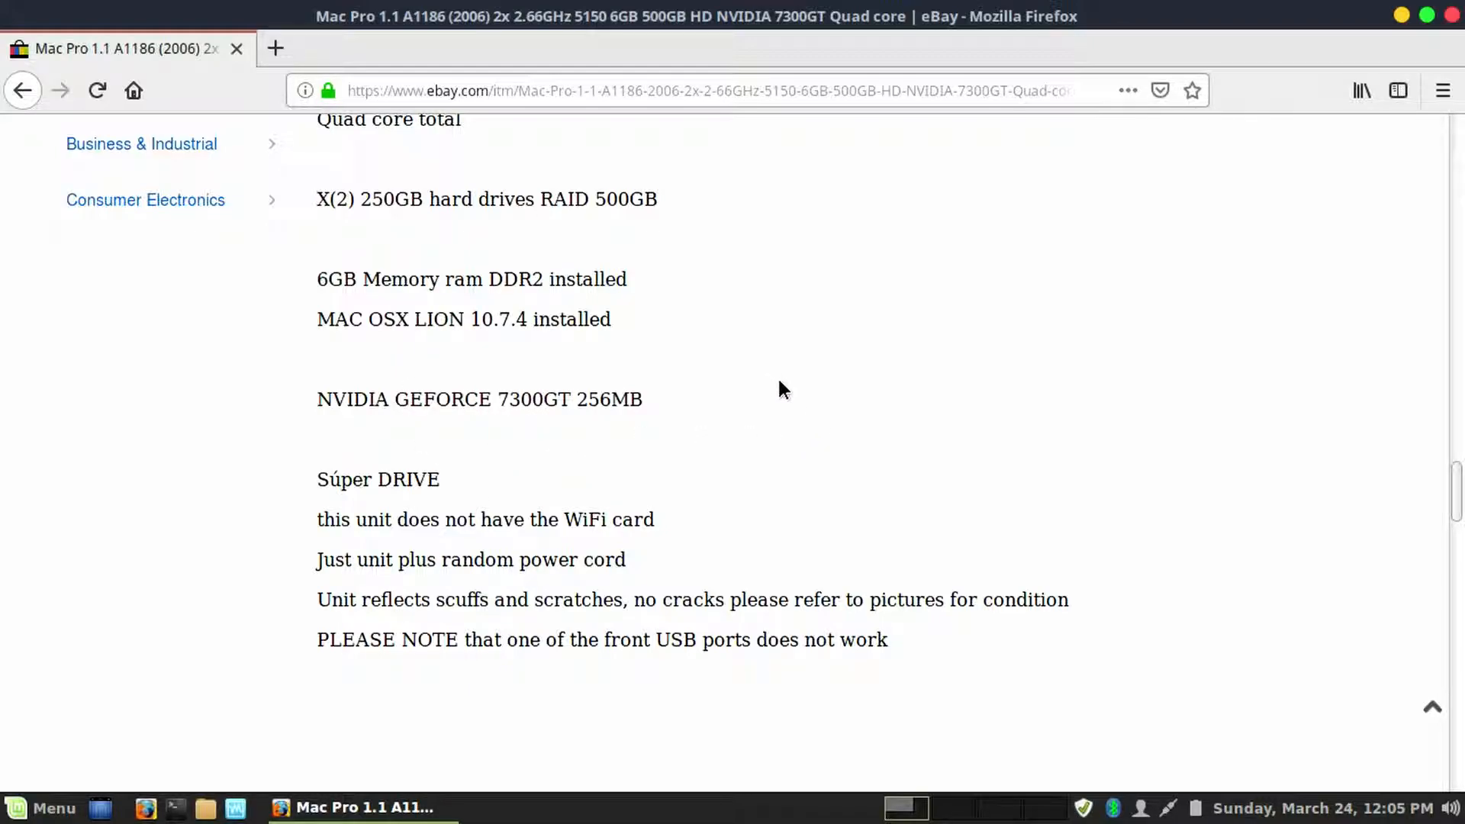
{"action": "scroll", "scroll_direction": "down", "scroll_amount": 3}
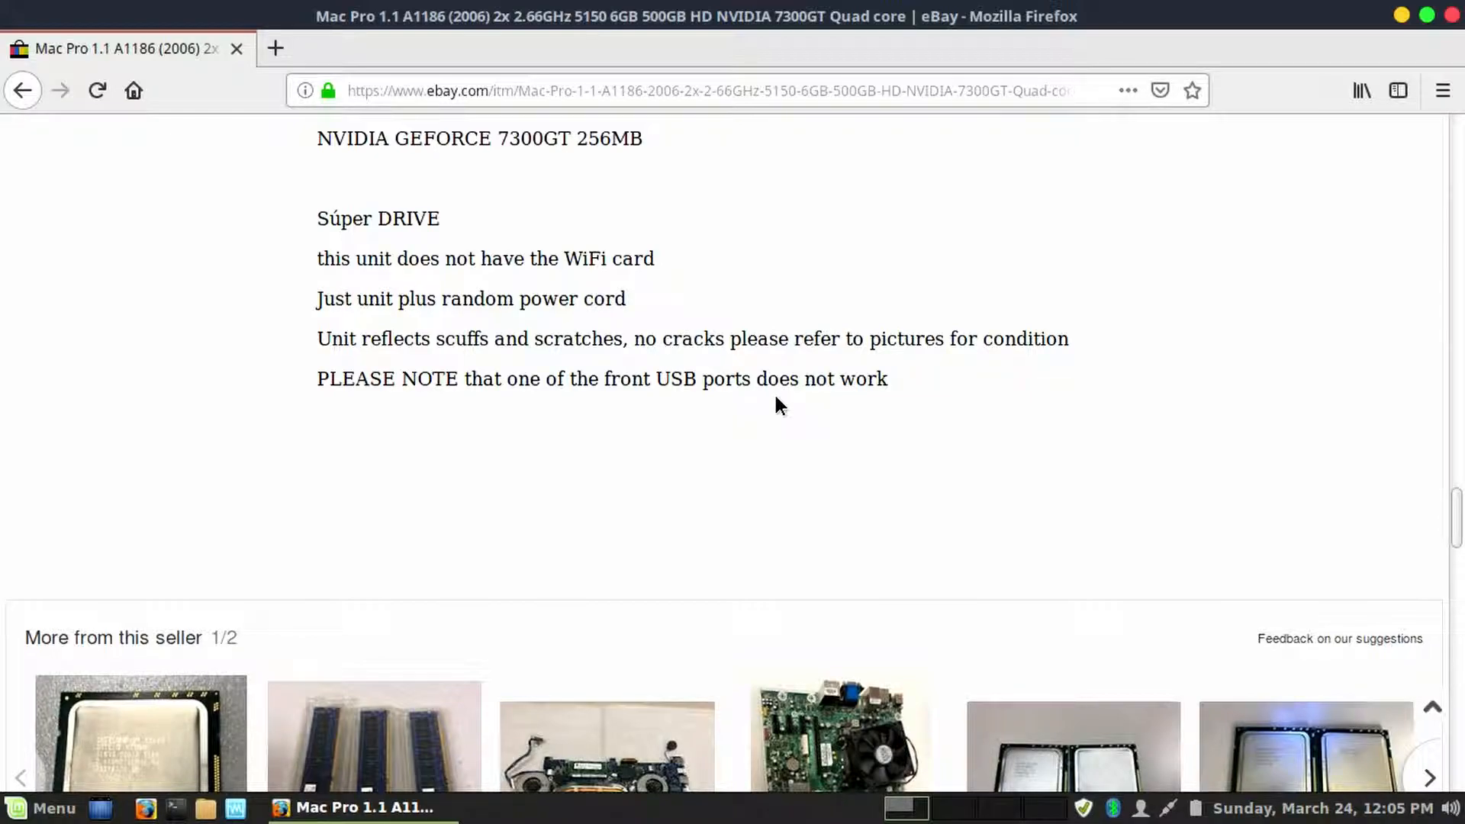
{"action": "mouse_move", "coordinate": [634, 292]}
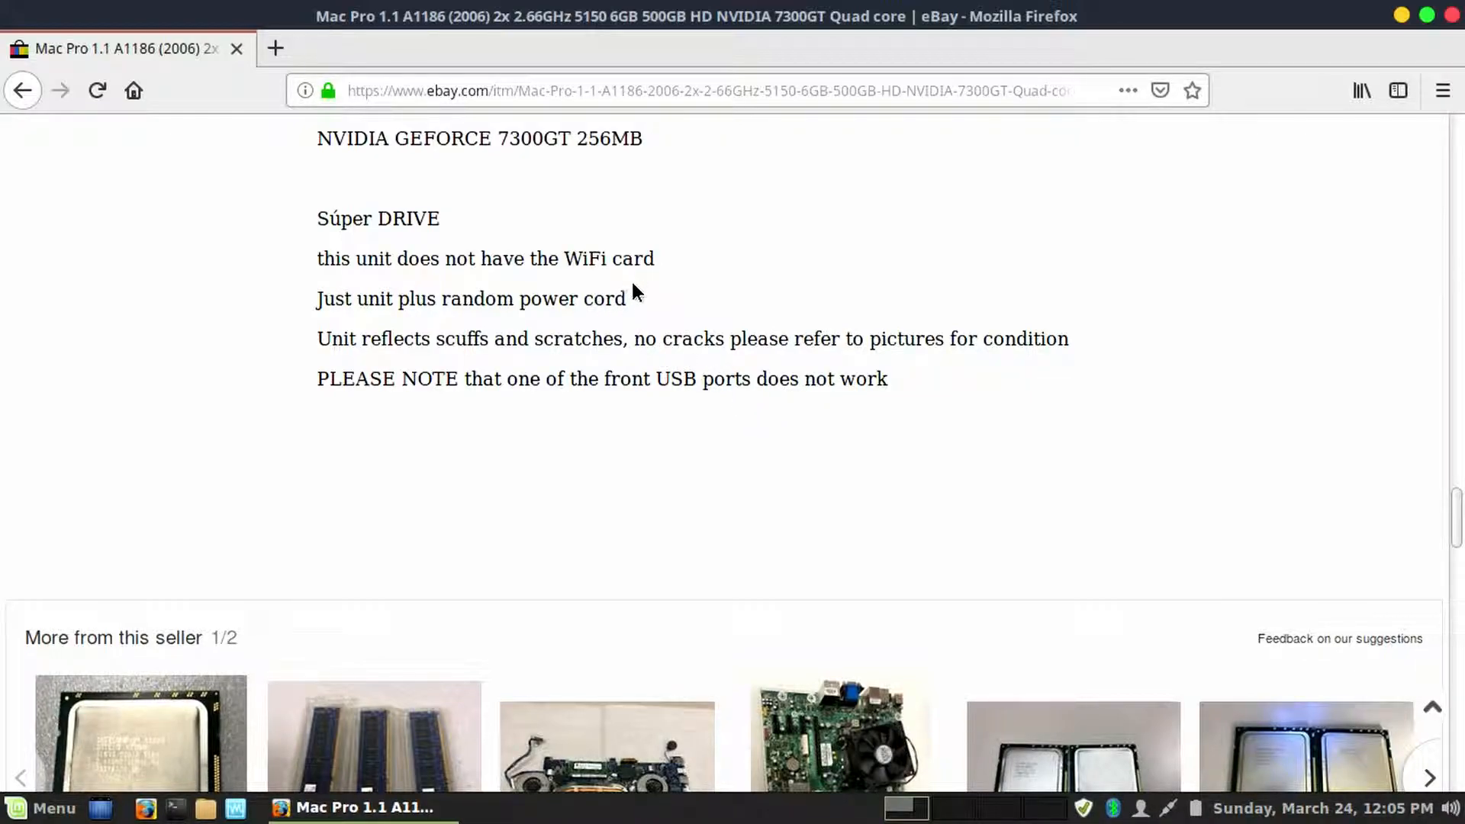
{"action": "mouse_move", "coordinate": [704, 454]}
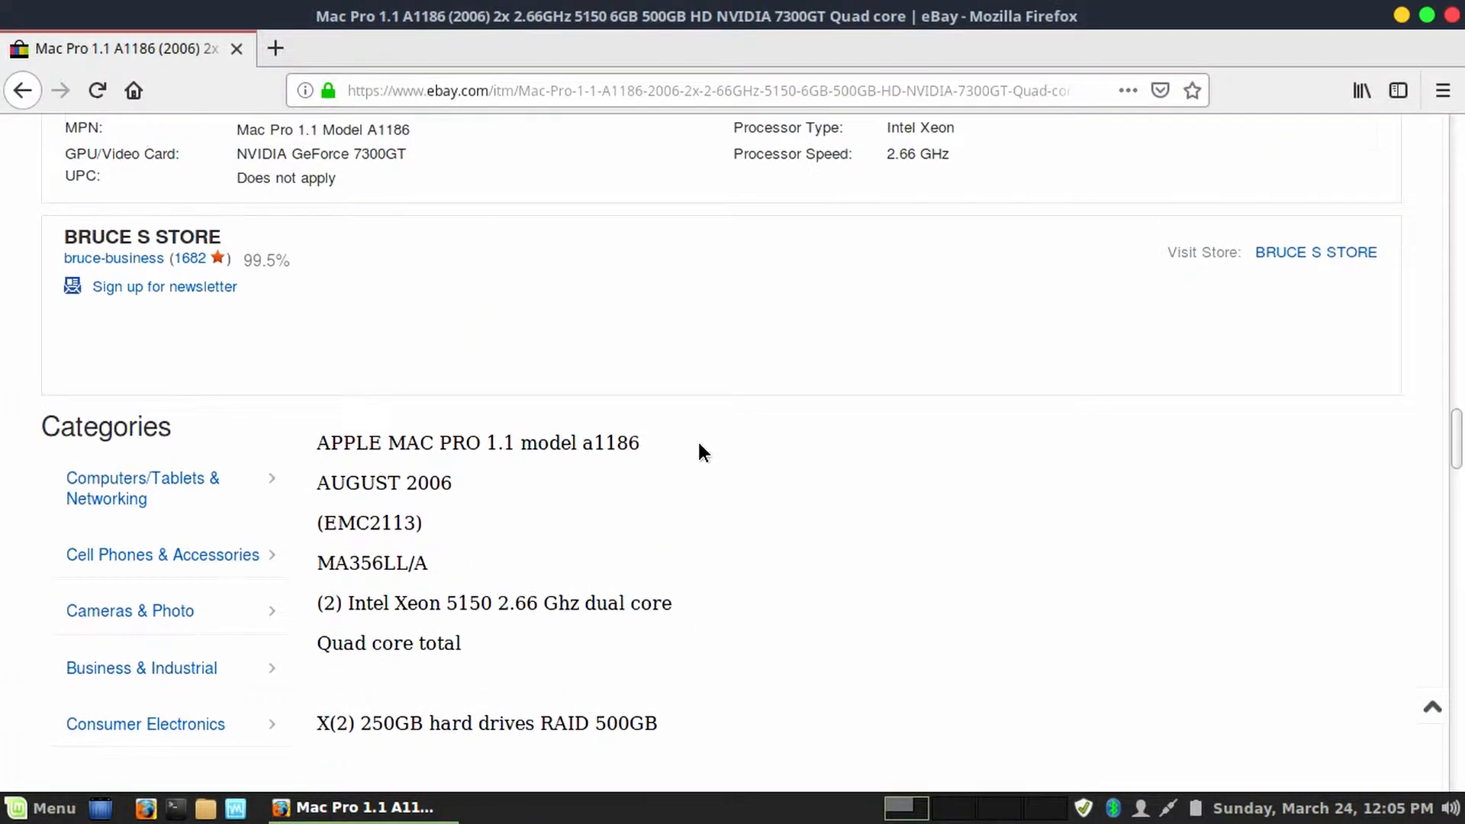
{"action": "scroll", "scroll_direction": "down", "scroll_amount": 3}
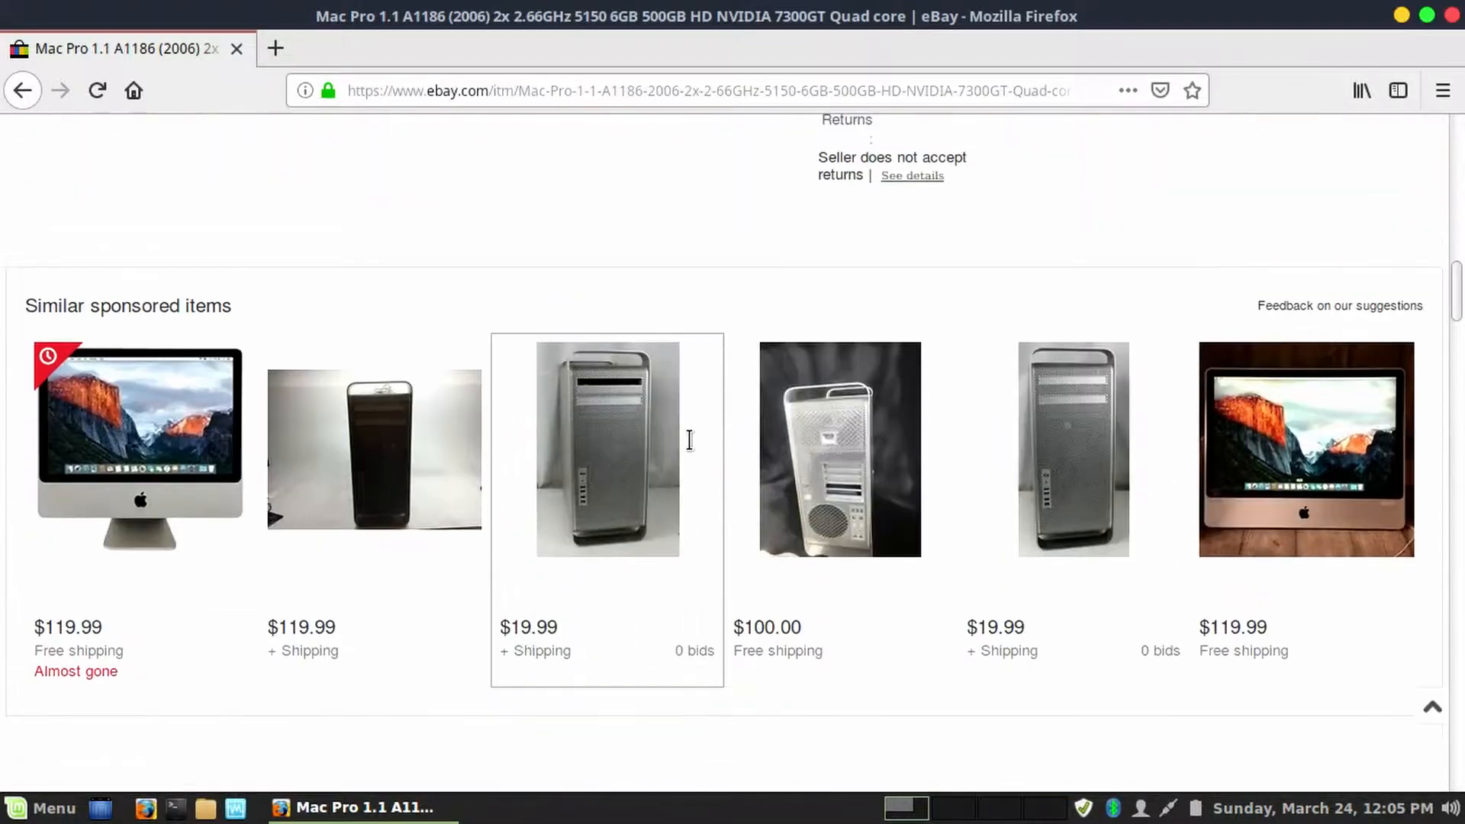
{"action": "scroll", "scroll_direction": "up", "scroll_amount": 3}
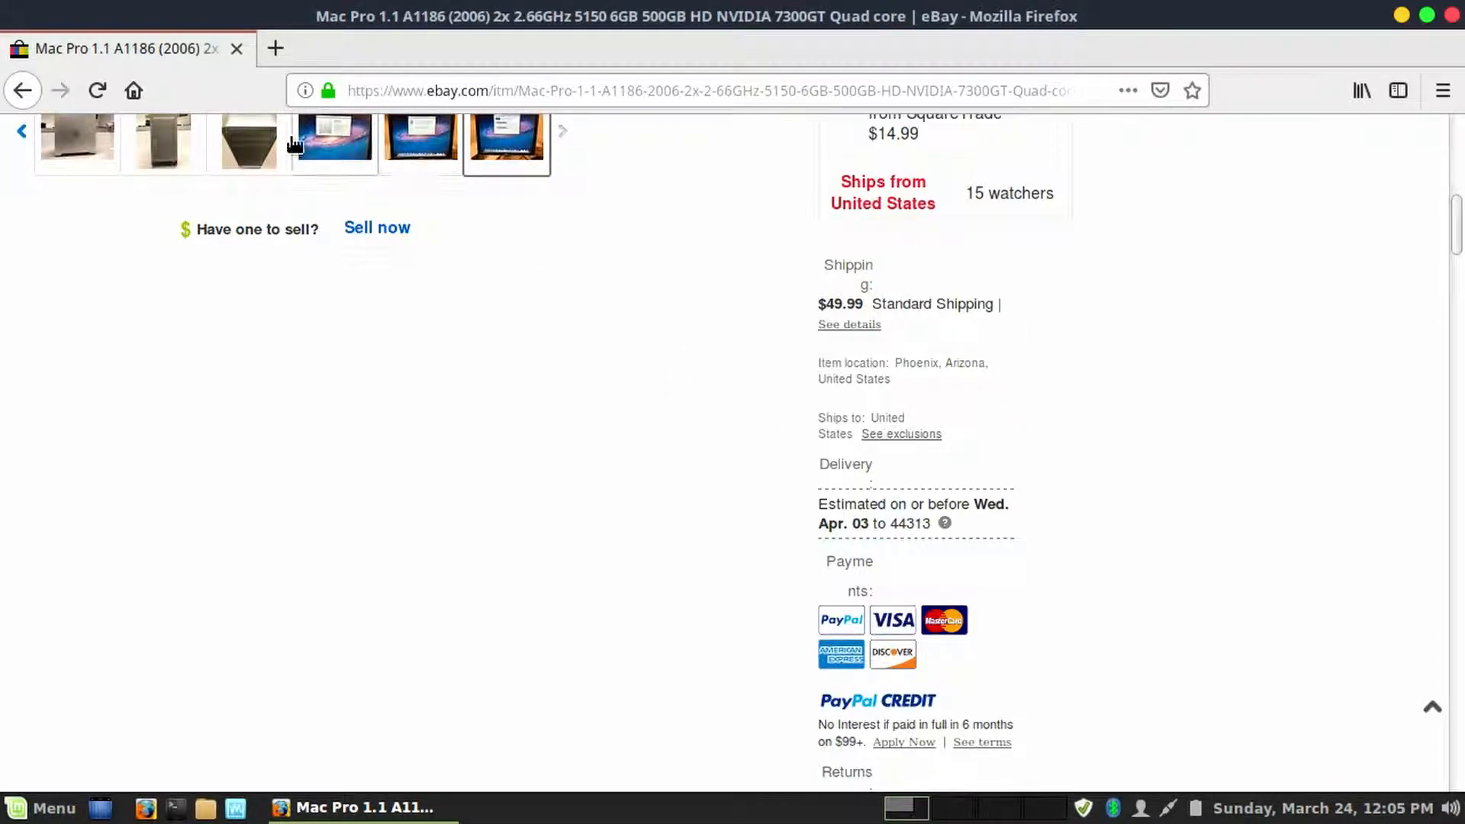
{"action": "left_click", "coordinate": [22, 91]}
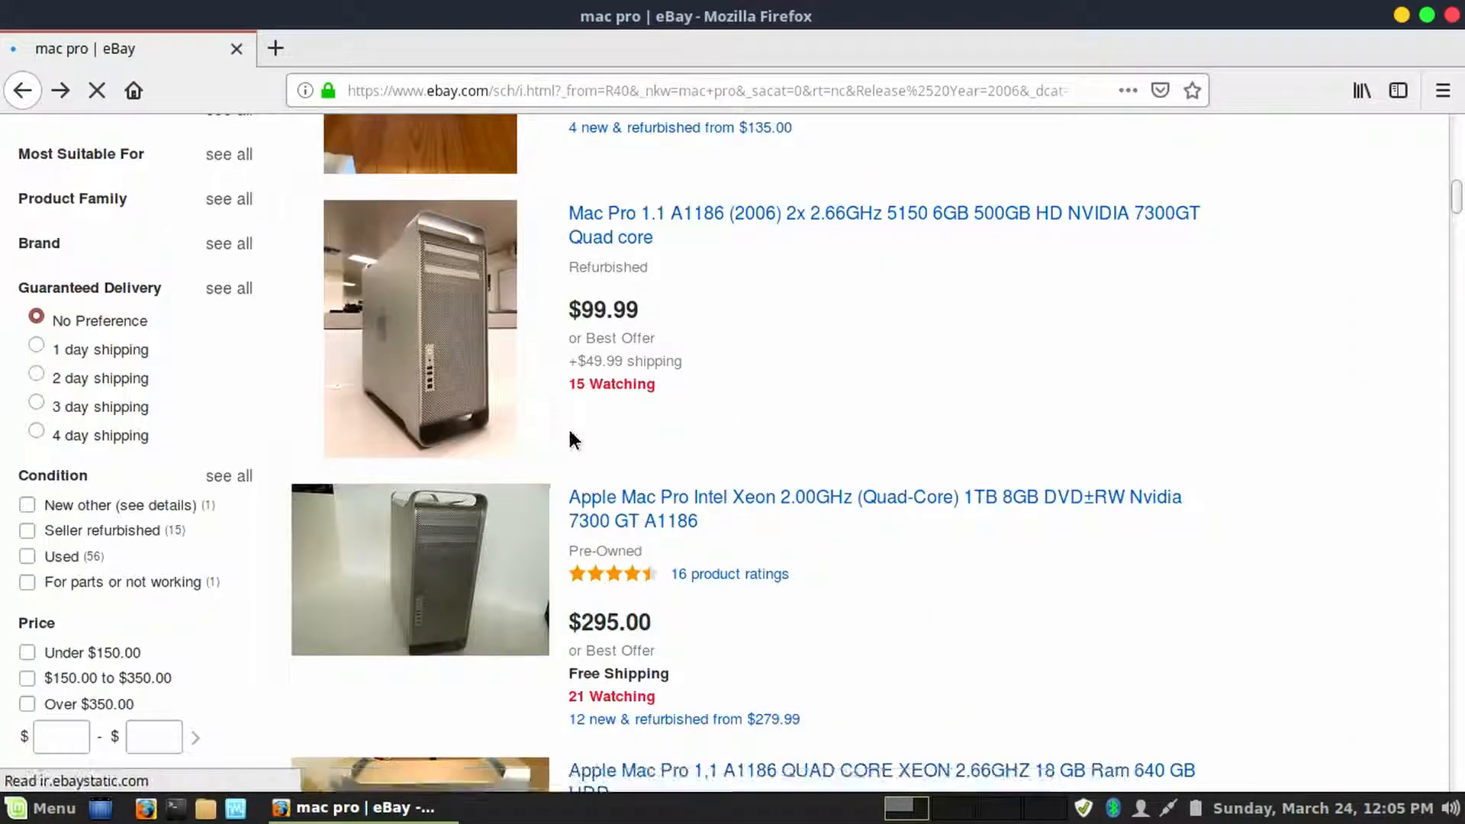
- Scroll the 2006 results and open the $174 Mac Pro A1186 16GB 1280GB listing
{"action": "scroll", "scroll_direction": "down", "scroll_amount": 3}
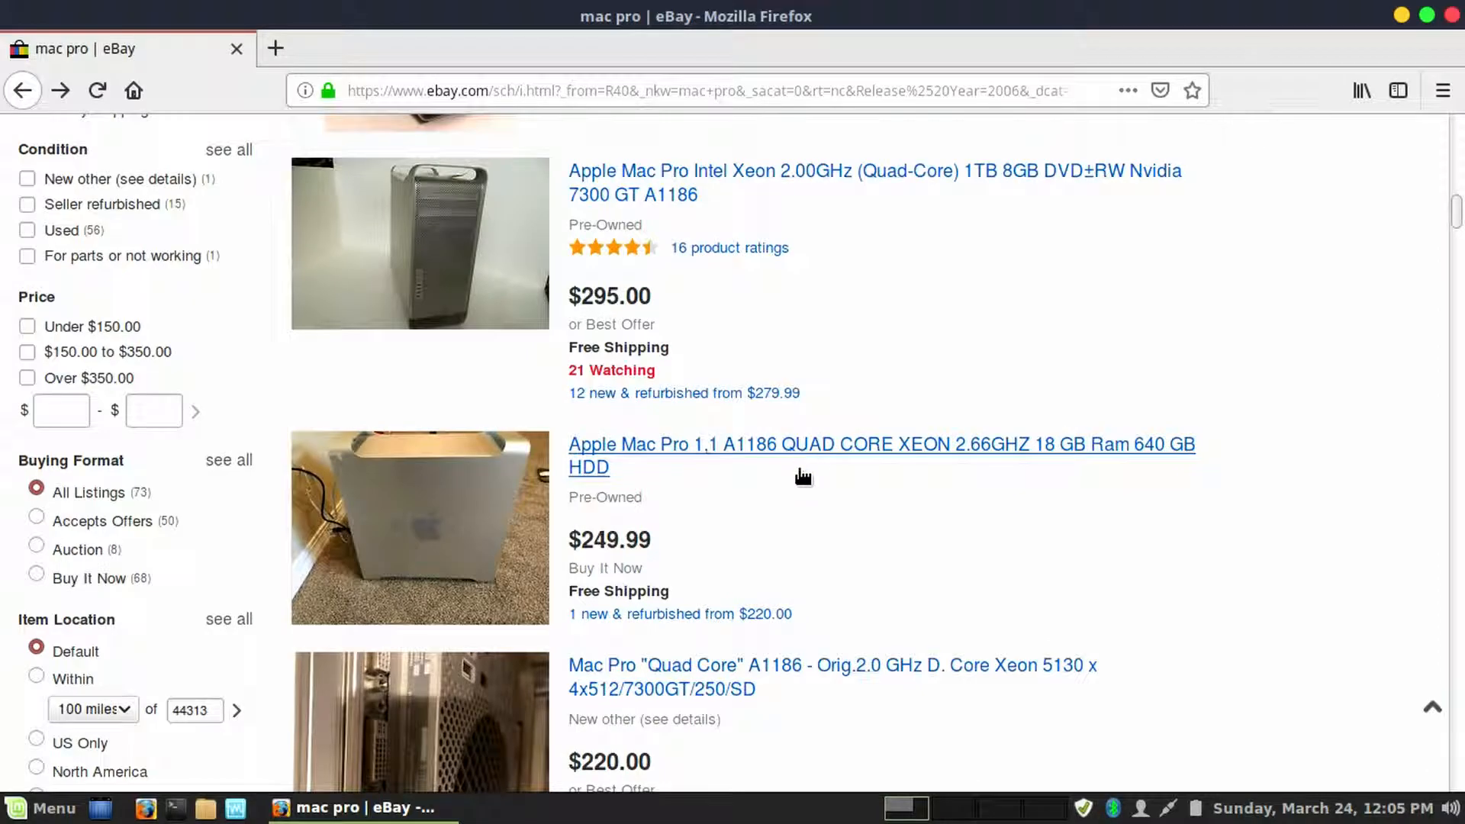
{"action": "scroll", "scroll_direction": "down", "scroll_amount": 3}
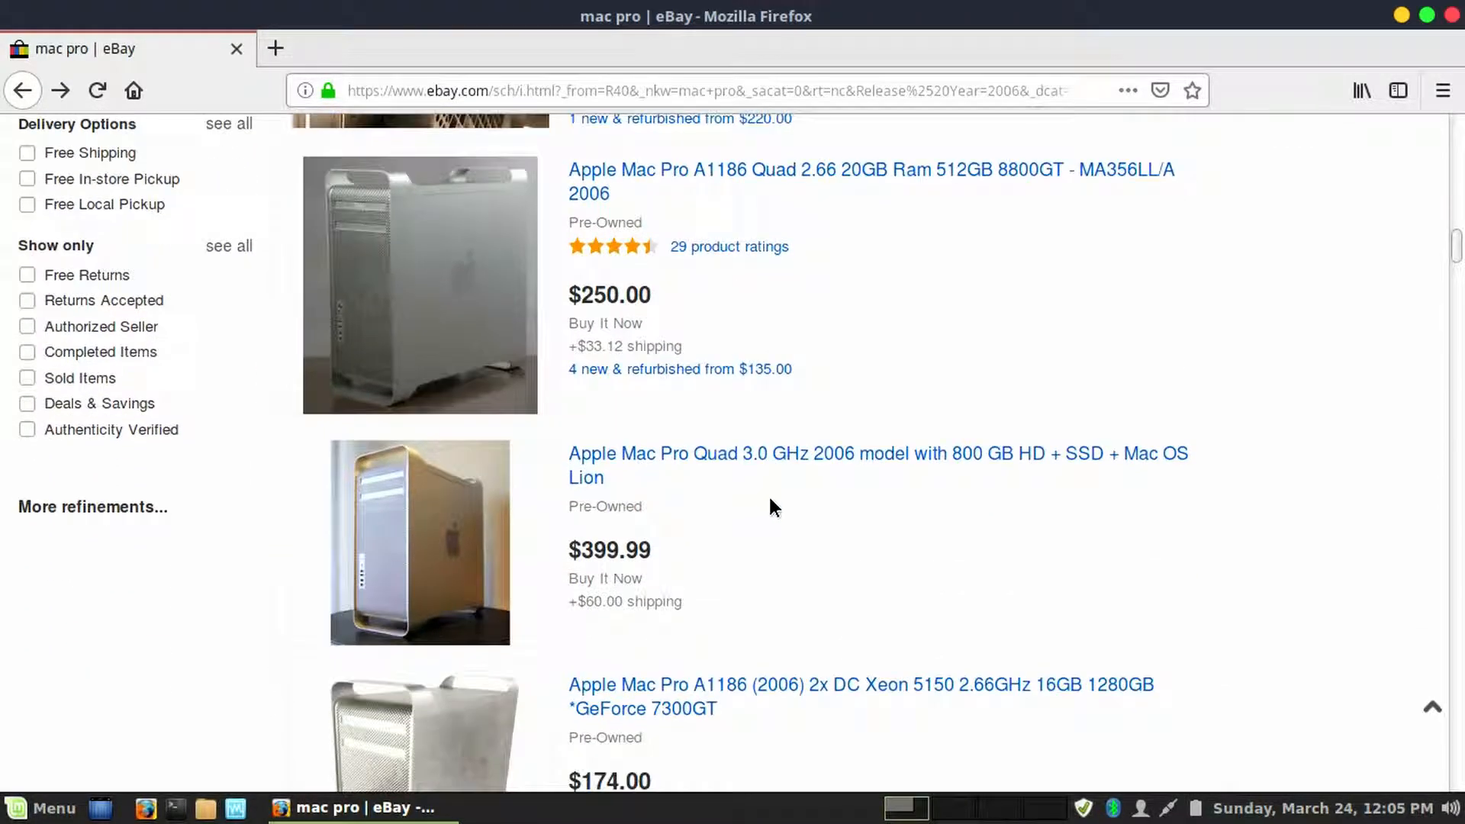
{"action": "scroll", "scroll_direction": "down", "scroll_amount": 3}
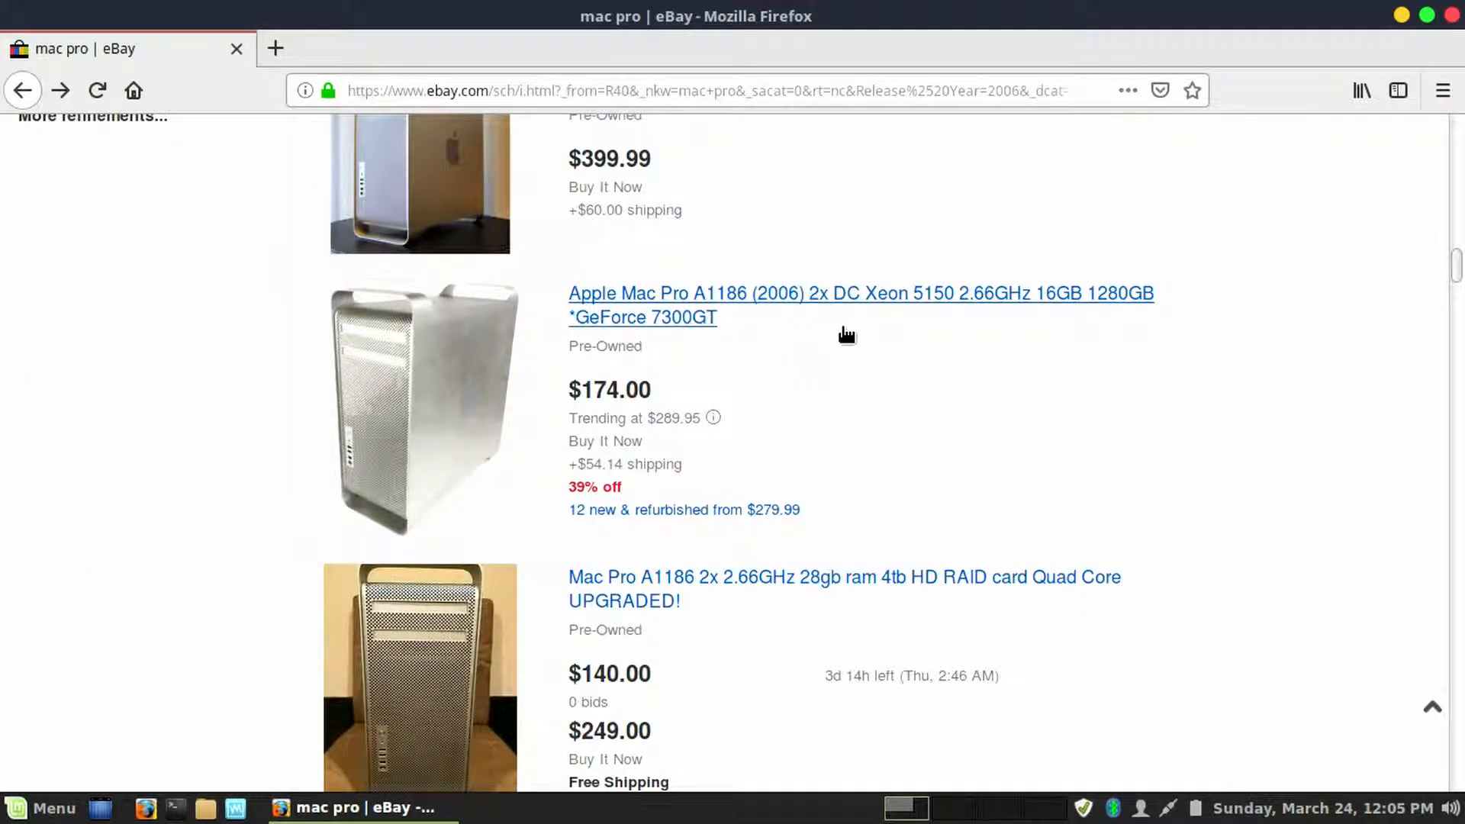
{"action": "mouse_move", "coordinate": [1082, 316]}
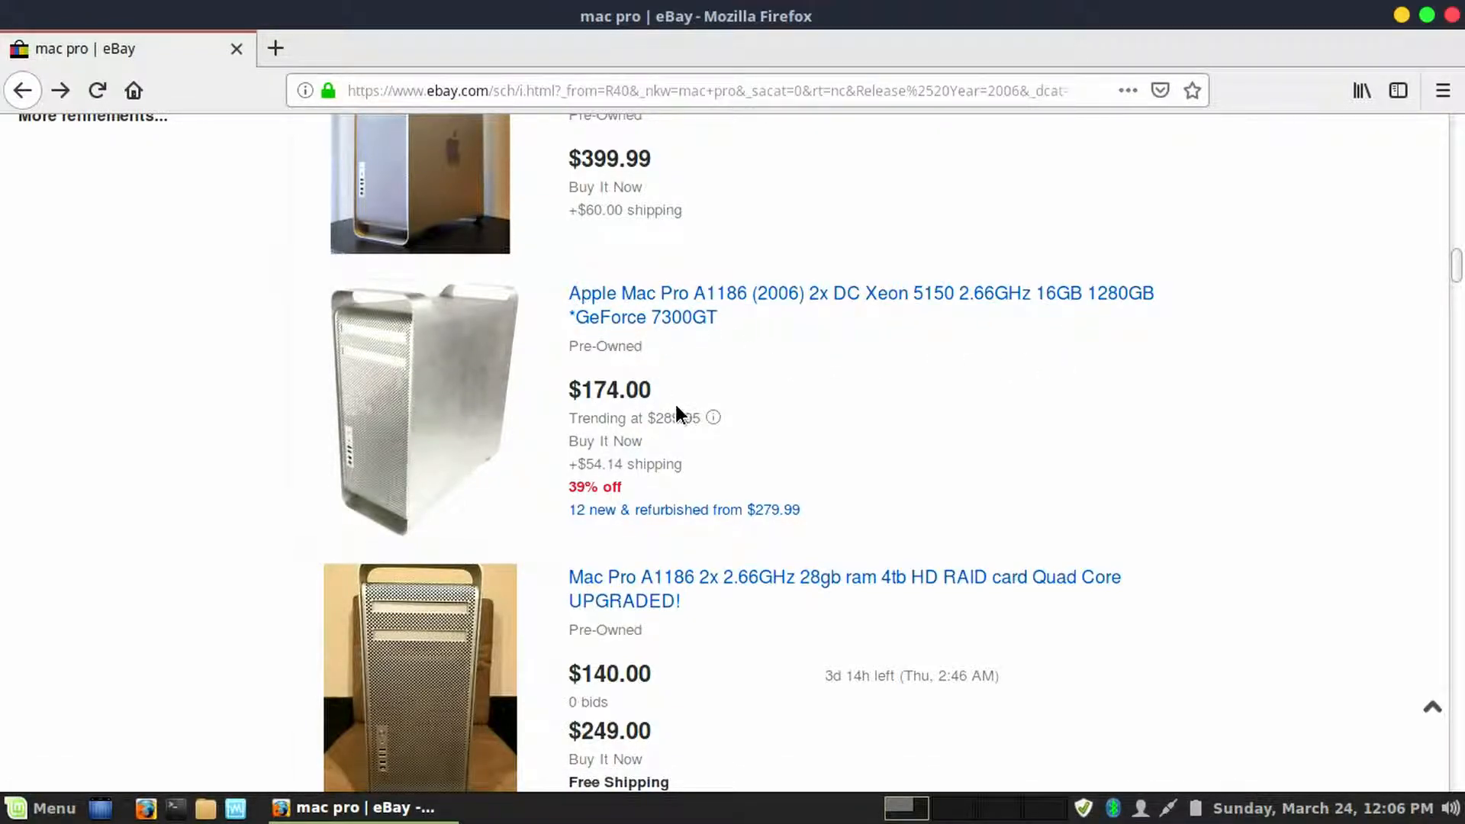
{"action": "mouse_move", "coordinate": [759, 394]}
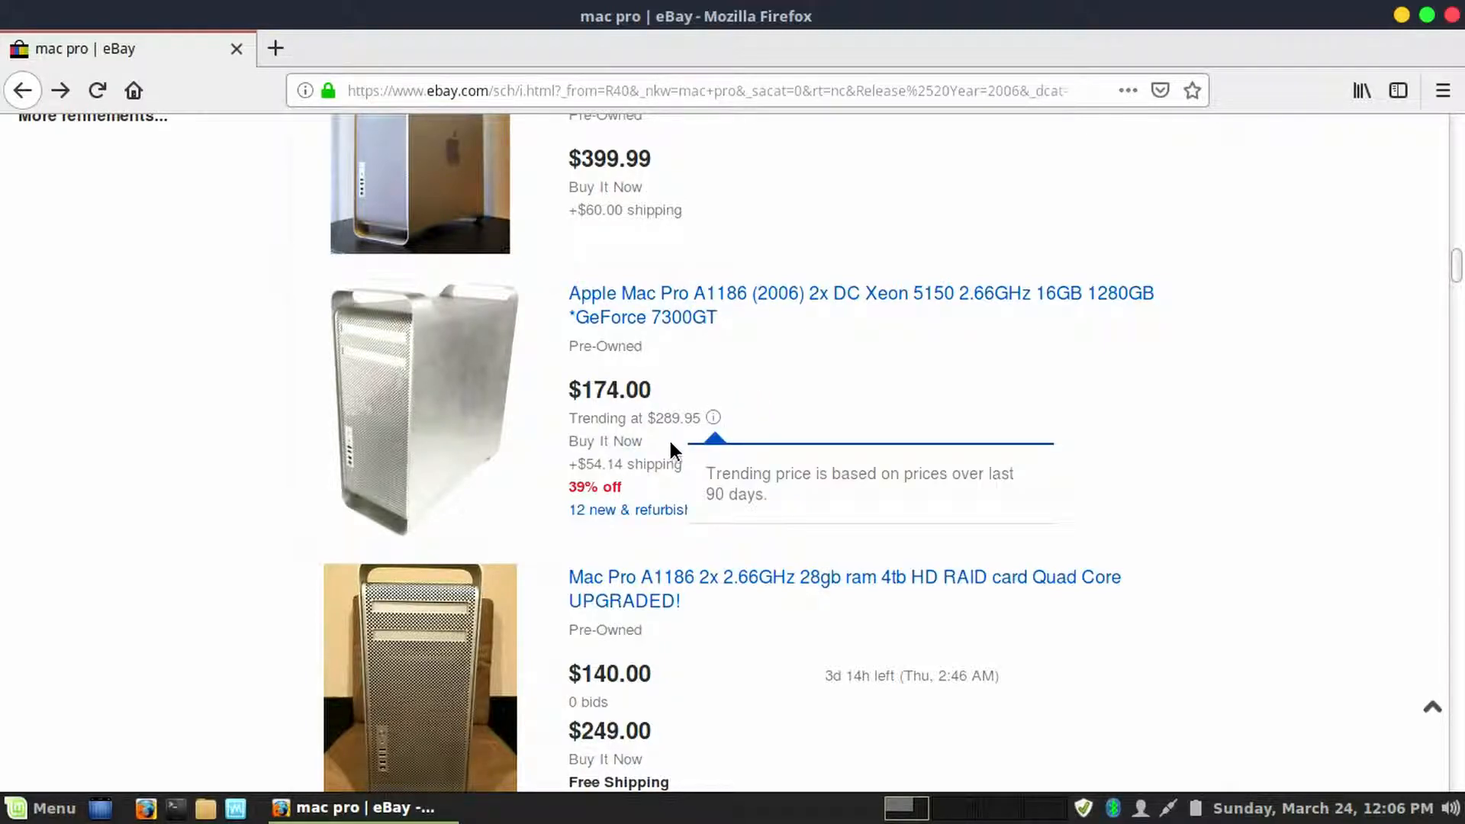
{"action": "left_click", "coordinate": [860, 304]}
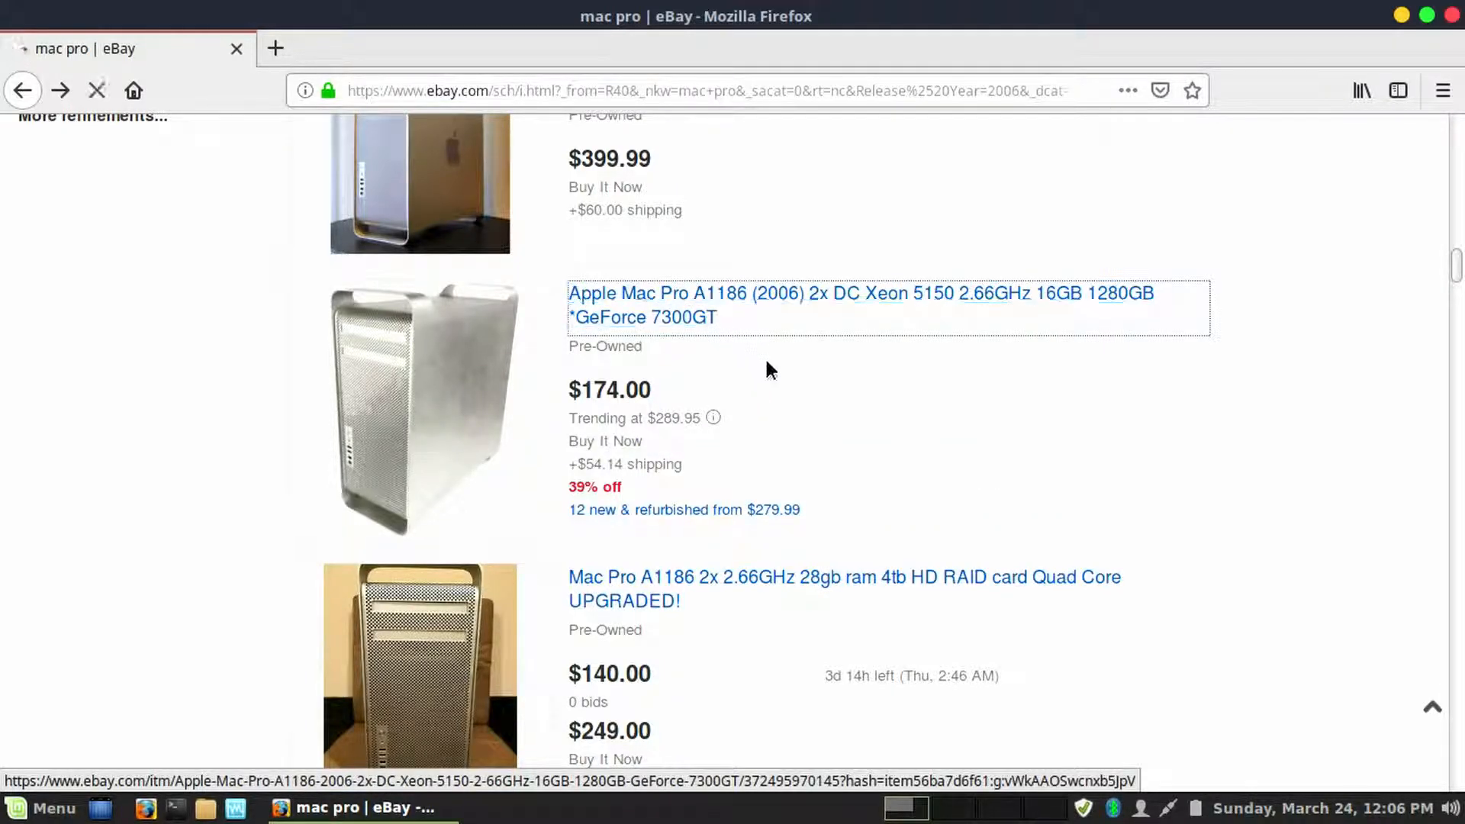
{"action": "left_click", "coordinate": [860, 292]}
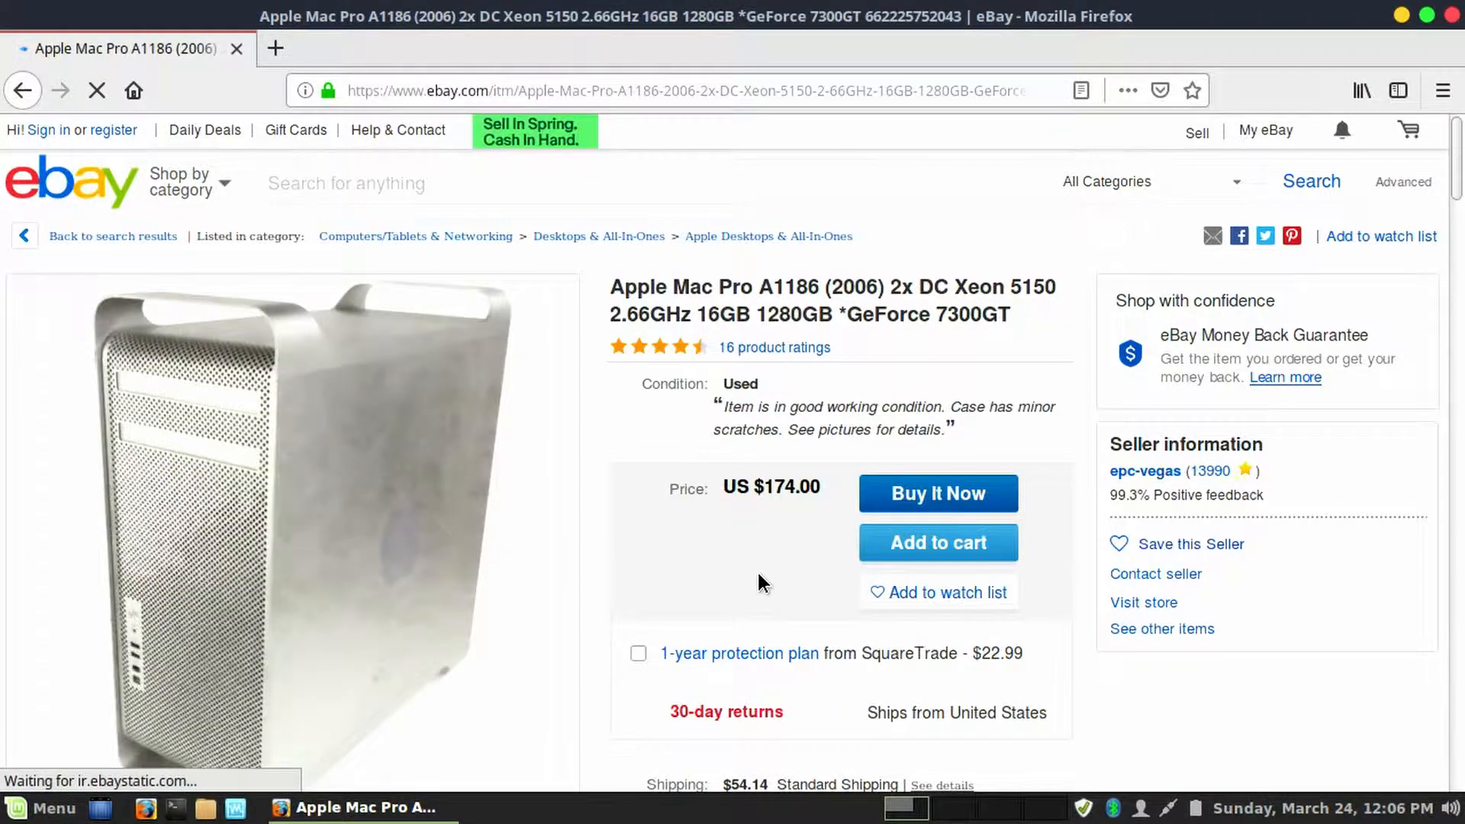
- Browse more photos in the $174 Mac Pro listing's gallery
{"action": "scroll", "scroll_direction": "down", "scroll_amount": 3}
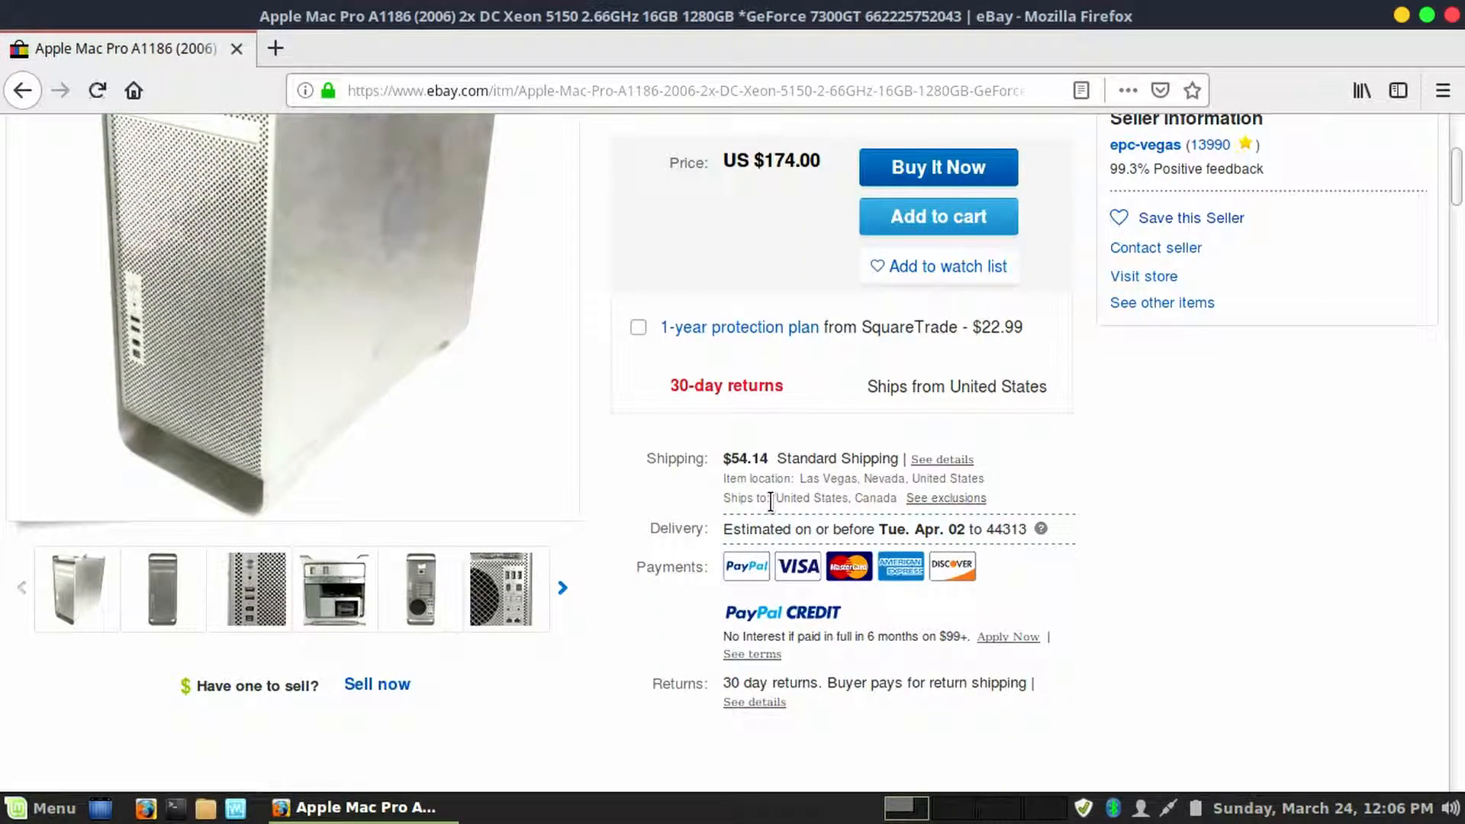
{"action": "left_click", "coordinate": [334, 588]}
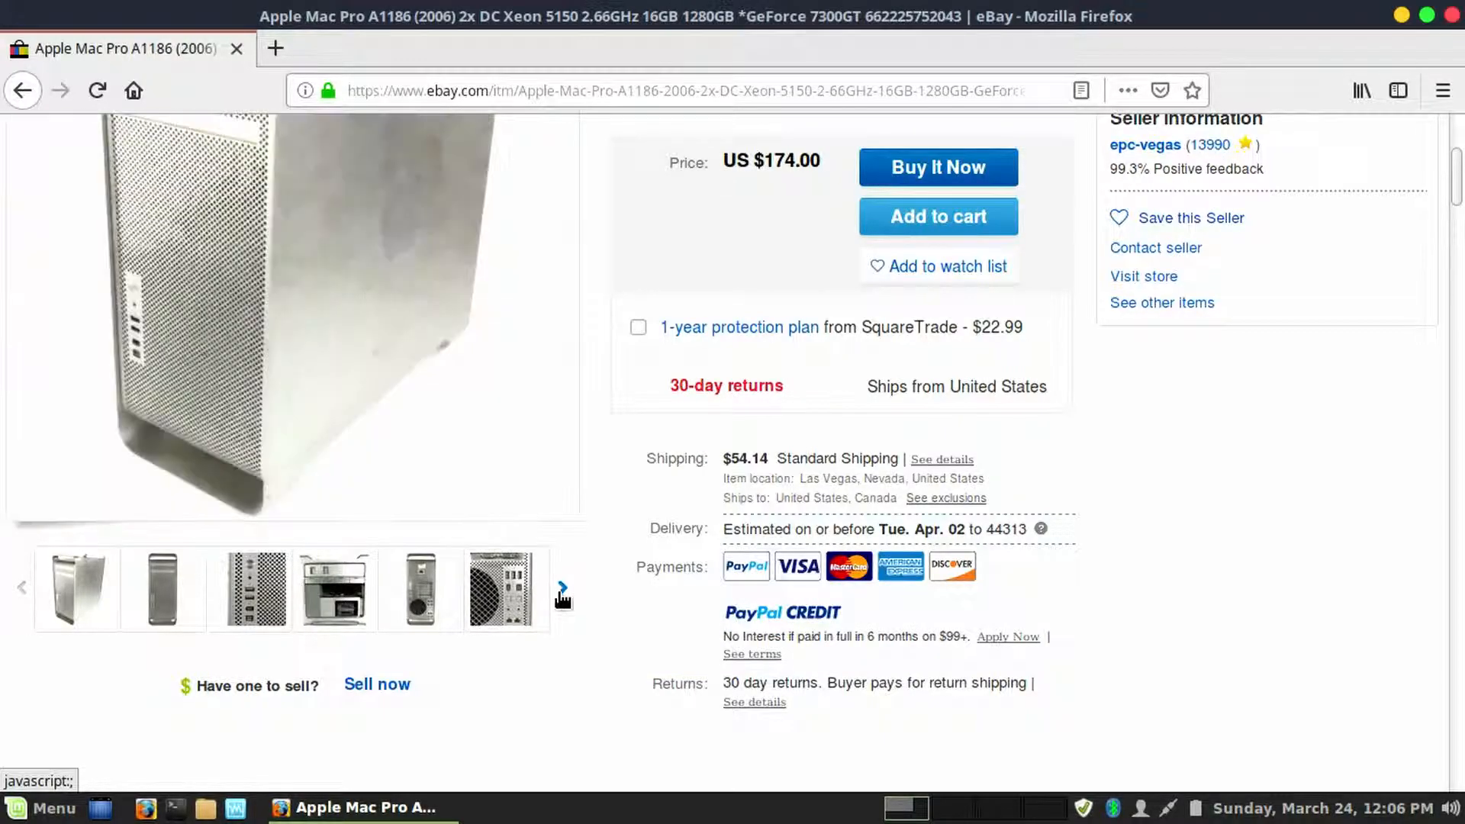
{"action": "left_click", "coordinate": [561, 588]}
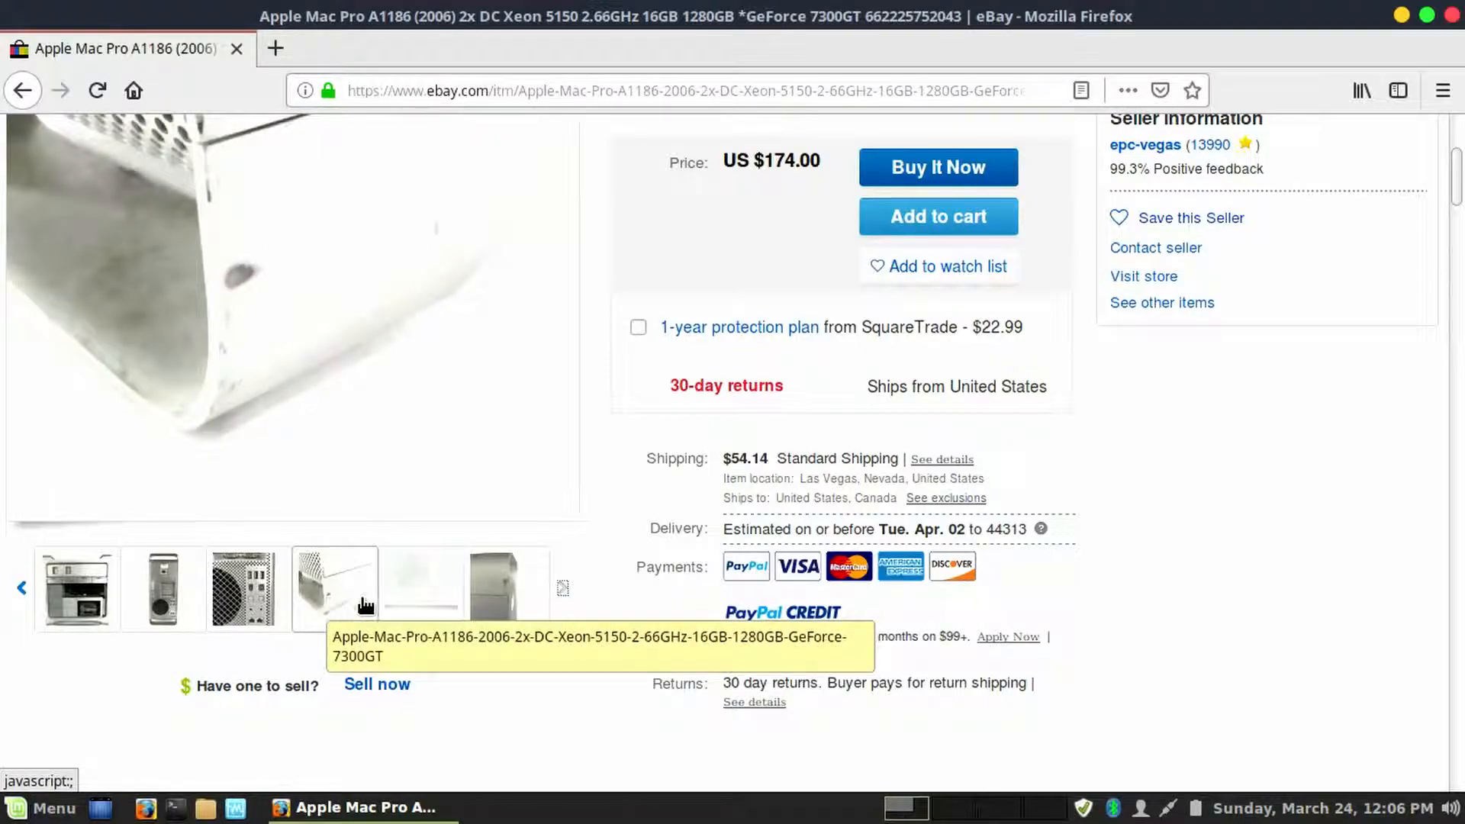
- Read the item specifics and seller description, then go back to the 2006 results
{"action": "scroll", "scroll_direction": "down", "scroll_amount": 3}
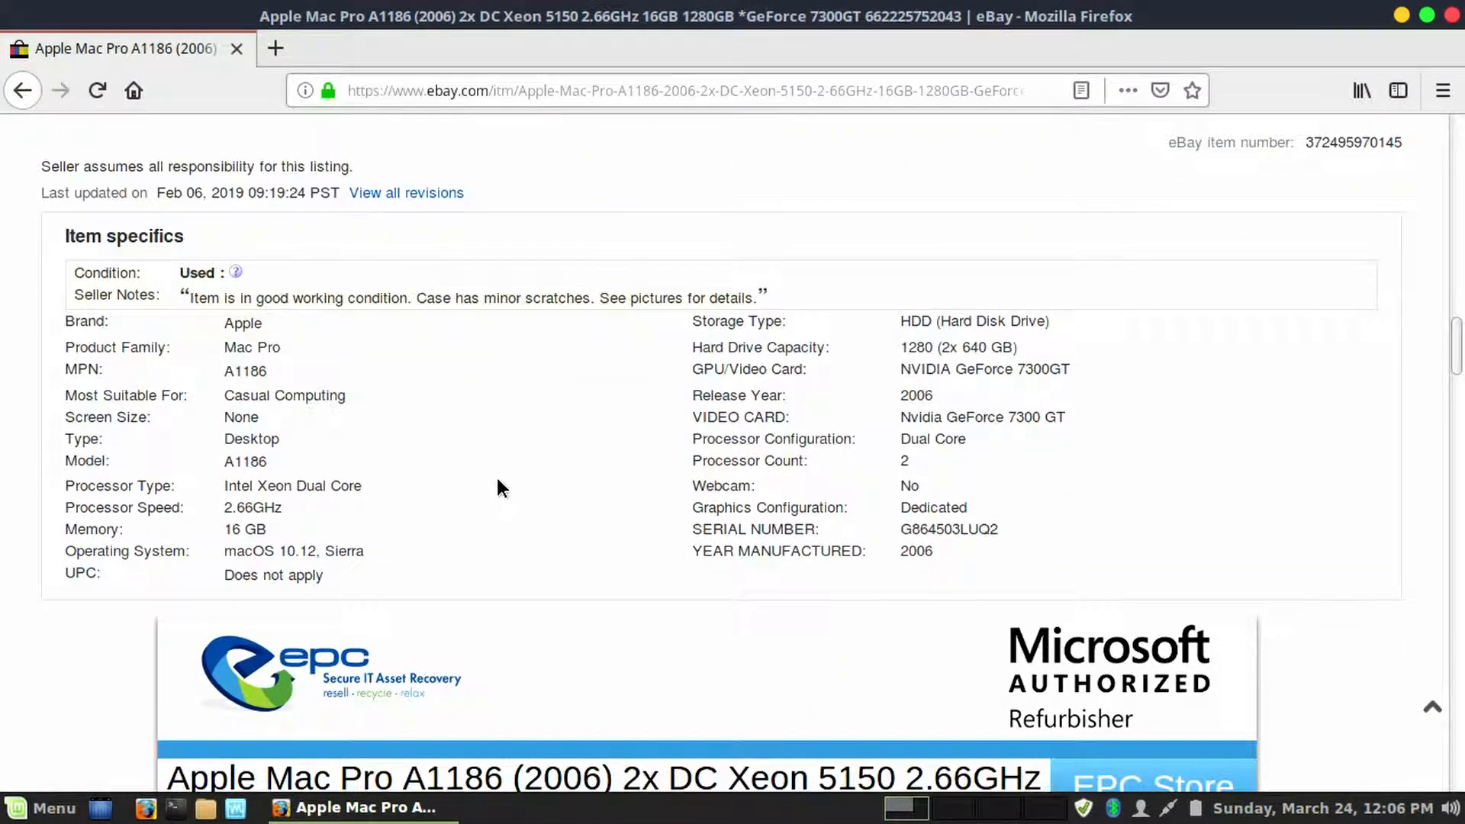
{"action": "scroll", "scroll_direction": "down", "scroll_amount": 3}
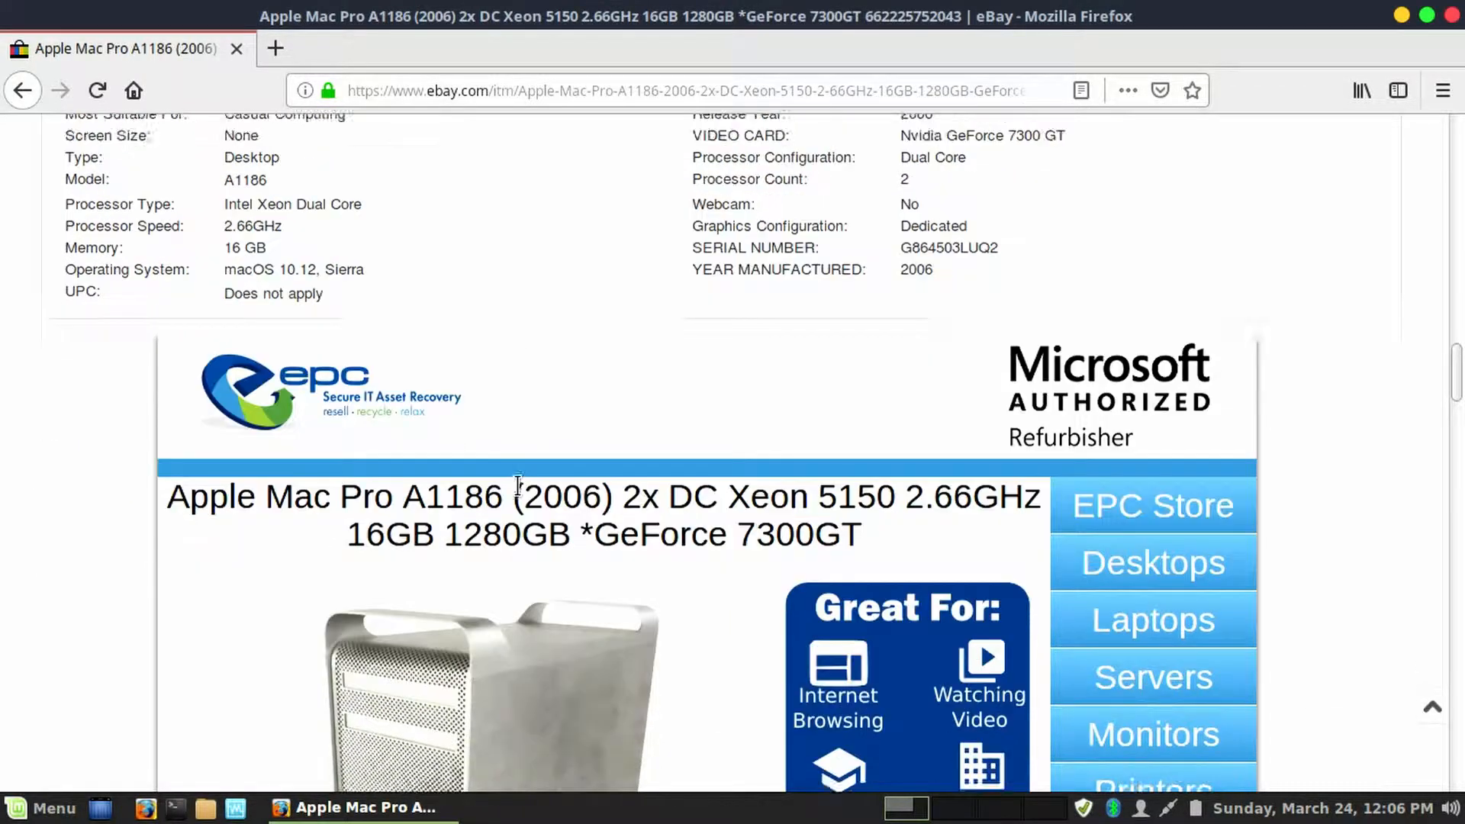
{"action": "scroll", "scroll_direction": "down", "scroll_amount": 3}
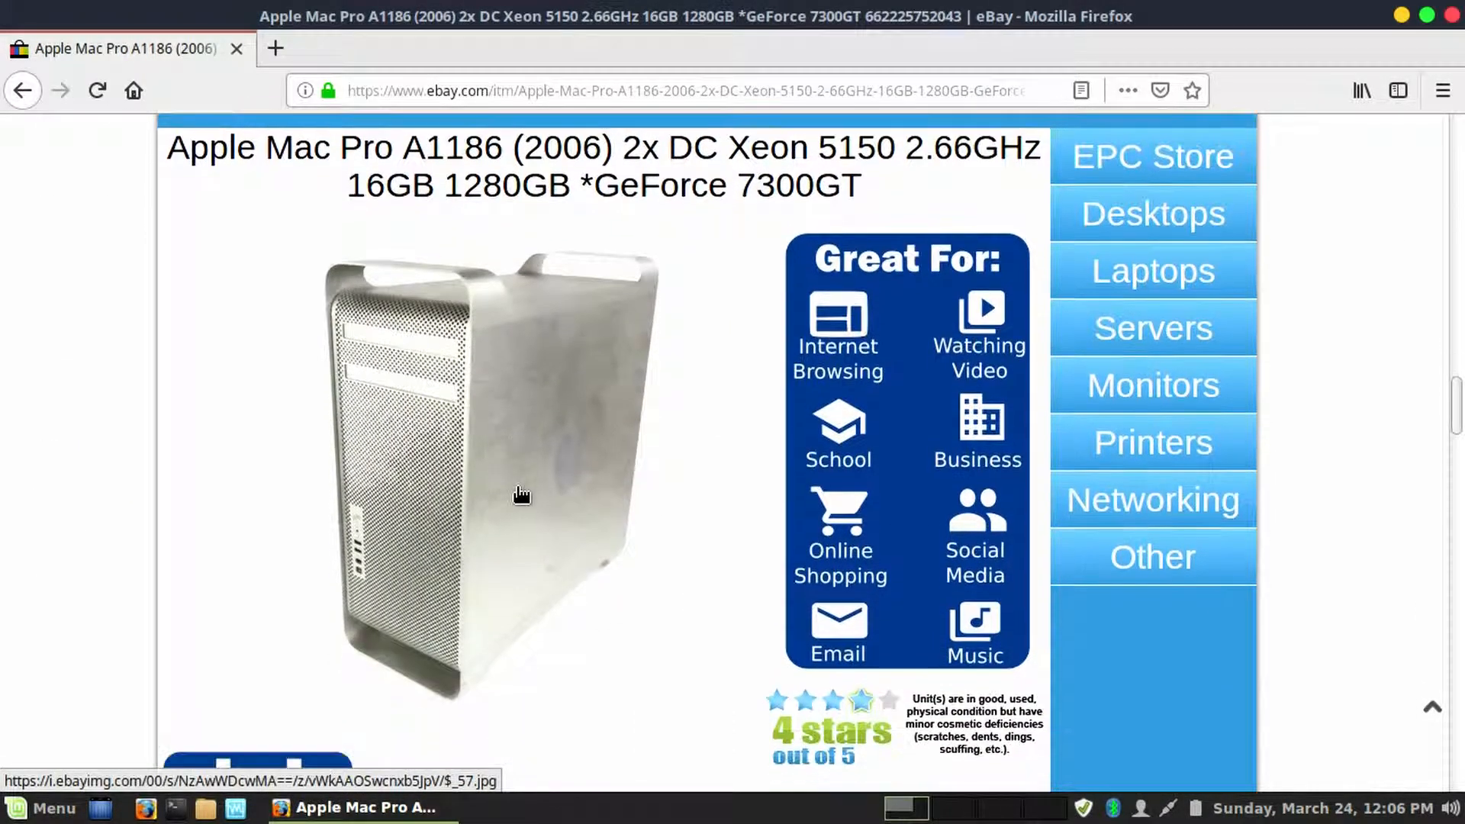
{"action": "scroll", "scroll_direction": "down", "scroll_amount": 3}
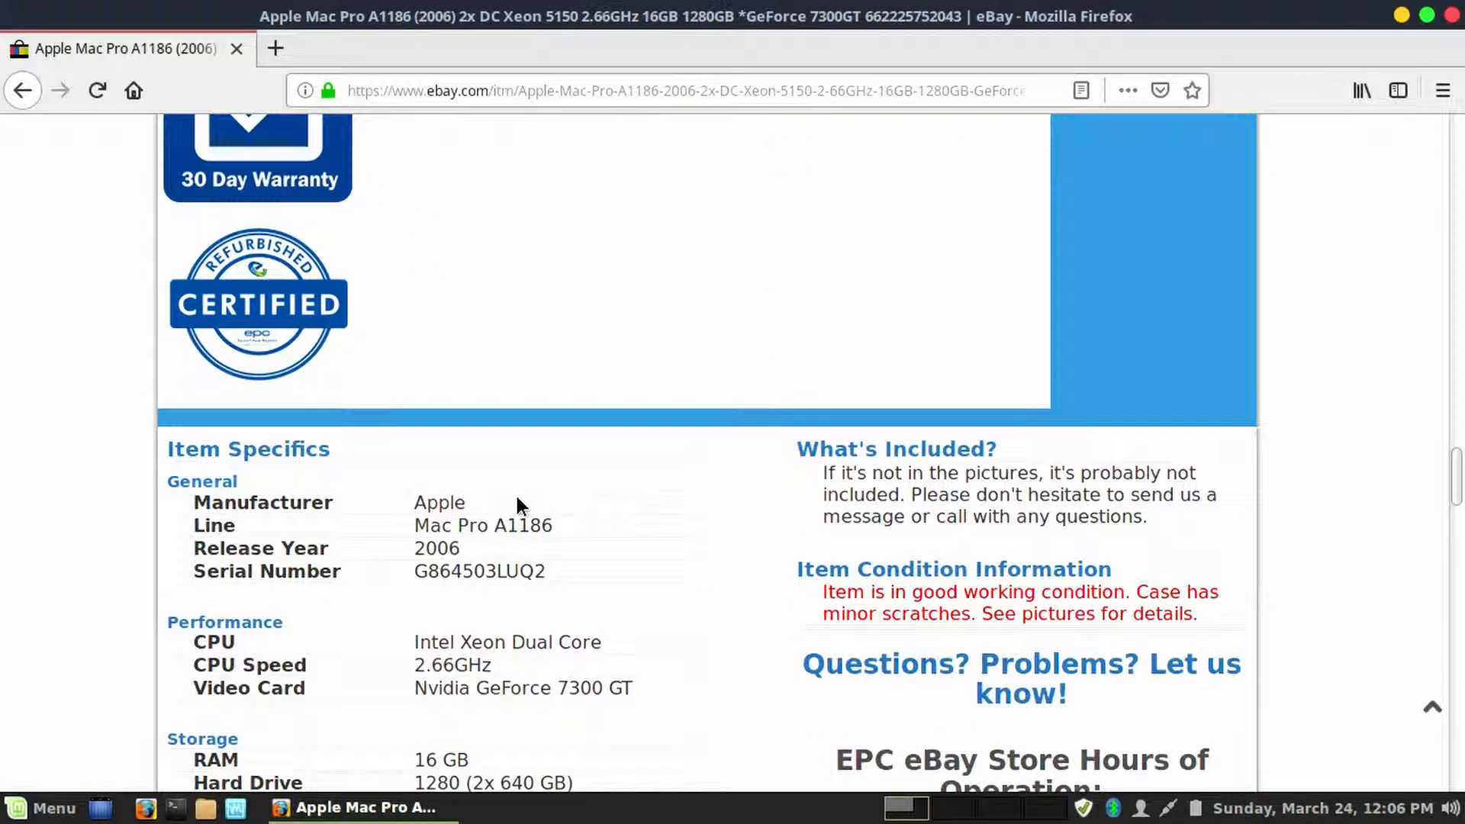
{"action": "scroll", "scroll_direction": "down", "scroll_amount": 3}
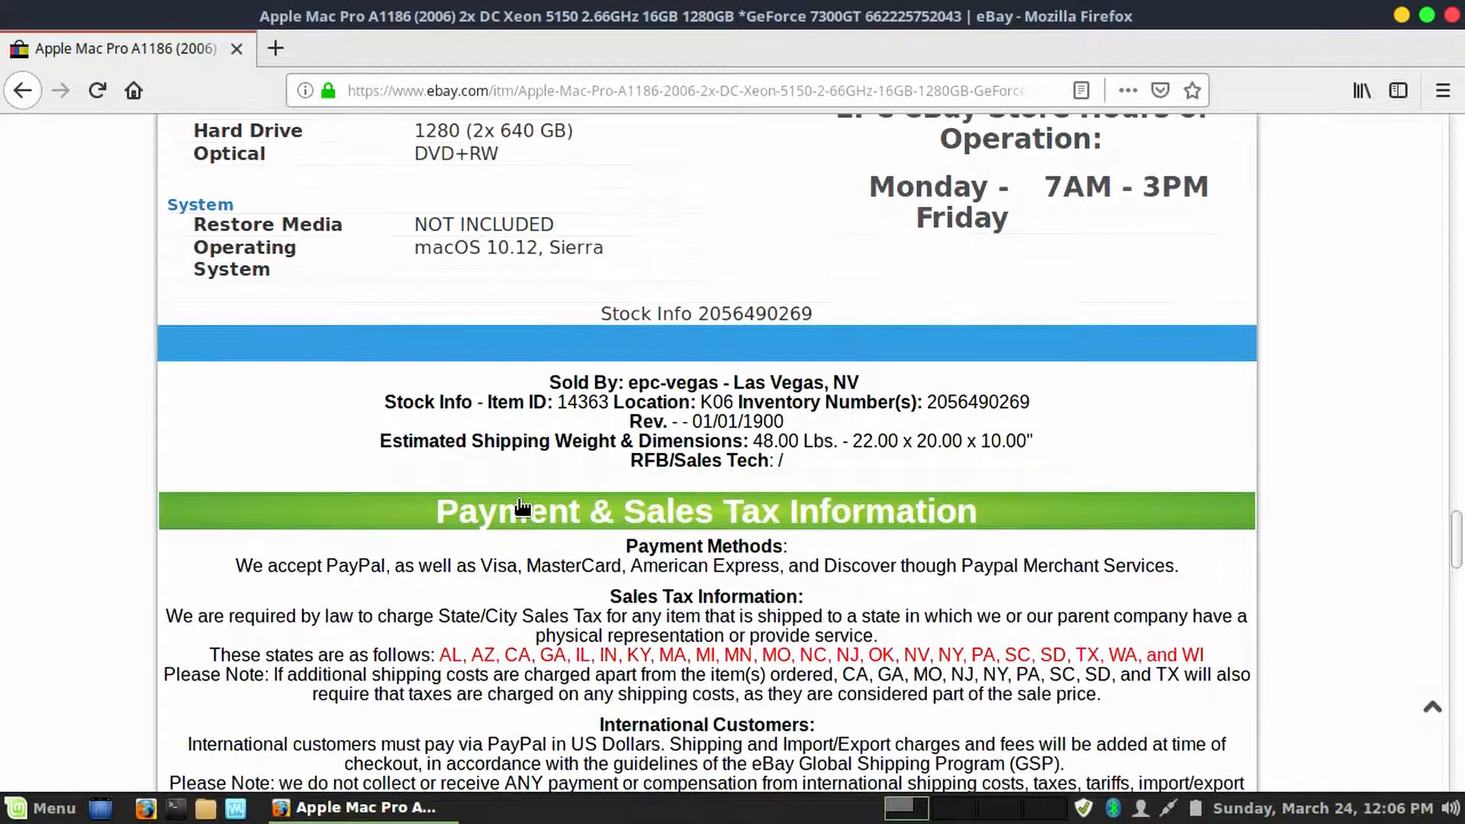
{"action": "scroll", "scroll_direction": "up", "scroll_amount": 3}
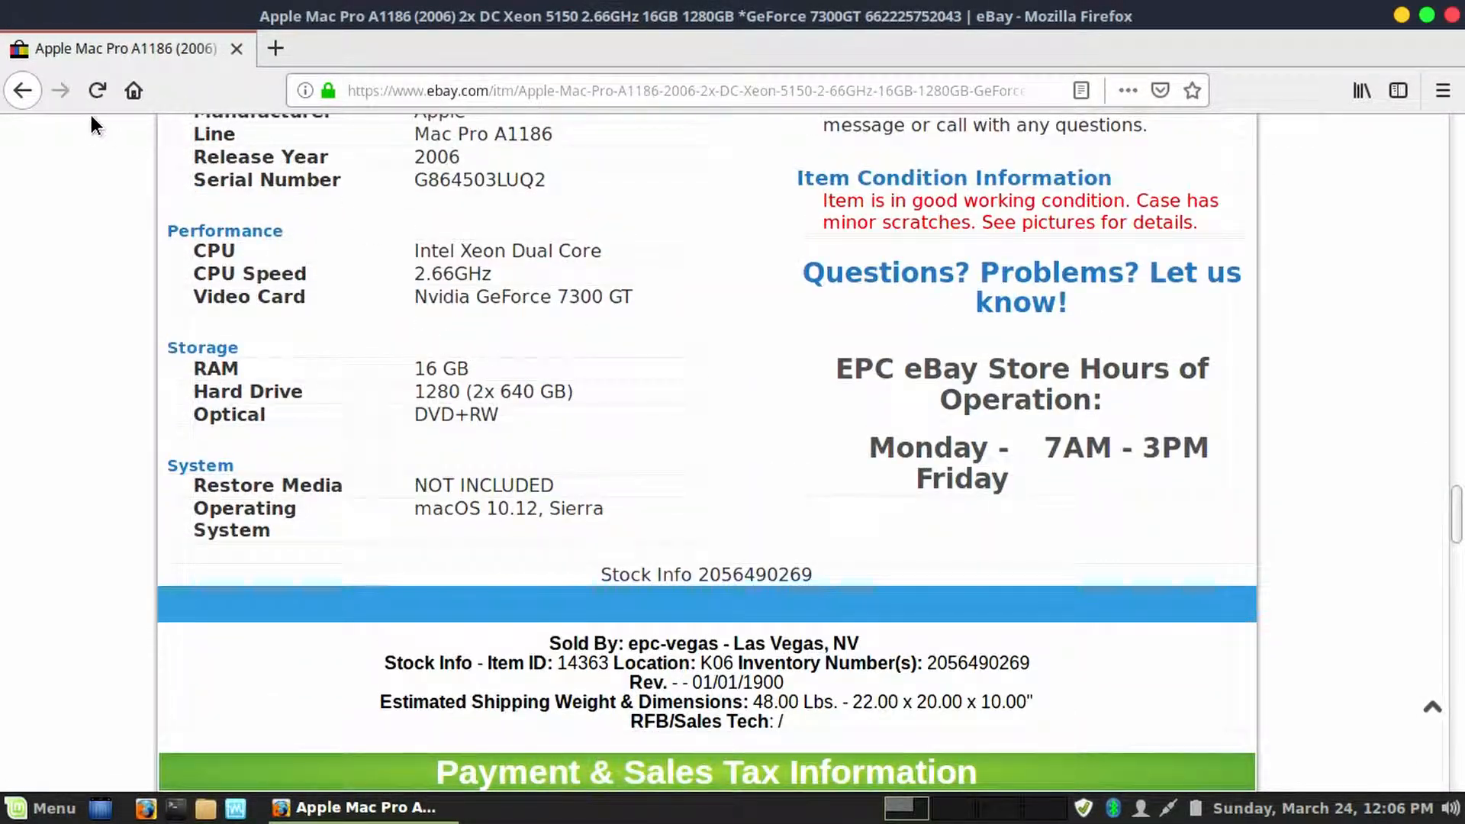
{"action": "left_click", "coordinate": [22, 90]}
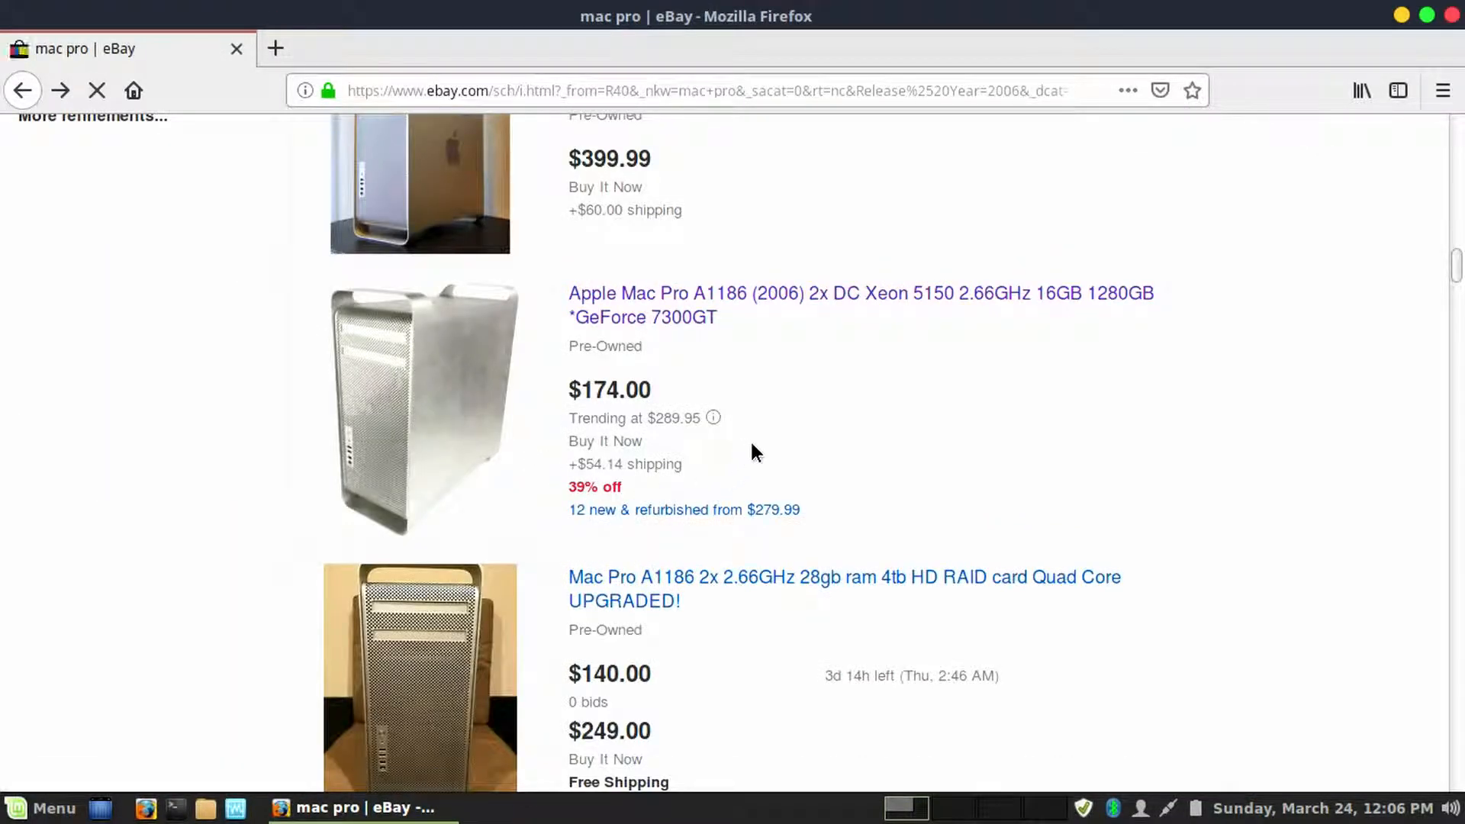
- Scroll further and open the $99.99 Apple Mac Pro 1,1 A1186 quad core listing
{"action": "scroll", "scroll_direction": "down", "scroll_amount": 3}
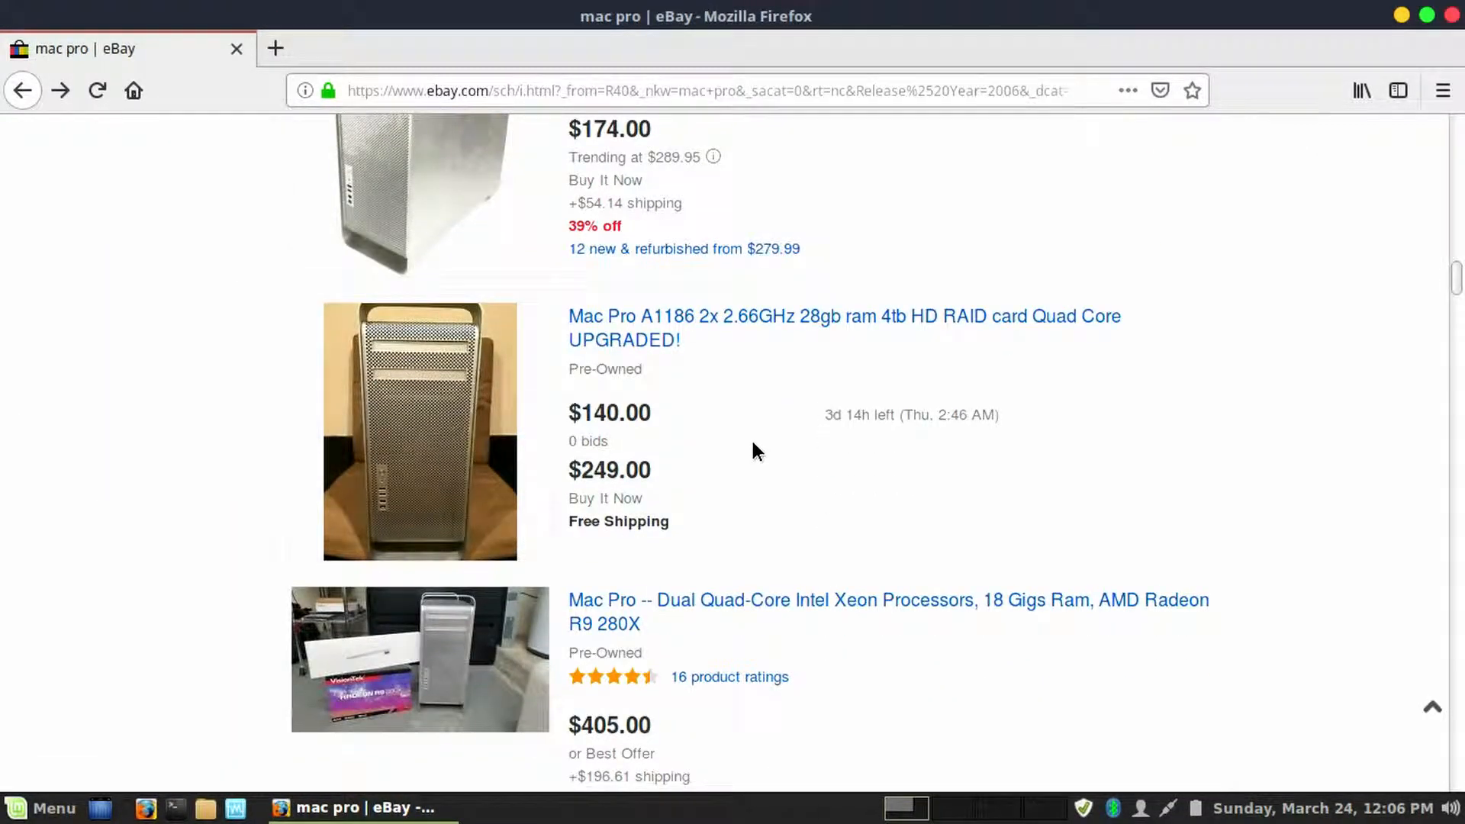
{"action": "mouse_move", "coordinate": [748, 408]}
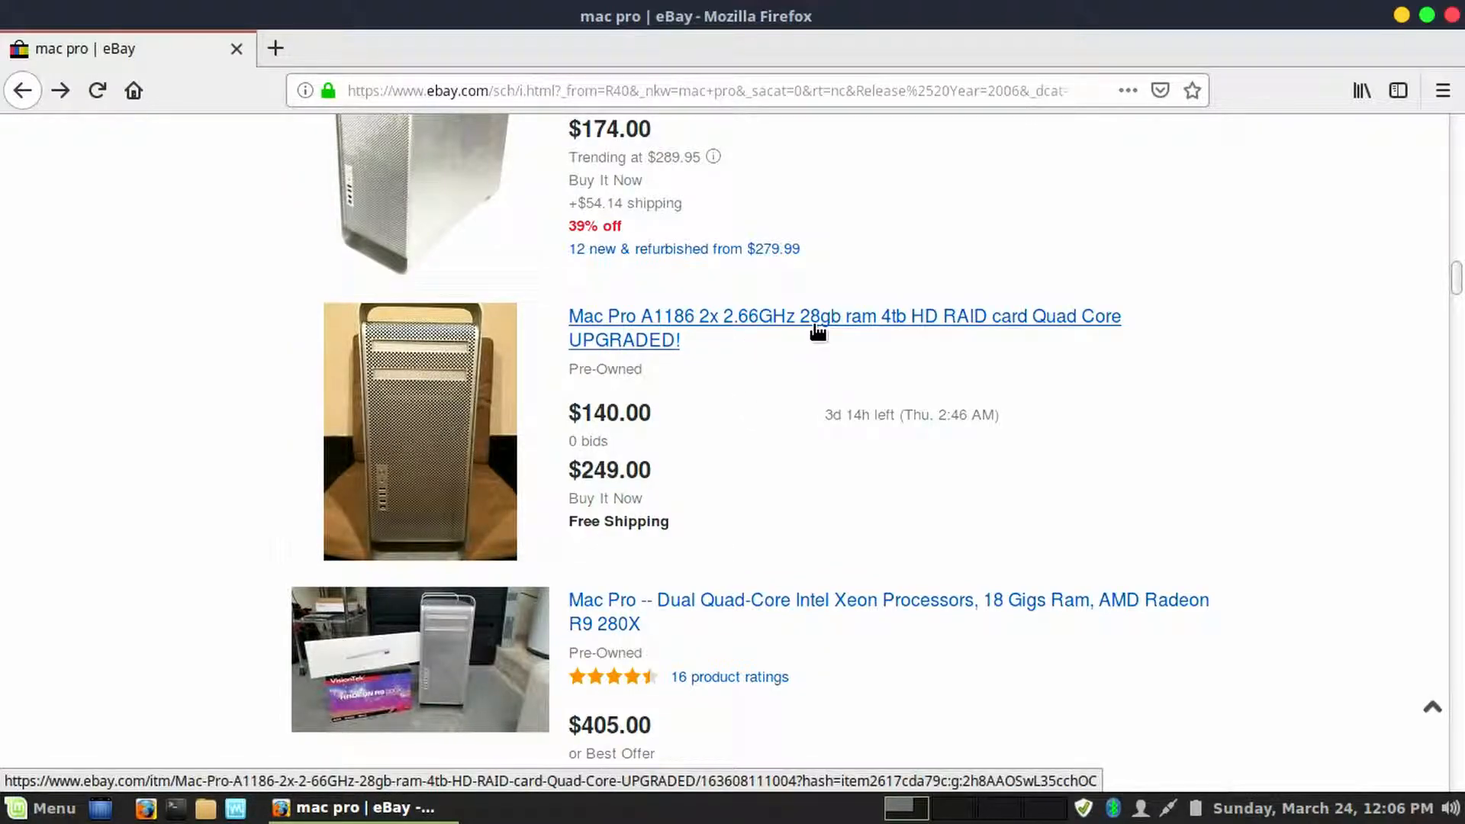
{"action": "mouse_move", "coordinate": [755, 402]}
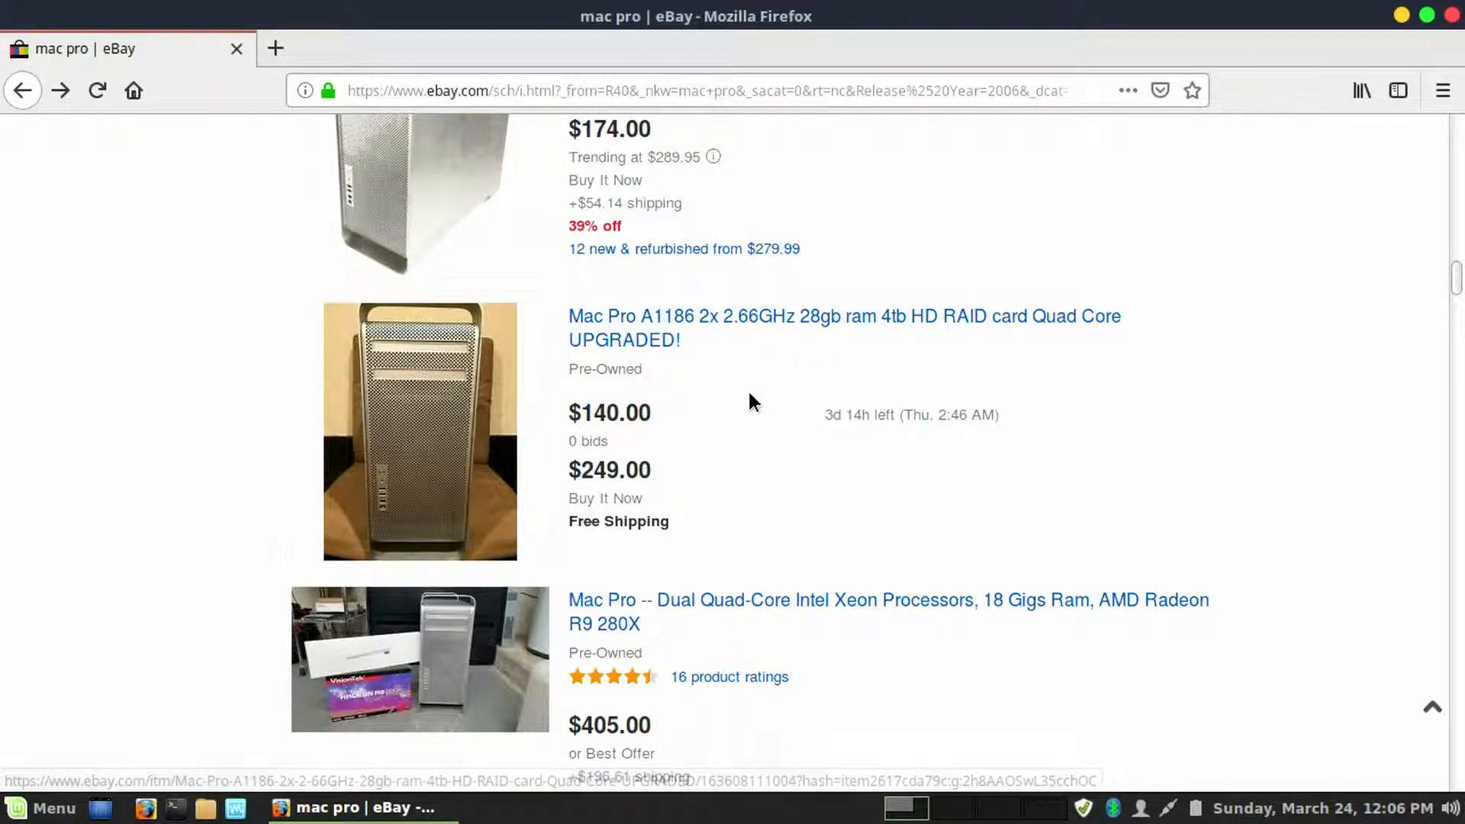
{"action": "scroll", "scroll_direction": "down", "scroll_amount": 3}
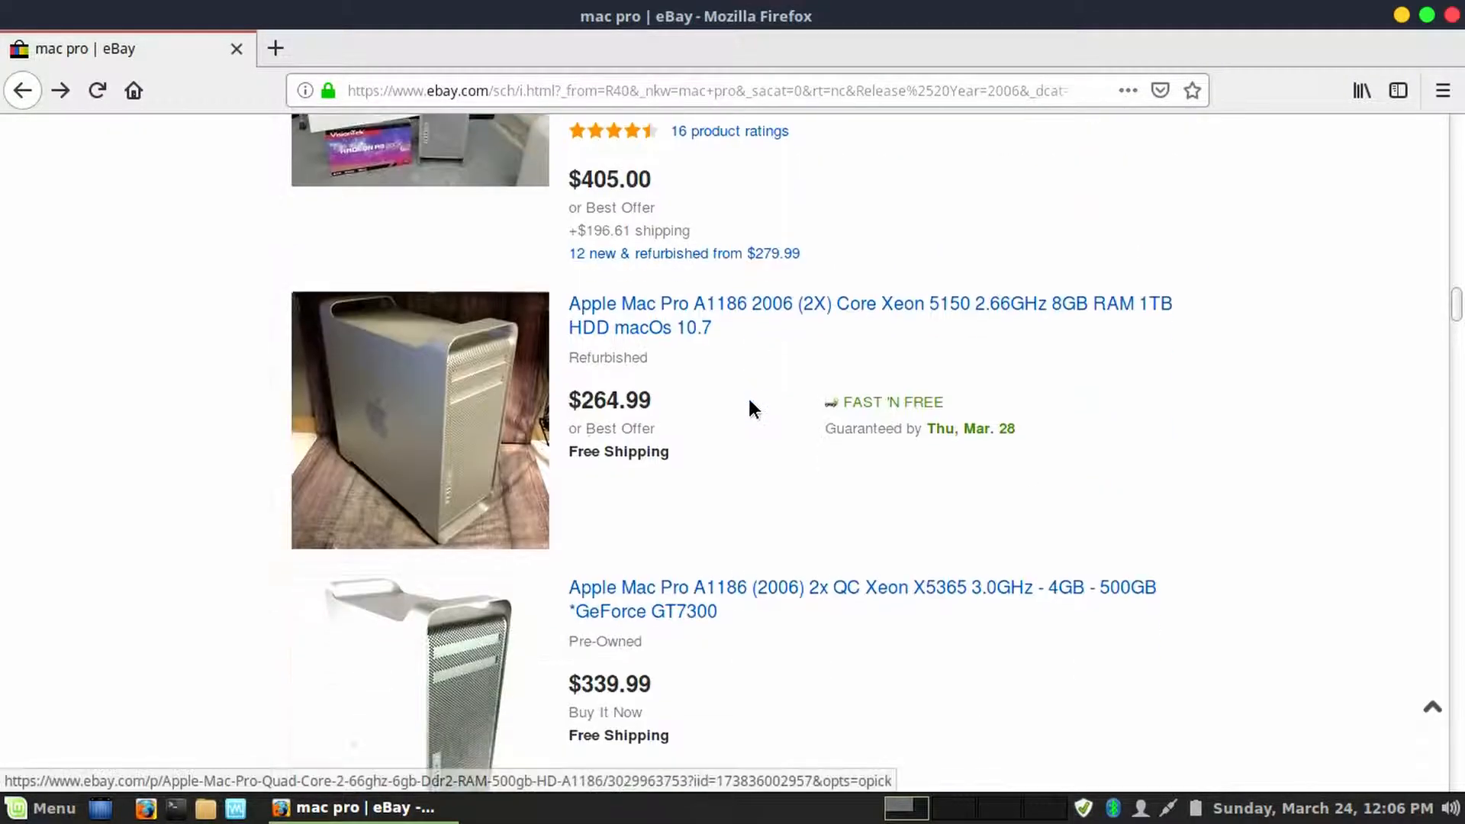
{"action": "scroll", "scroll_direction": "down", "scroll_amount": 3}
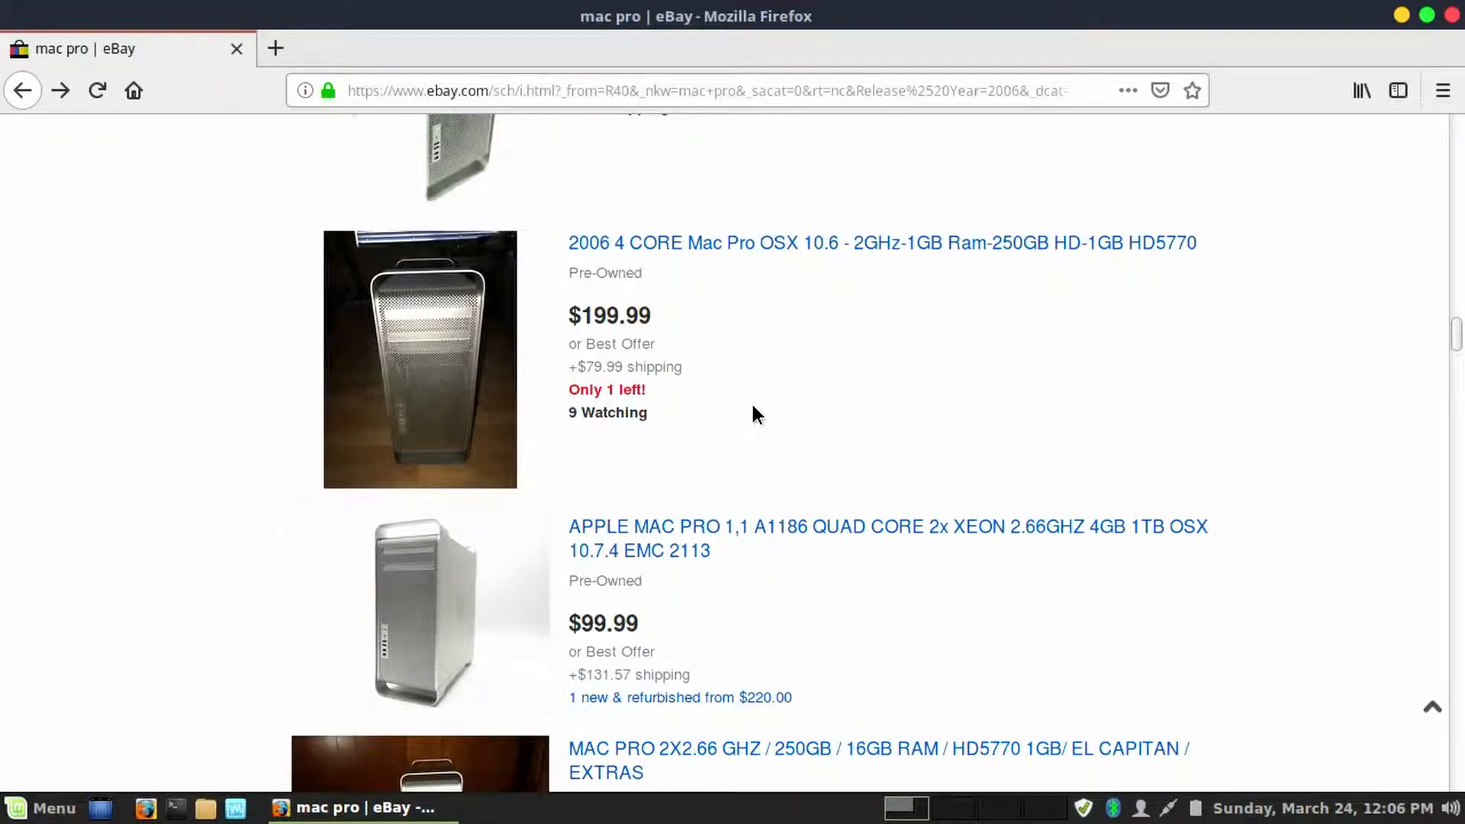
{"action": "scroll", "scroll_direction": "down", "scroll_amount": 3}
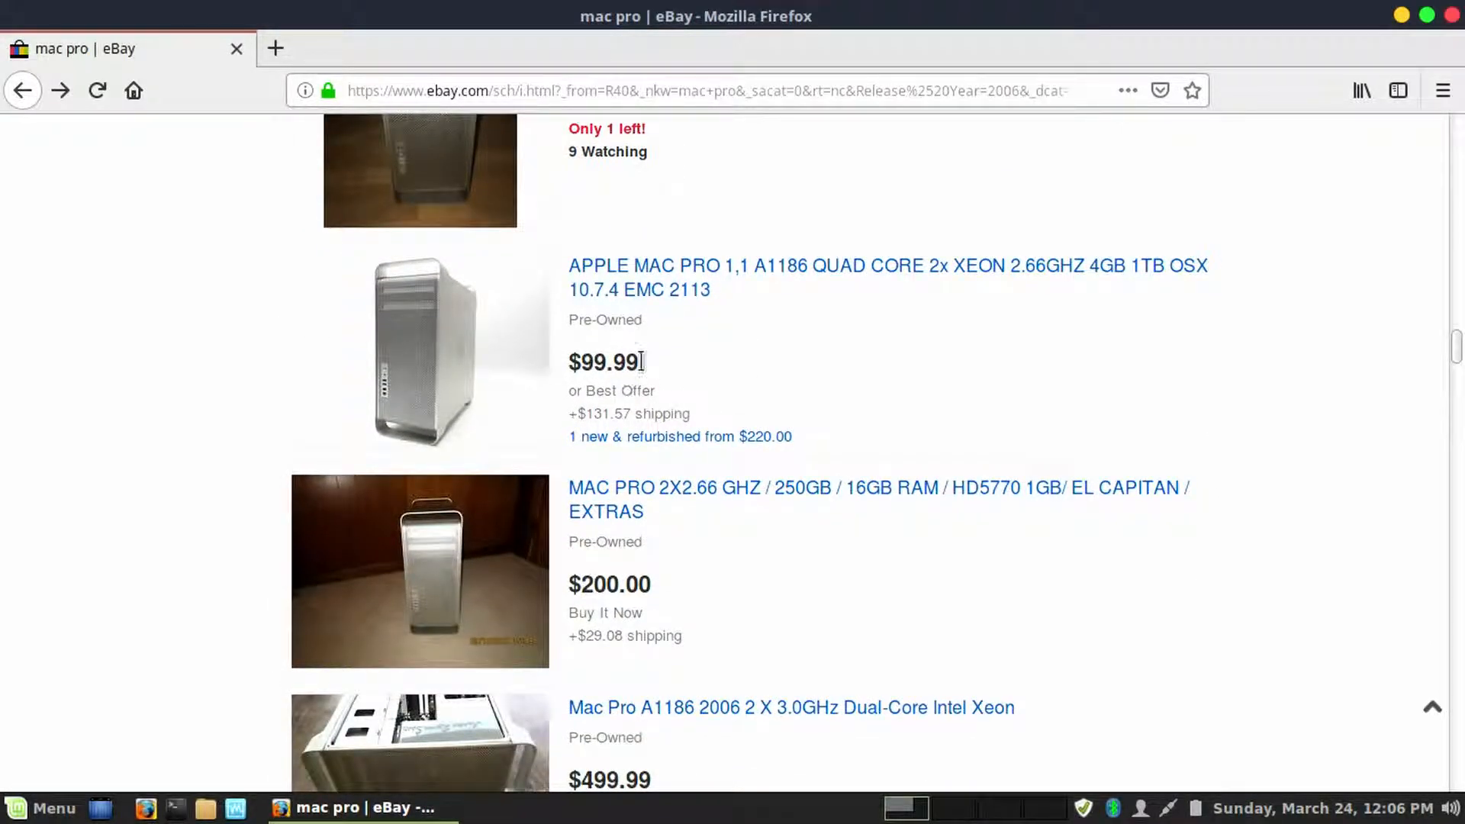
{"action": "mouse_move", "coordinate": [957, 291]}
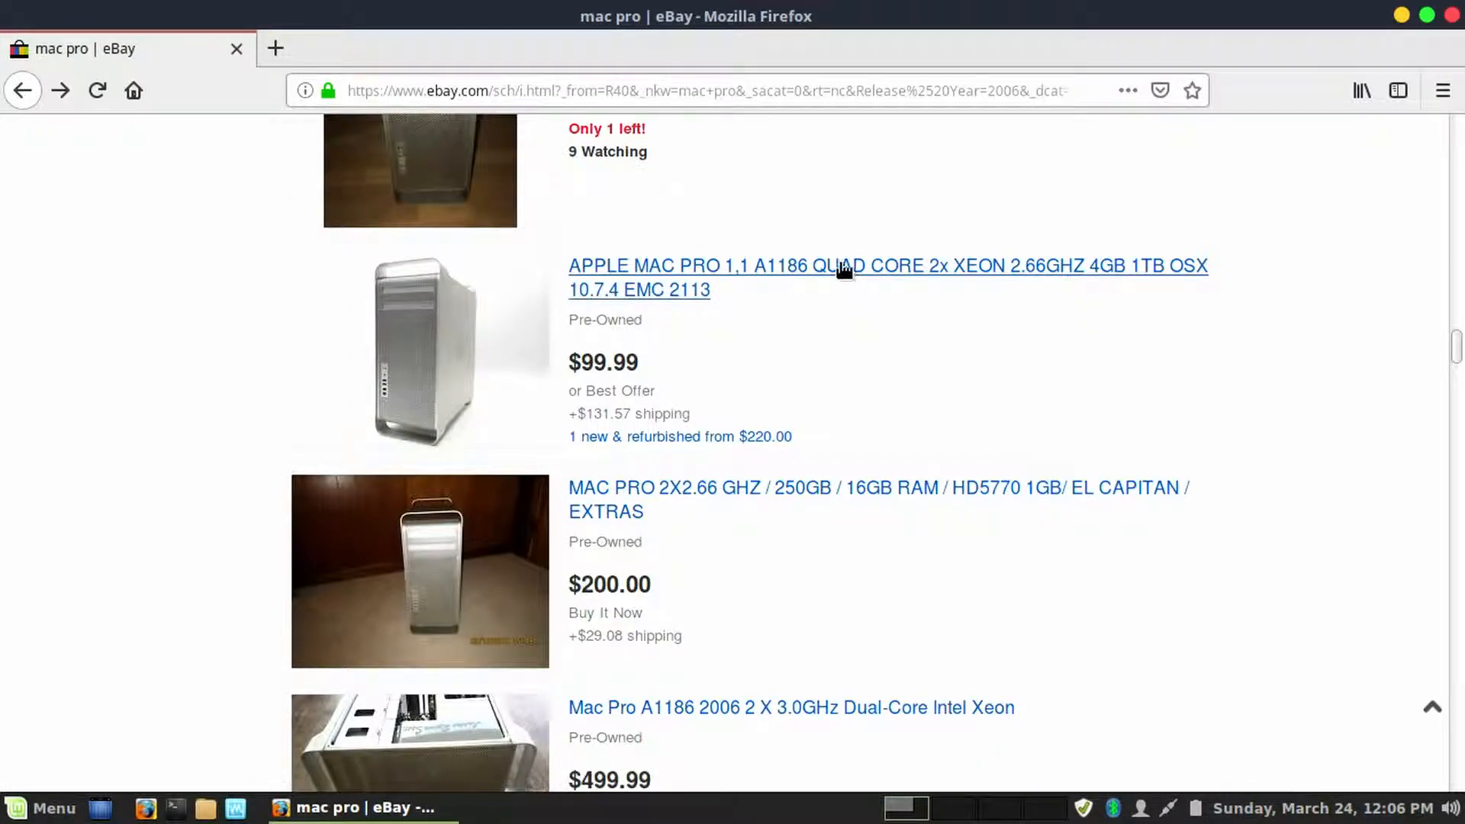
{"action": "left_click", "coordinate": [840, 266]}
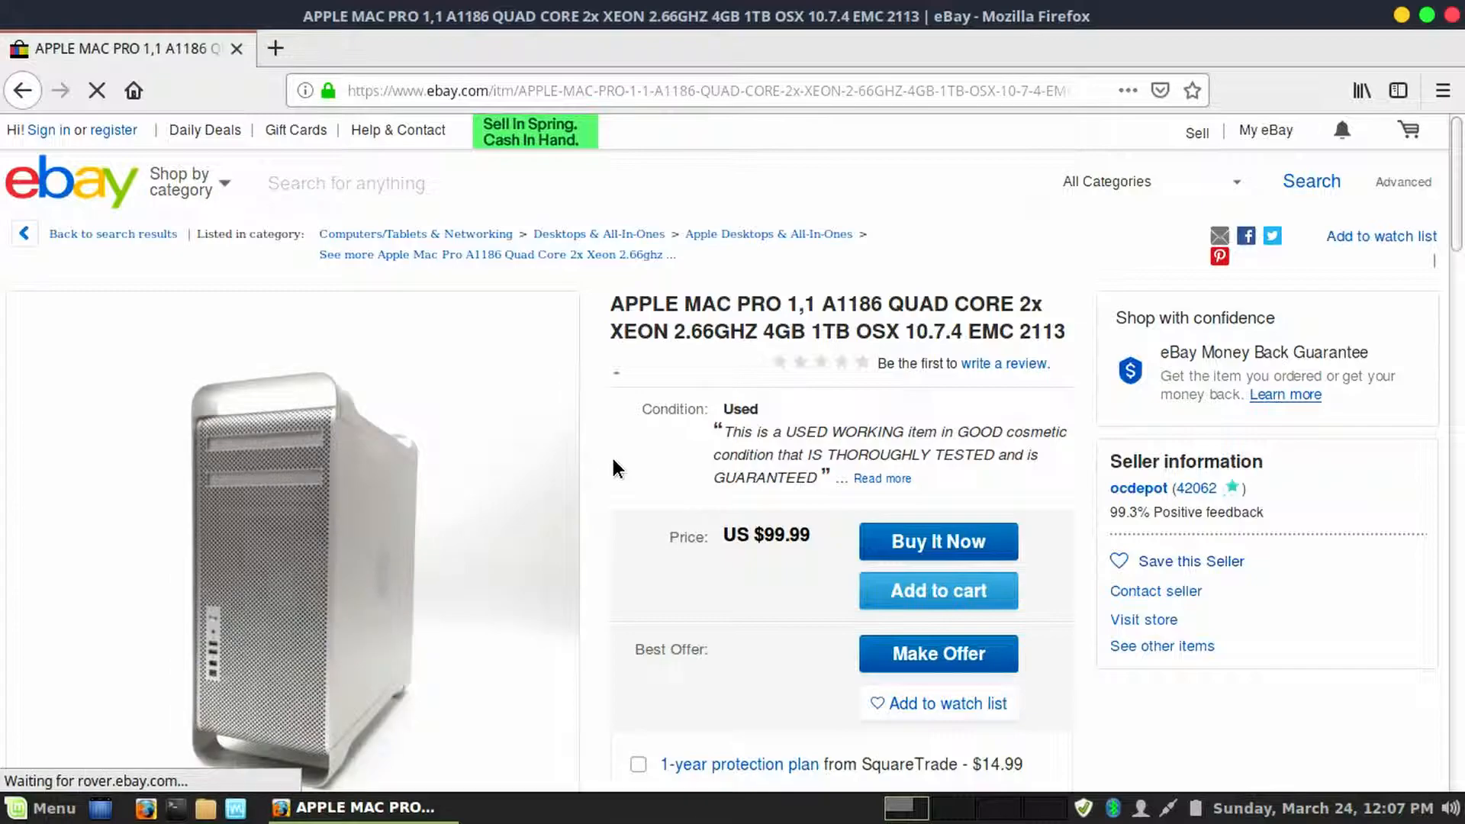
- View the quad core Mac Pro's side and front photos, then read its components list
{"action": "scroll", "scroll_direction": "down", "scroll_amount": 3}
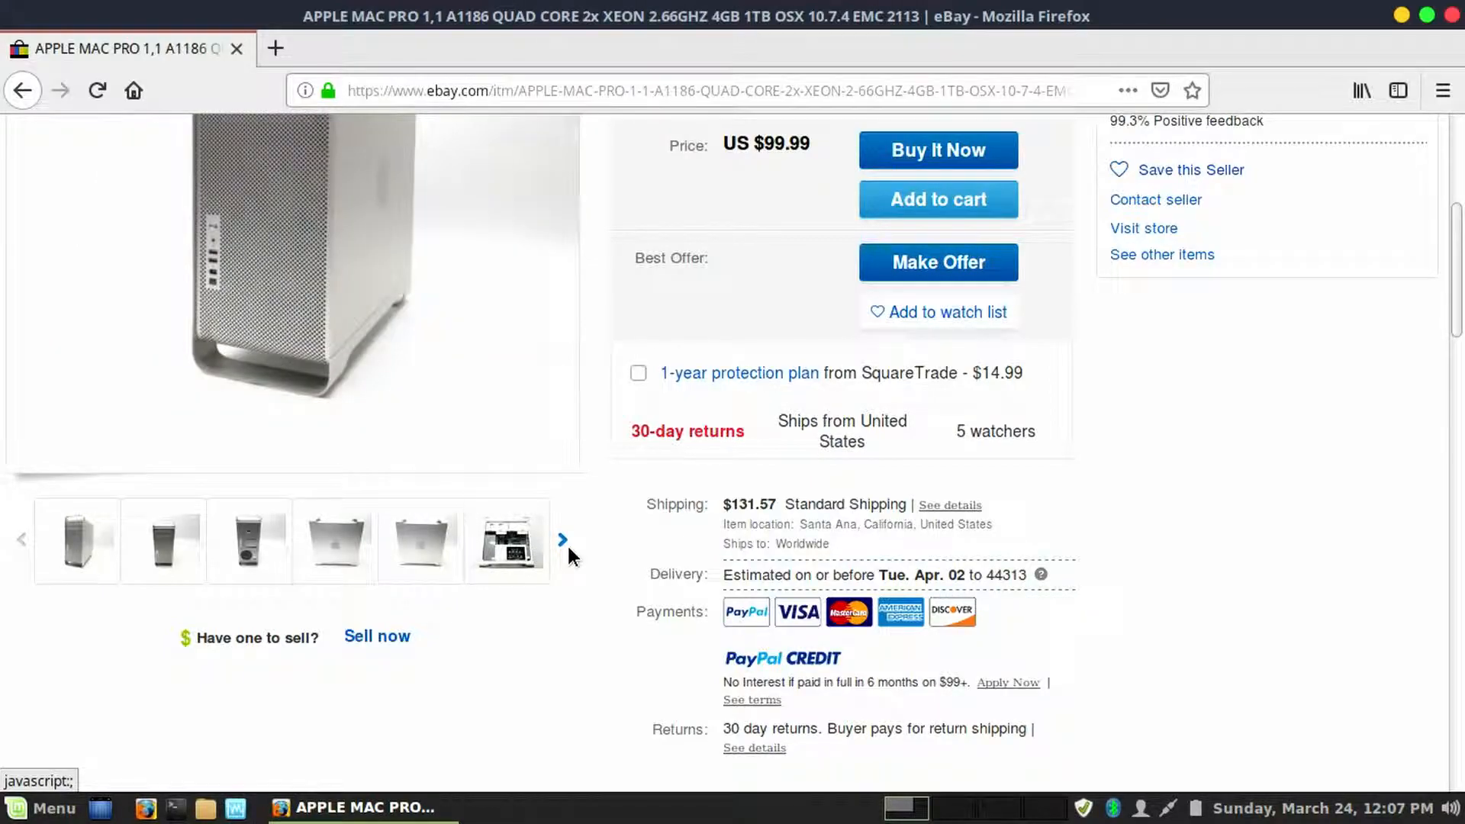
{"action": "left_click", "coordinate": [334, 540]}
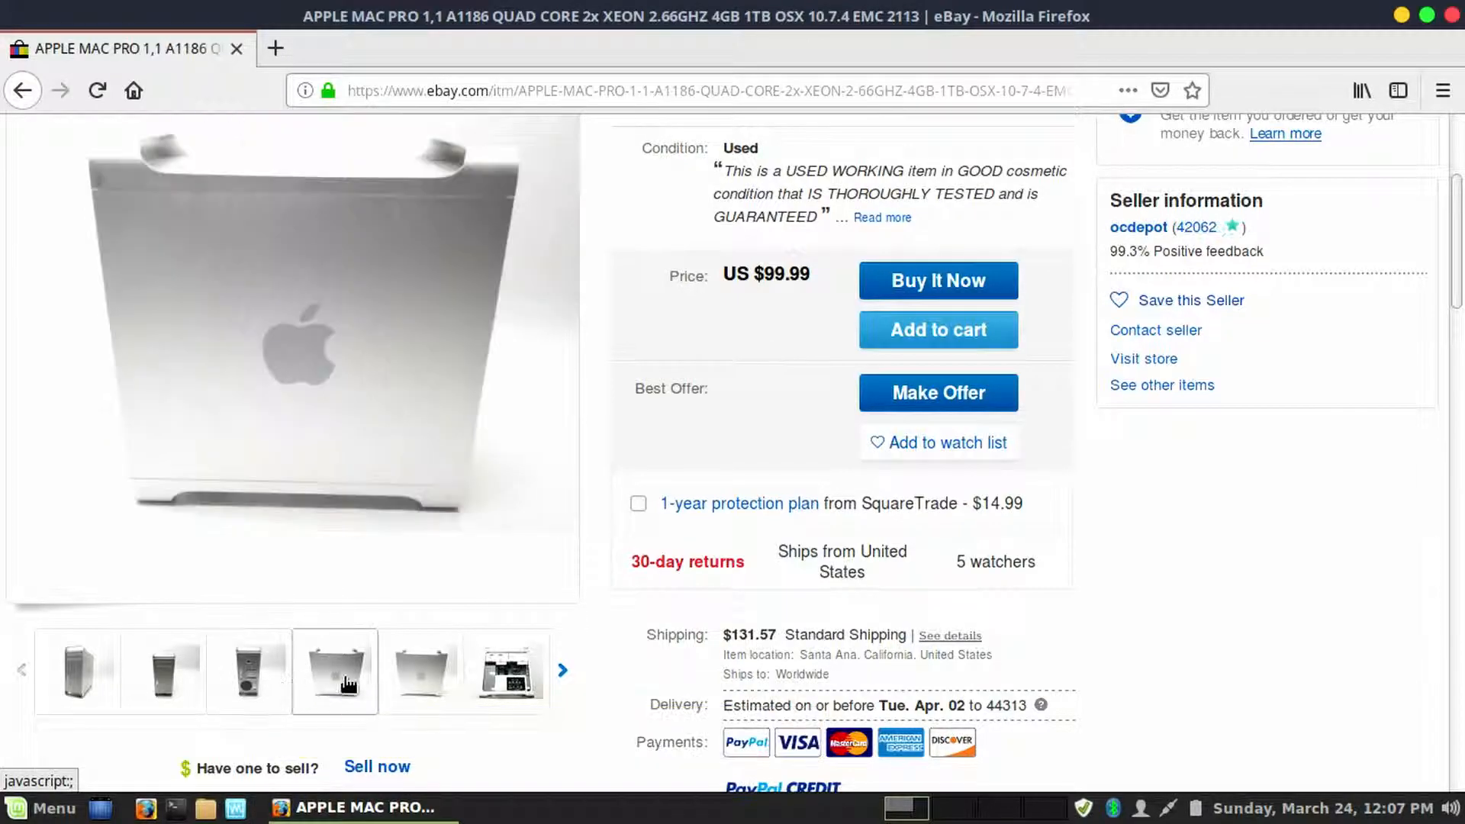
{"action": "left_click", "coordinate": [78, 672]}
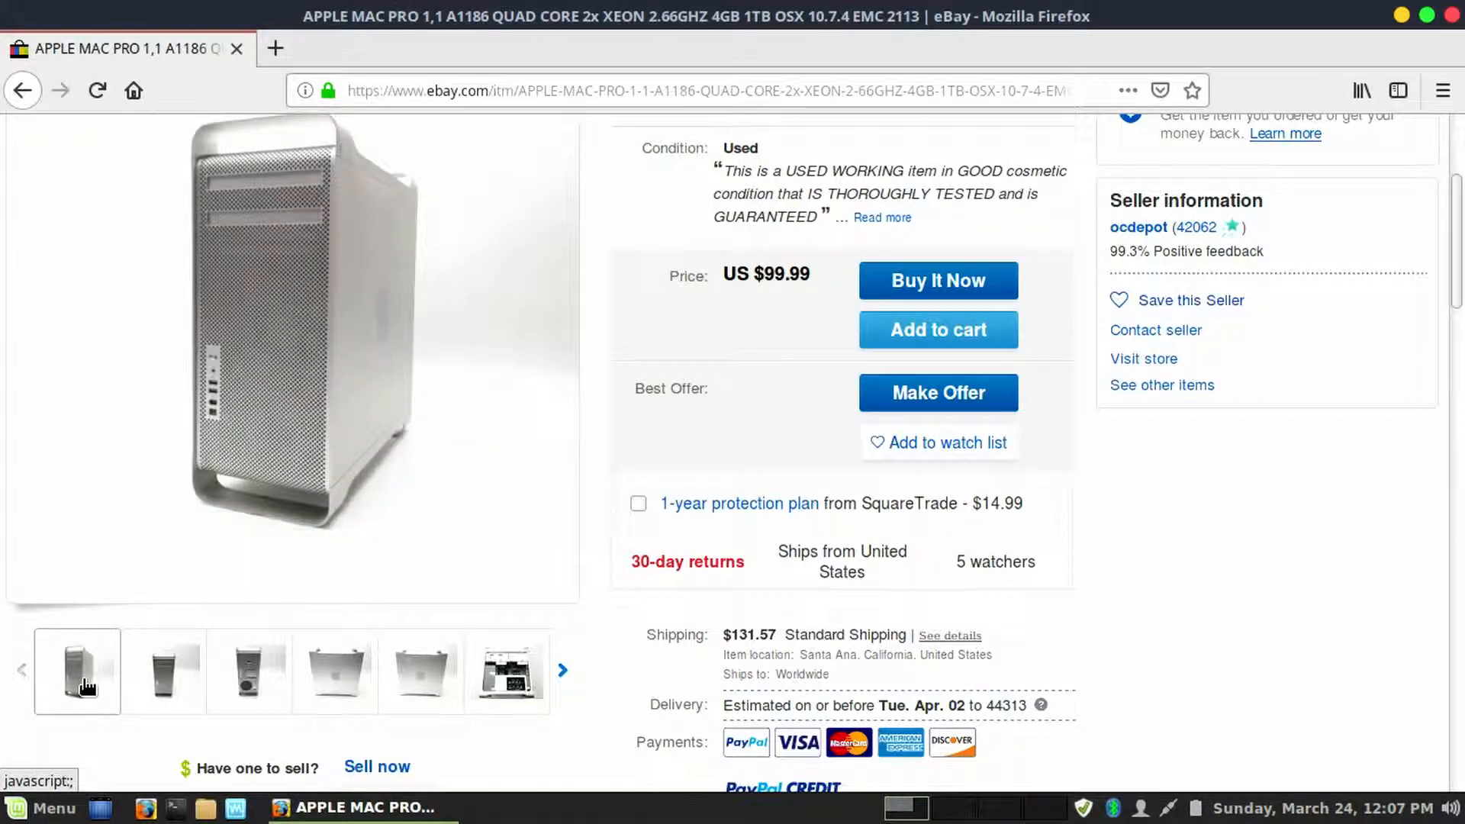
{"action": "mouse_move", "coordinate": [1162, 589]}
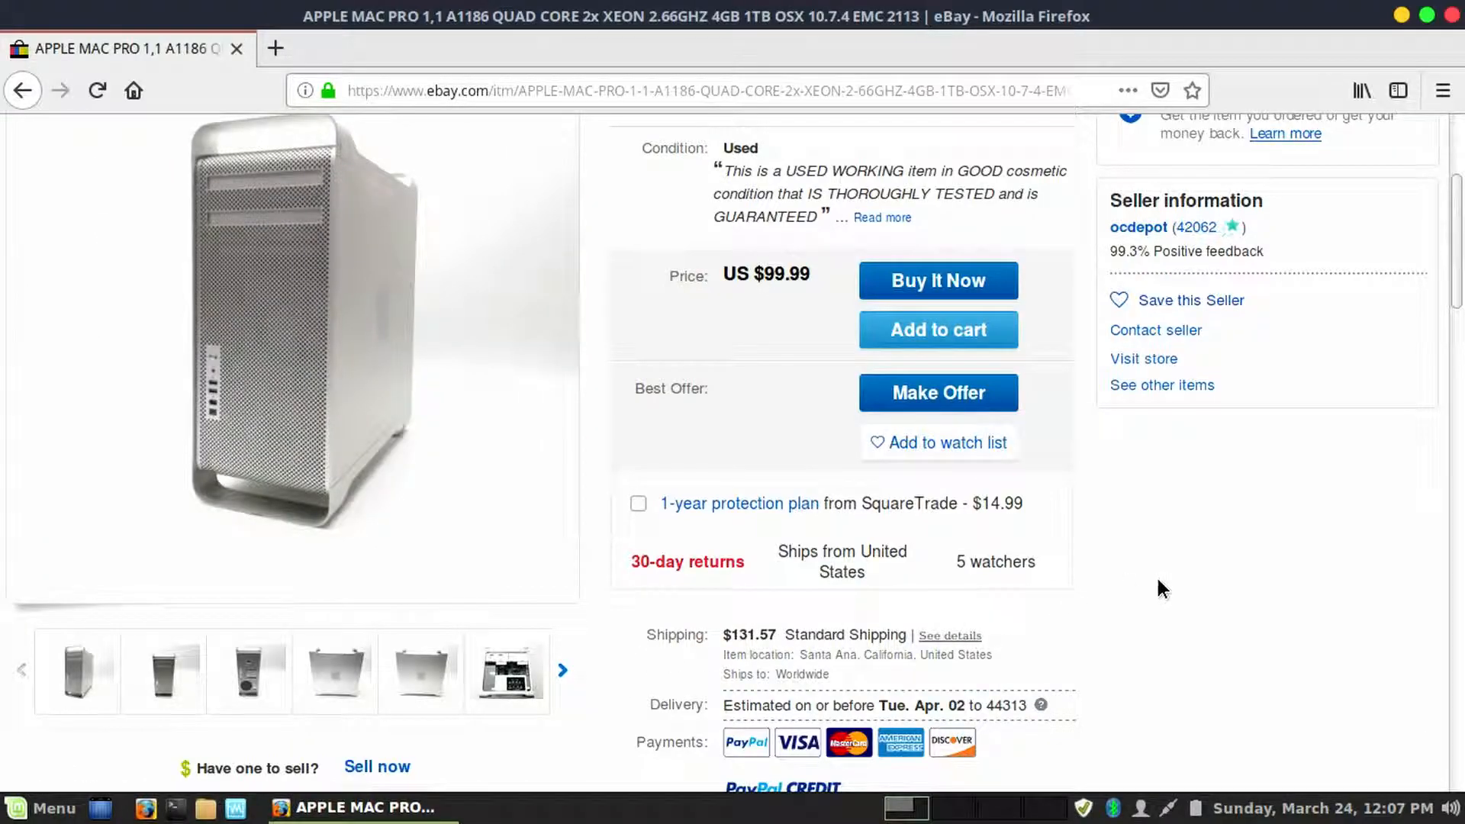
{"action": "scroll", "scroll_direction": "down", "scroll_amount": 3}
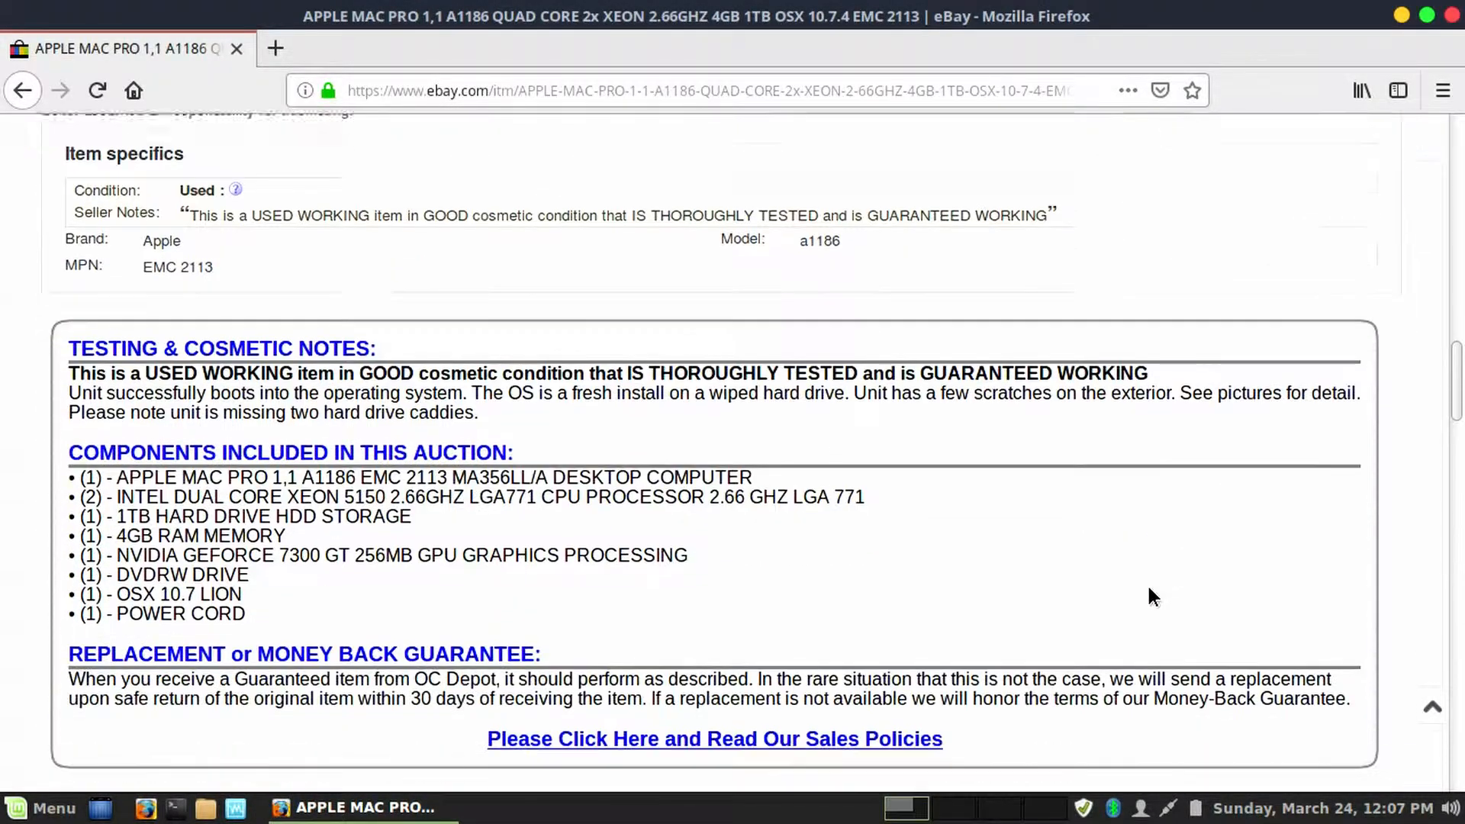
{"action": "scroll", "scroll_direction": "down", "scroll_amount": 3}
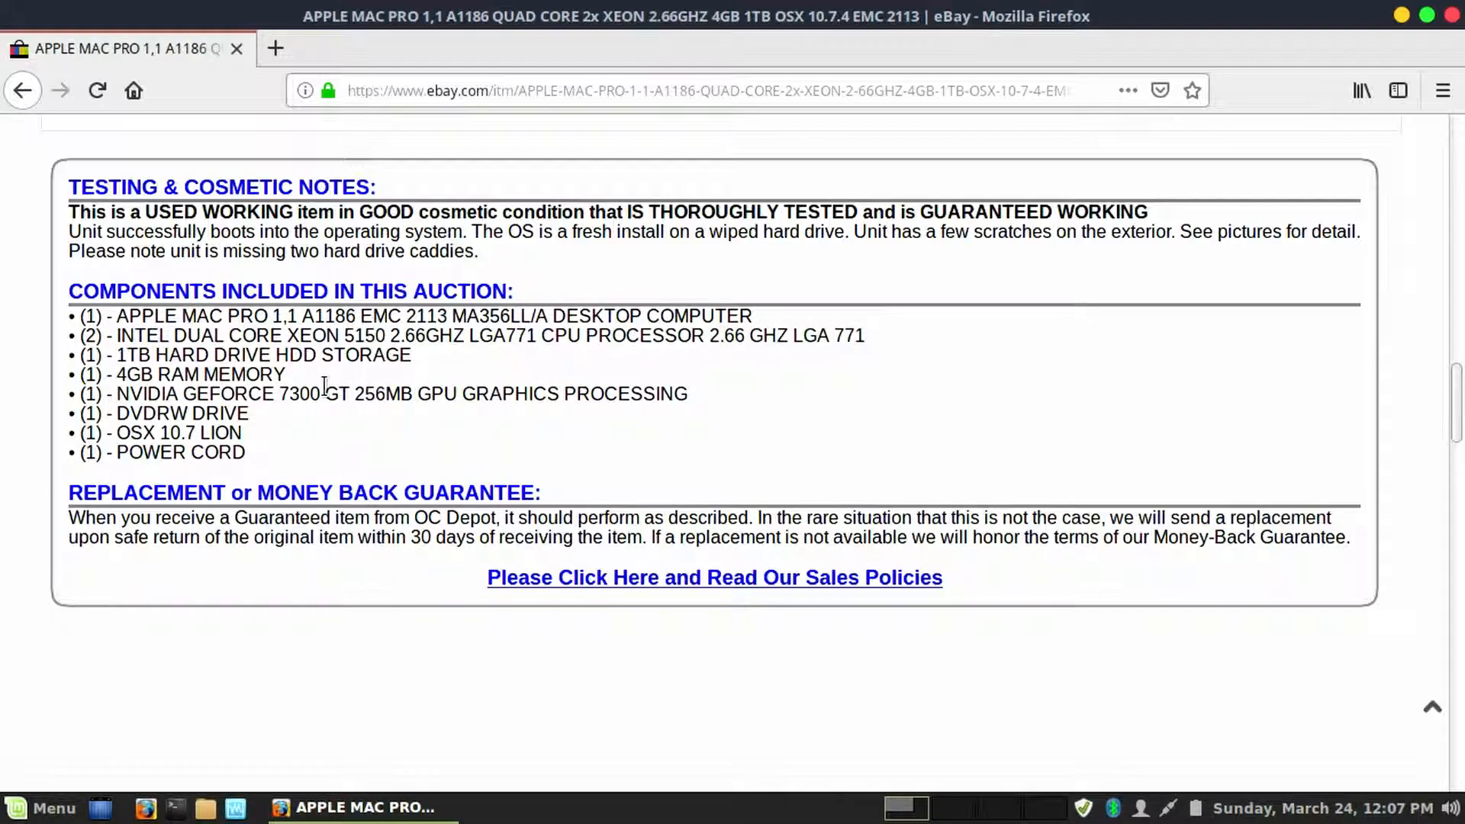
{"action": "mouse_move", "coordinate": [444, 363]}
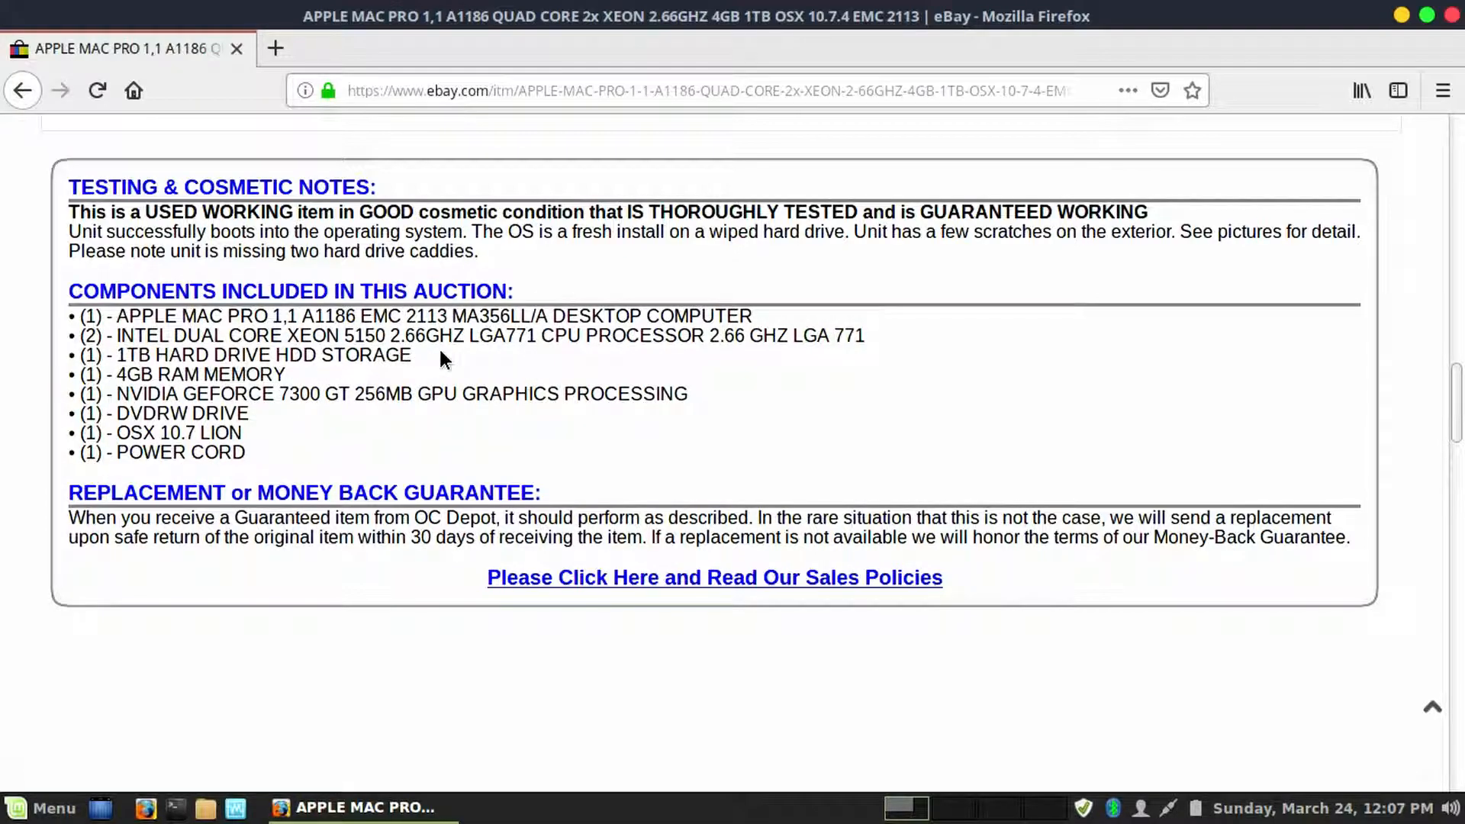
{"action": "mouse_move", "coordinate": [175, 391]}
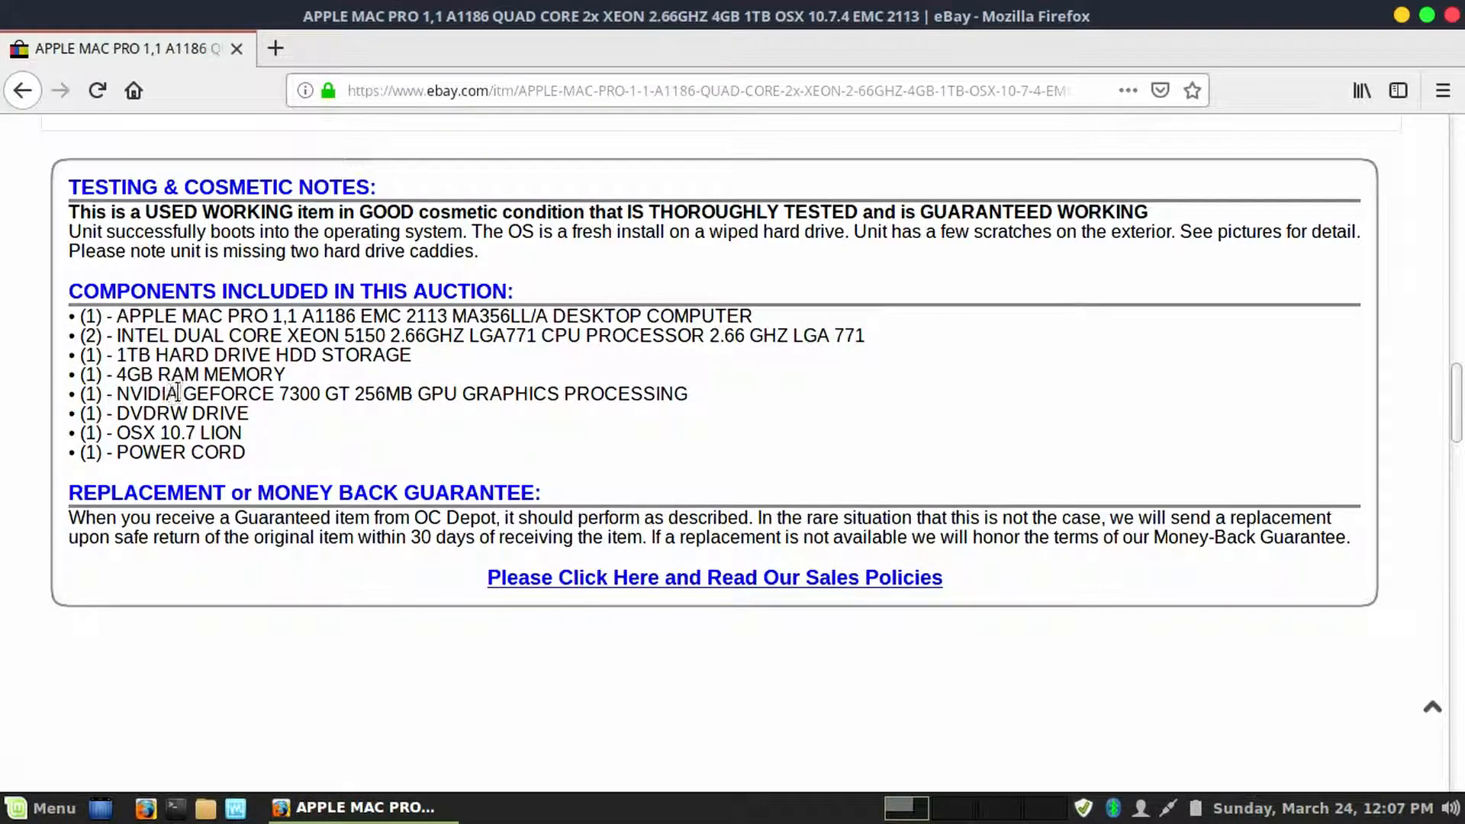
{"action": "mouse_move", "coordinate": [284, 467]}
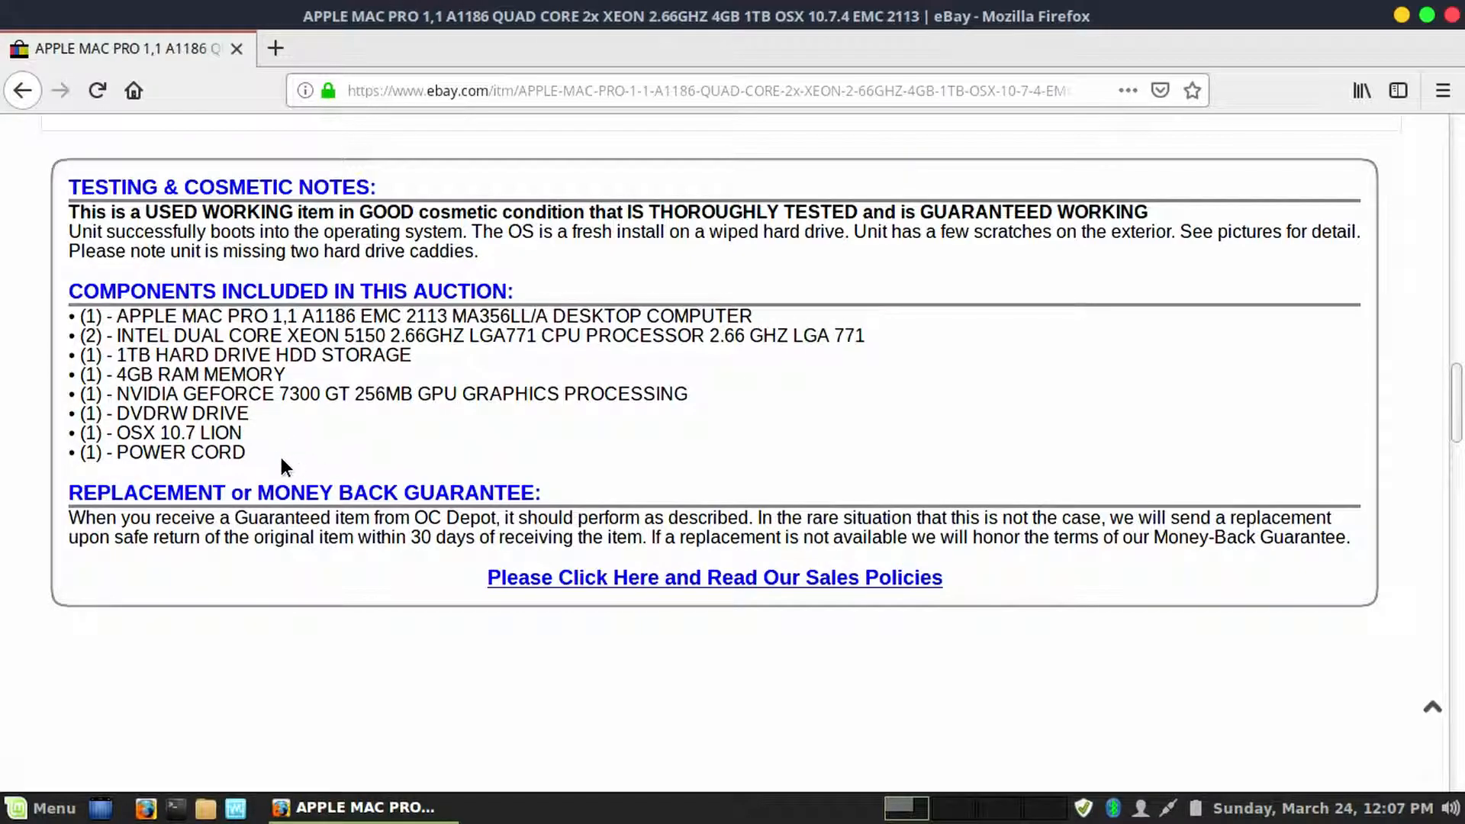
{"action": "scroll", "scroll_direction": "down", "scroll_amount": 3}
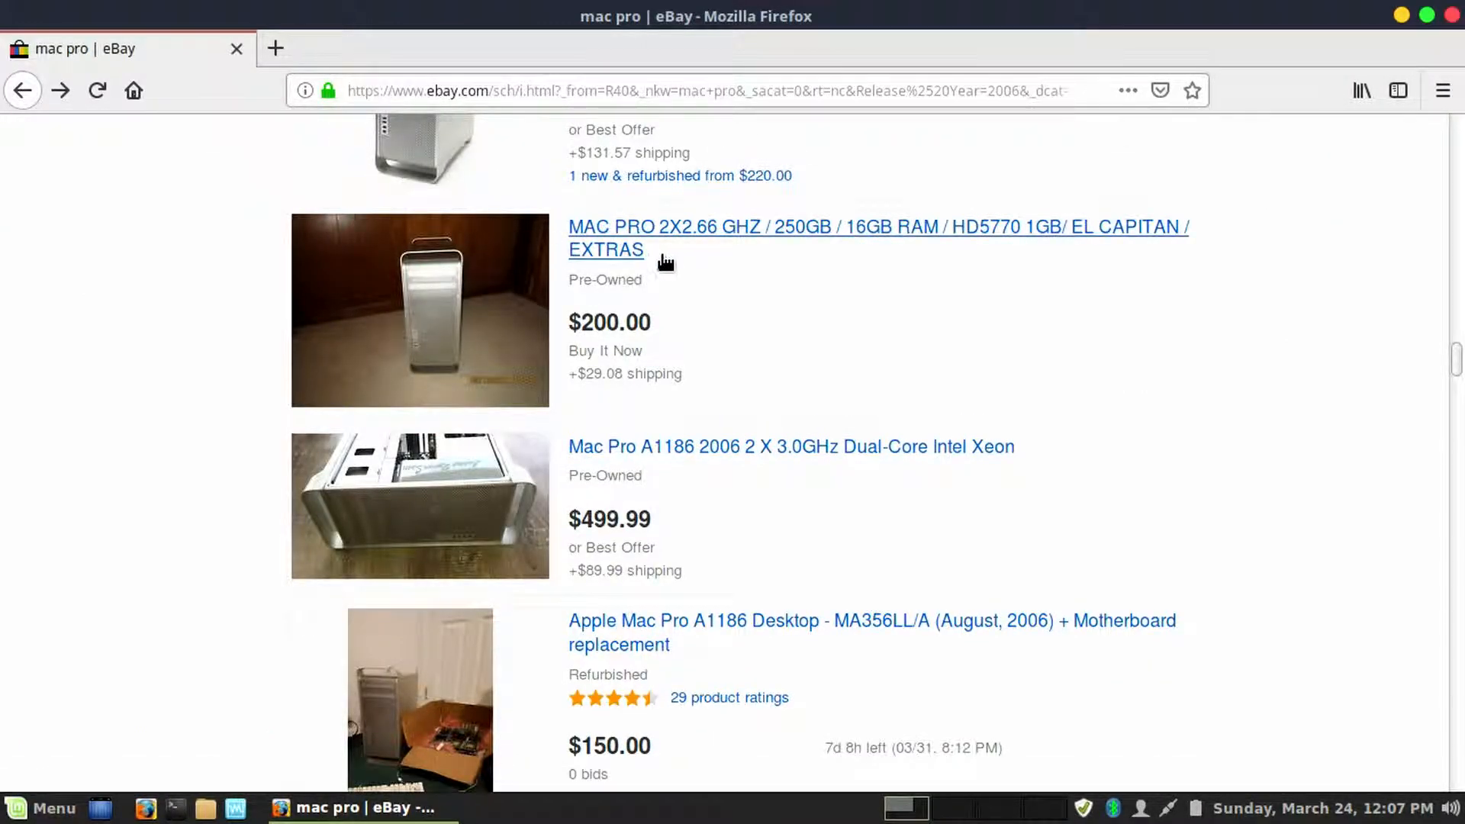
{"action": "mouse_move", "coordinate": [727, 254]}
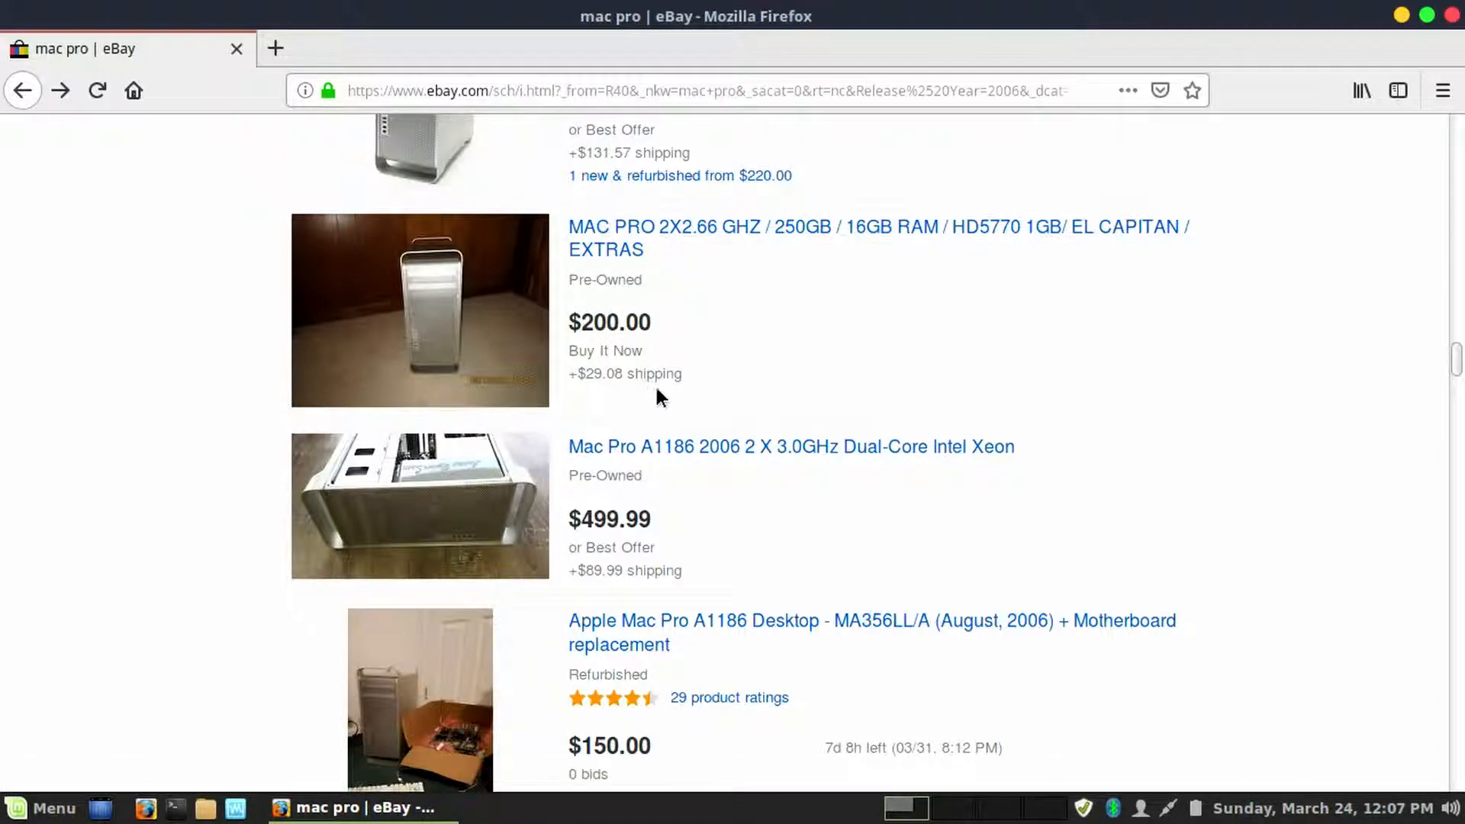
{"action": "mouse_move", "coordinate": [703, 228]}
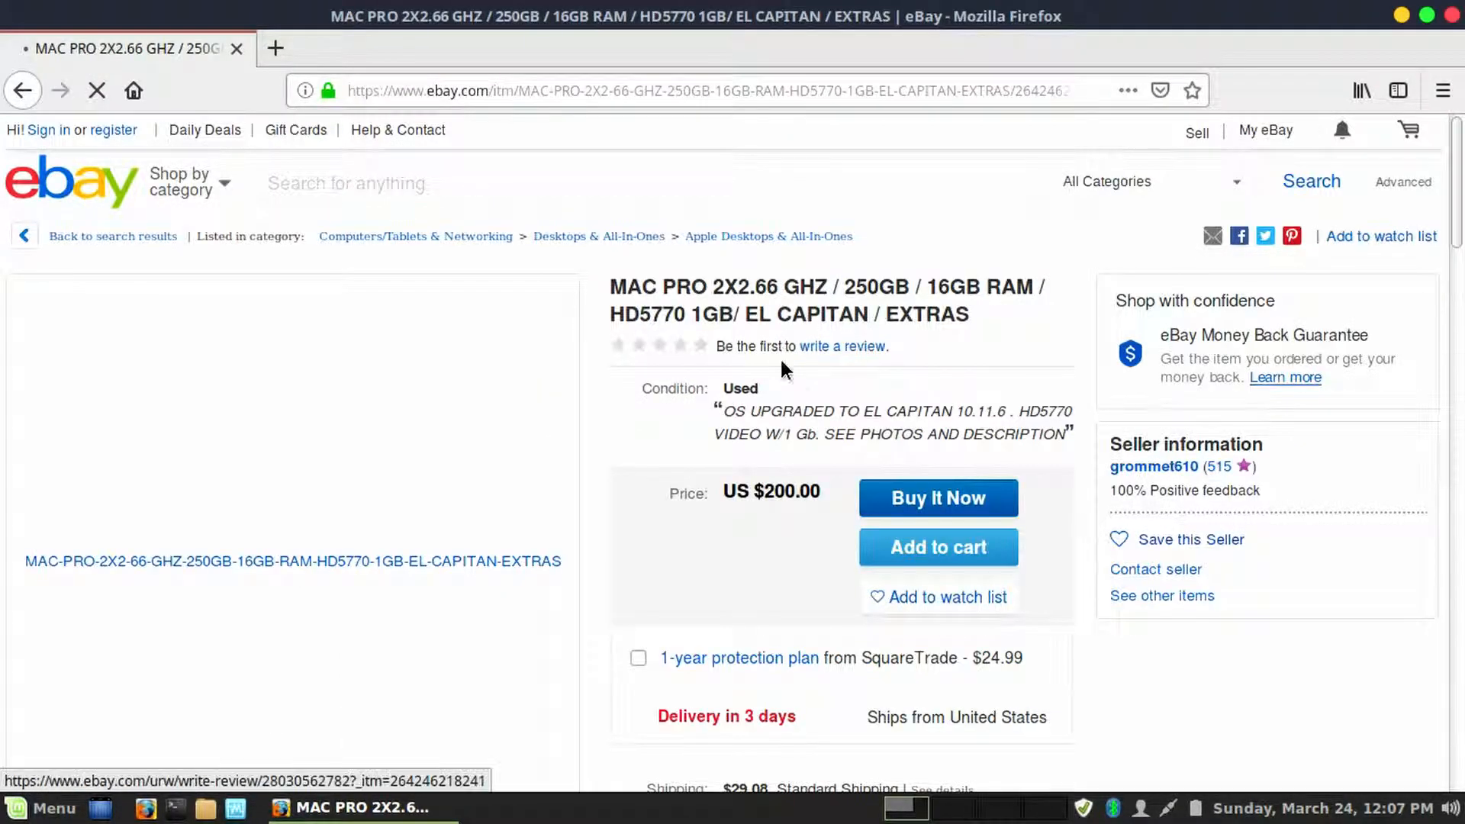
- Browse the $200 Mac Pro's photos to the El Capitan system summary, then scroll down
{"action": "scroll", "scroll_direction": "down", "scroll_amount": 3}
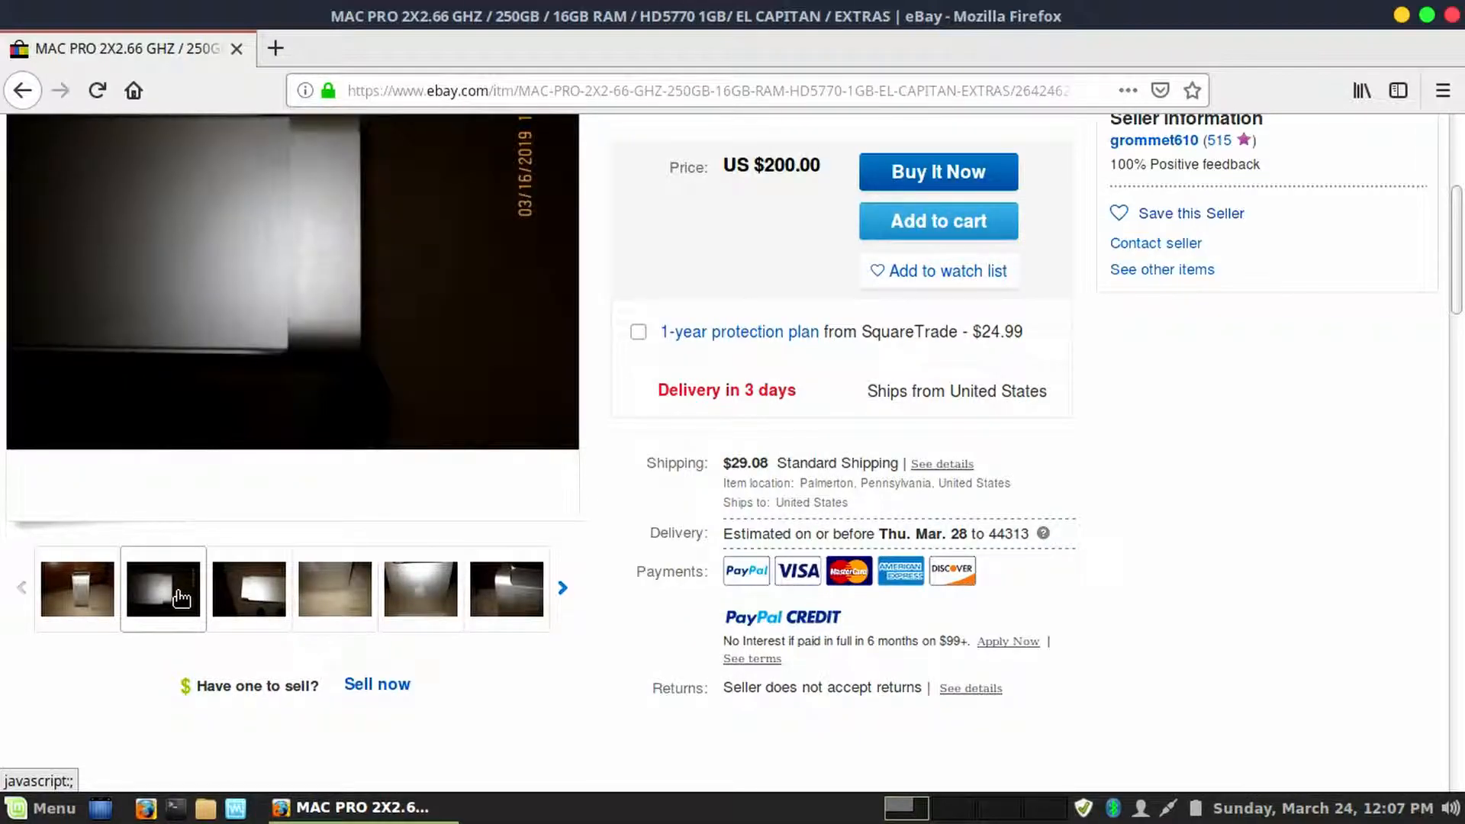
{"action": "left_click", "coordinate": [507, 588]}
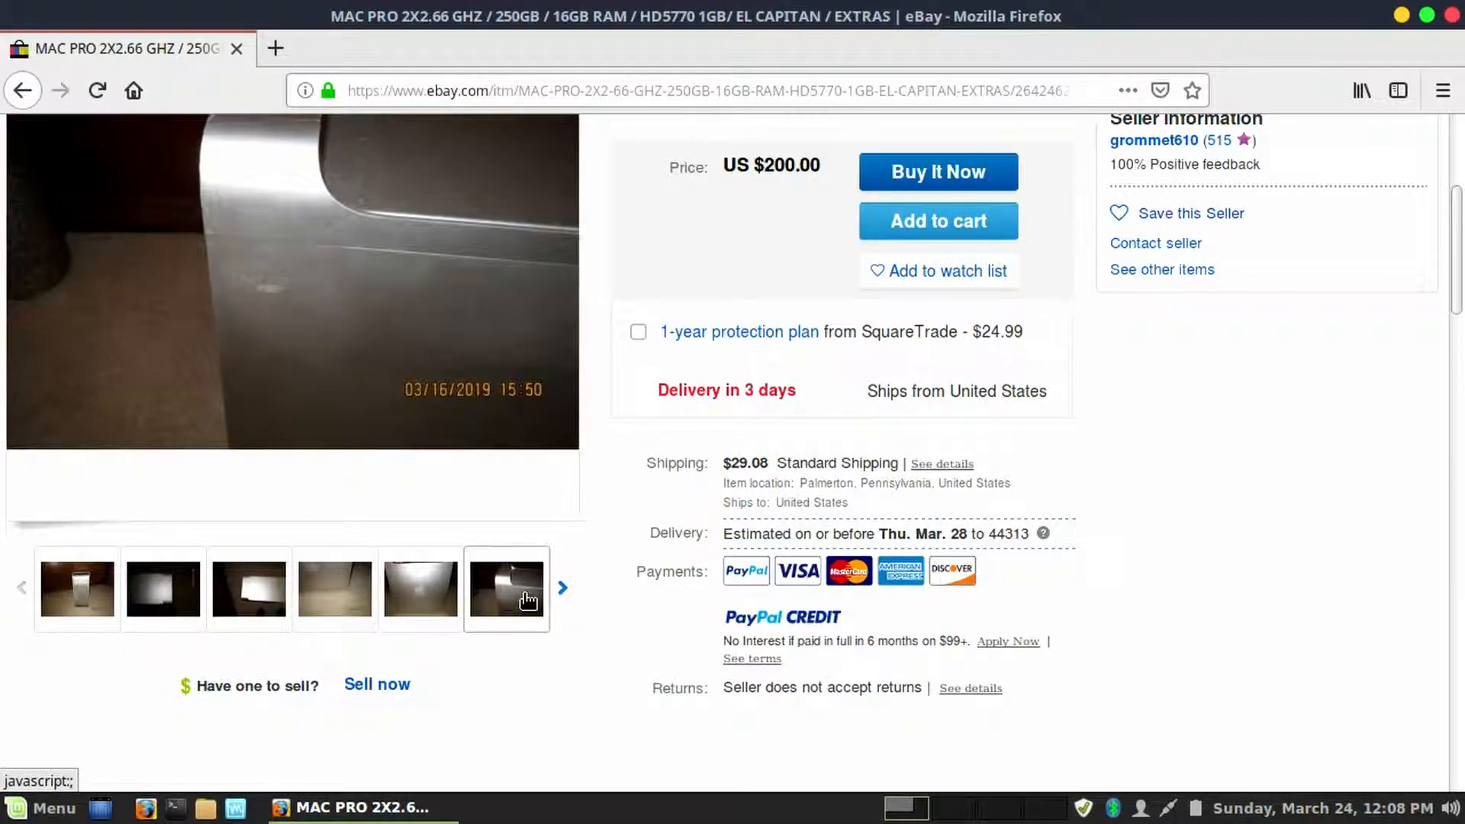
{"action": "left_click", "coordinate": [562, 588]}
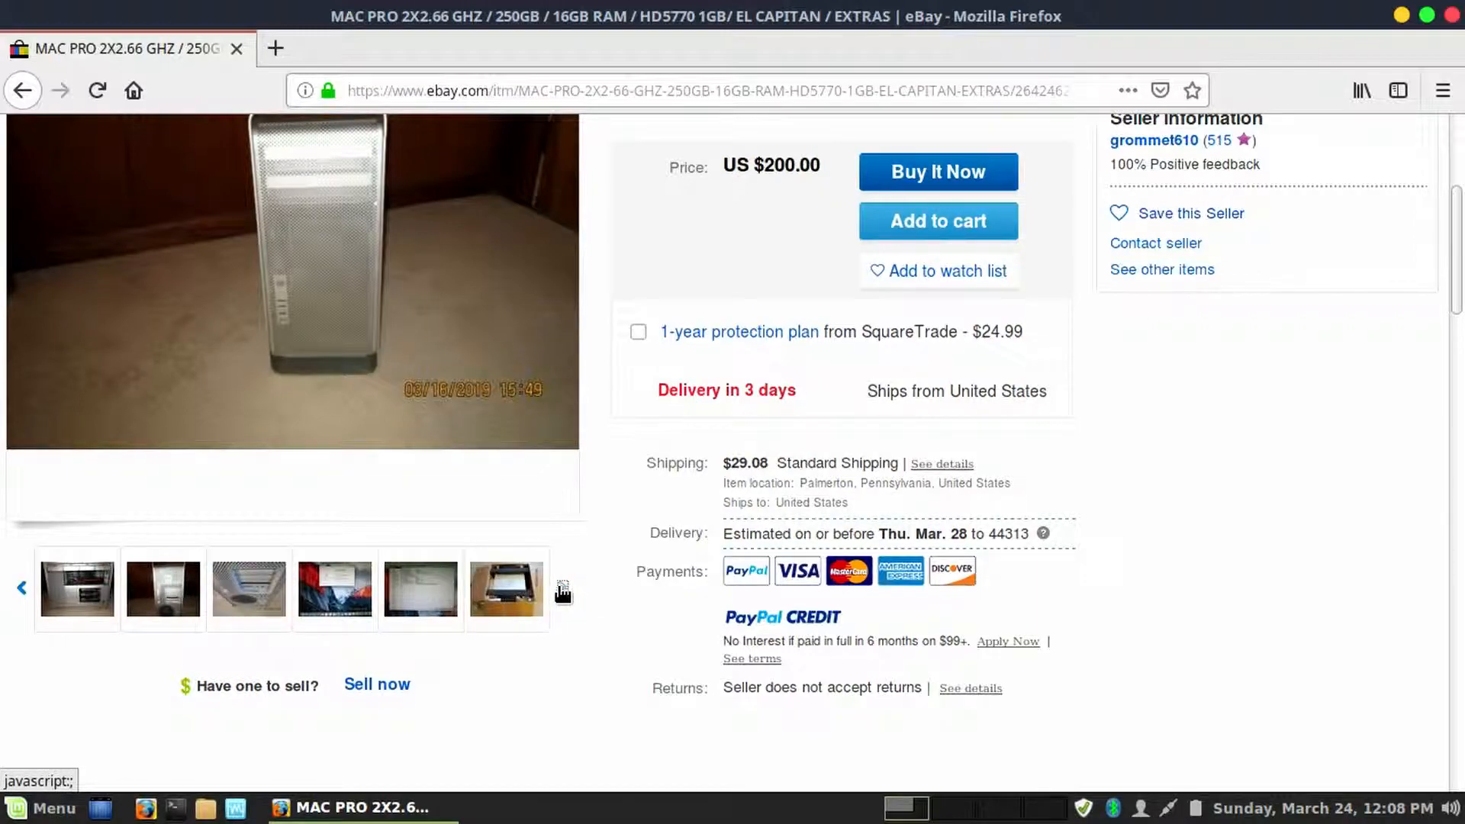
{"action": "left_click", "coordinate": [333, 588]}
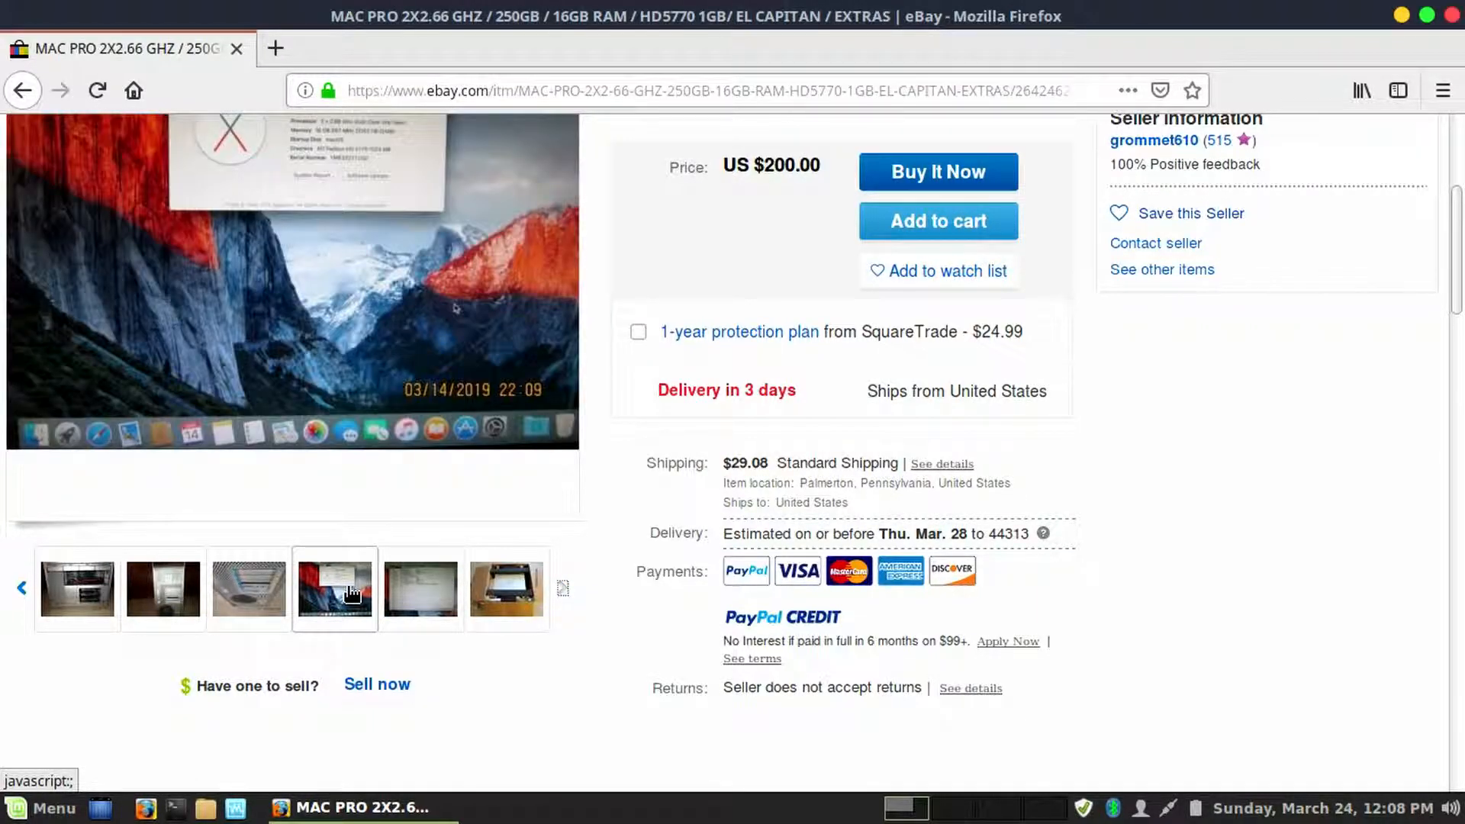
{"action": "mouse_move", "coordinate": [313, 340]}
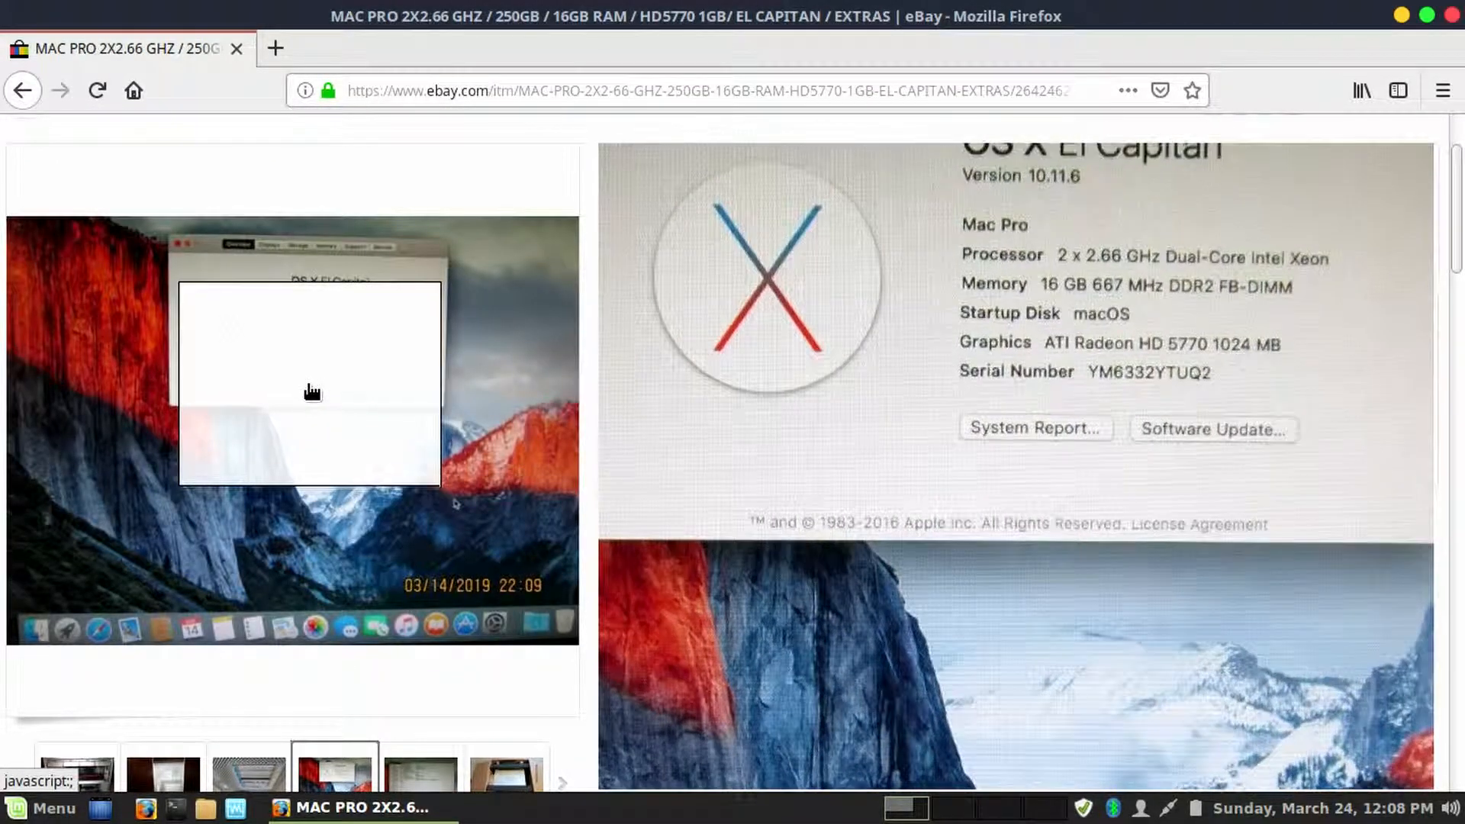
{"action": "mouse_move", "coordinate": [320, 374]}
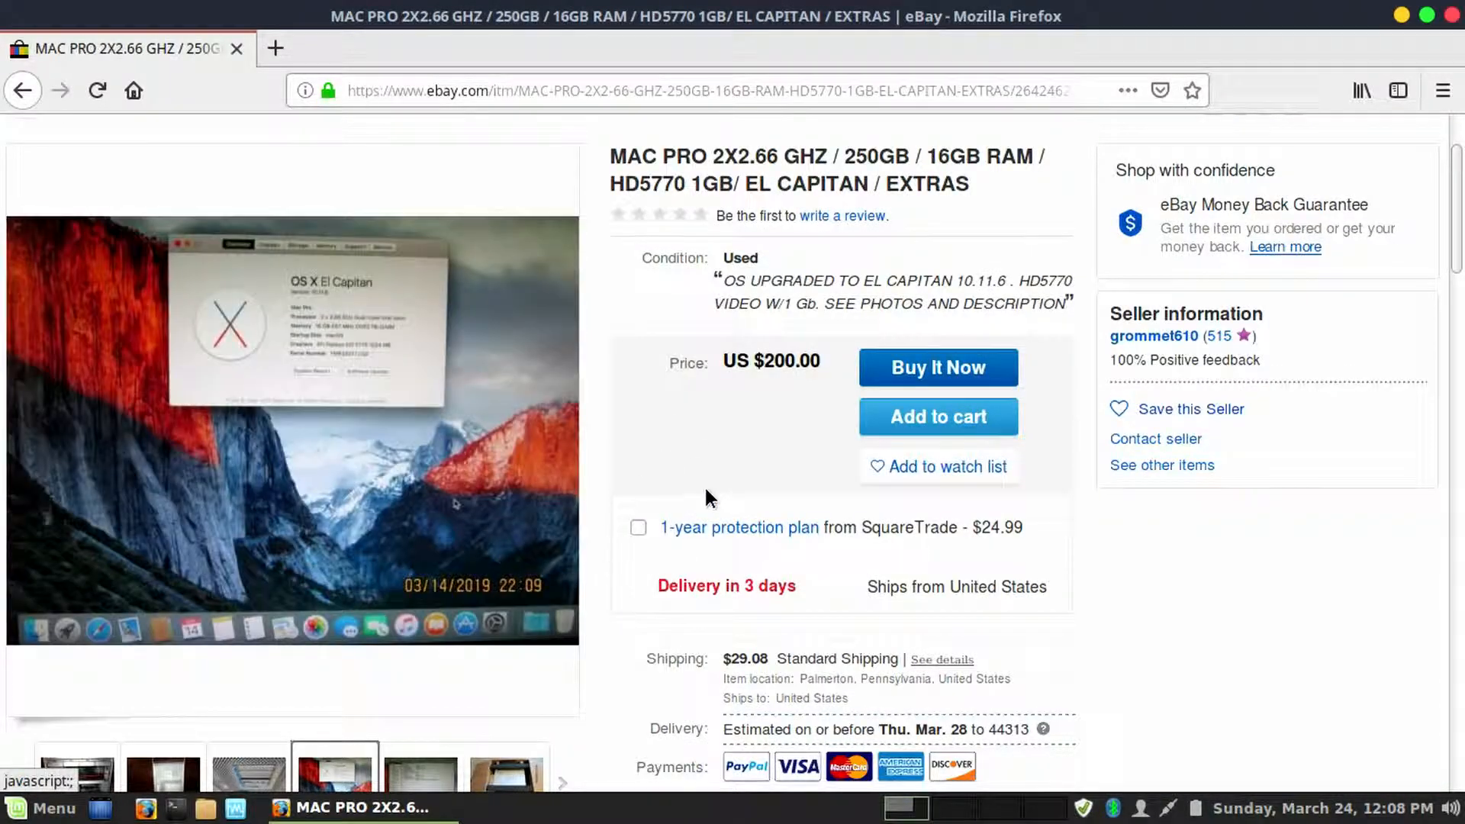
{"action": "scroll", "scroll_direction": "down", "scroll_amount": 3}
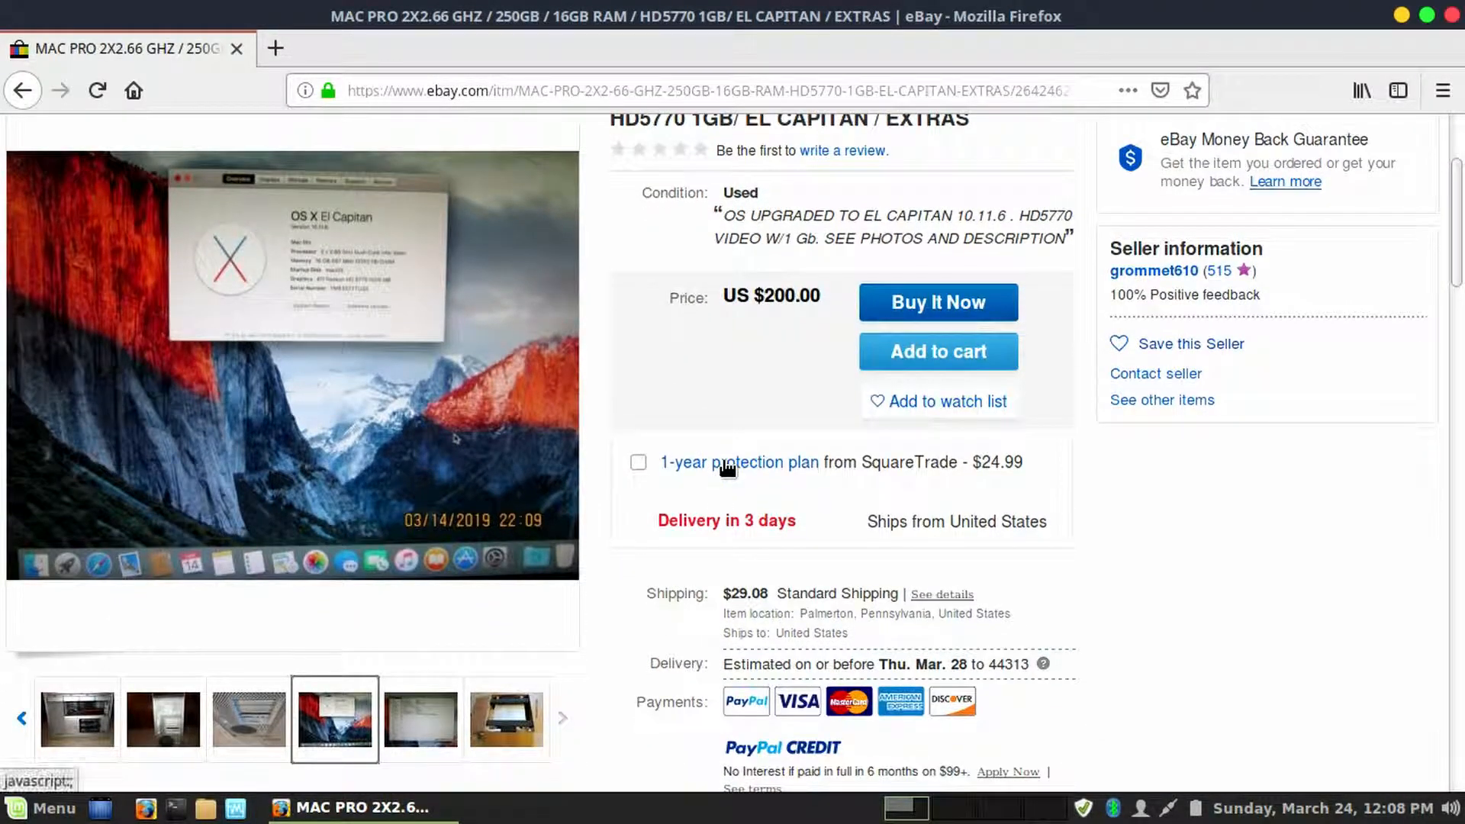
{"action": "scroll", "scroll_direction": "down", "scroll_amount": 3}
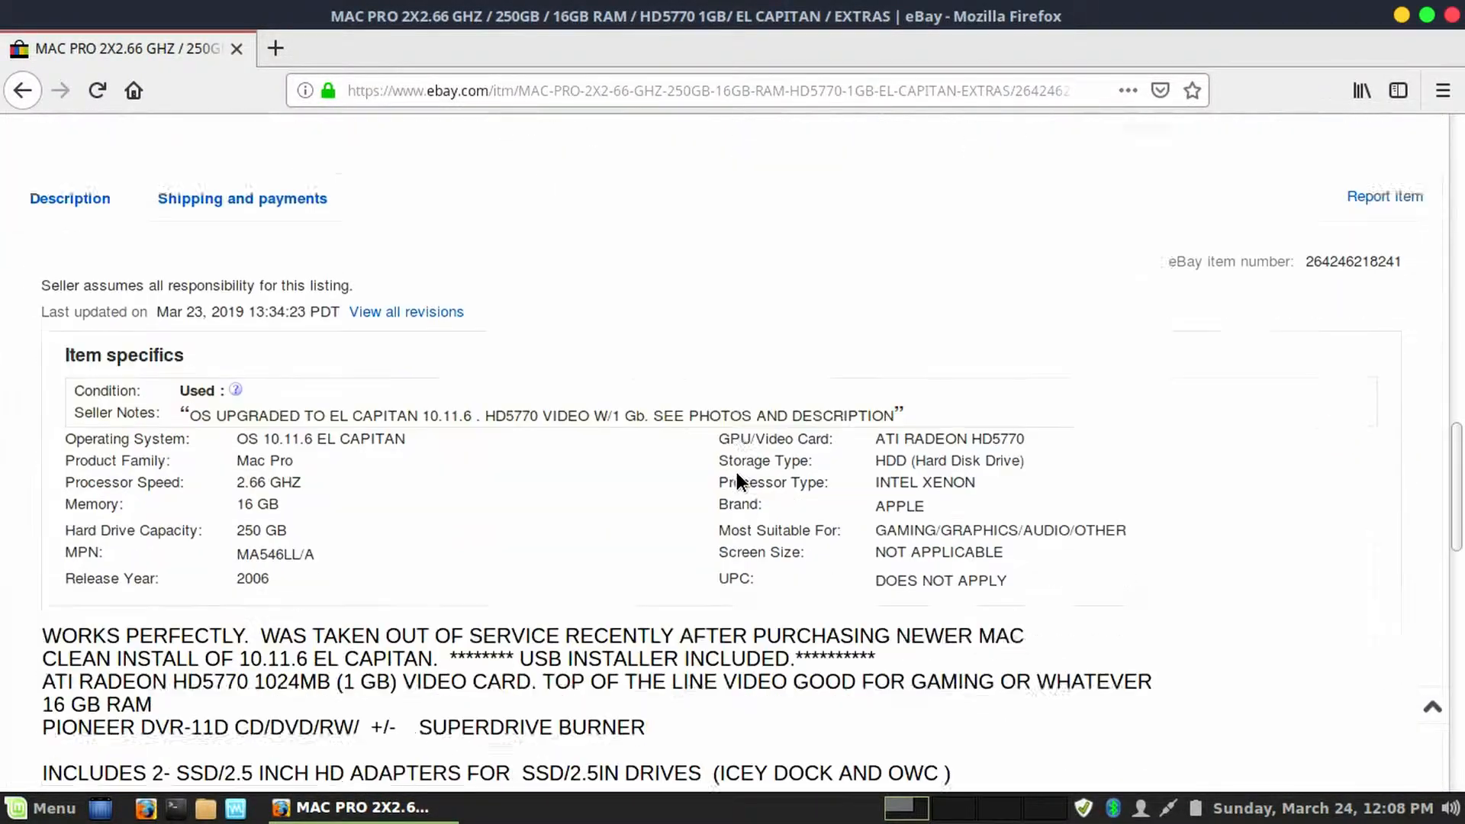
- Read the $200 Mac Pro's specifics and description, then view two more gallery photos
{"action": "scroll", "scroll_direction": "down", "scroll_amount": 3}
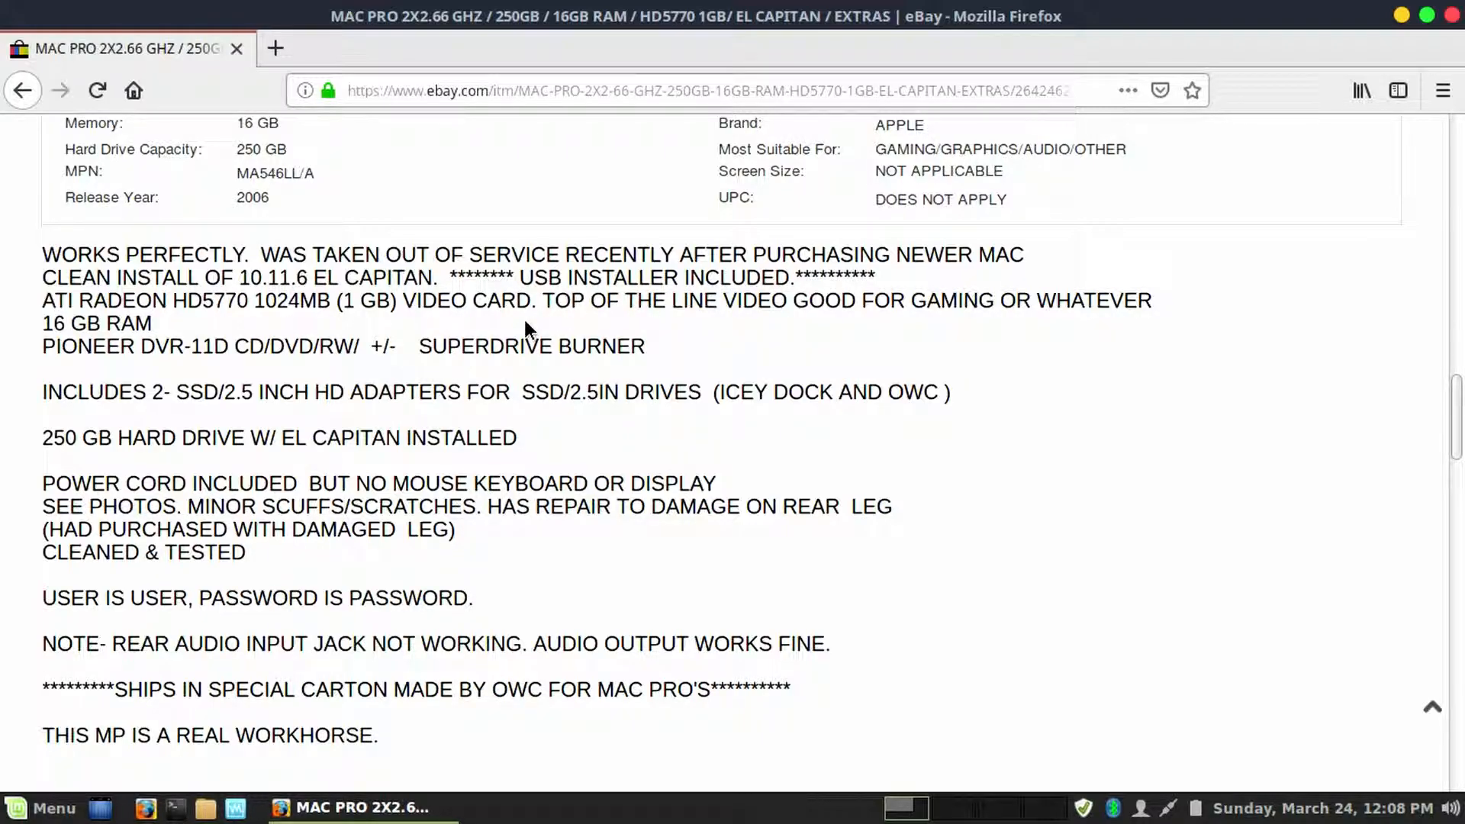
{"action": "mouse_move", "coordinate": [402, 267]}
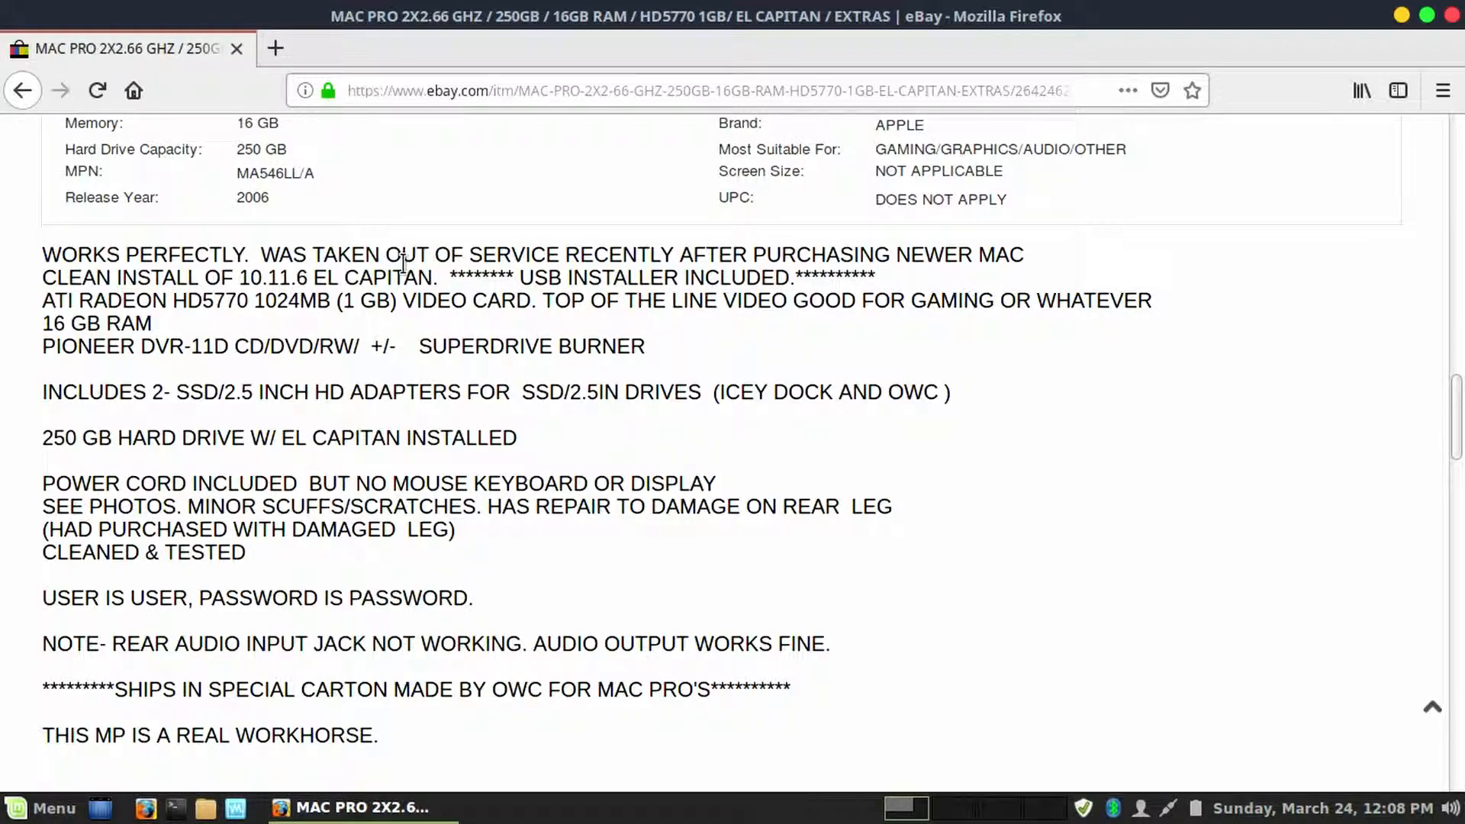
{"action": "mouse_move", "coordinate": [783, 337]}
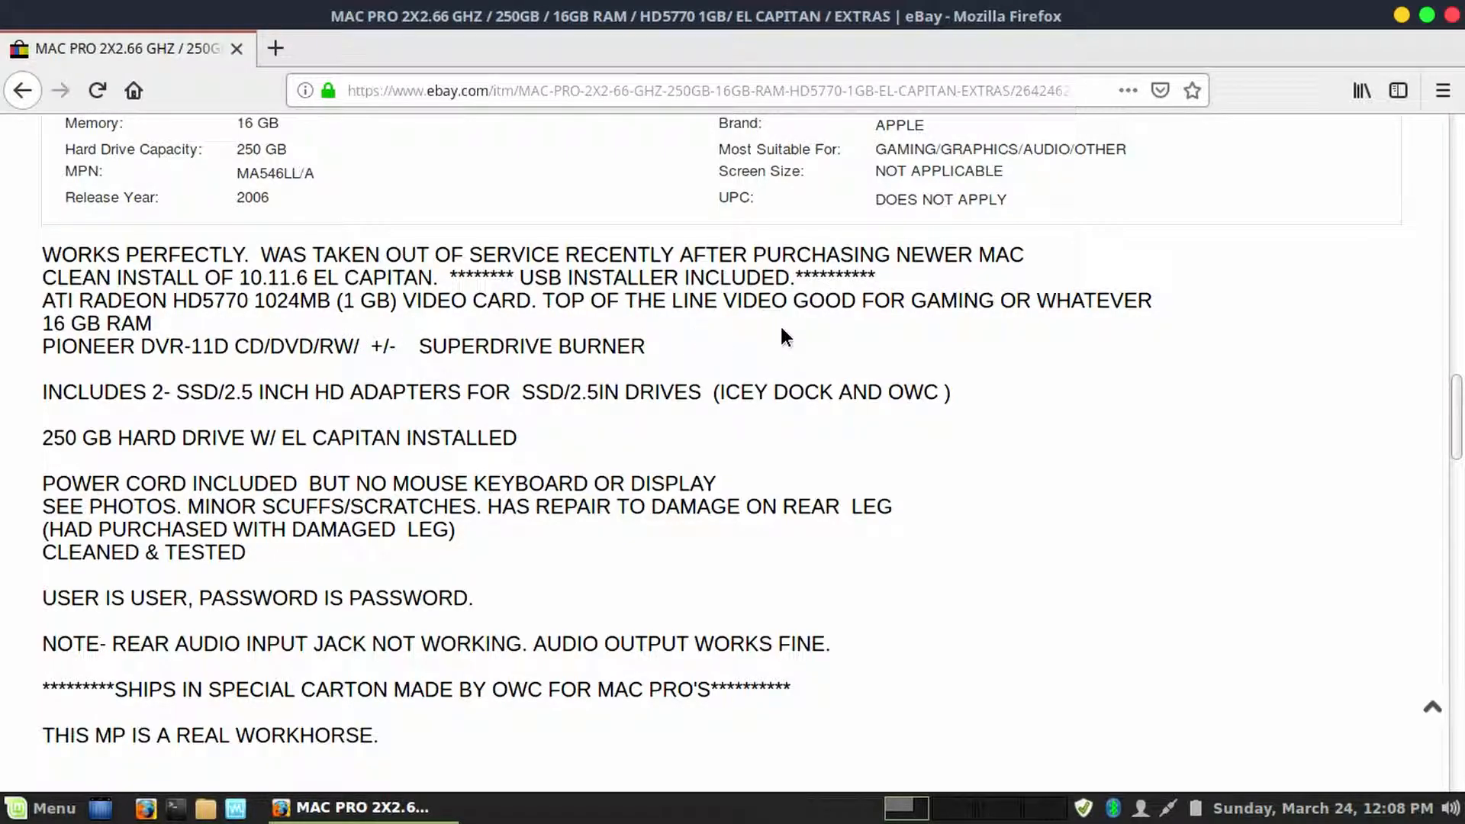
{"action": "mouse_move", "coordinate": [105, 380]}
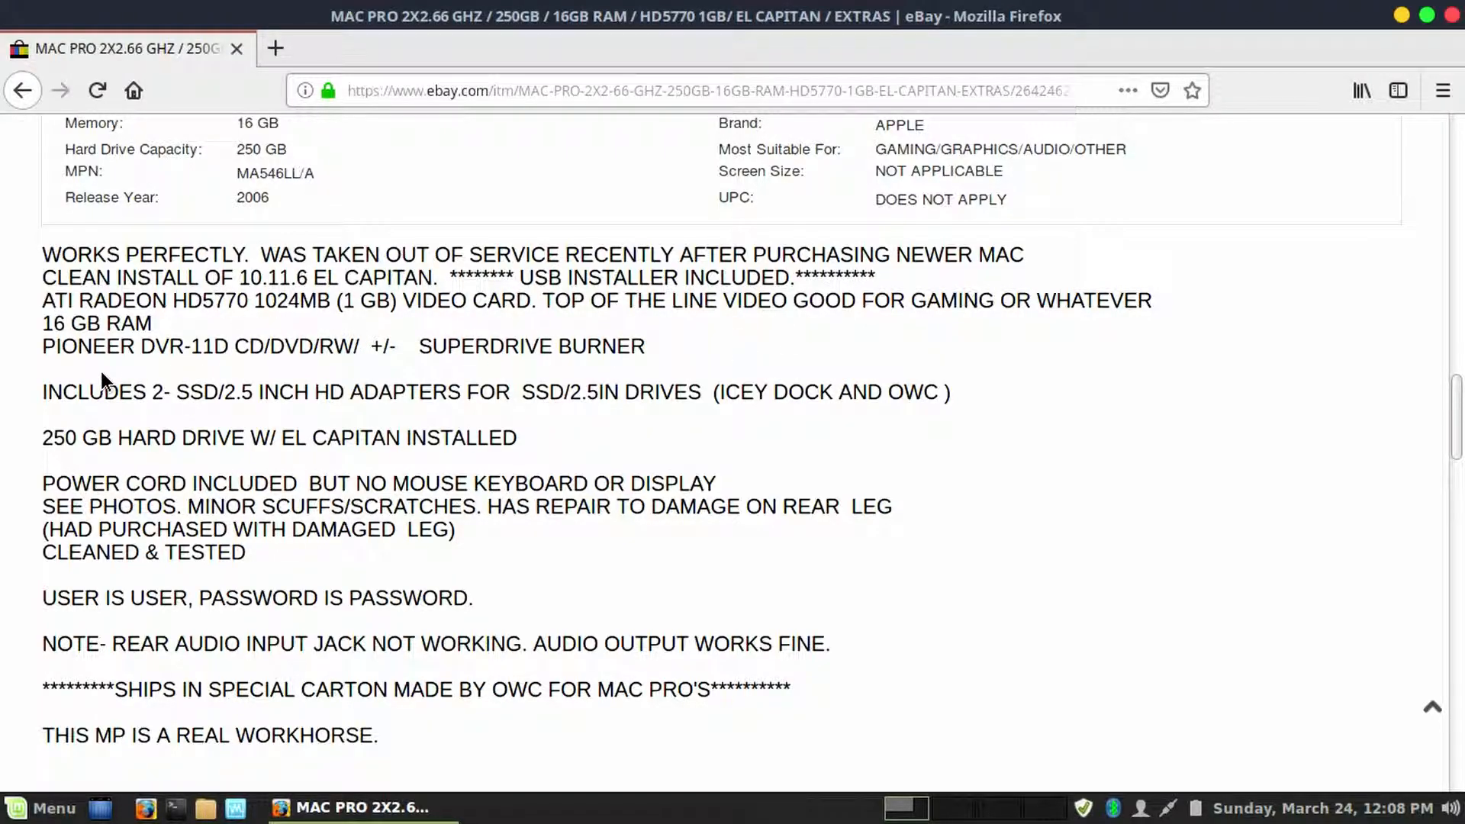
{"action": "mouse_move", "coordinate": [159, 386]}
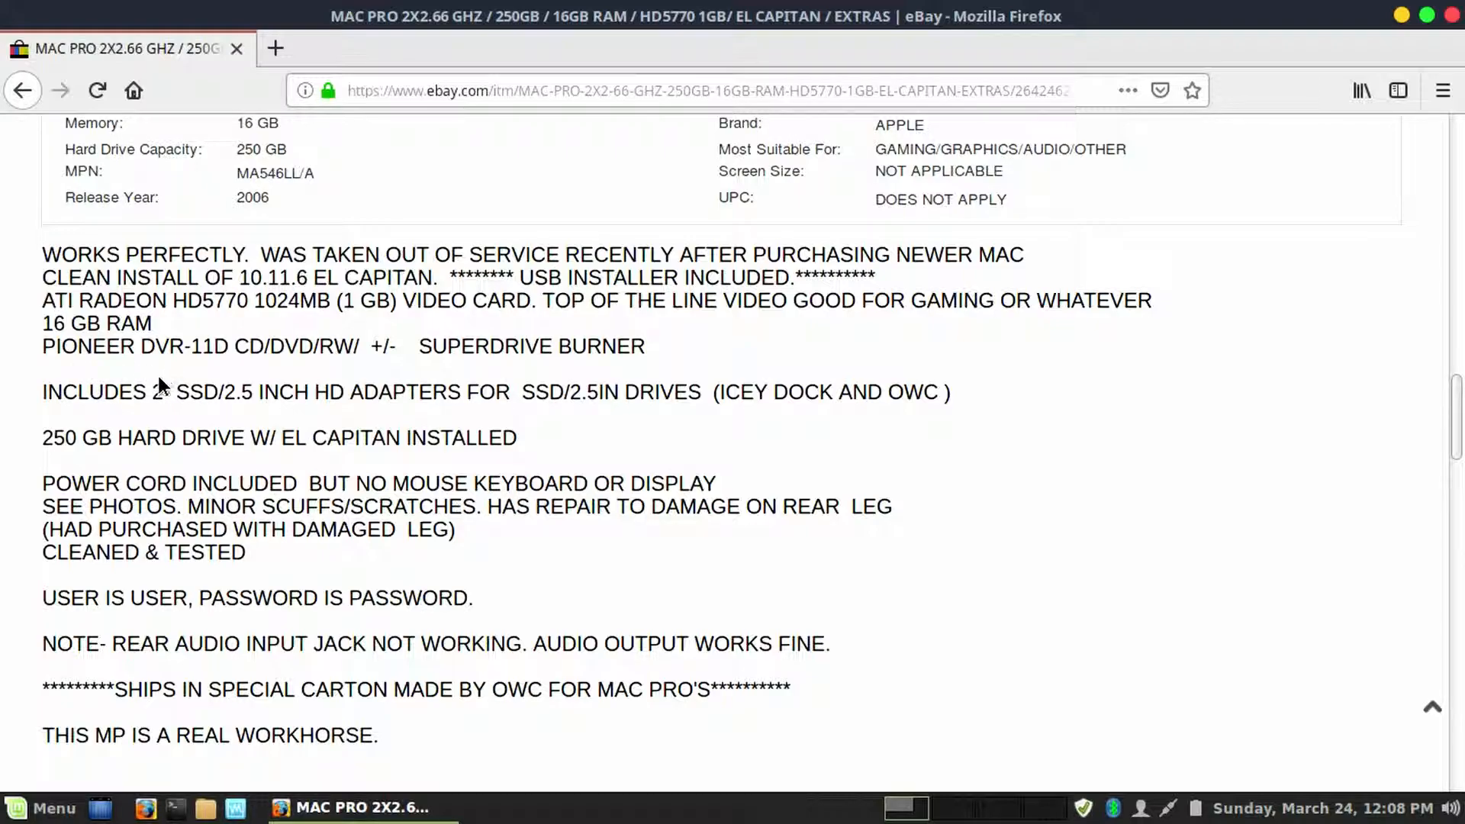
{"action": "mouse_move", "coordinate": [153, 416]}
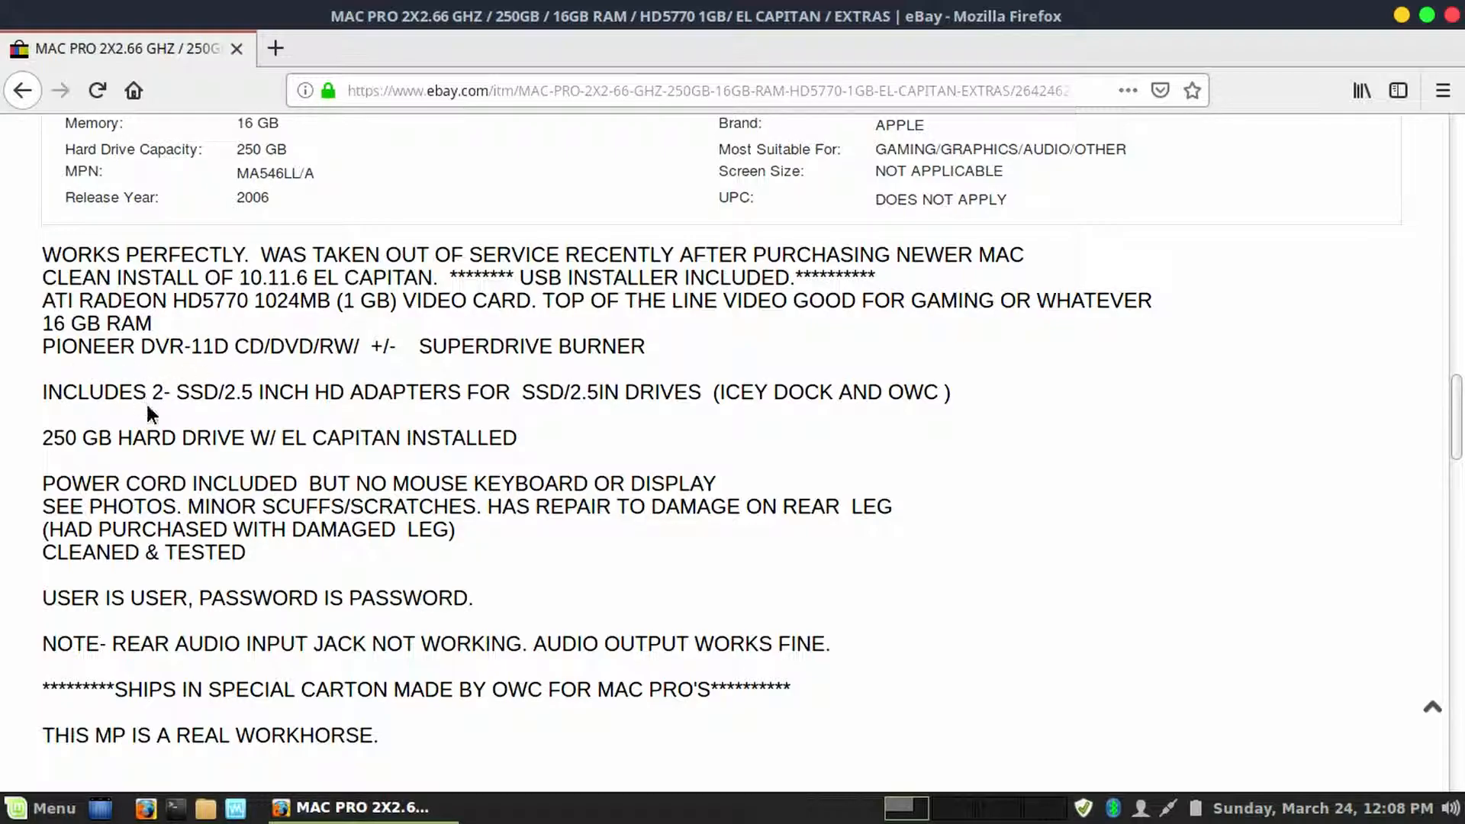
{"action": "mouse_move", "coordinate": [178, 419]}
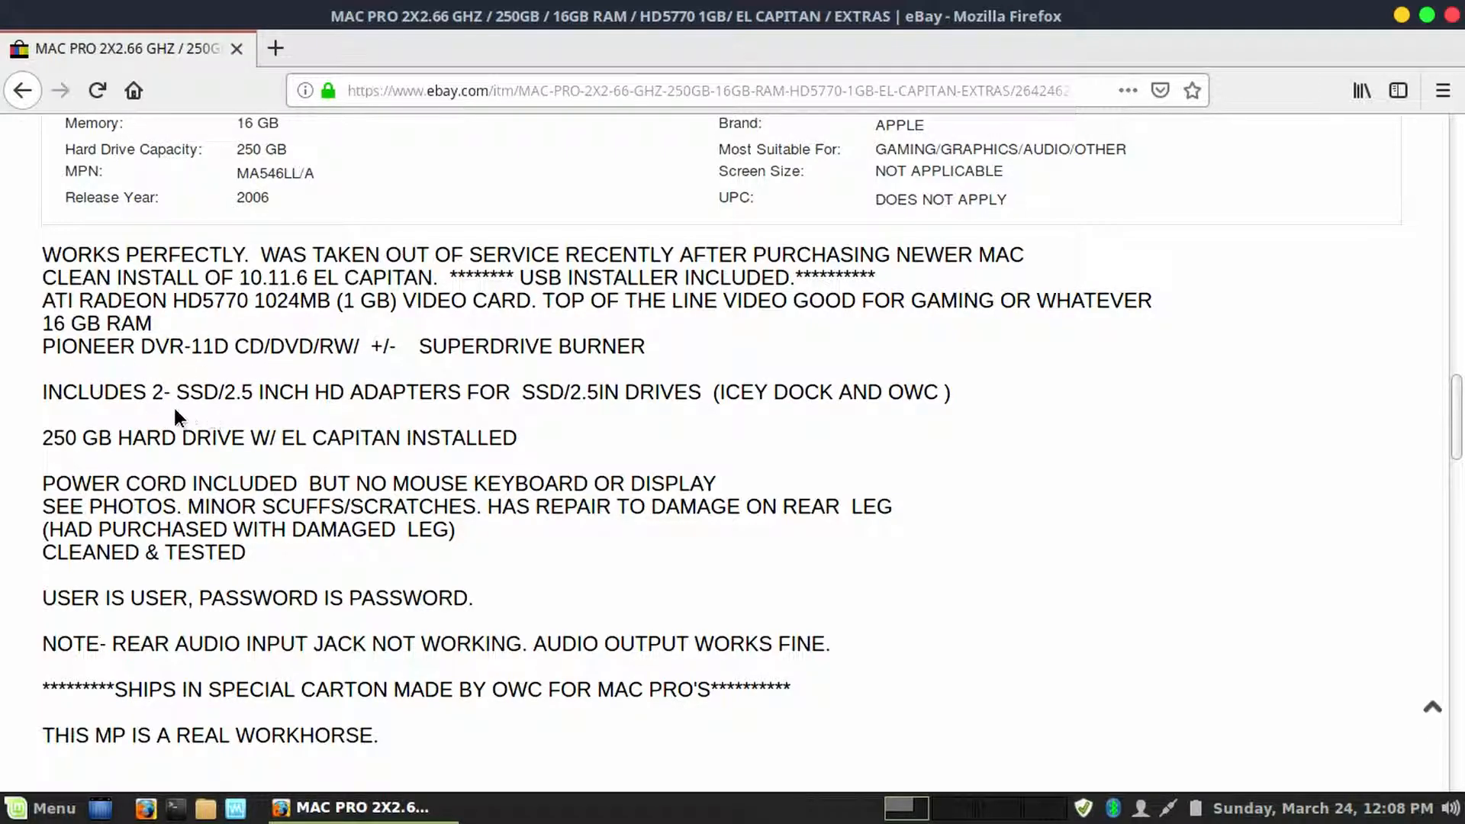
{"action": "mouse_move", "coordinate": [390, 416]}
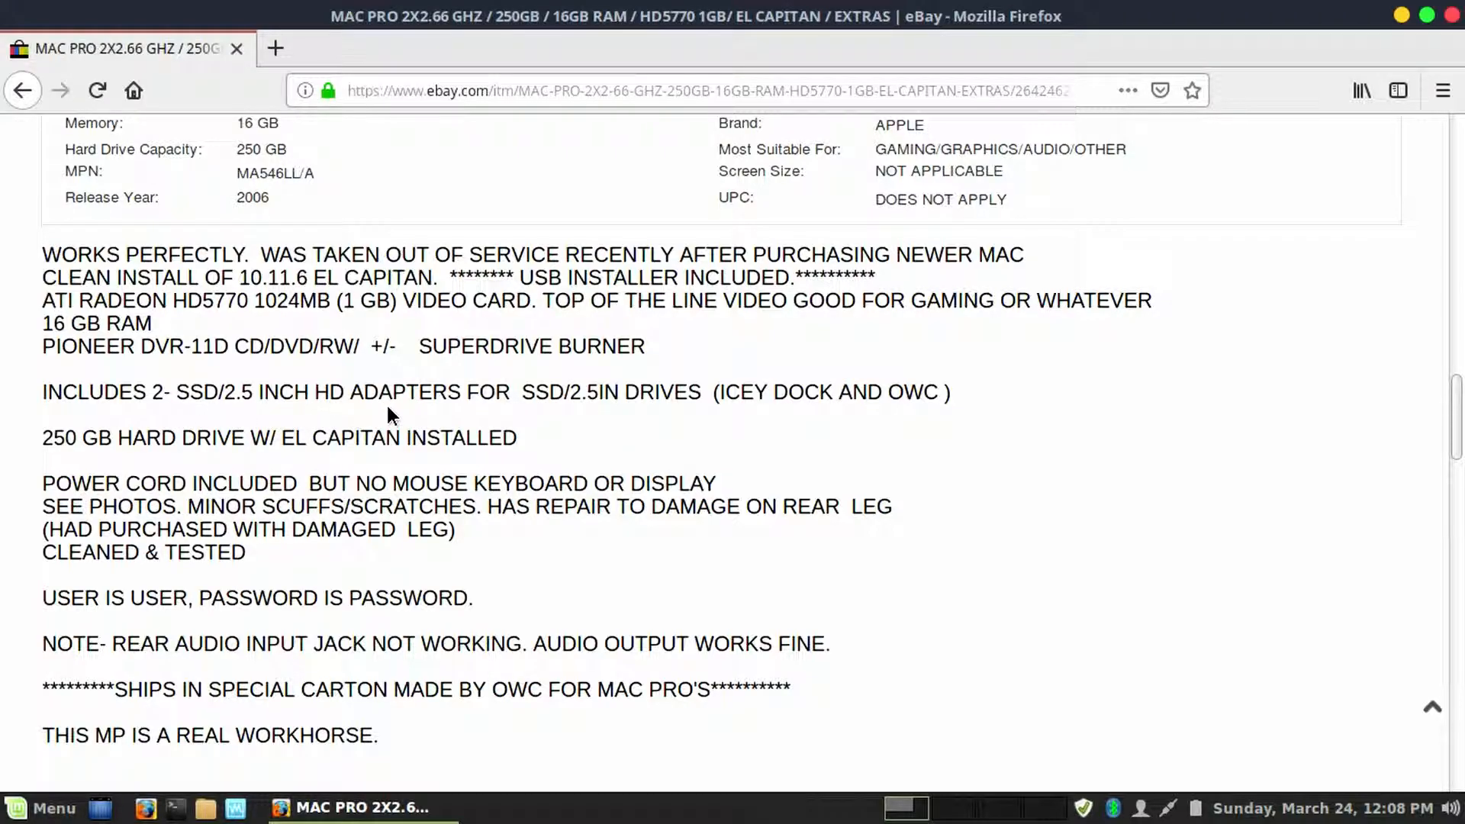
{"action": "mouse_move", "coordinate": [601, 473]}
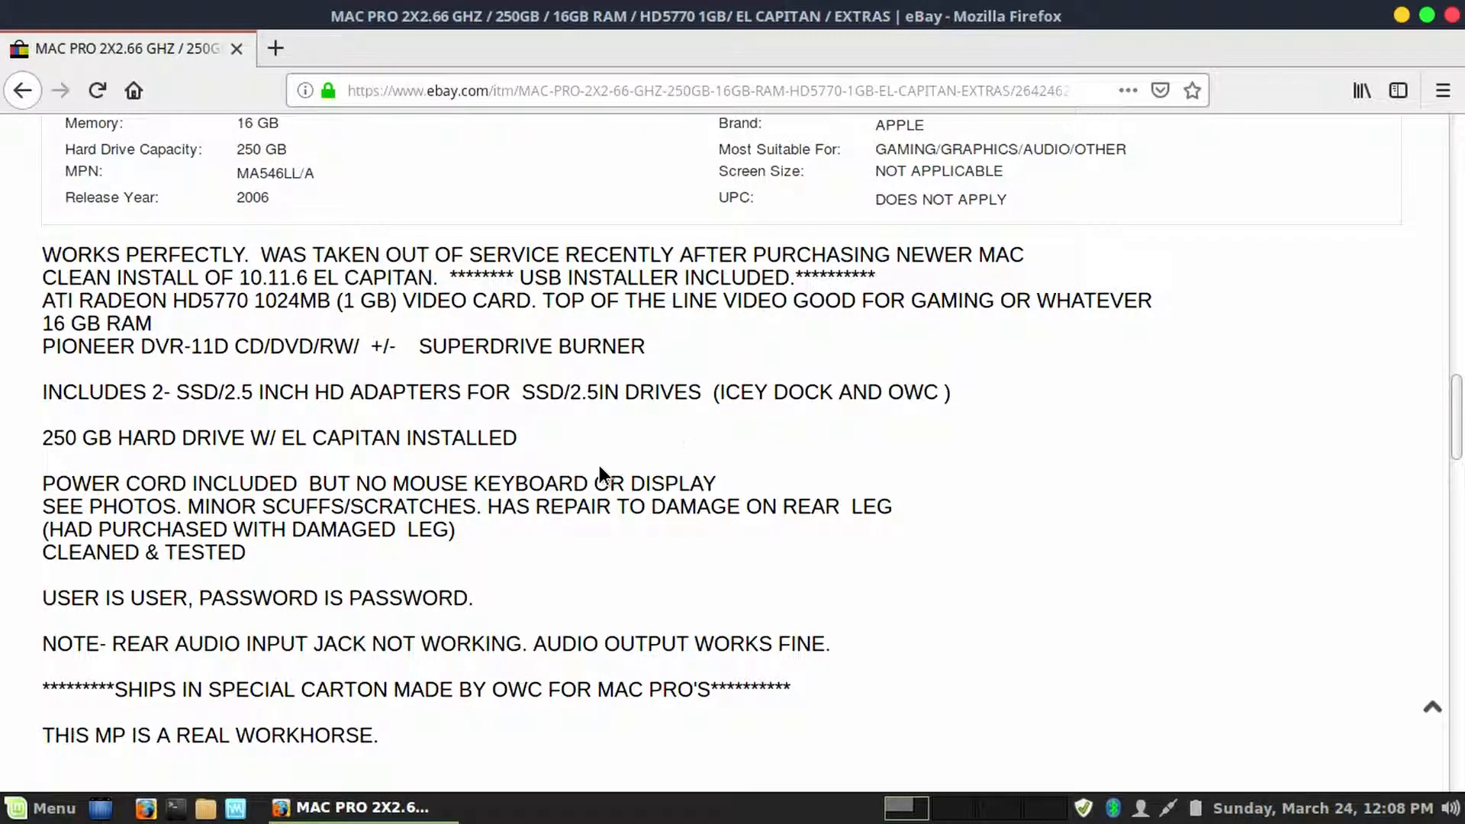
{"action": "mouse_move", "coordinate": [205, 475]}
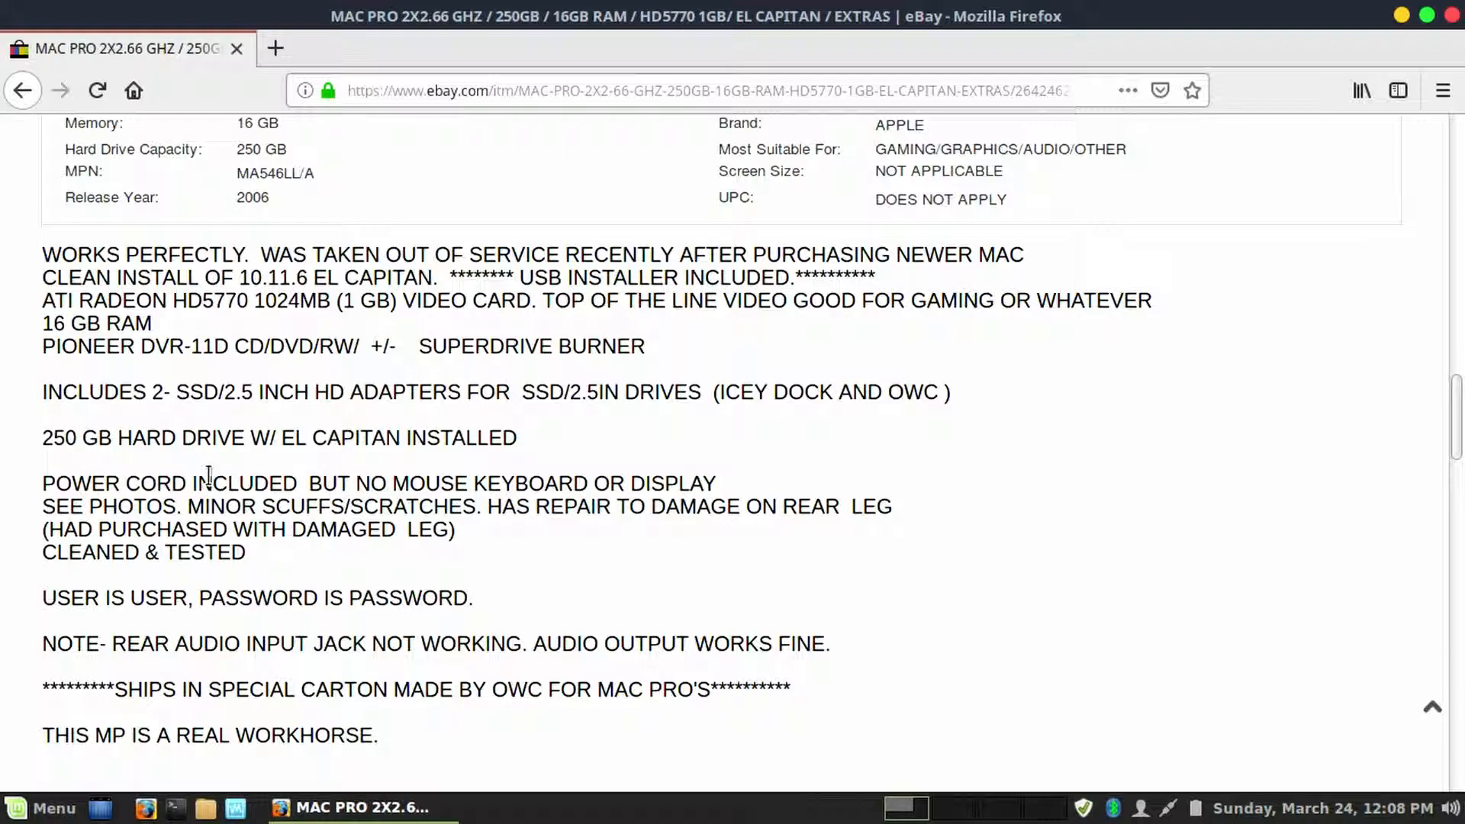
{"action": "scroll", "scroll_direction": "down", "scroll_amount": 3}
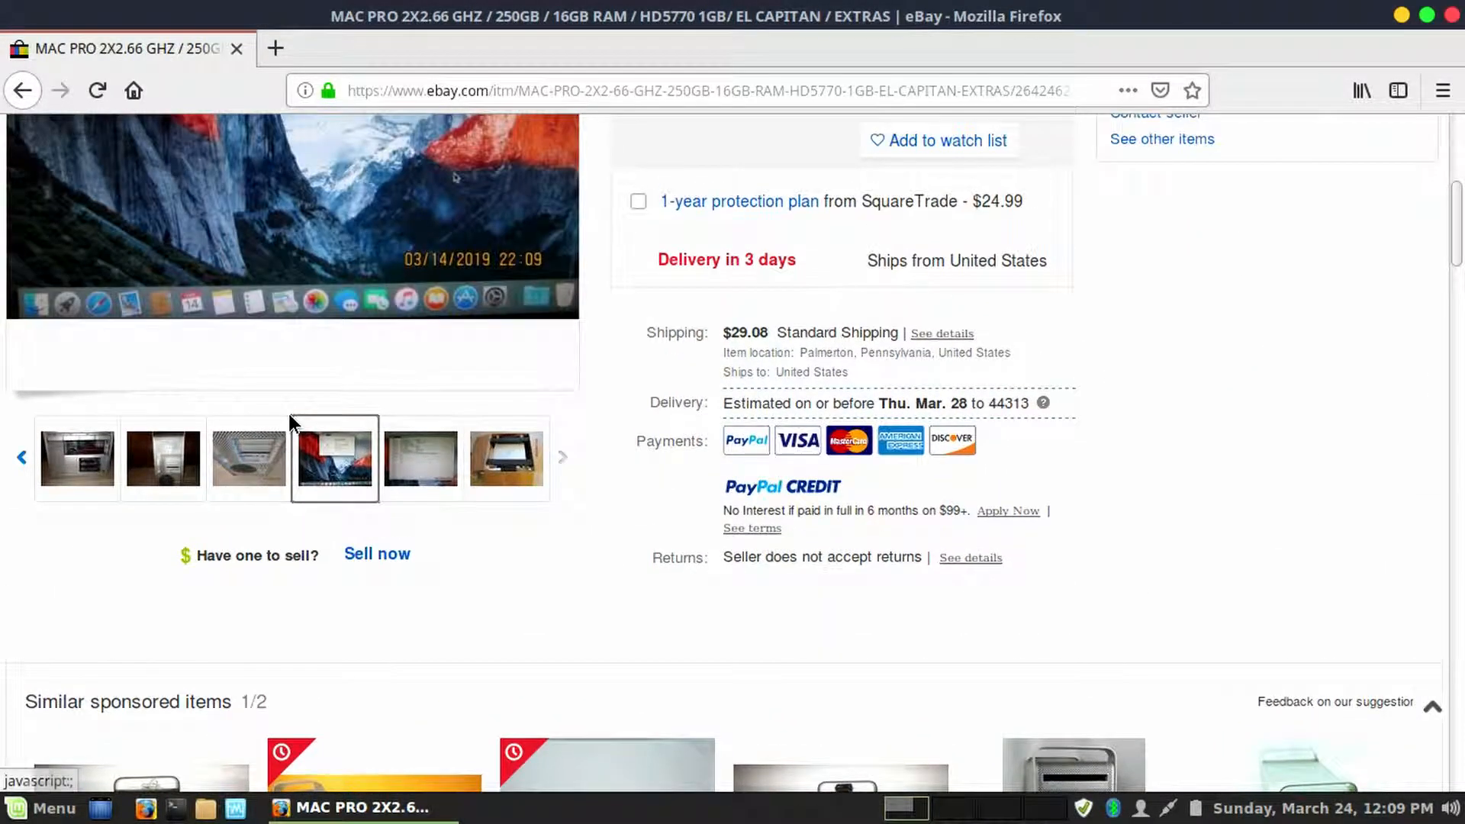
{"action": "left_click", "coordinate": [249, 457]}
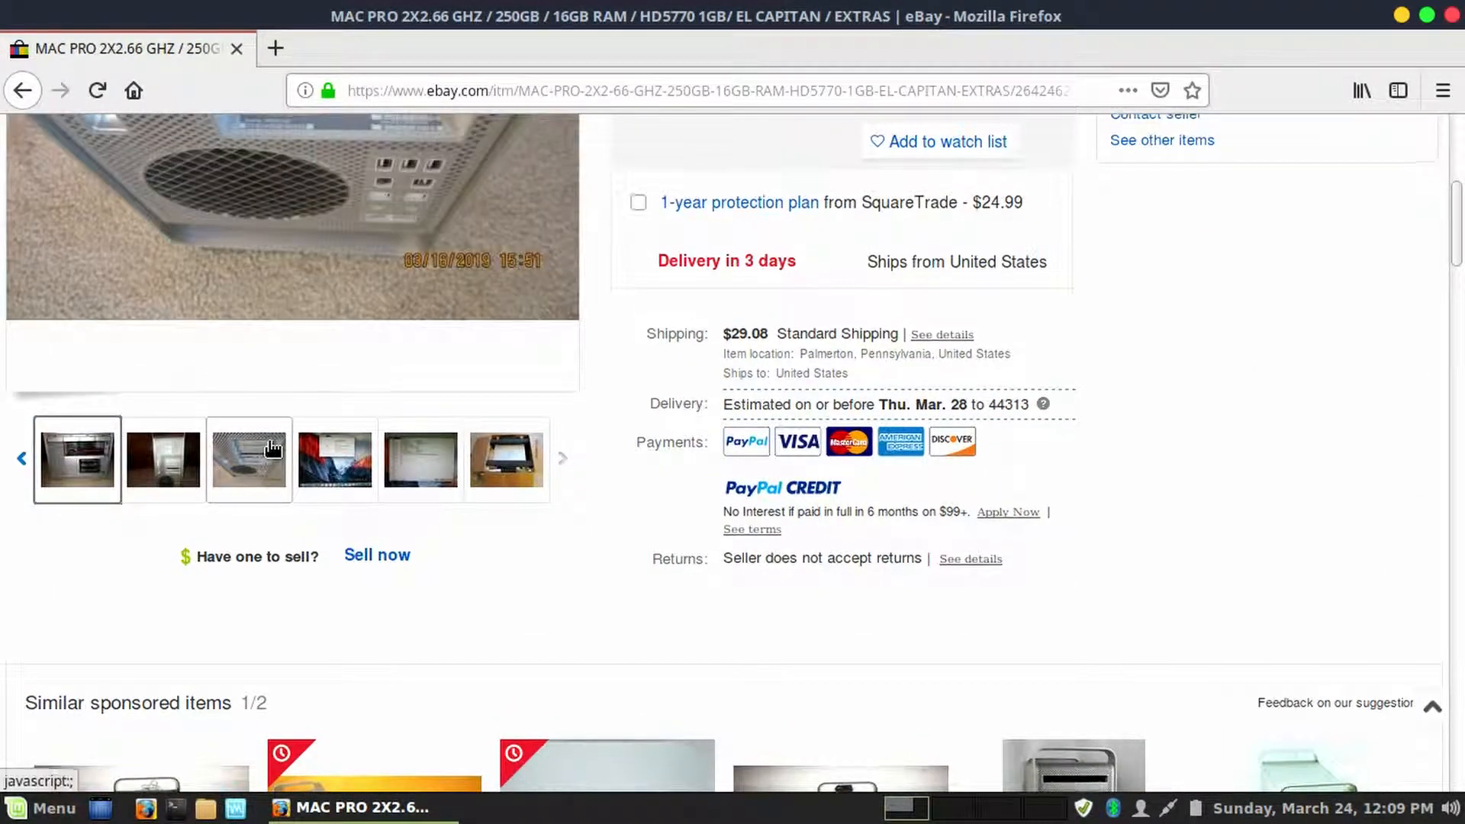
{"action": "left_click", "coordinate": [78, 457]}
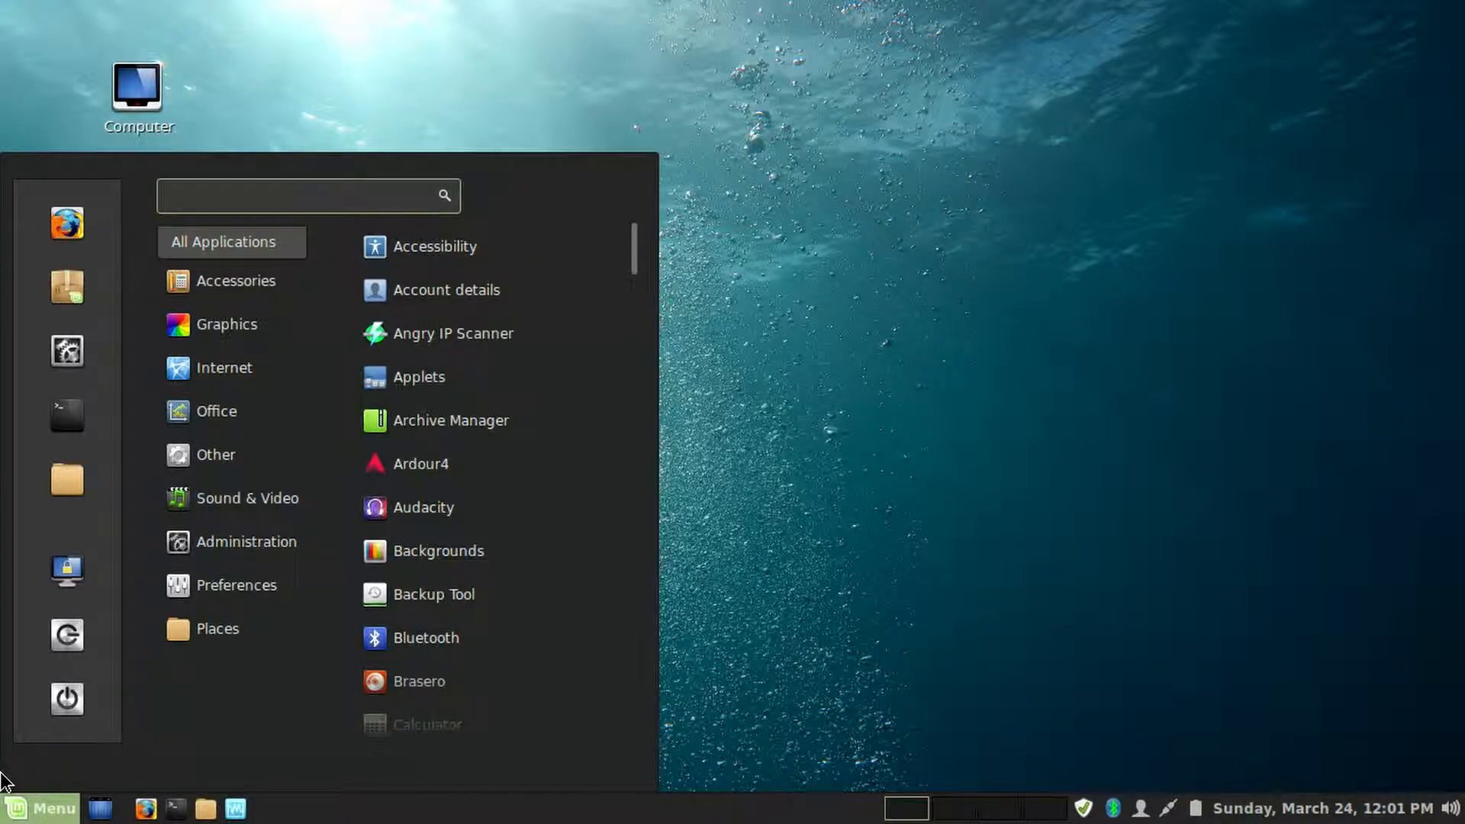
- Launch System Profiler and Benchmark from the menu, view the computer Summary, then close it
{"action": "type", "text": "hal"}
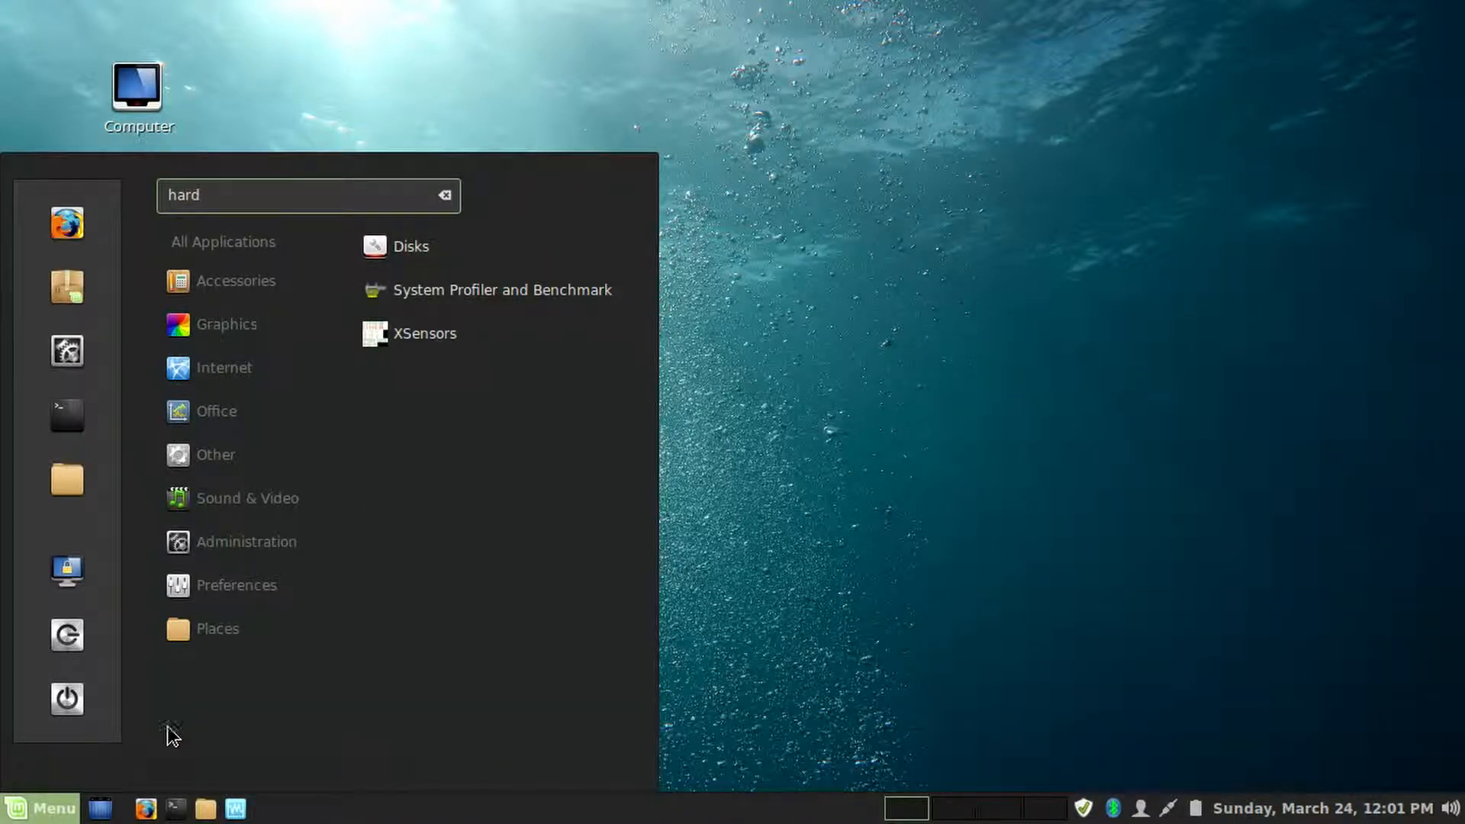
{"action": "left_click", "coordinate": [503, 290]}
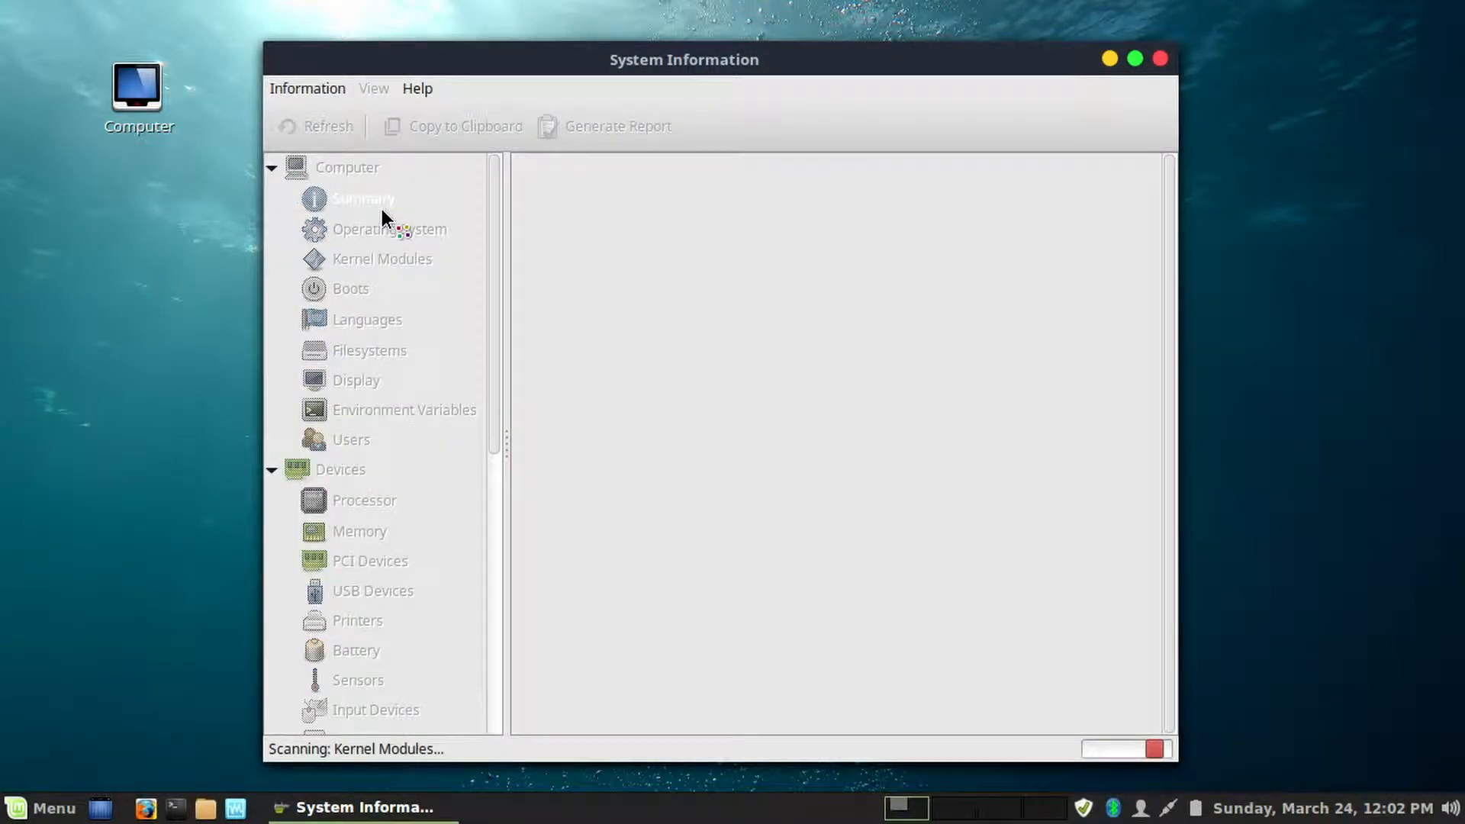
{"action": "left_click", "coordinate": [363, 199]}
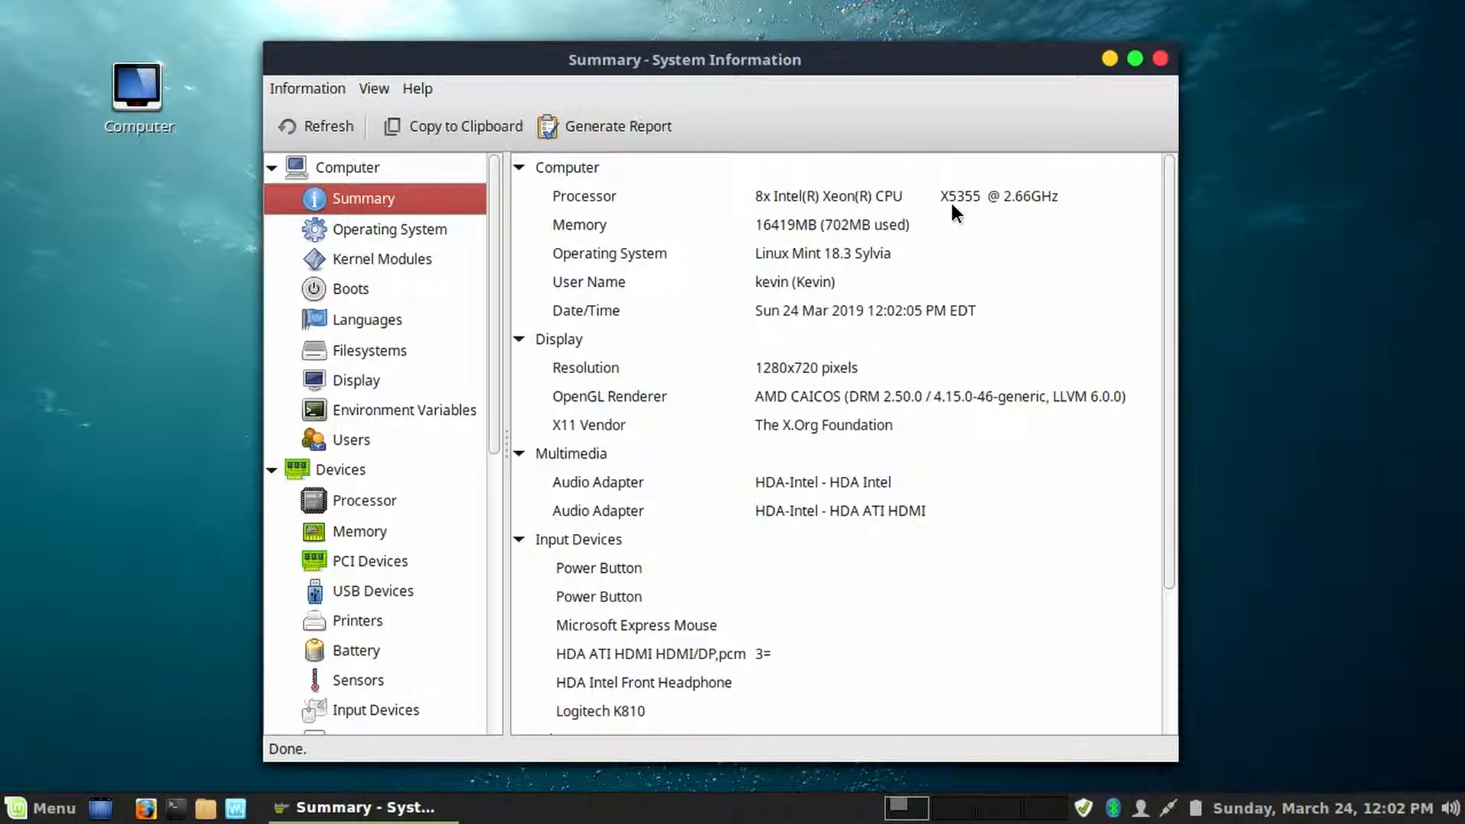
{"action": "mouse_move", "coordinate": [991, 233]}
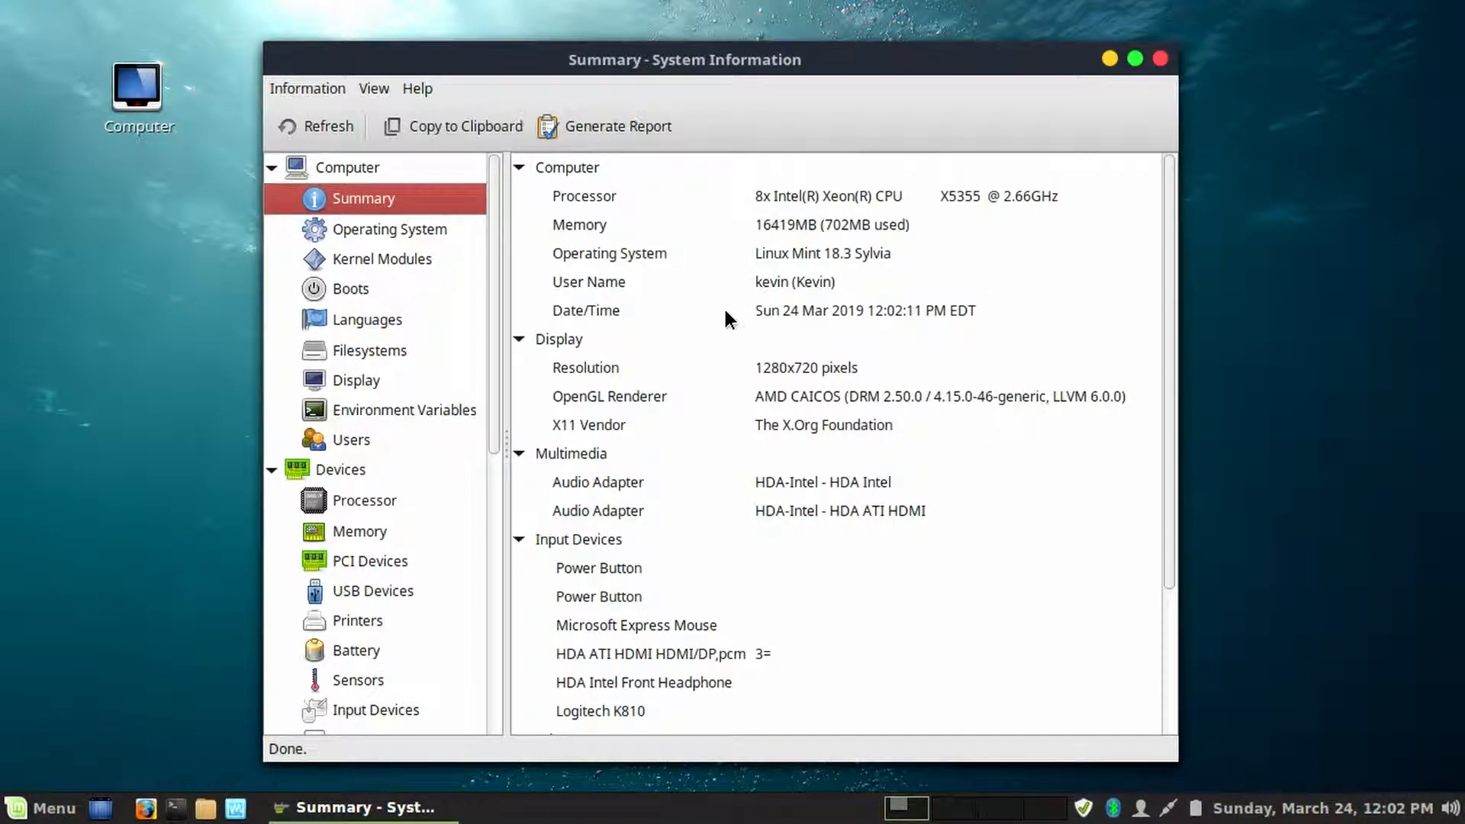
{"action": "left_click", "coordinate": [1160, 58]}
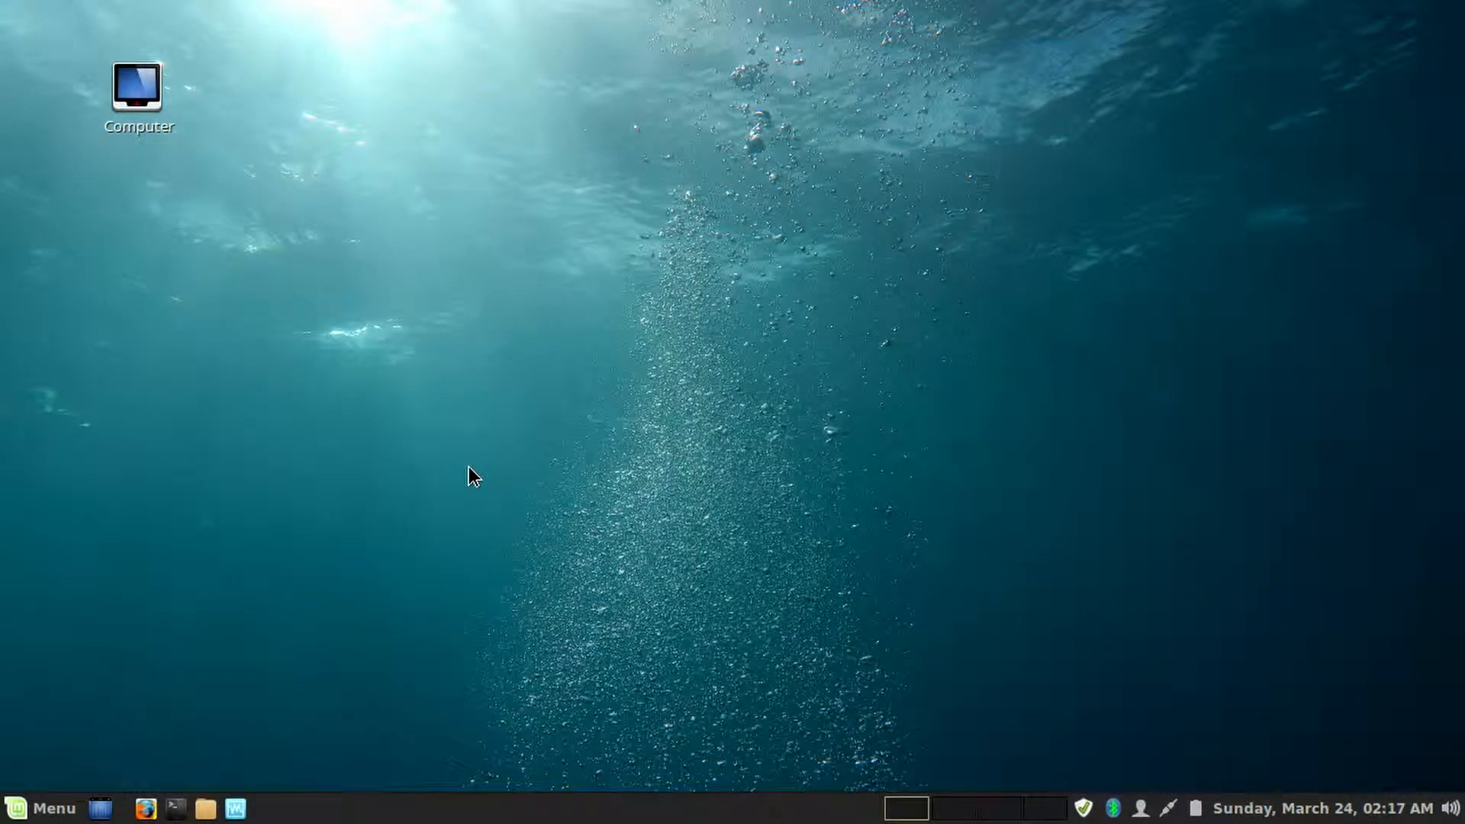
{"action": "mouse_move", "coordinate": [636, 492]}
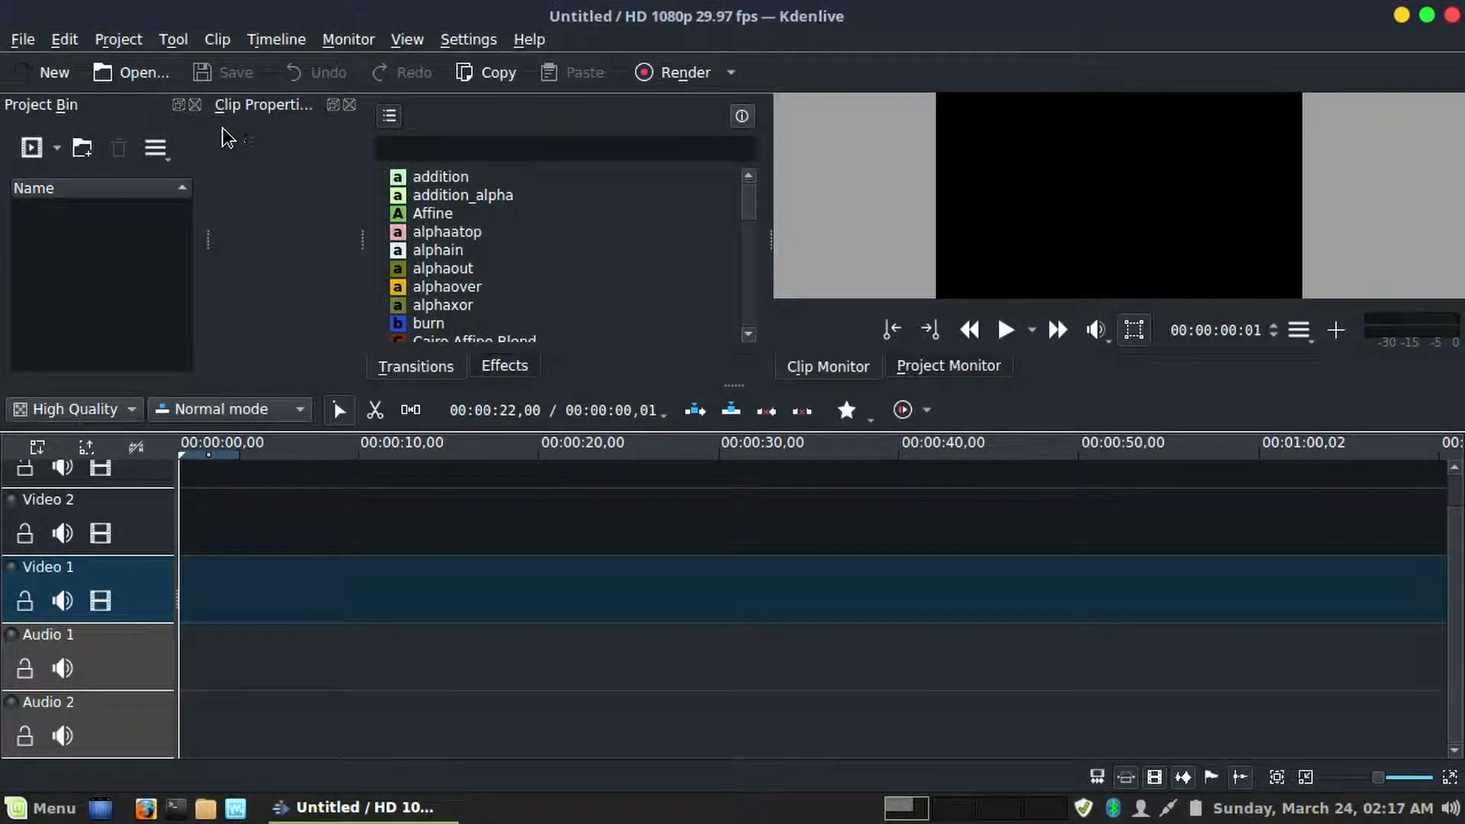
- Import SSR Test3.mp4 into the Kdenlive Project Bin and play it in the Clip Monitor
{"action": "left_click", "coordinate": [29, 147]}
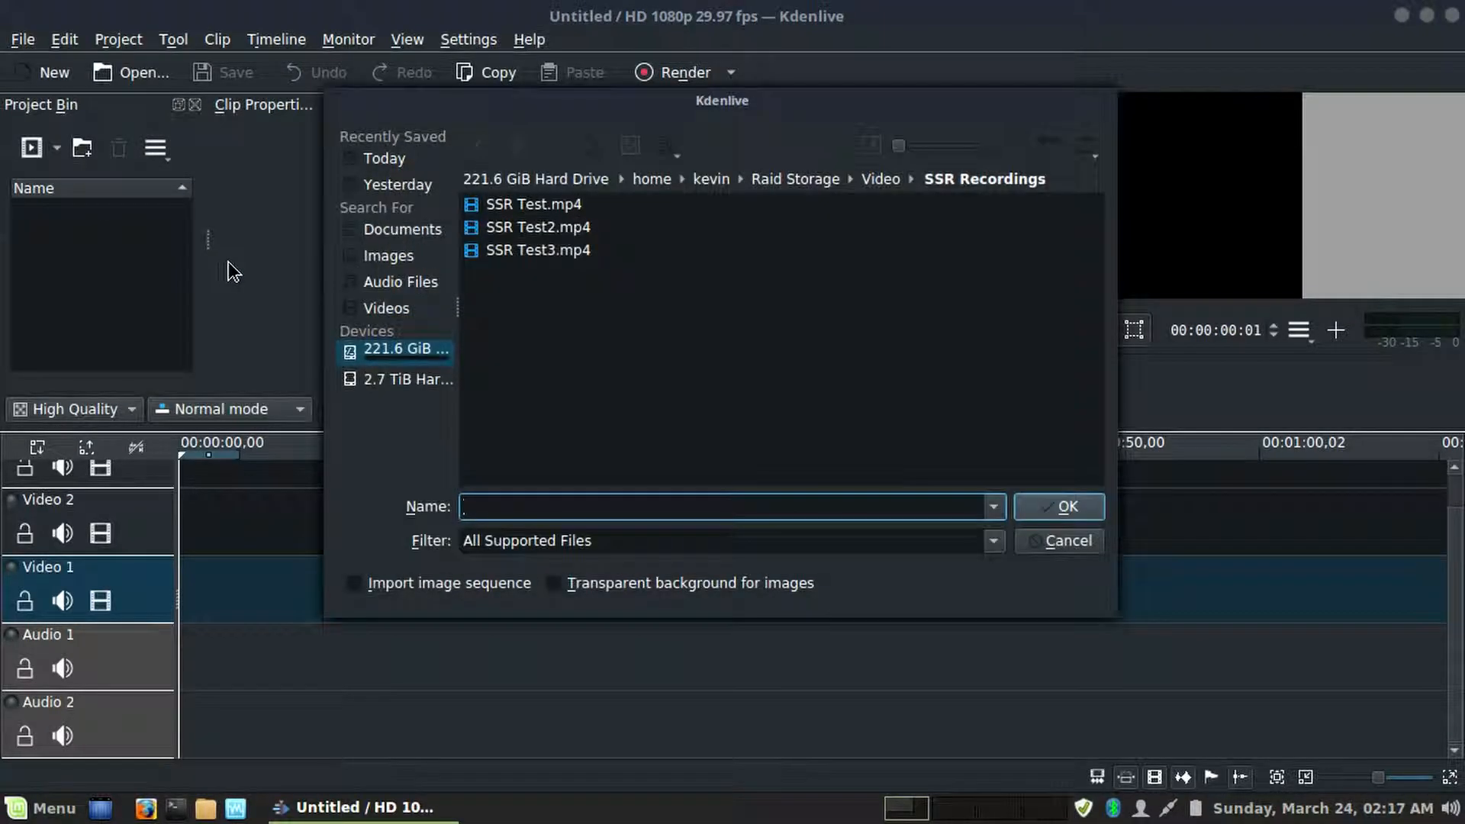
{"action": "left_click", "coordinate": [1057, 507]}
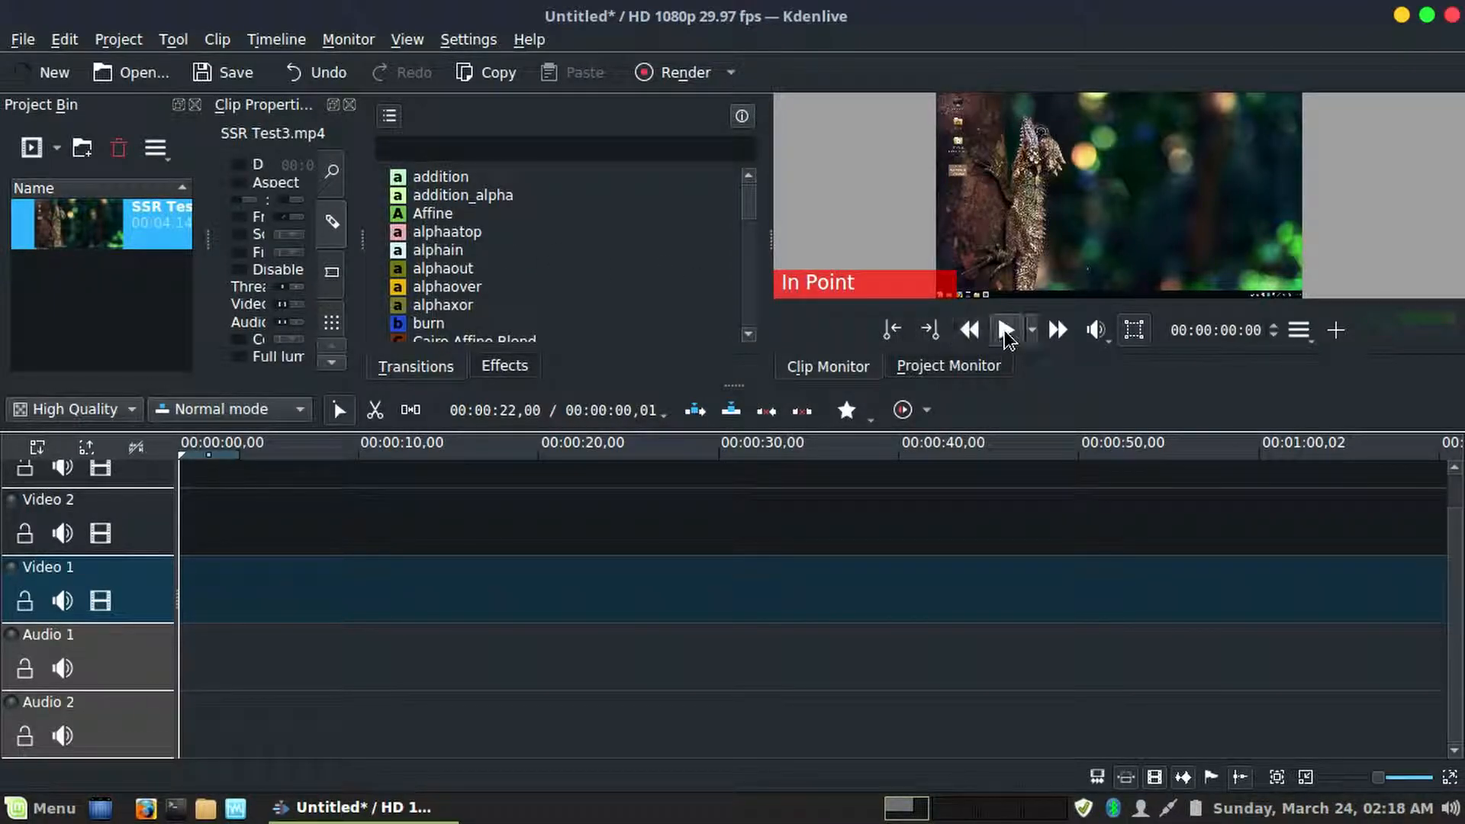
{"action": "left_click", "coordinate": [1006, 330]}
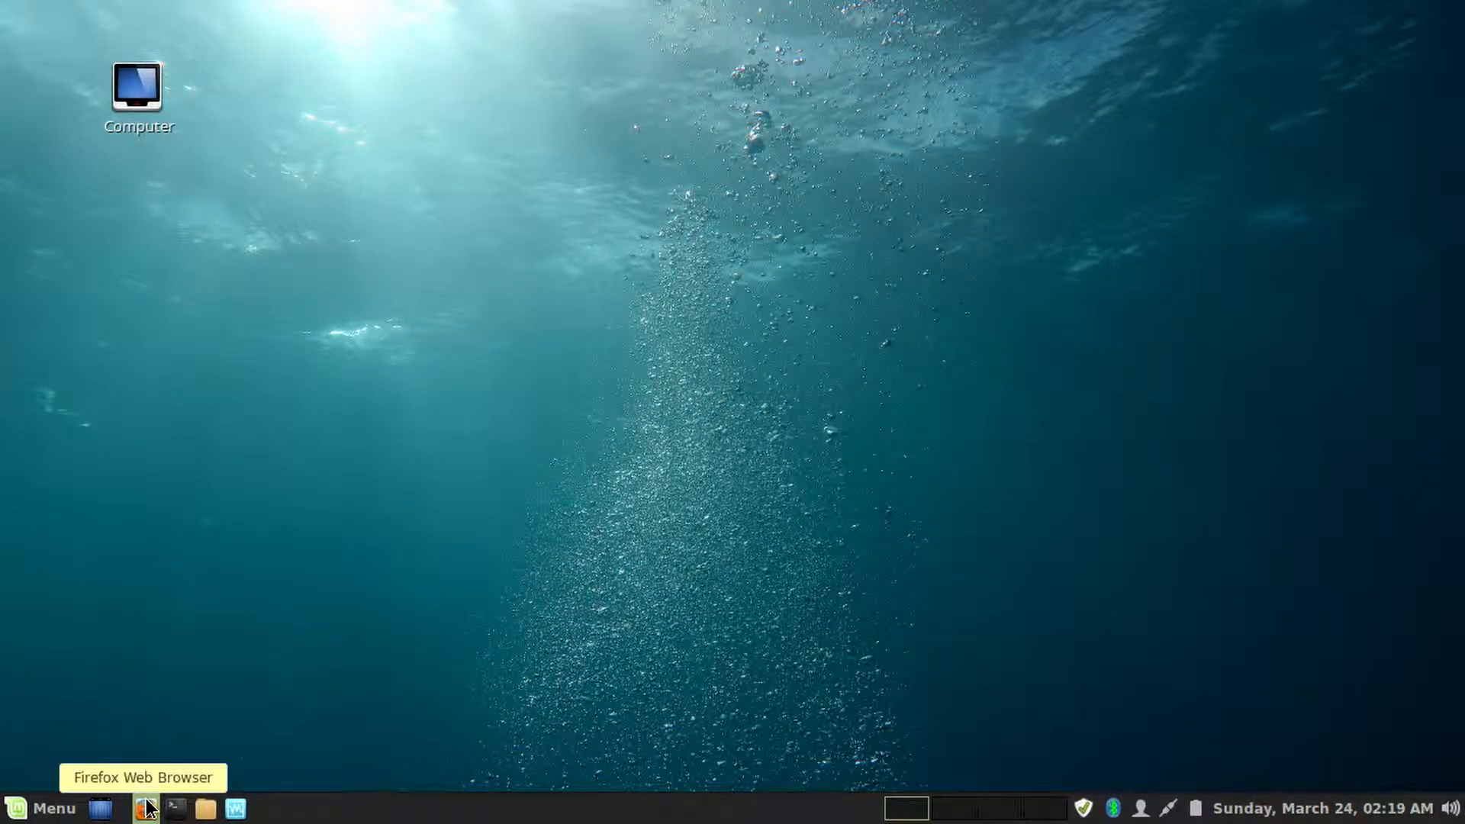
- Open YouTube in Firefox and watch the flying car innovator video full screen
{"action": "left_click", "coordinate": [145, 807]}
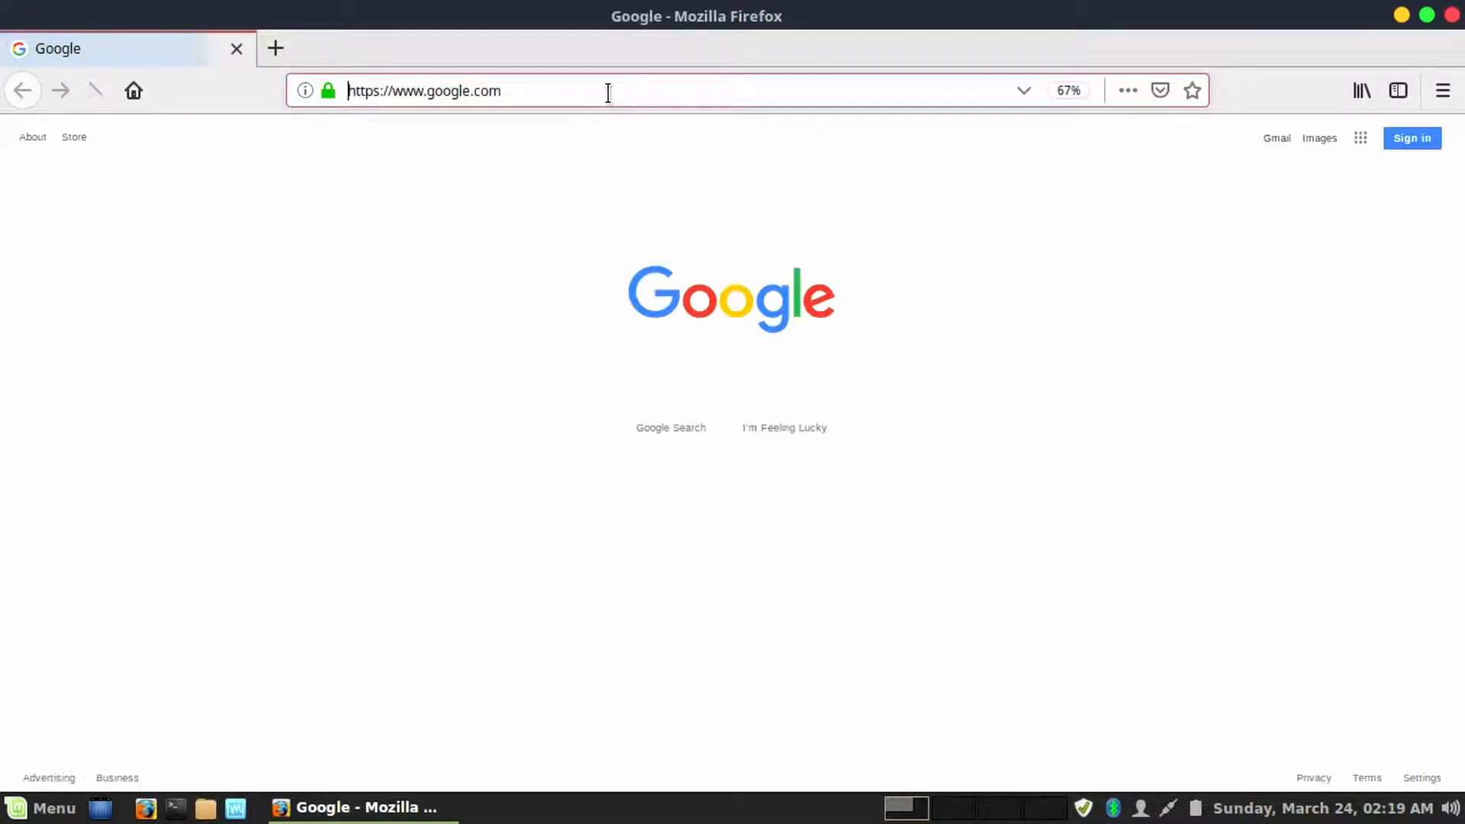
{"action": "type", "text": "y"}
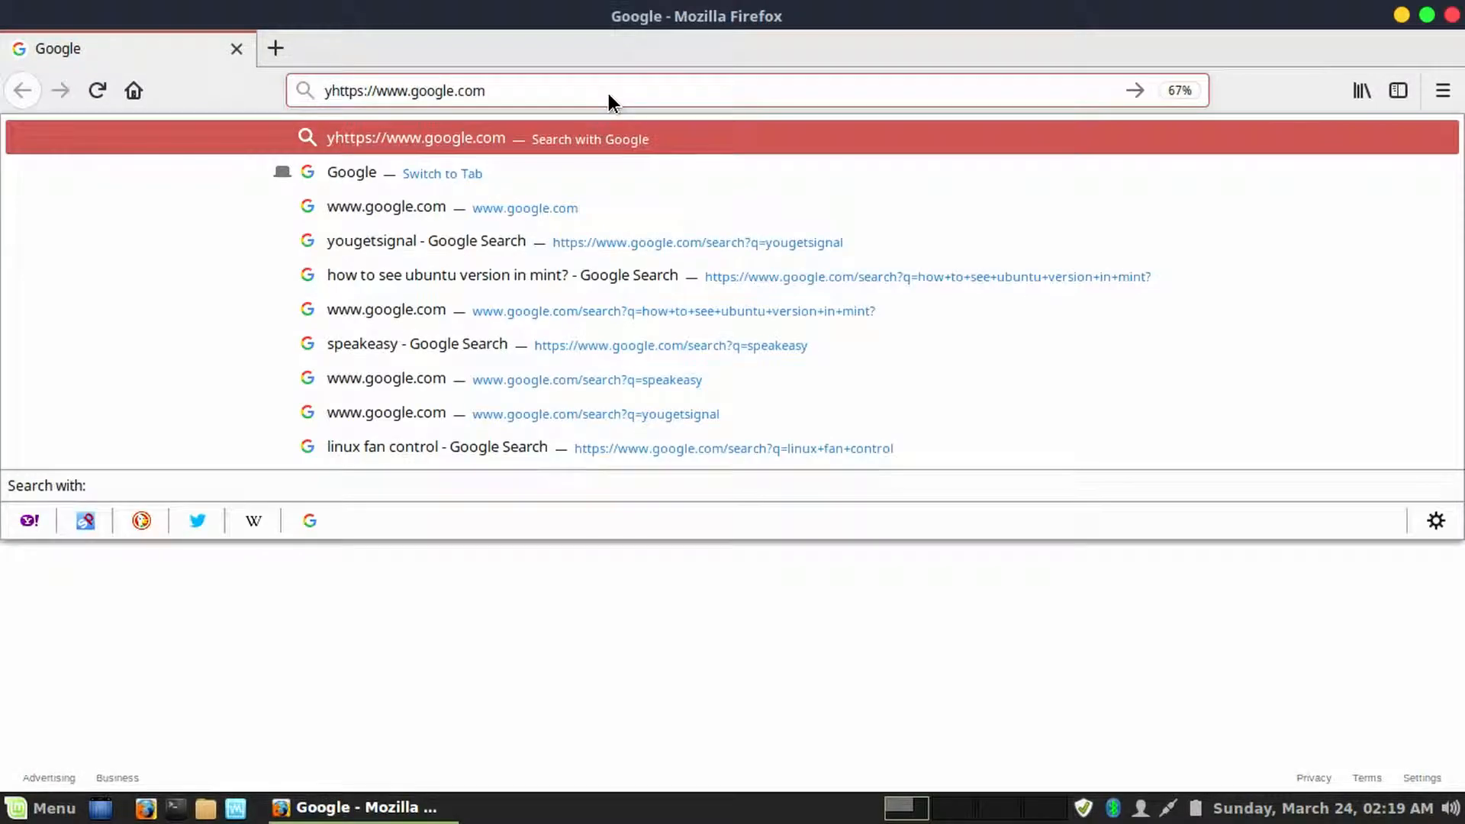
{"action": "type", "text": "outub"}
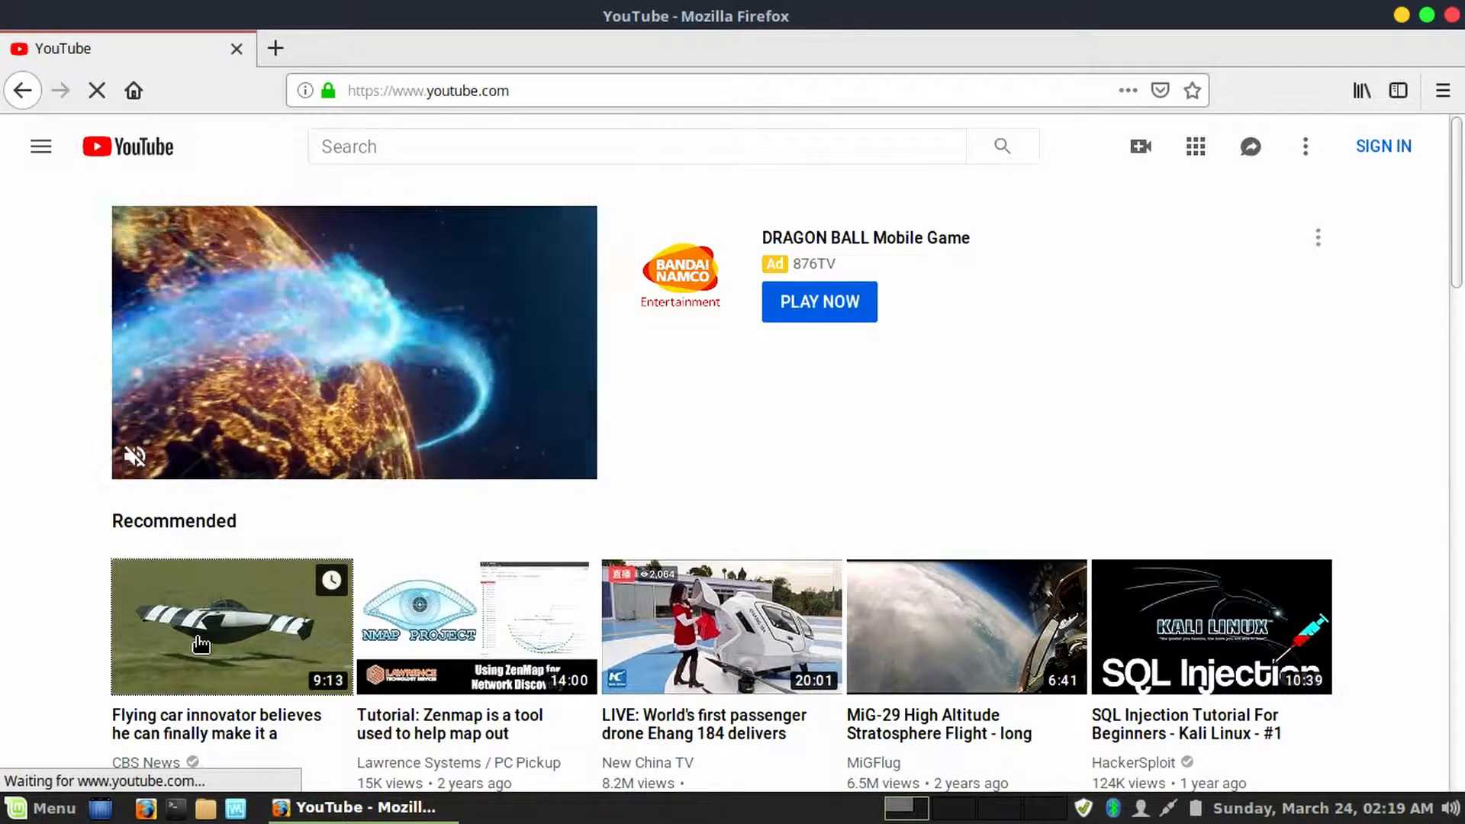
{"action": "left_click", "coordinate": [230, 626]}
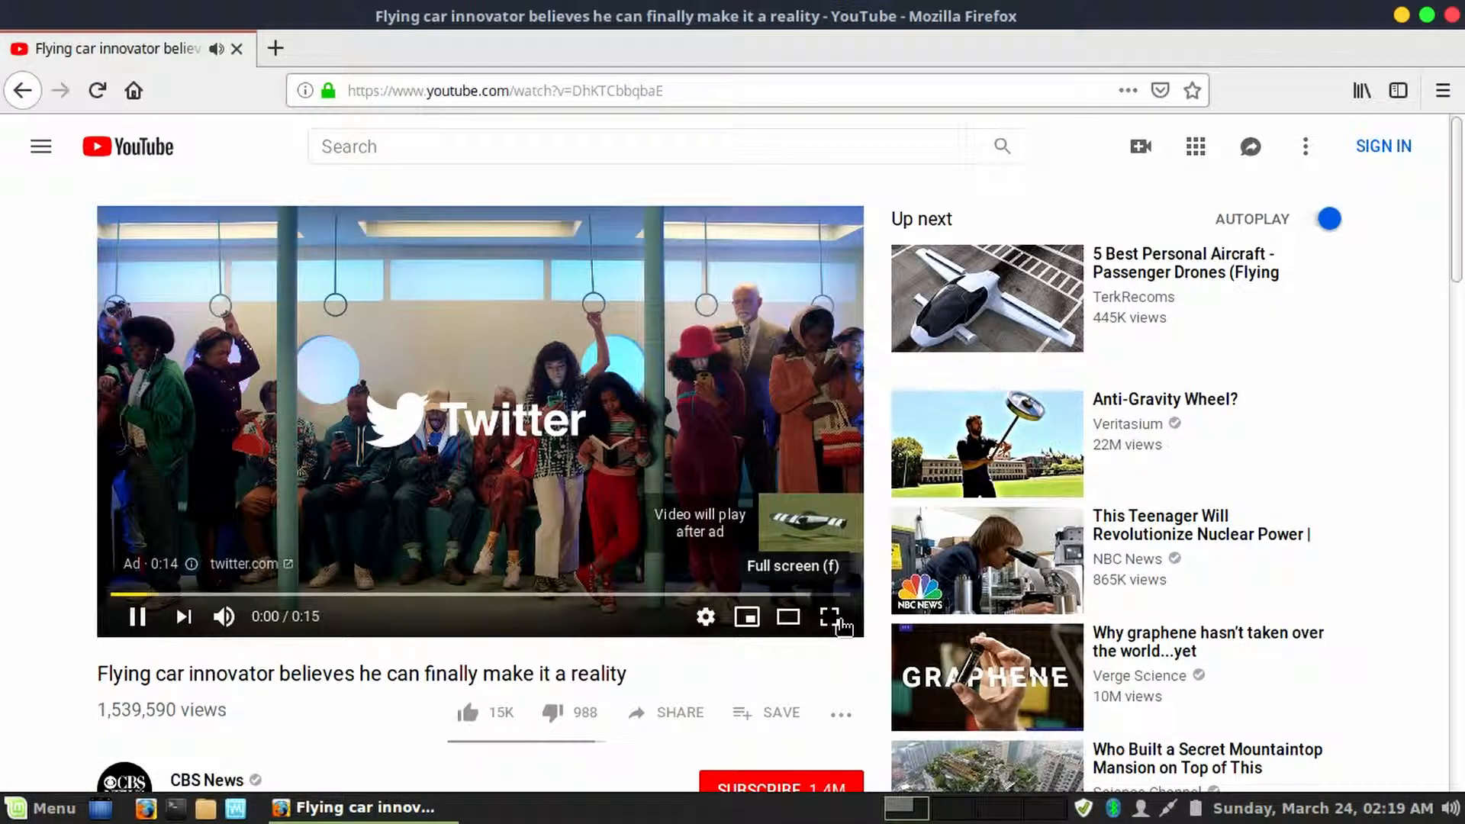
{"action": "left_click", "coordinate": [828, 617]}
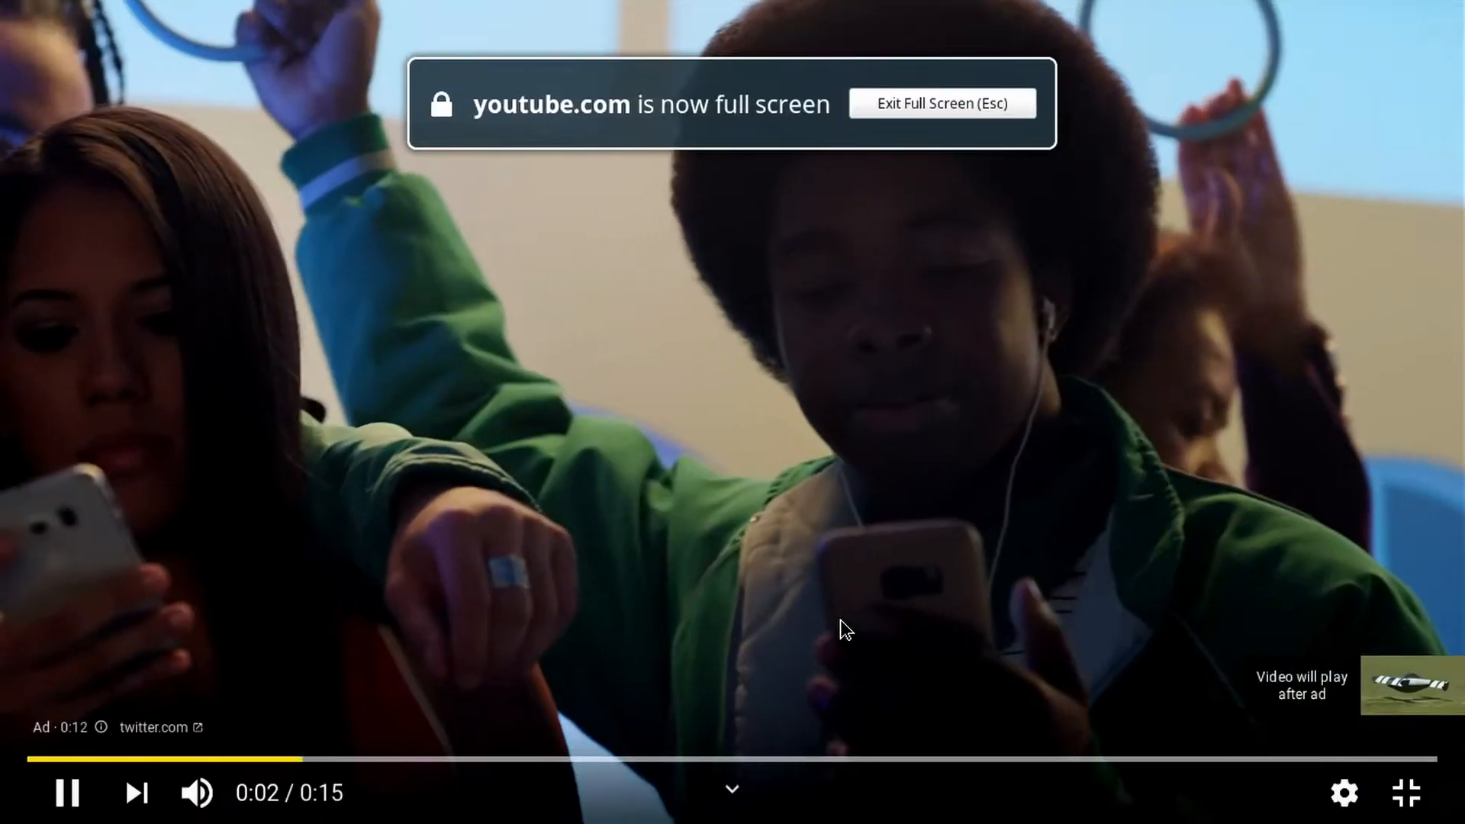